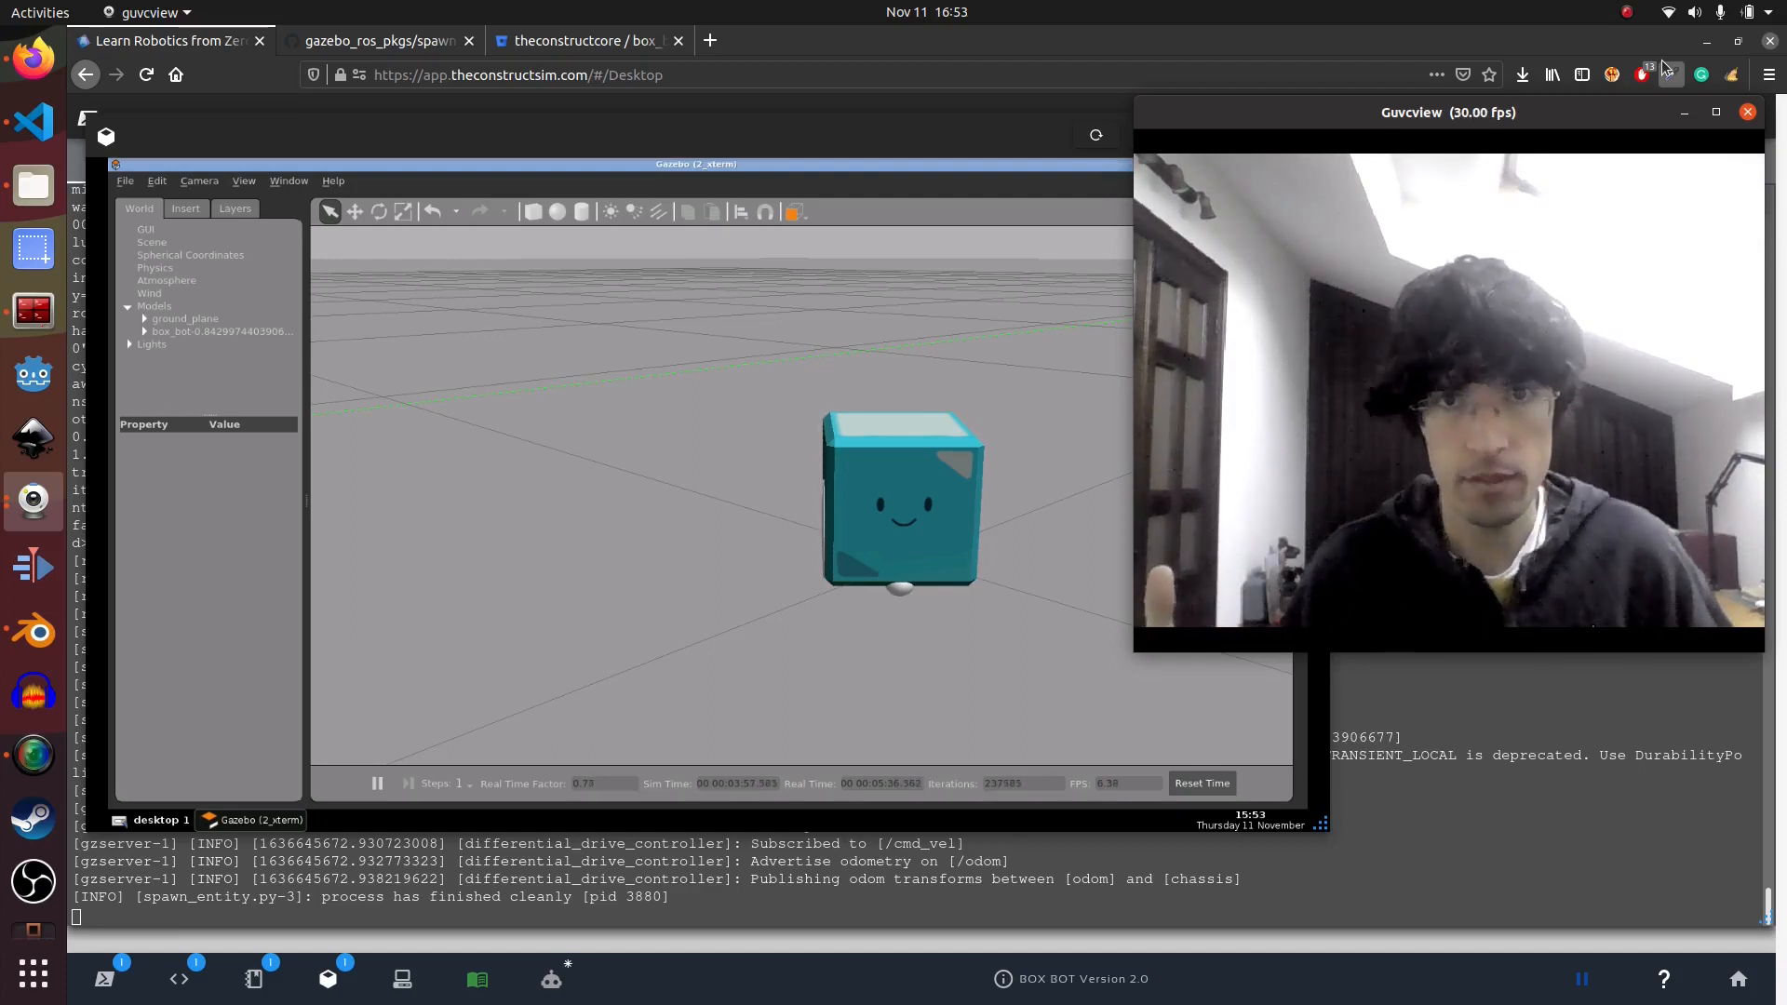
pyautogui.moveTo(671, 408)
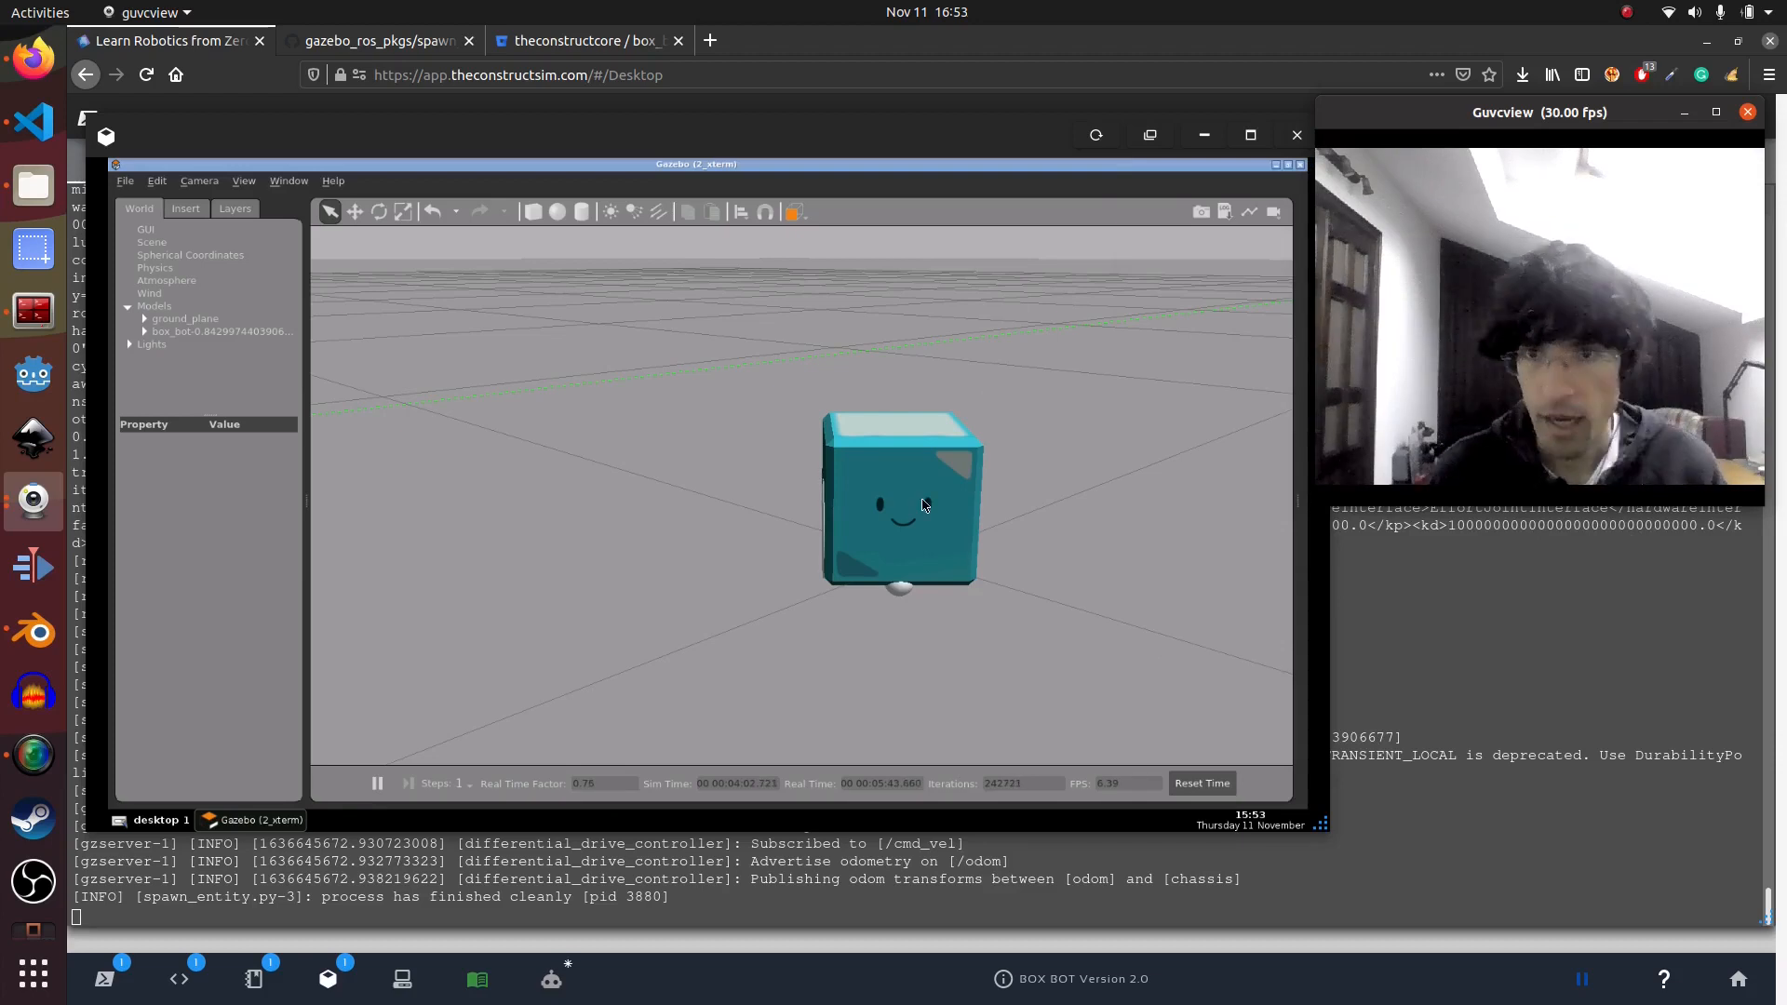
pyautogui.moveTo(820, 630)
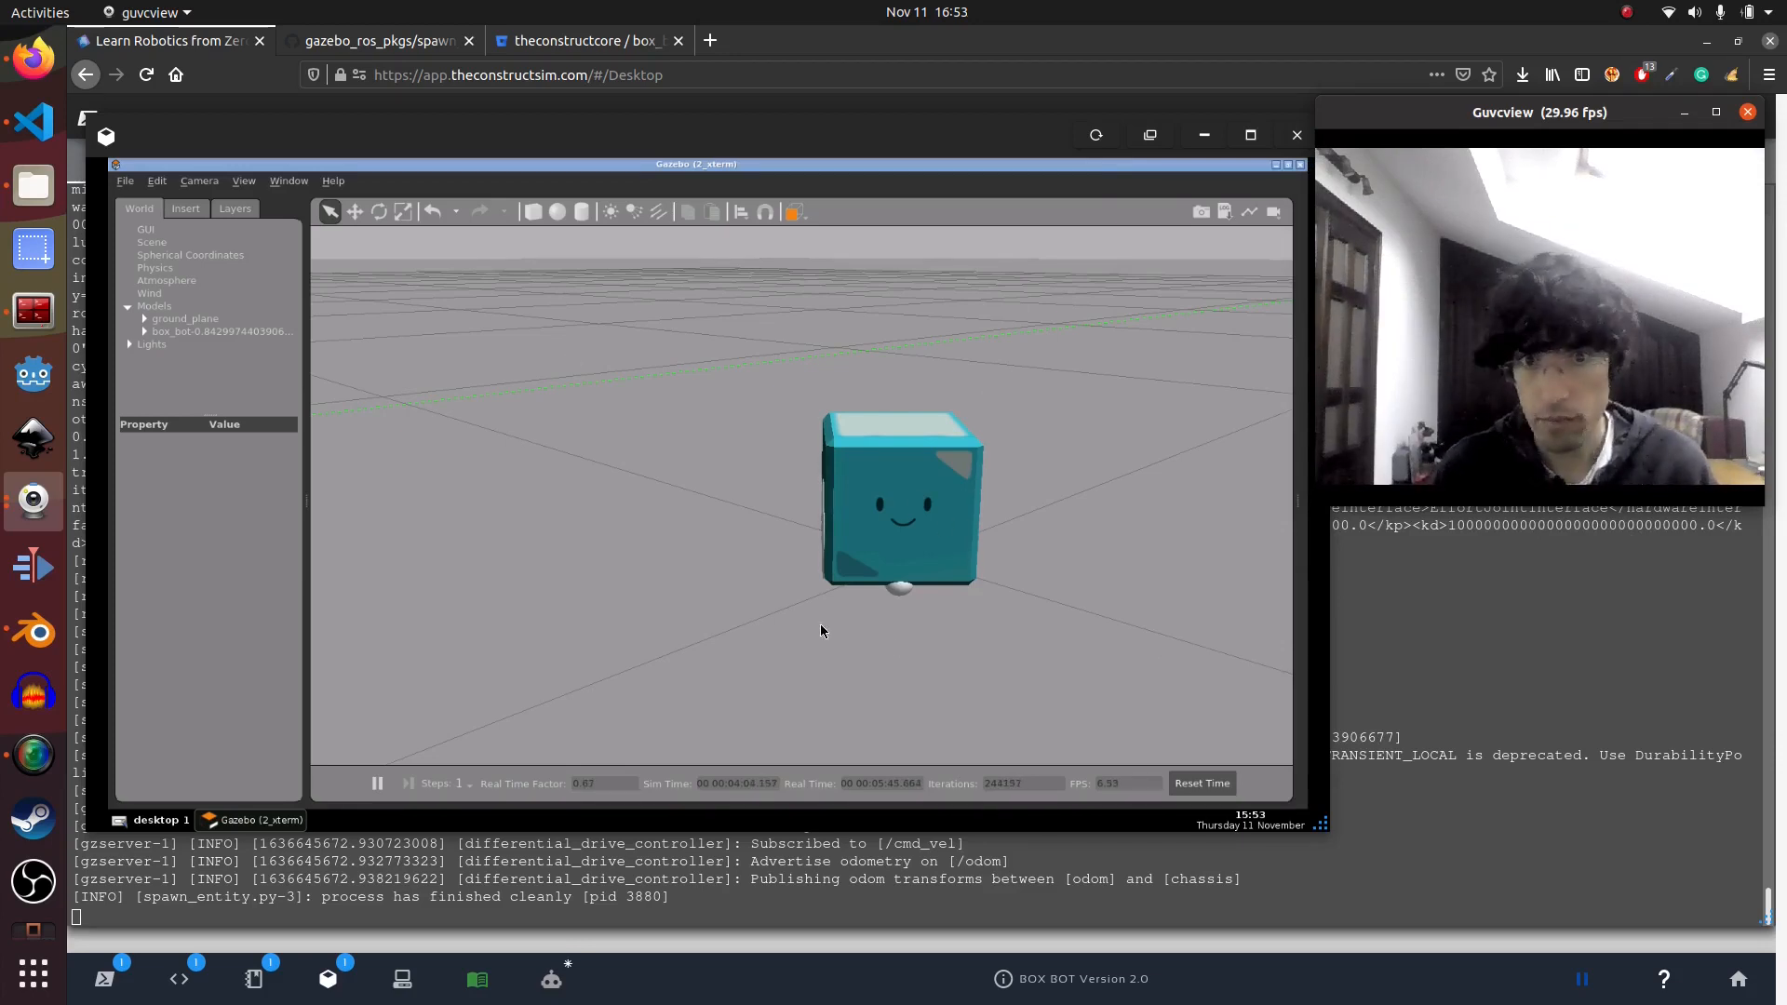
# Minimize the Gazebo window to reveal the terminal's spawn log
pyautogui.click(1744, 112)
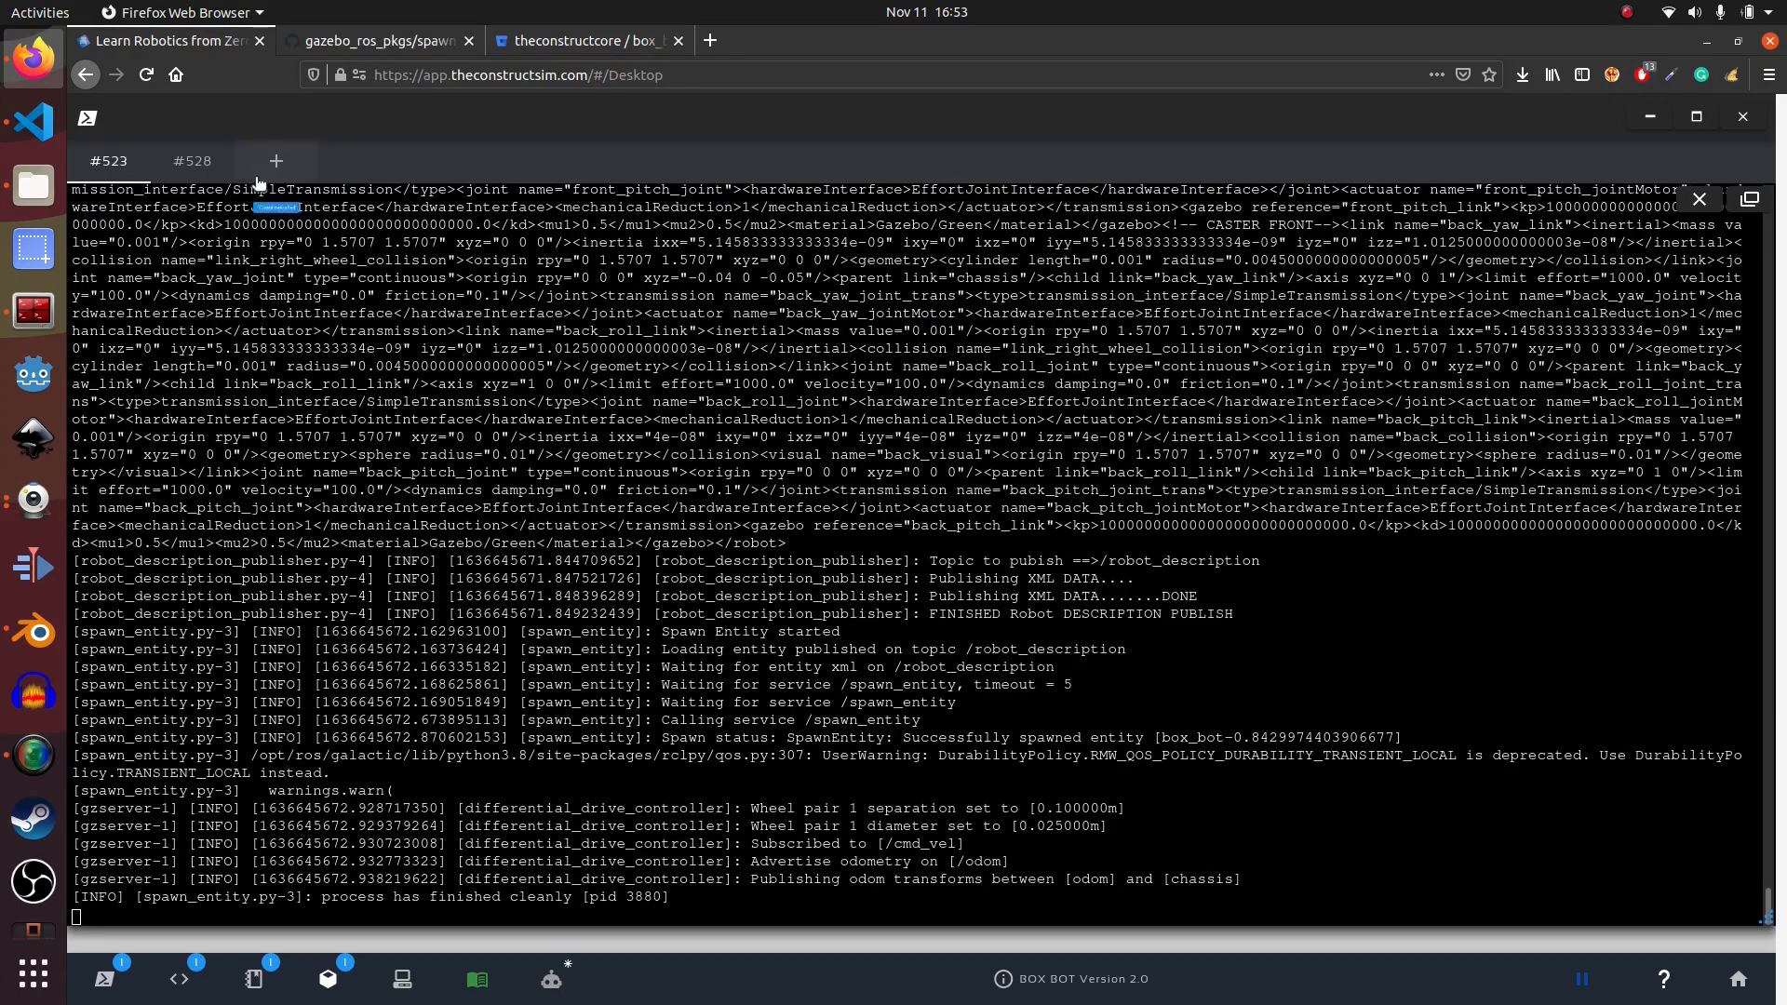
# Switch to the Bitbucket tab showing box_bot's galactic branch folder listing
pyautogui.click(585, 41)
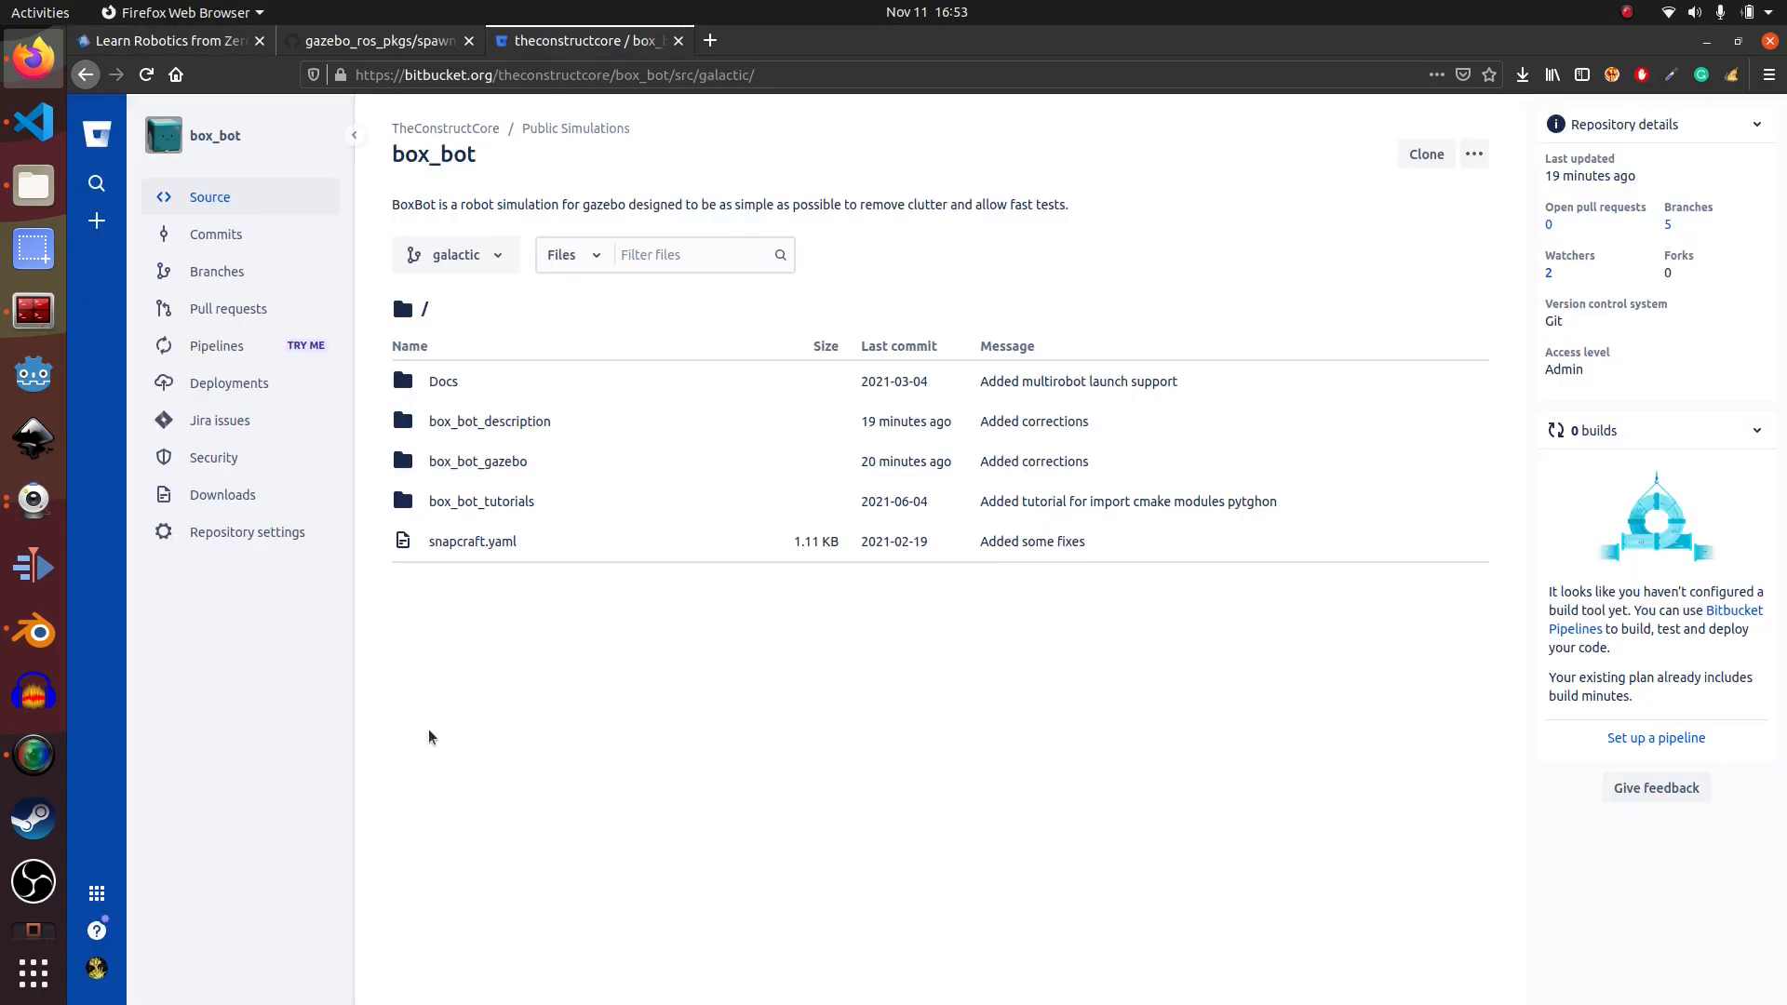
pyautogui.moveTo(600, 212)
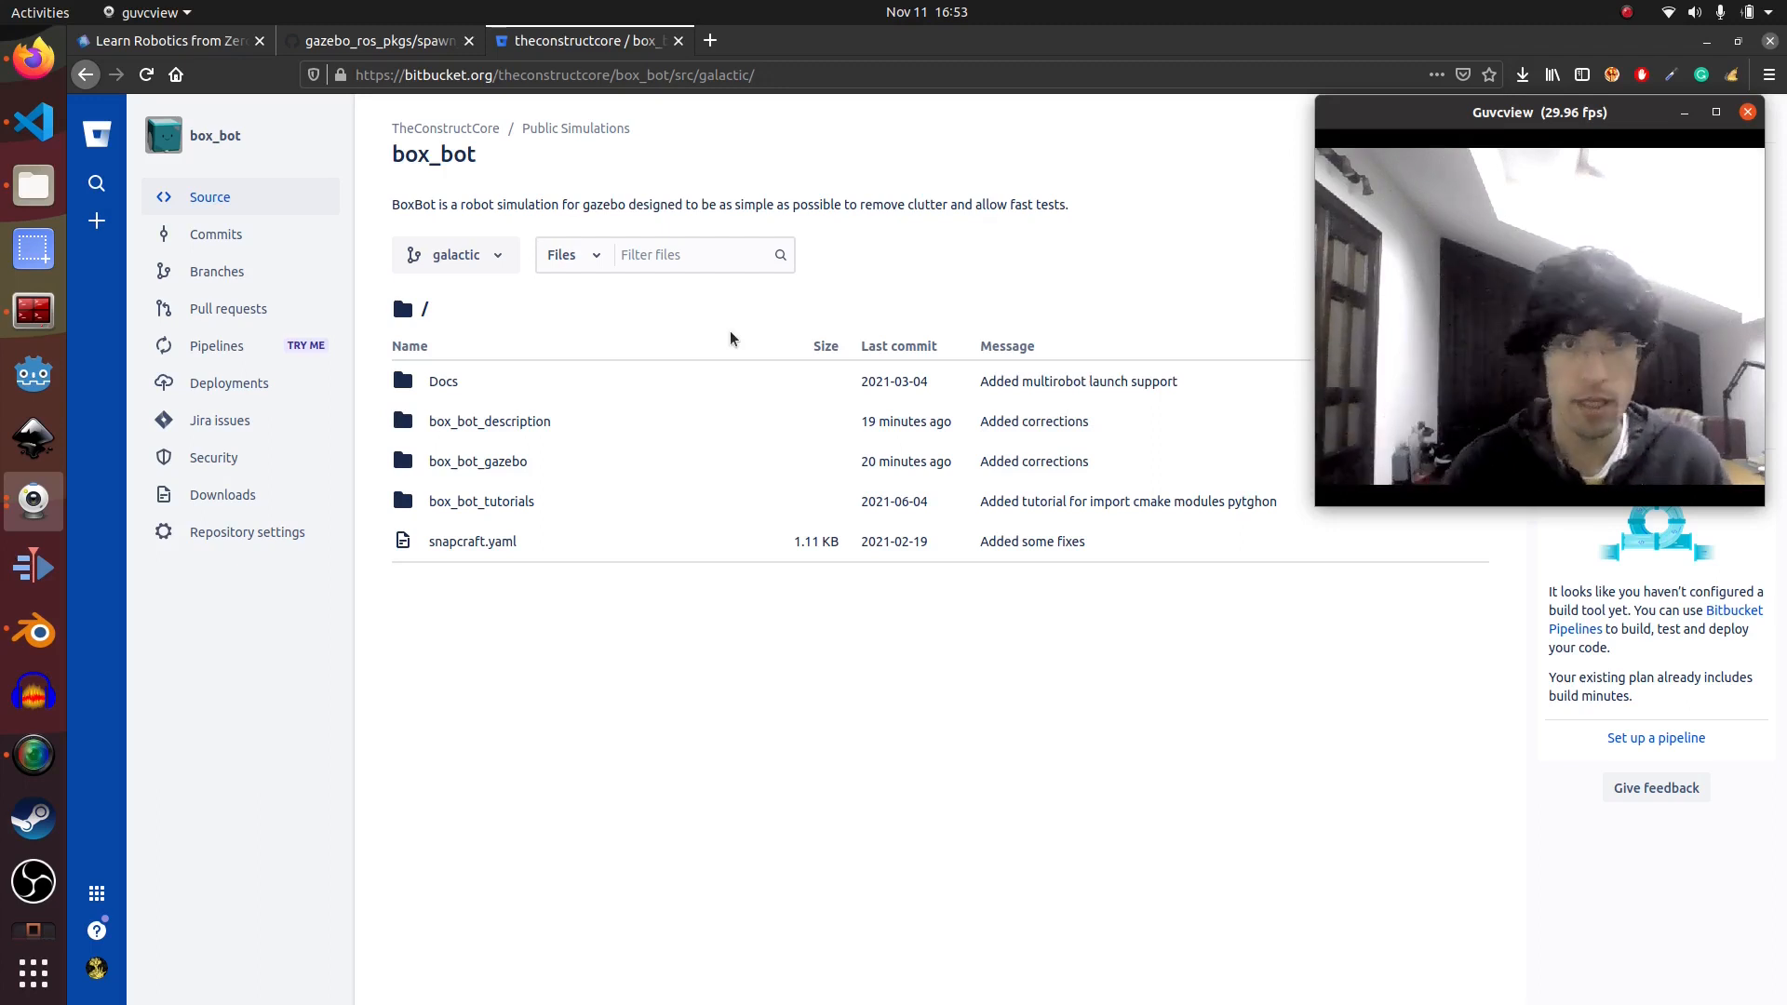
pyautogui.moveTo(171, 40)
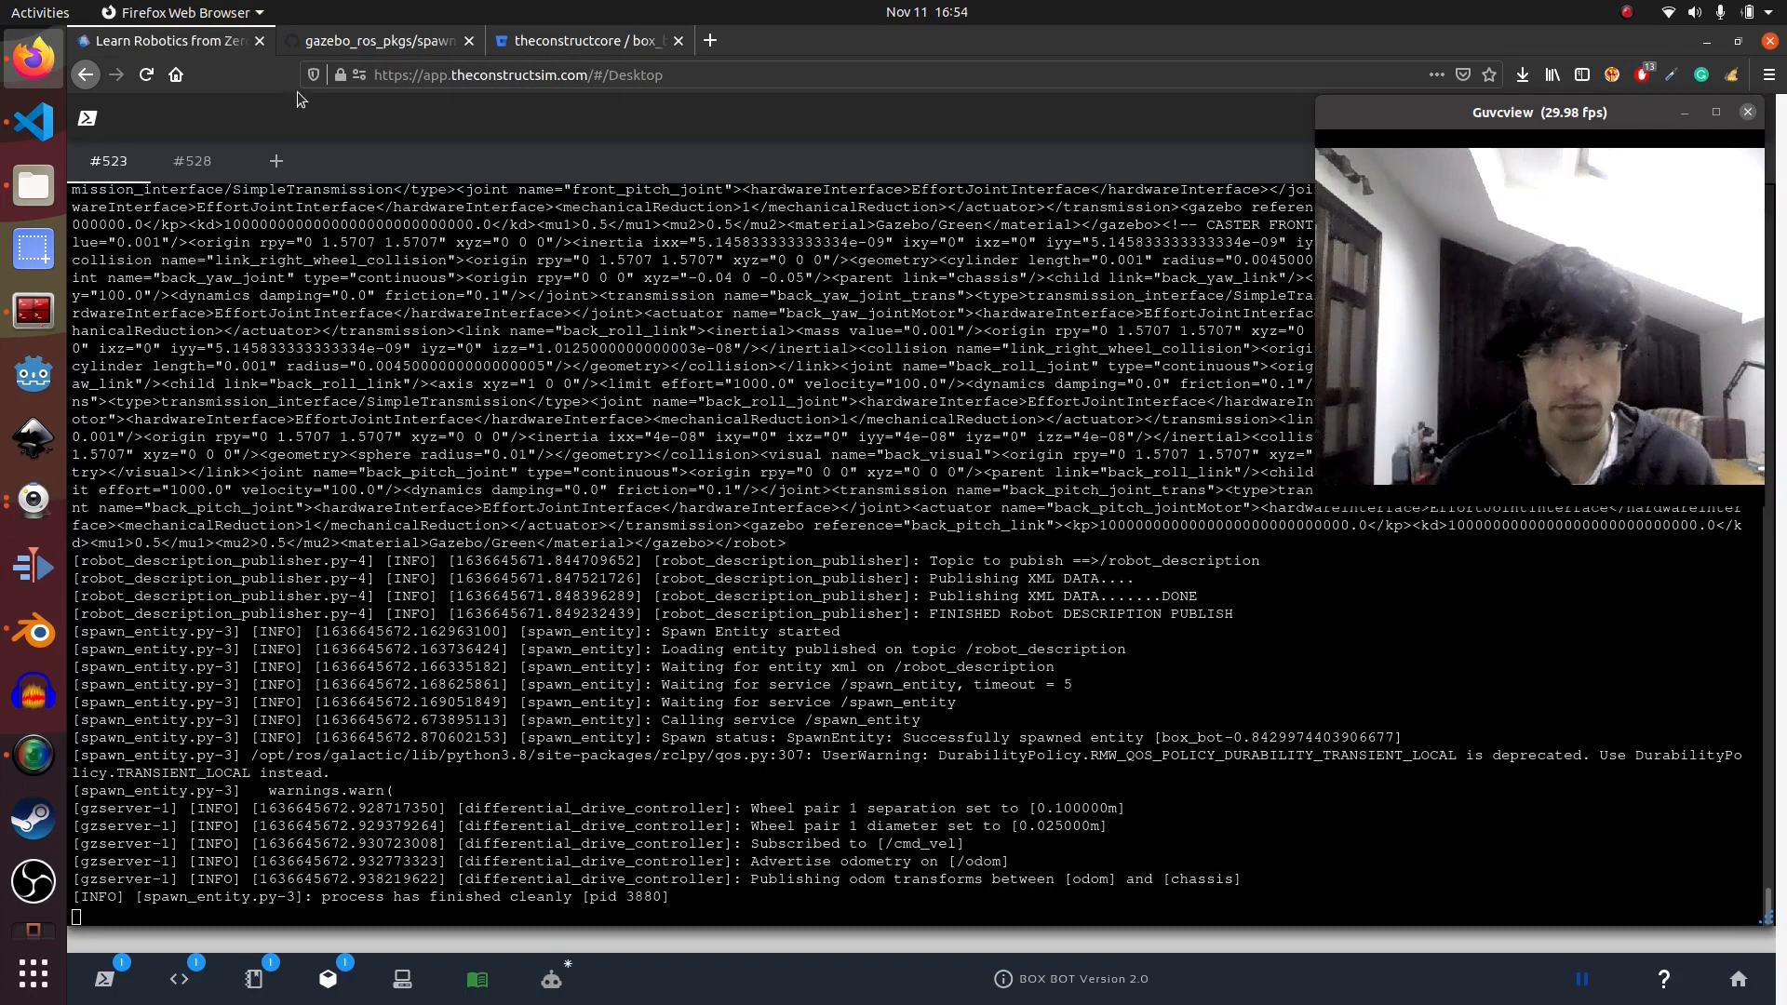
pyautogui.moveTo(362, 508)
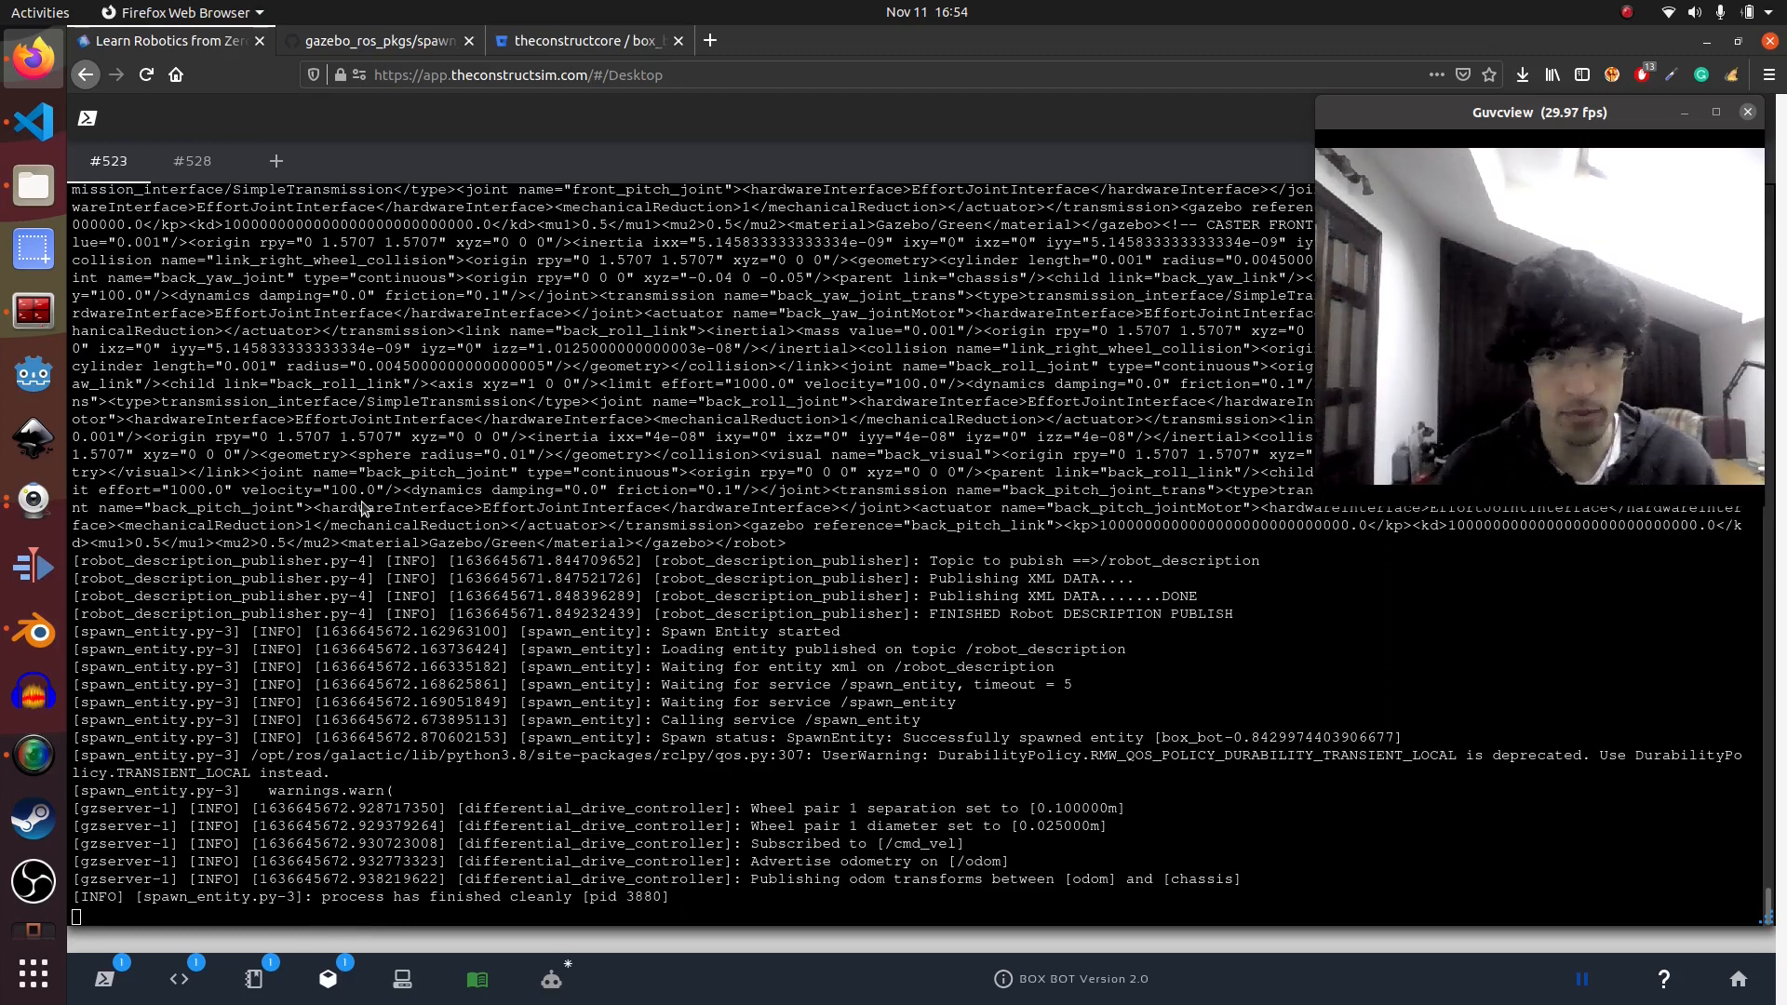
# Reopen the Gazebo view from the taskbar and bring a terminal back beside it
pyautogui.click(329, 979)
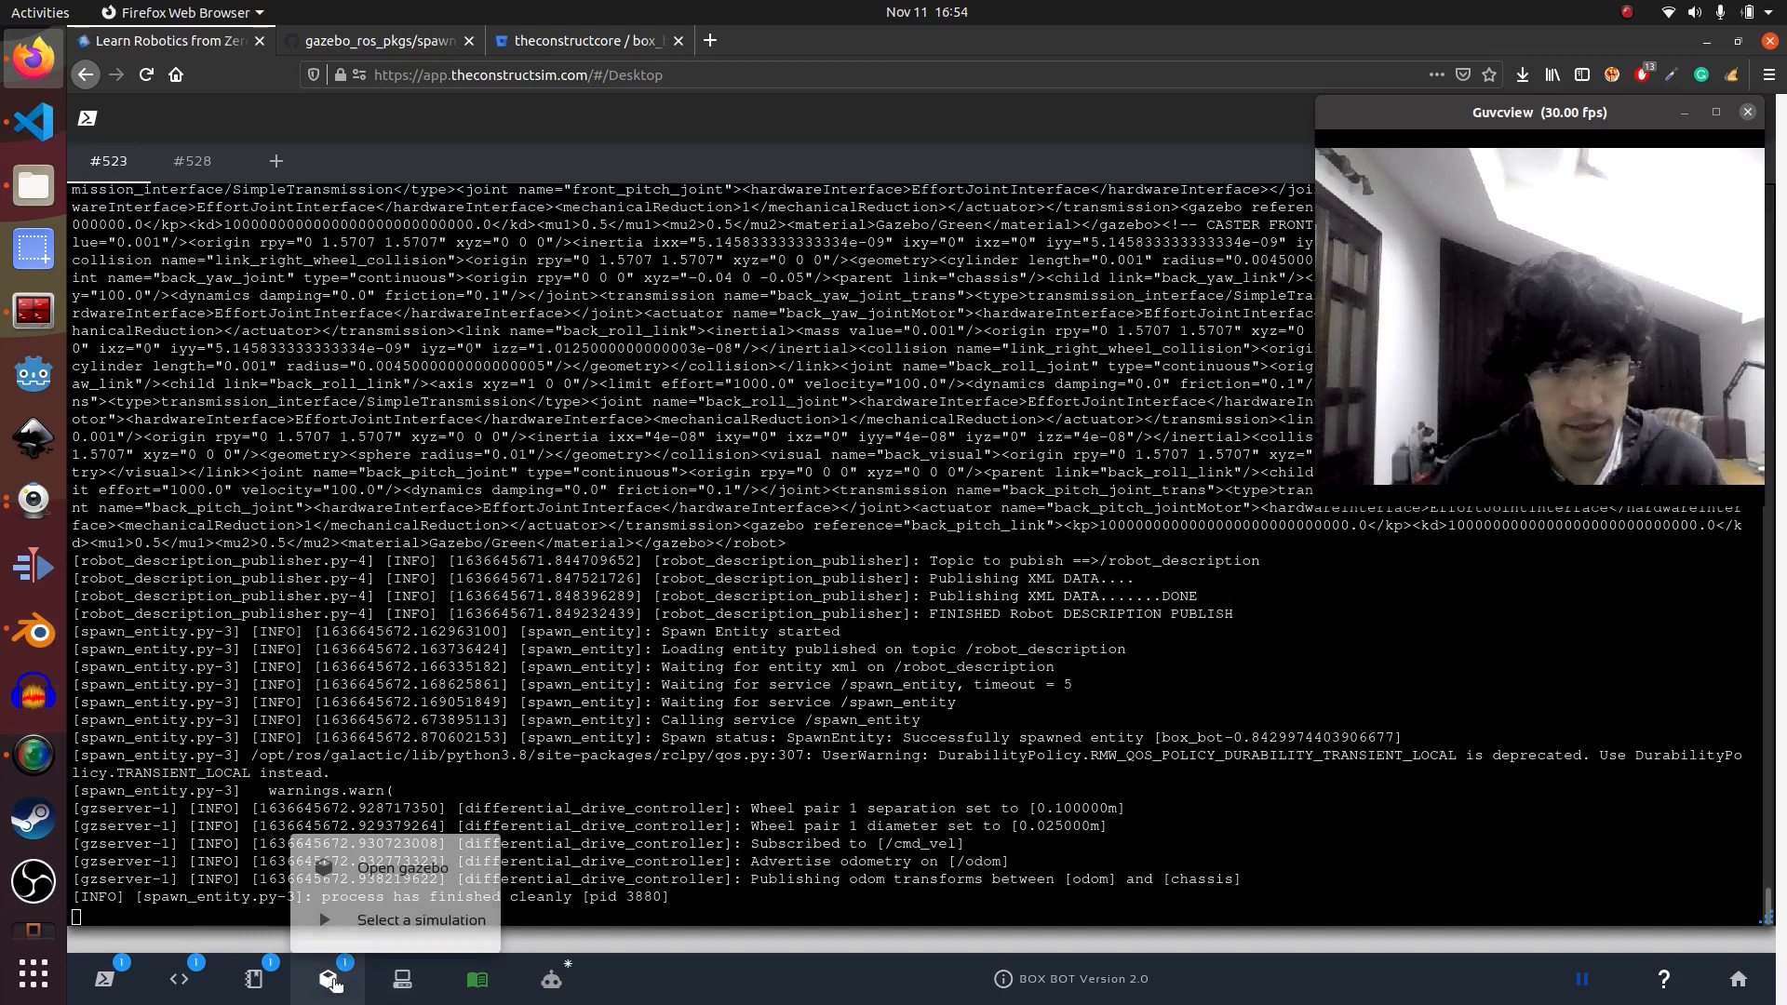
pyautogui.click(401, 867)
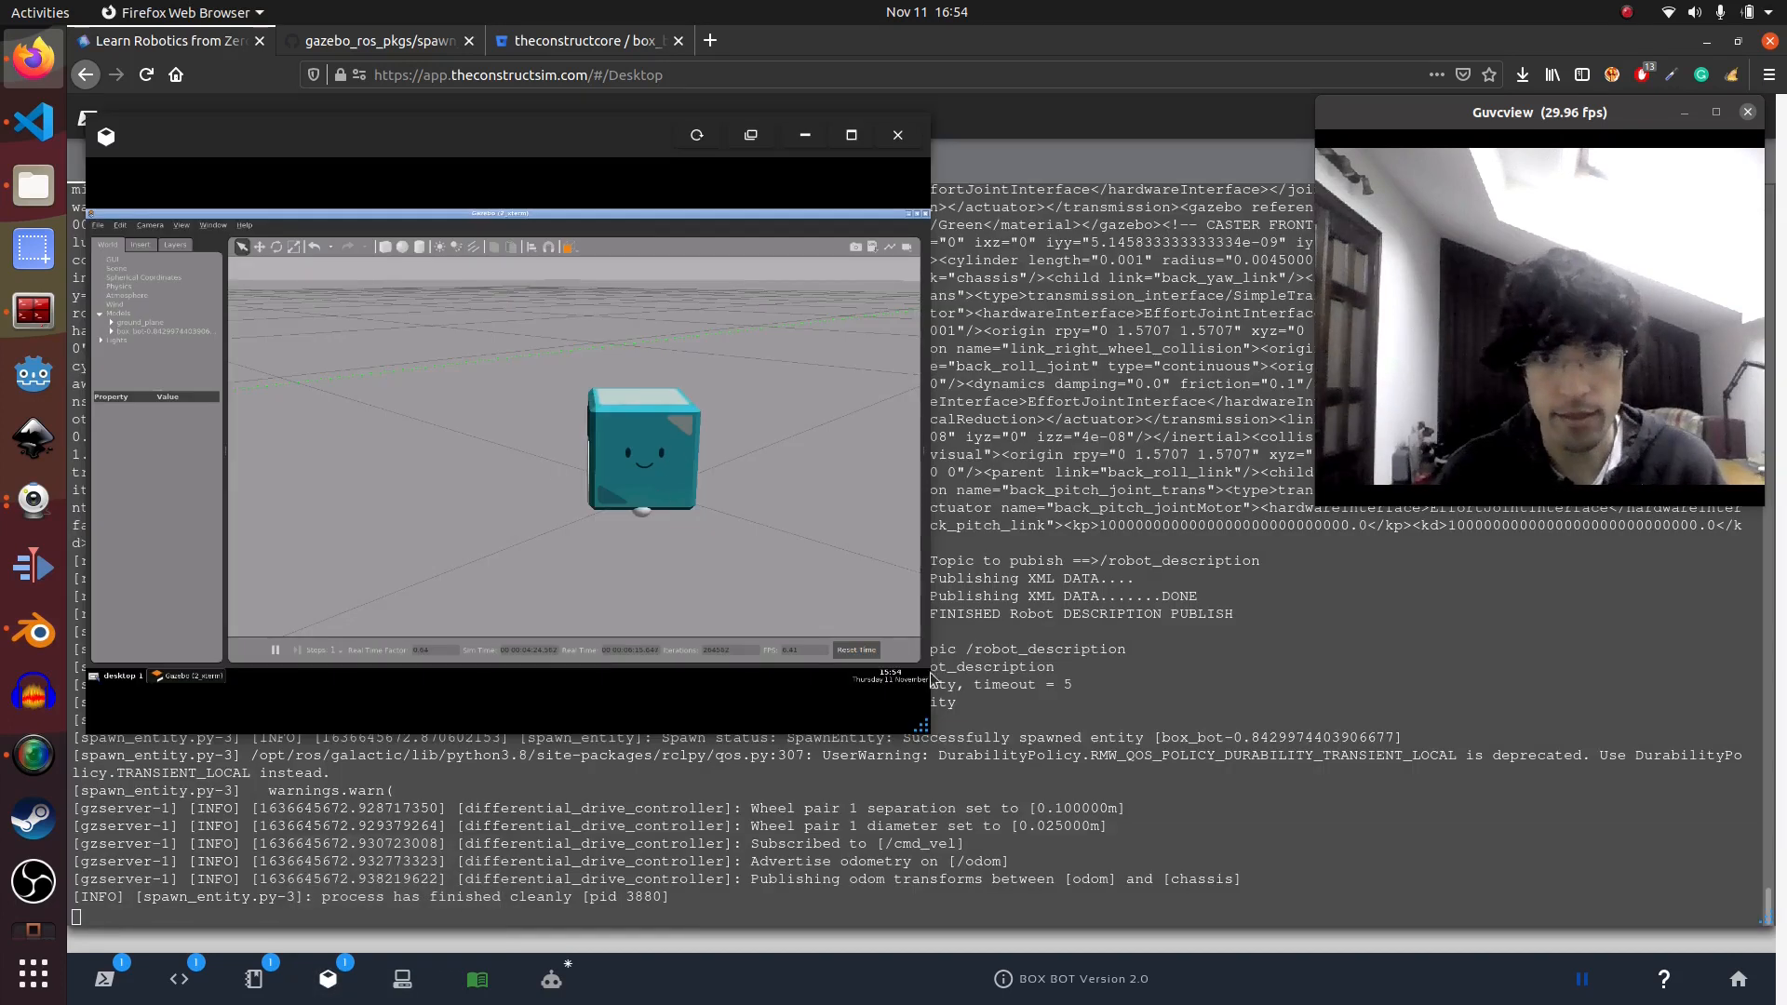
pyautogui.click(897, 134)
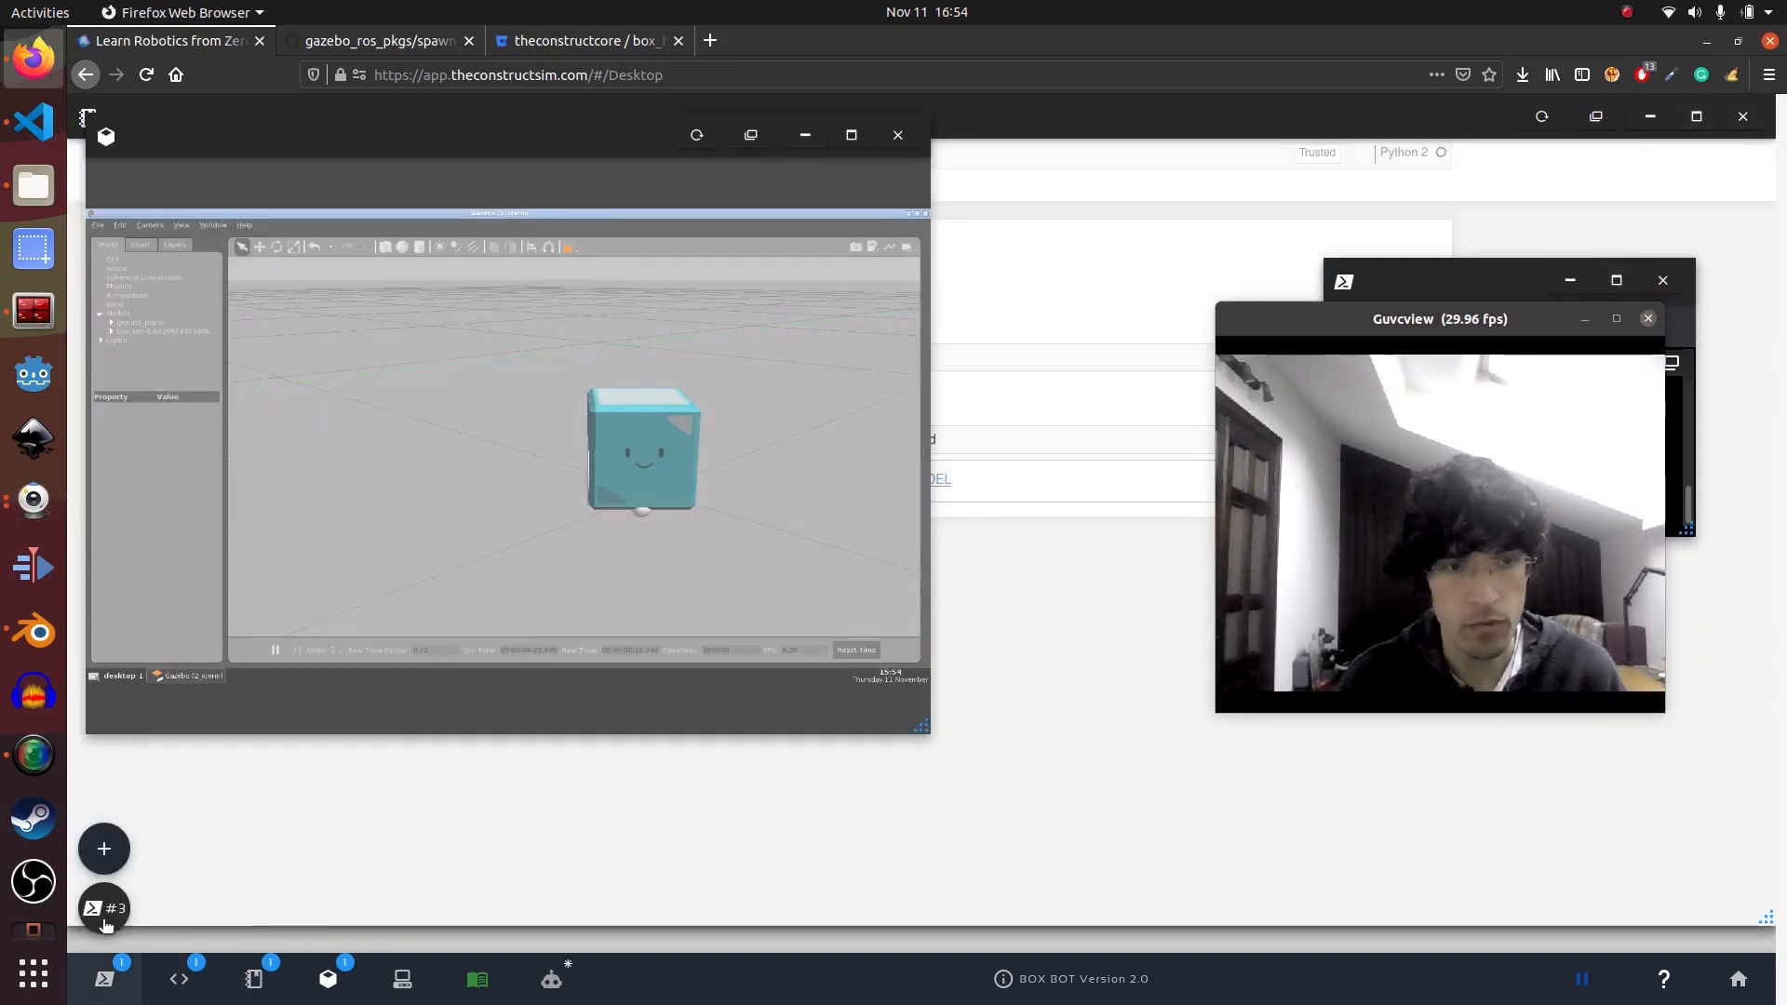
pyautogui.click(103, 908)
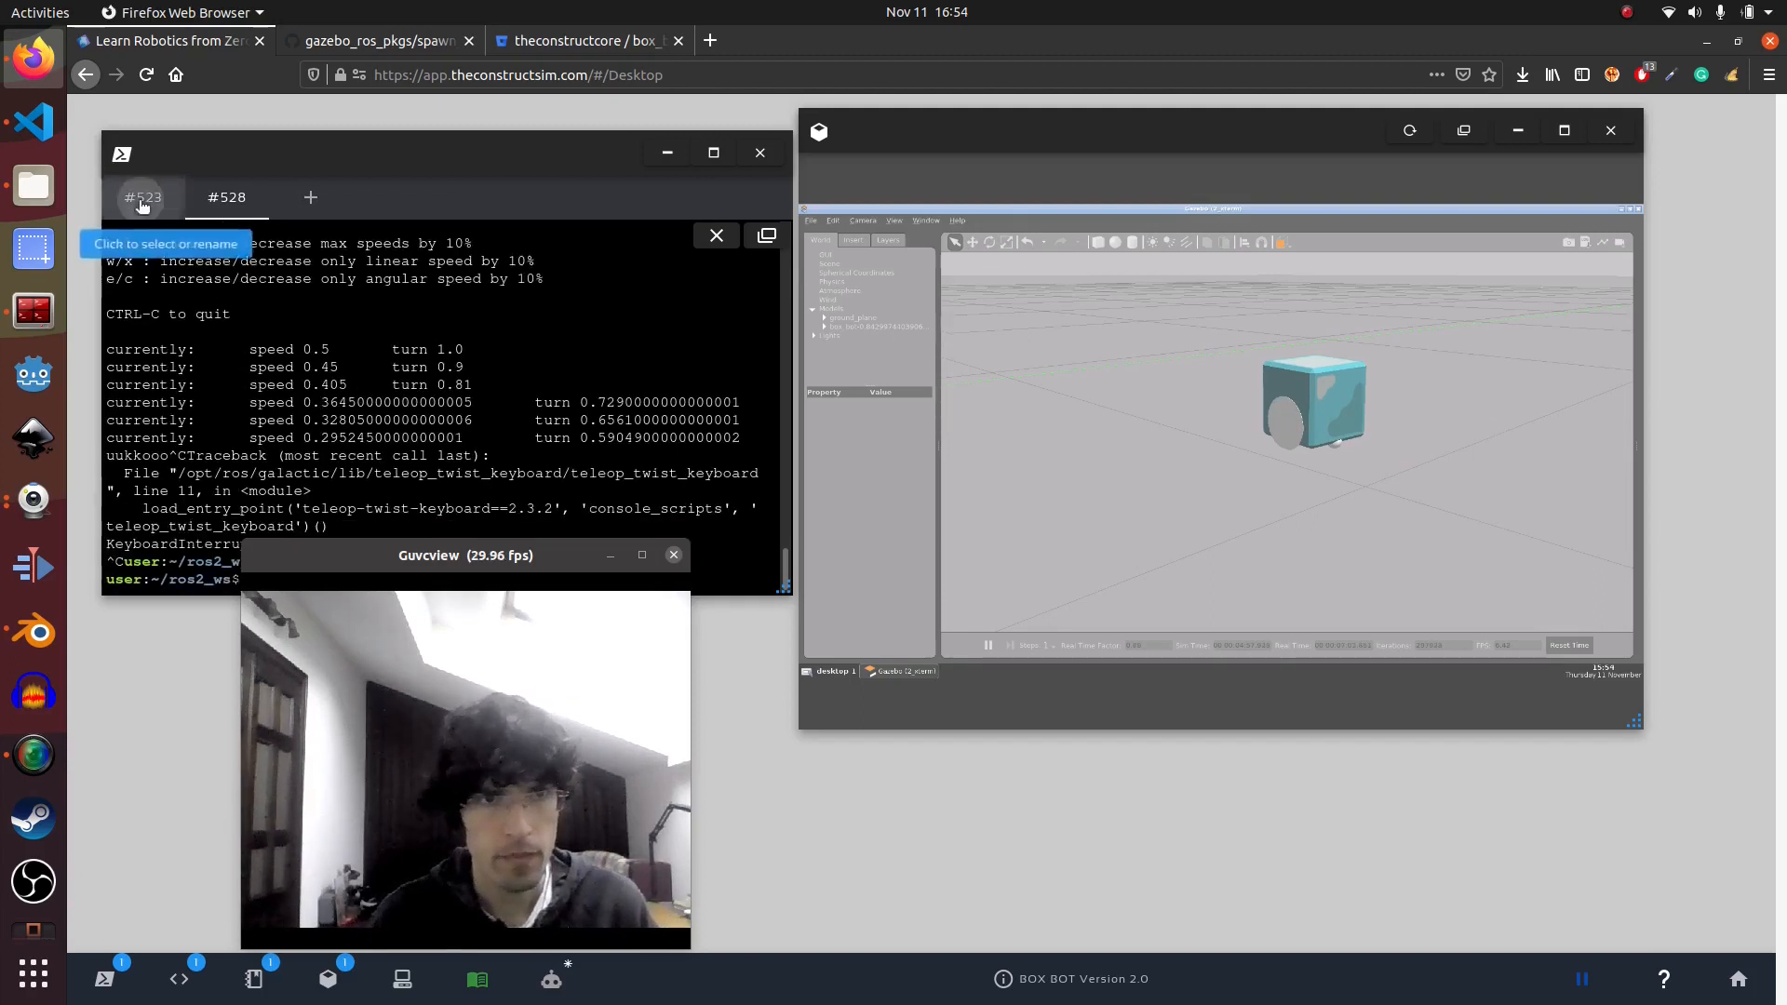
# Stop the launch in terminal #523 and open the Code editor at box_bot_description/robot
pyautogui.click(143, 197)
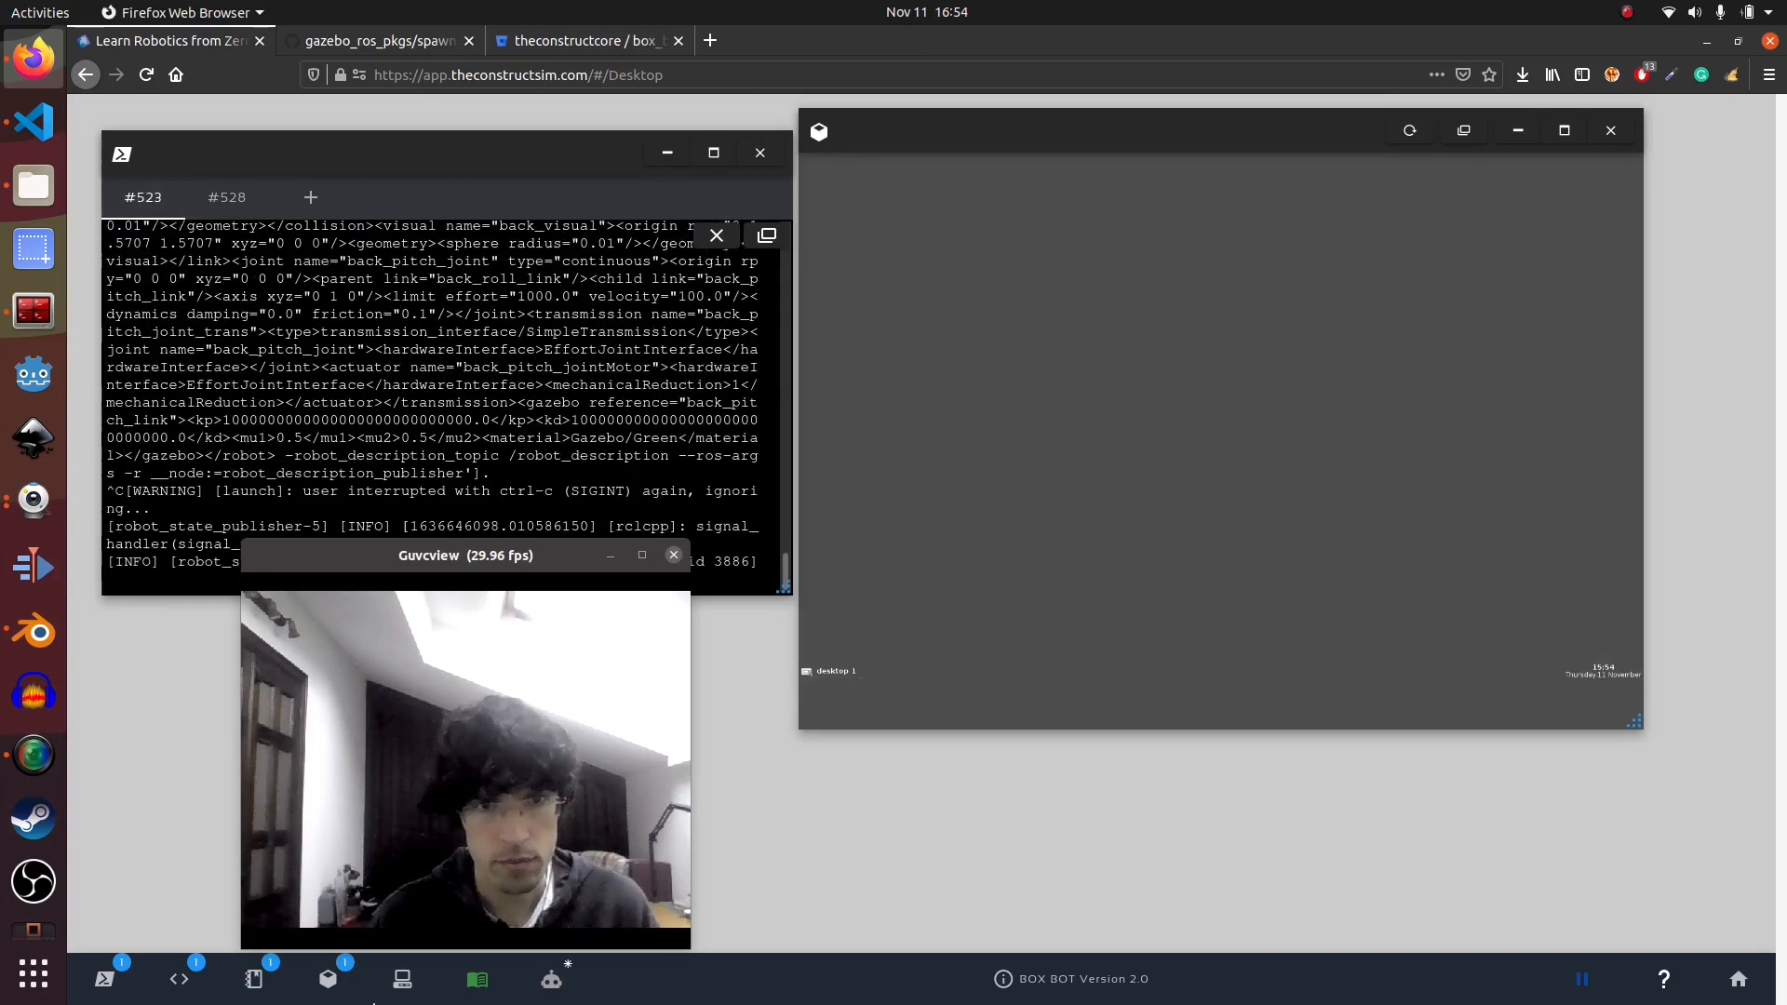
pyautogui.moveTo(178, 978)
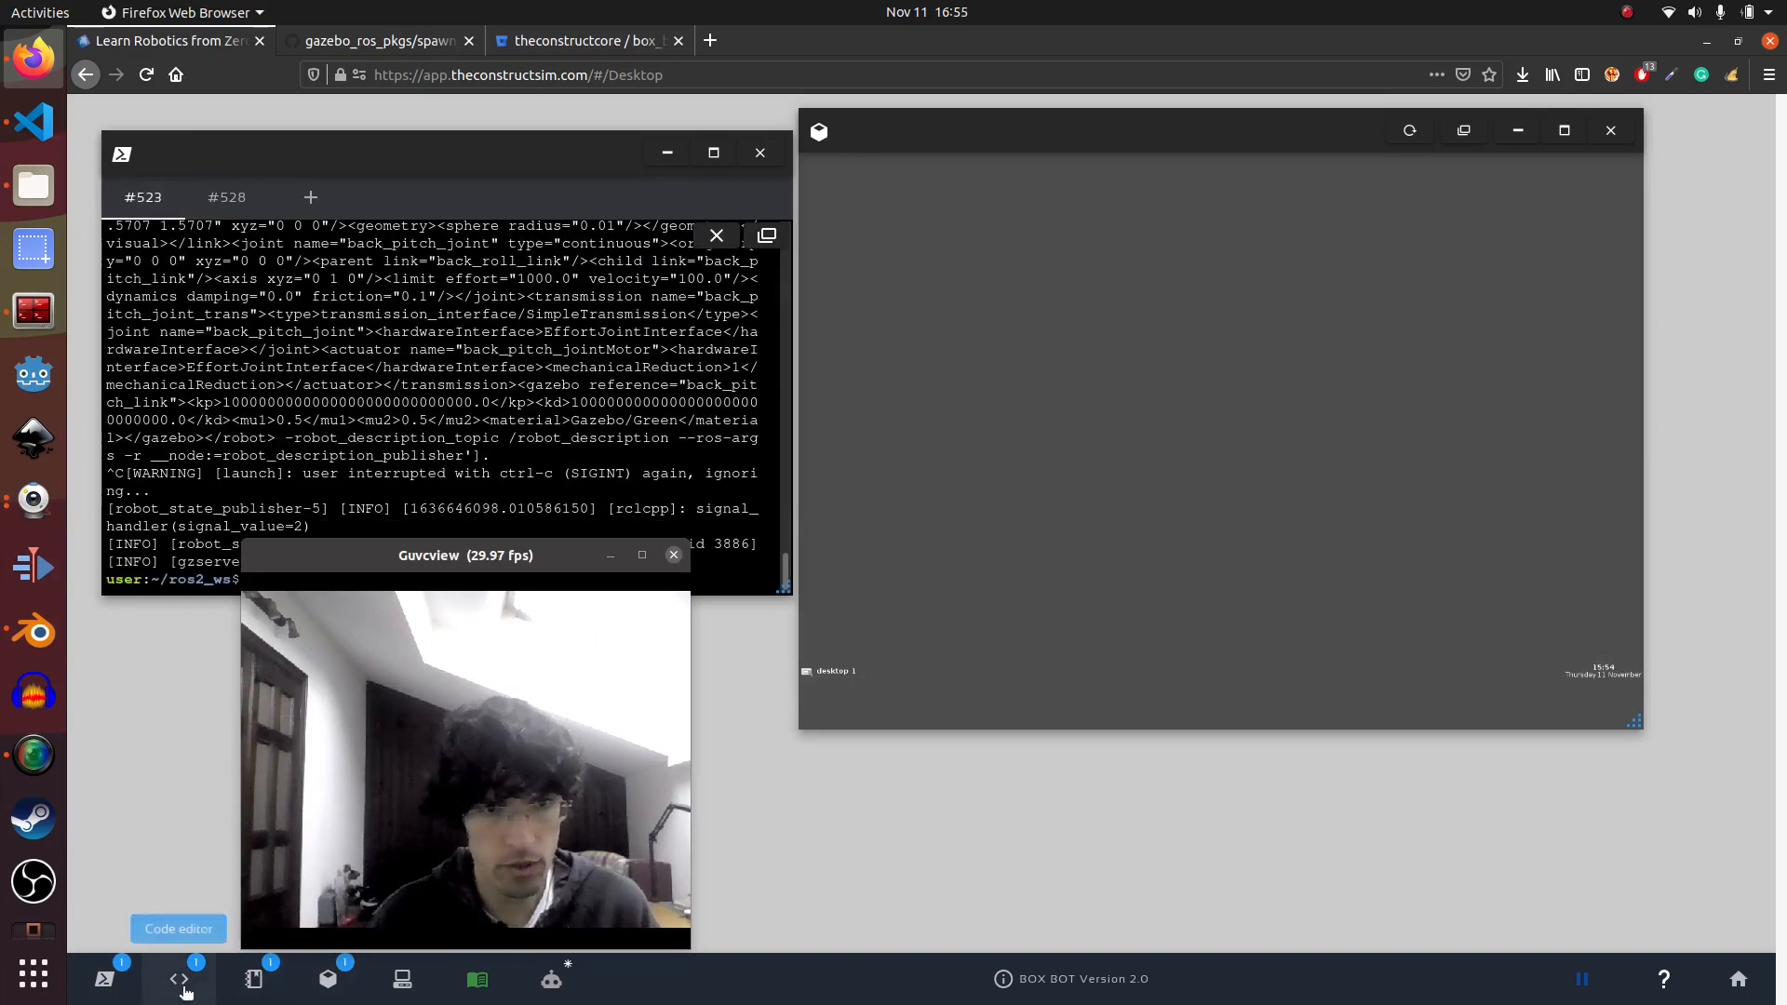
pyautogui.click(177, 978)
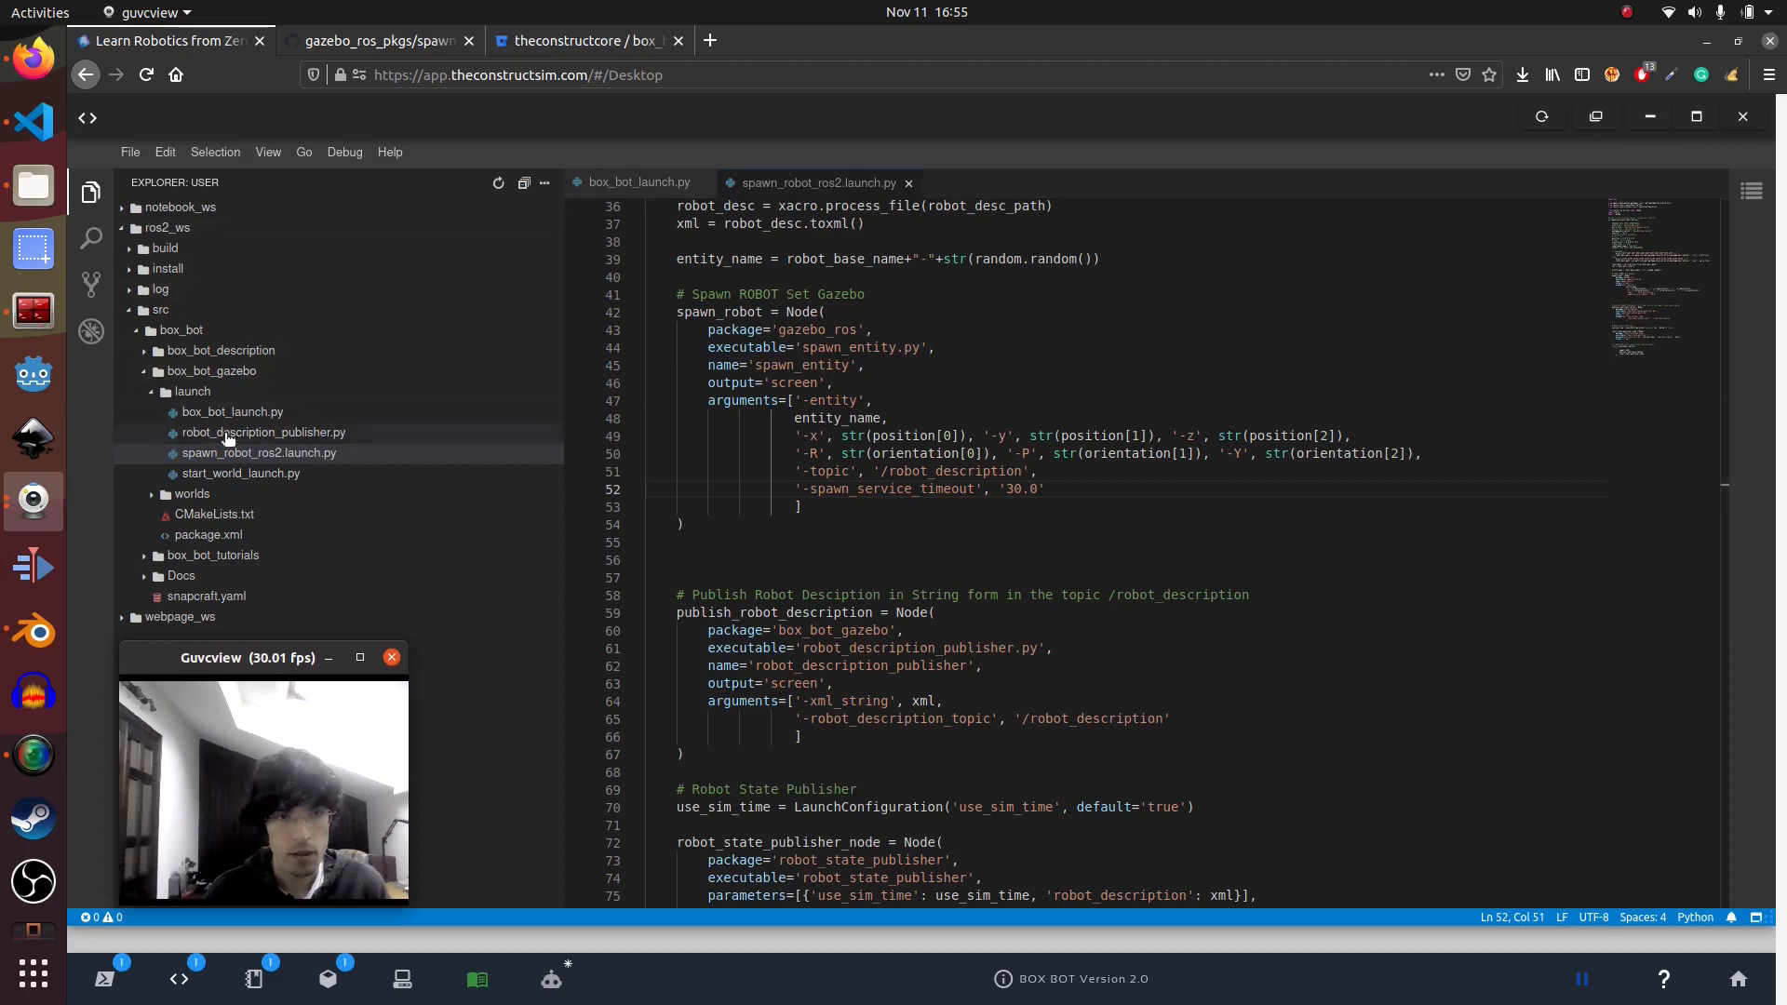
pyautogui.moveTo(263, 431)
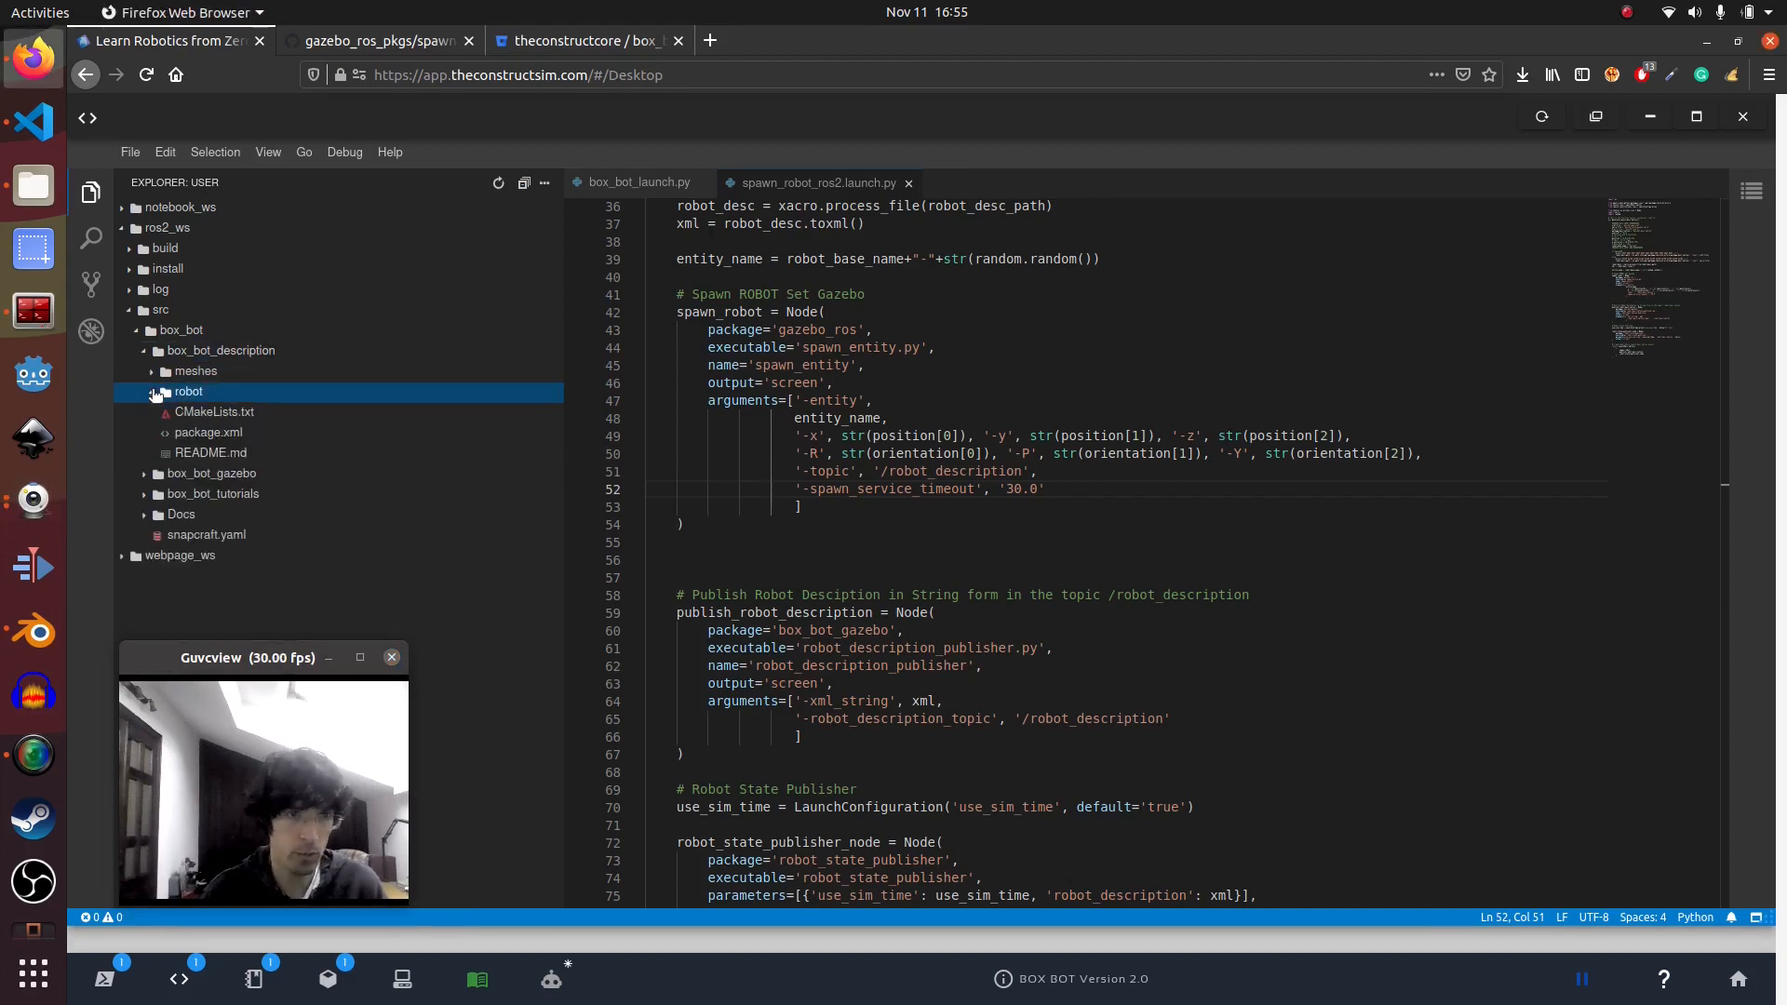
pyautogui.click(187, 391)
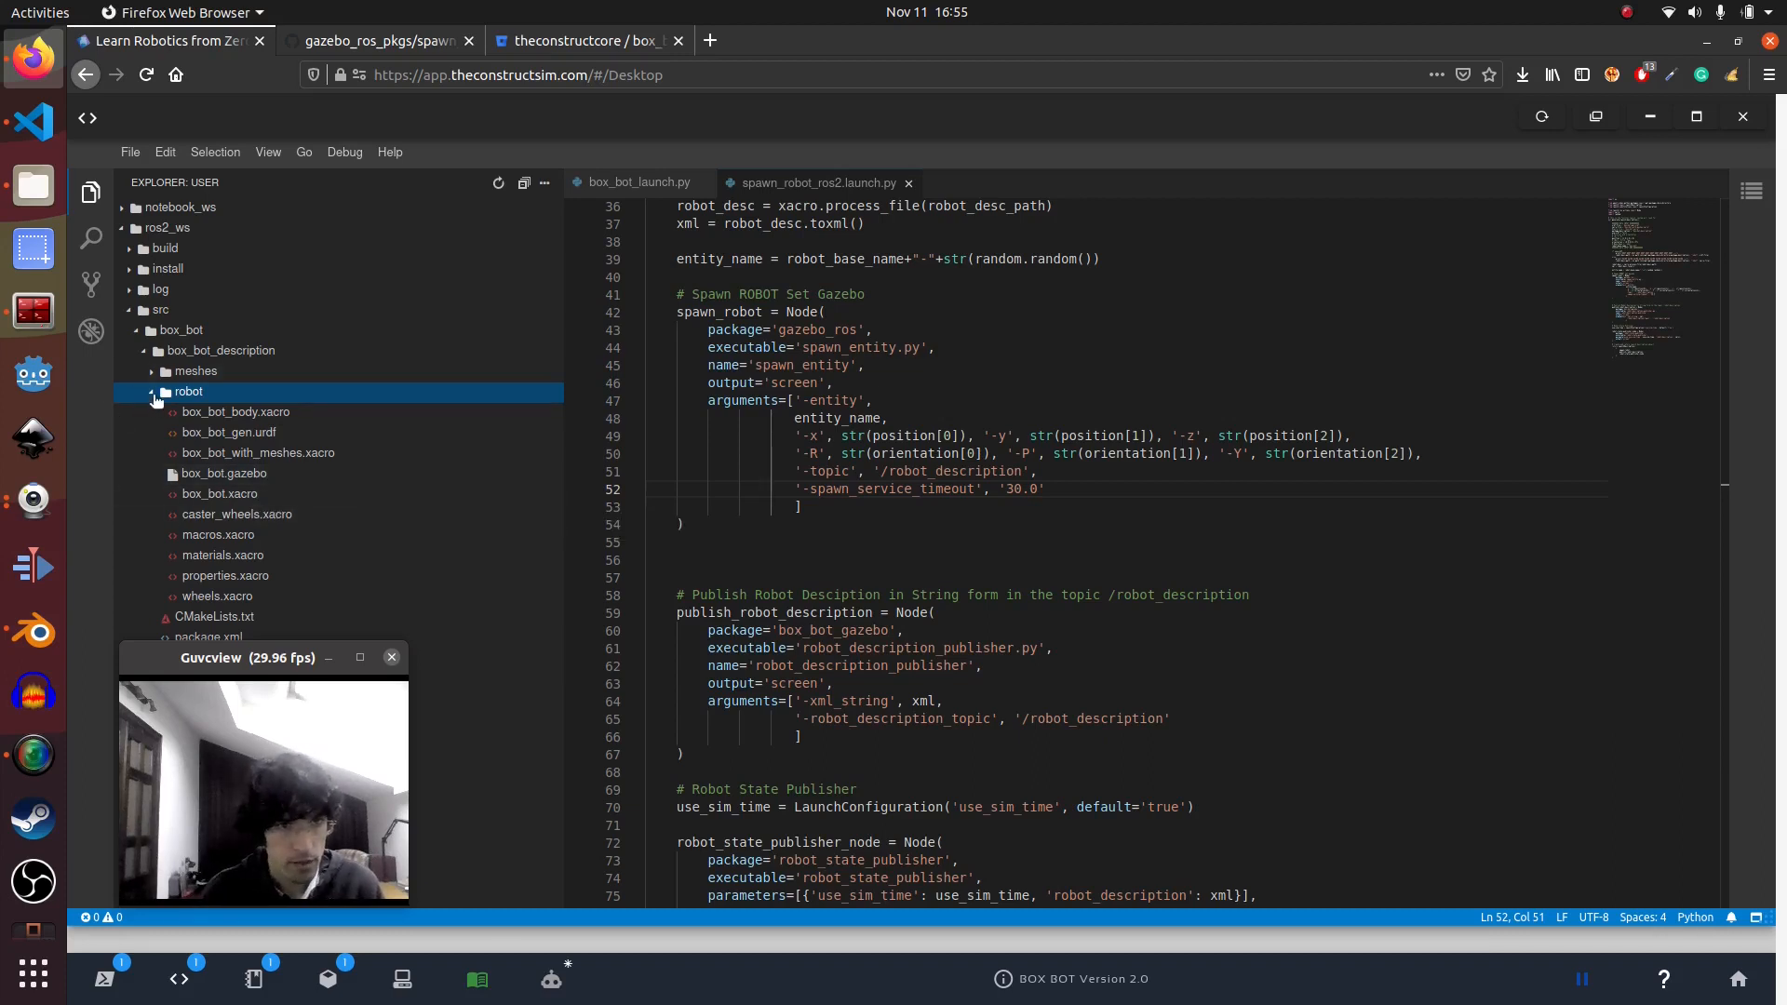
pyautogui.moveTo(196, 575)
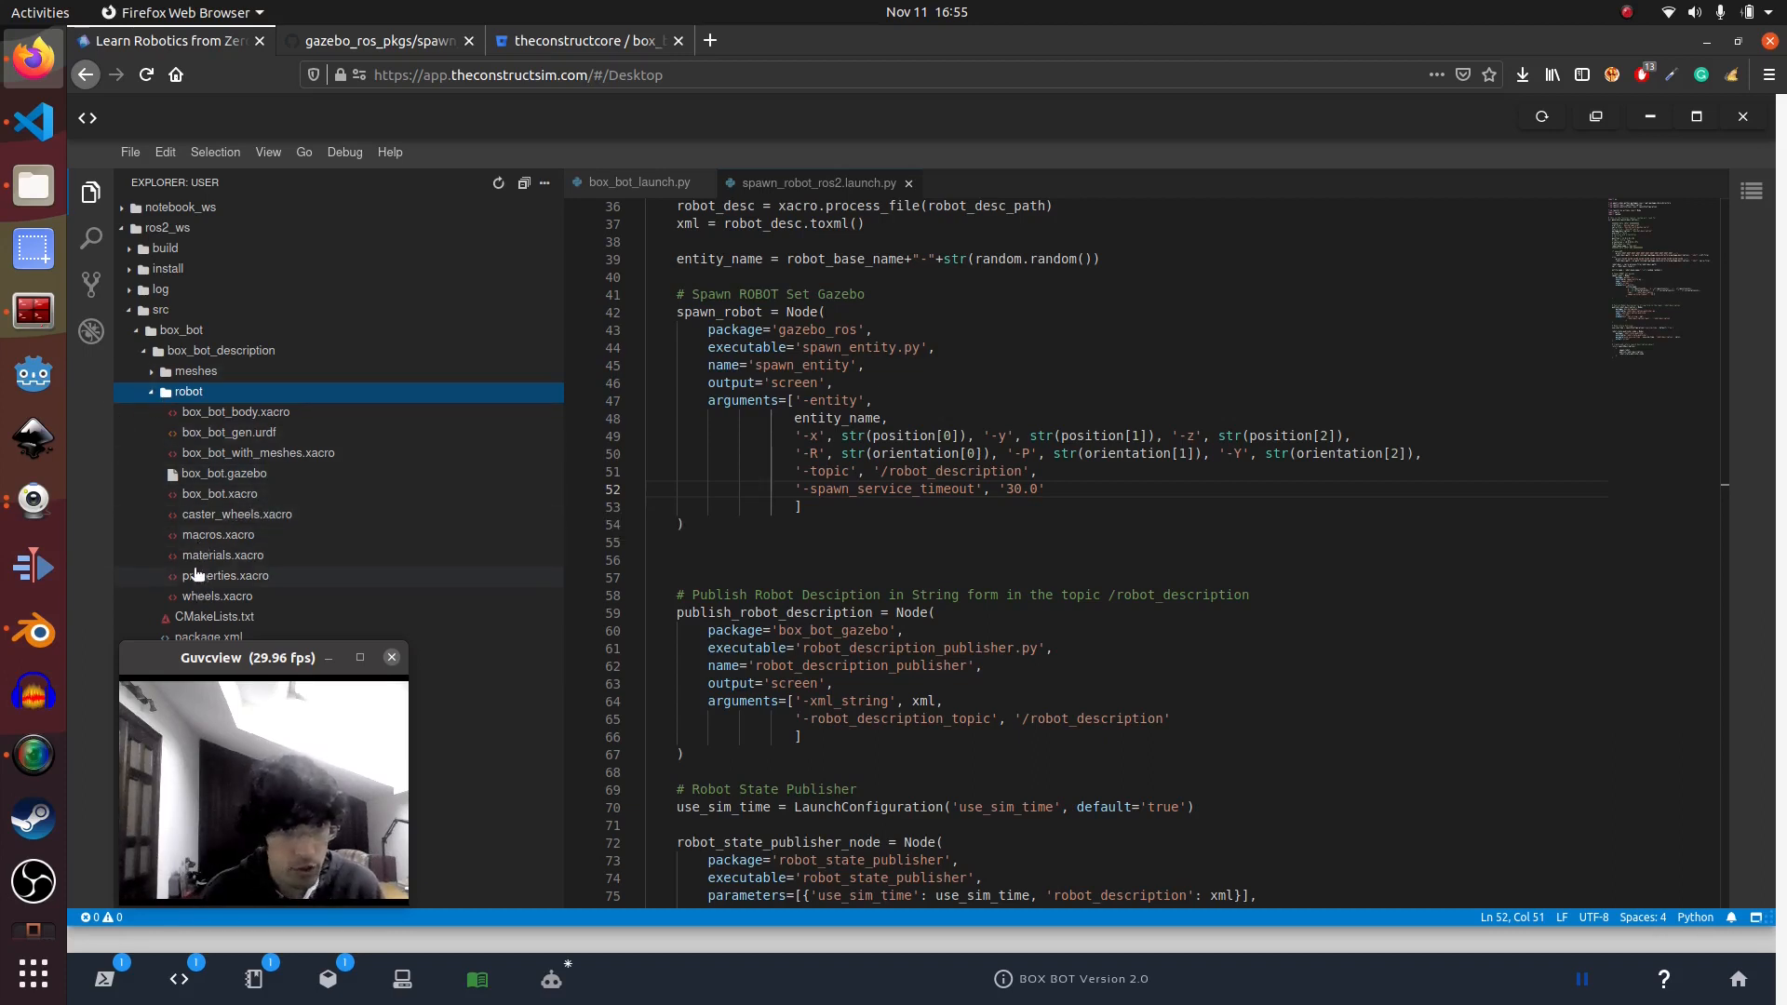
# Open box_bot.xacro from the robot folder and clear the selection
pyautogui.click(219, 493)
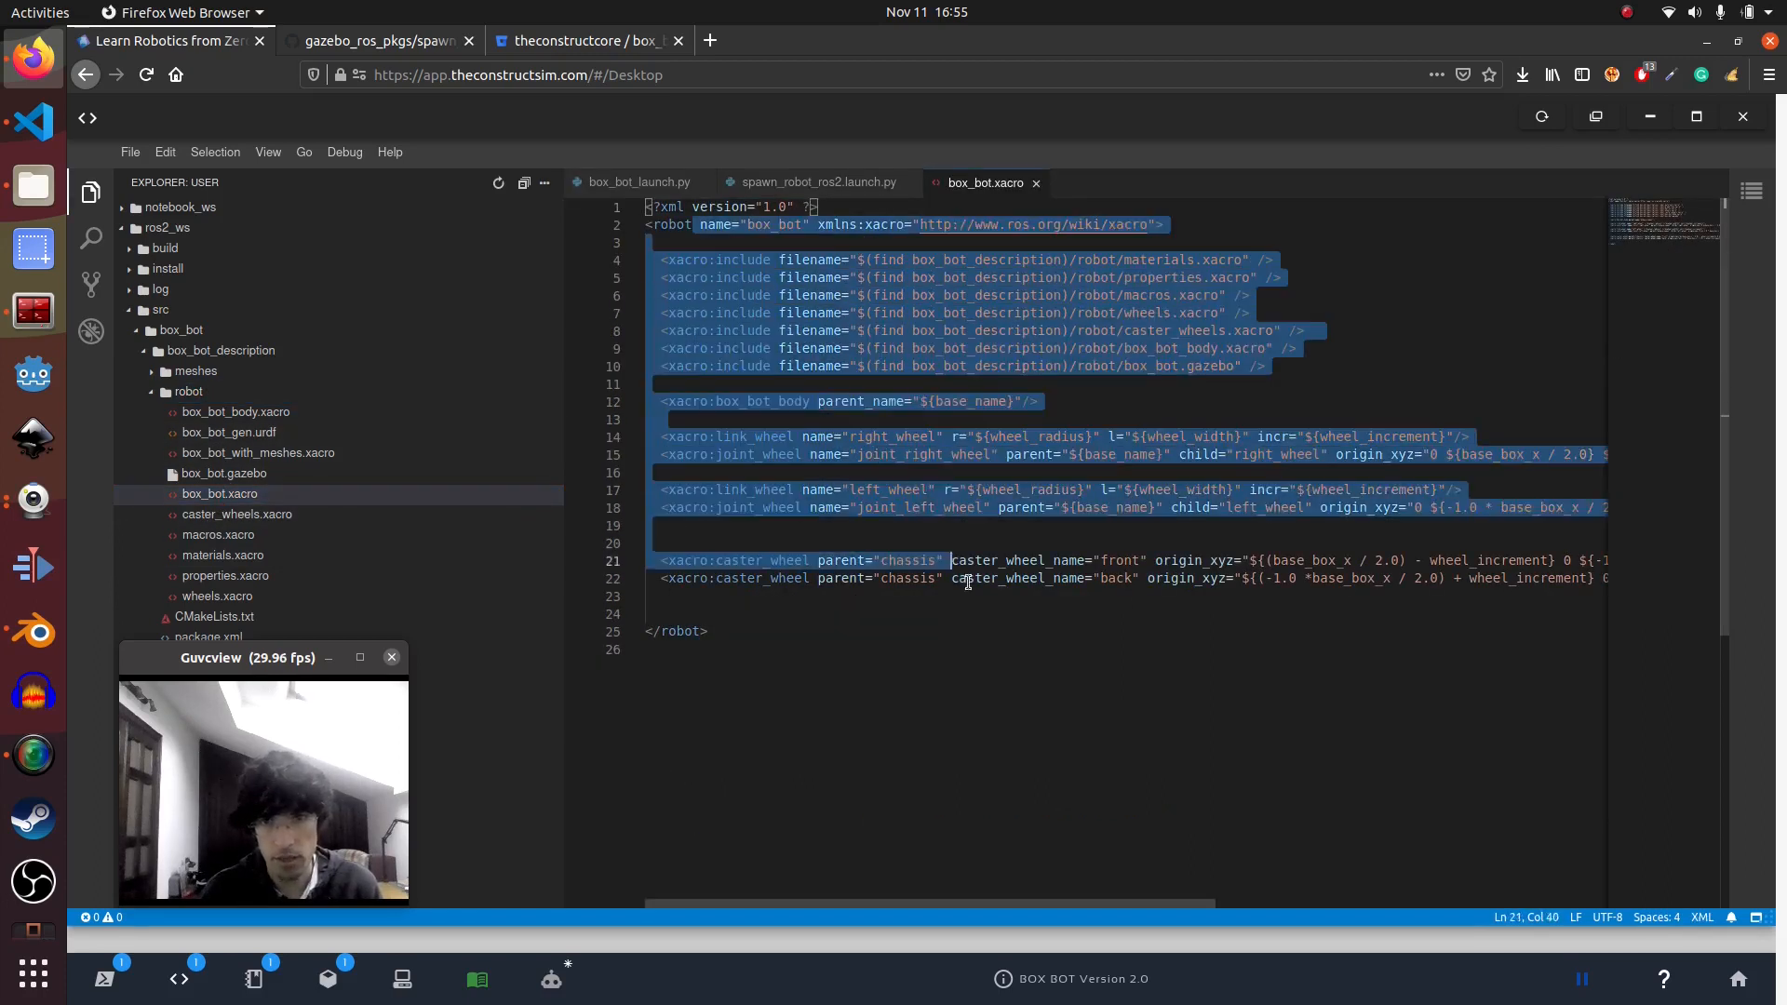
pyautogui.click(650, 524)
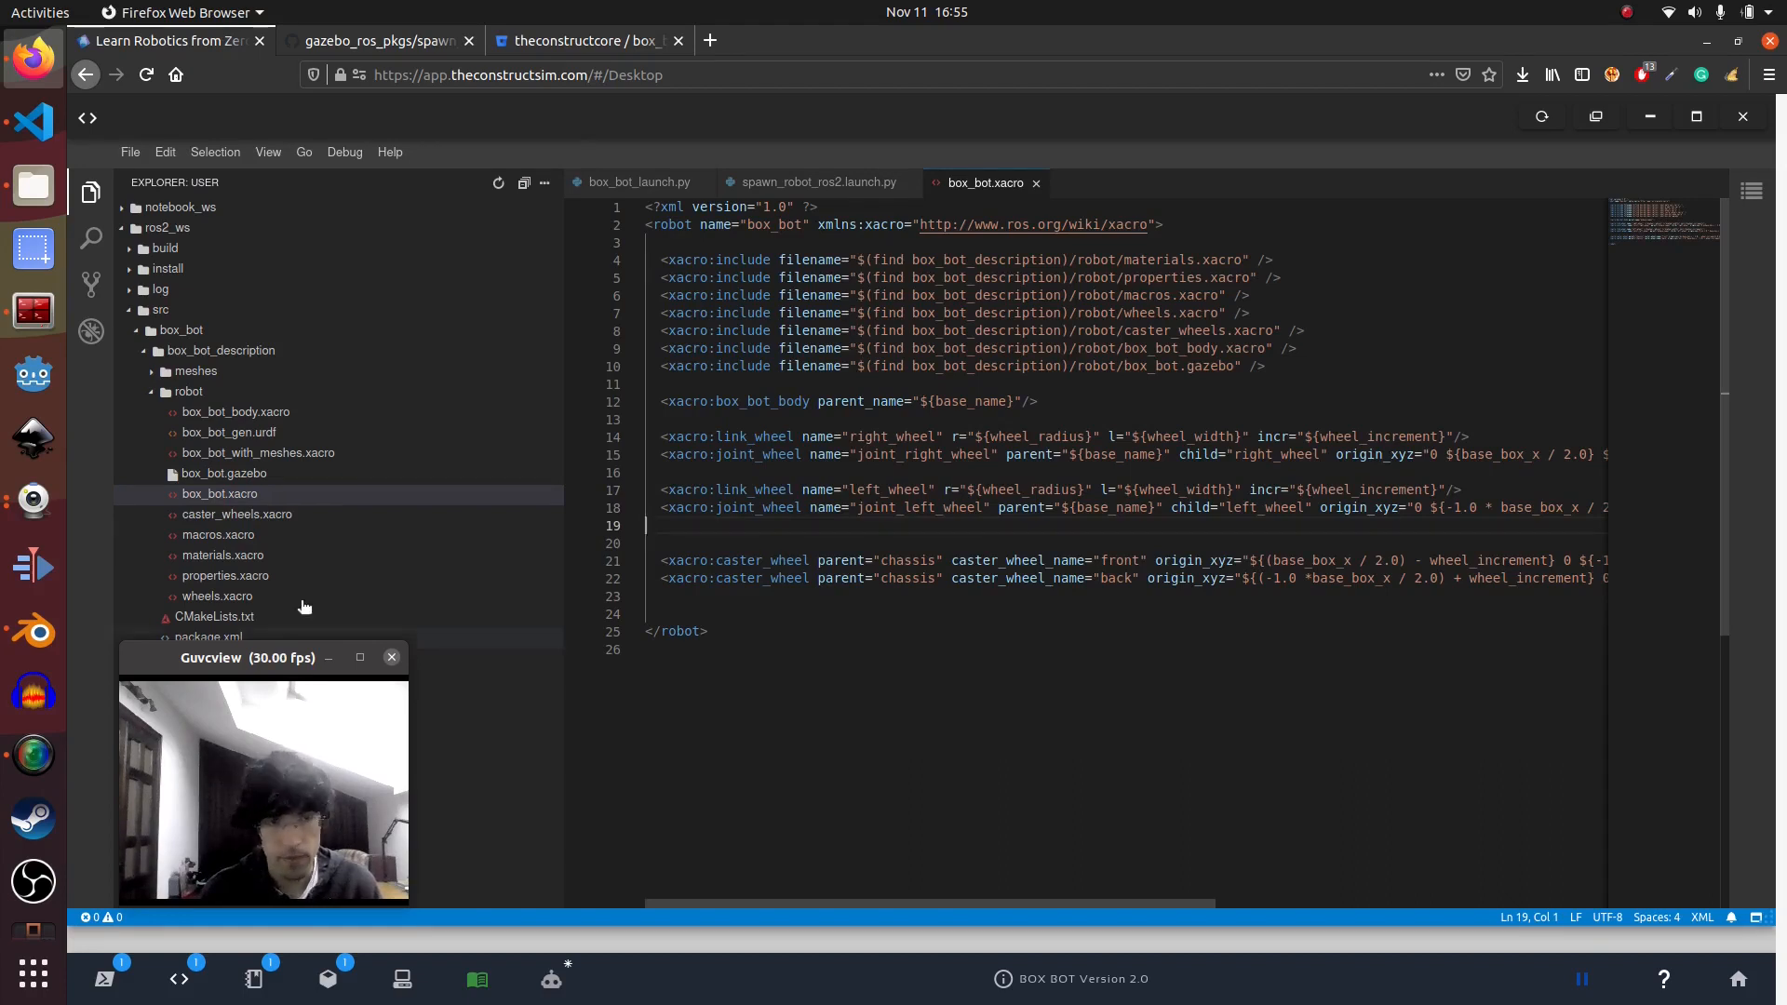
pyautogui.moveTo(636, 521)
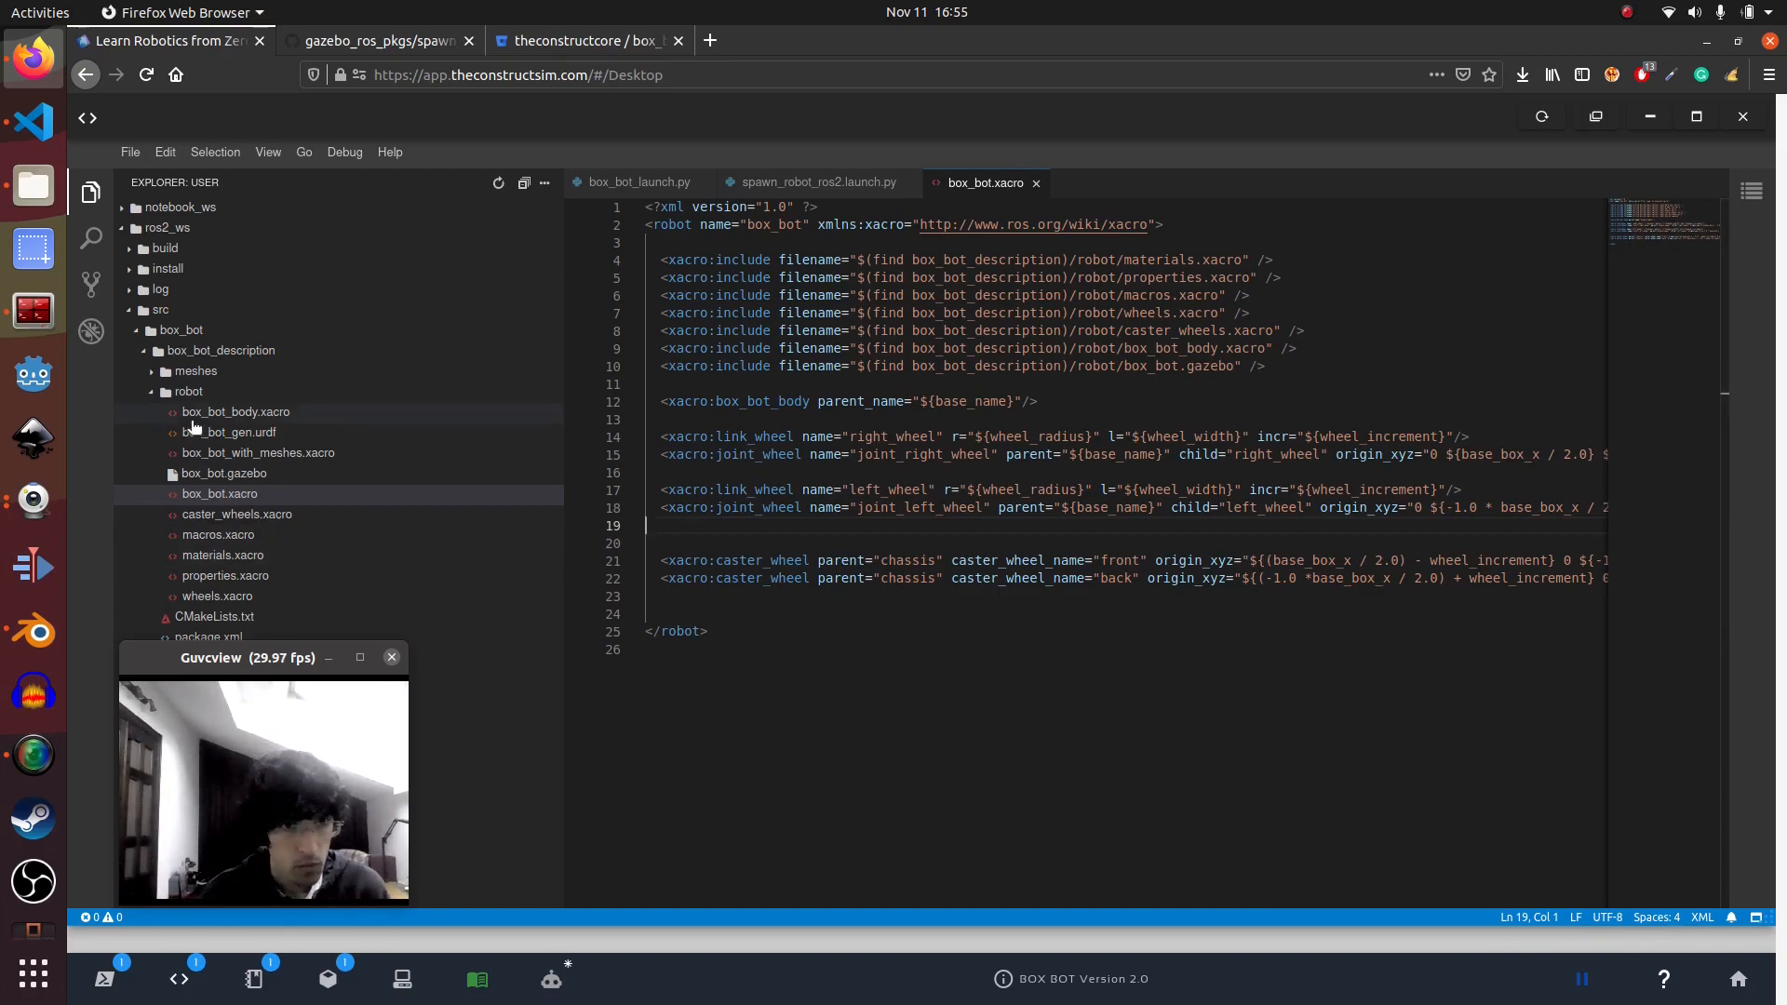
# Open box_bot_body.xacro and highlight the mesh file path in its geometry
pyautogui.click(235, 411)
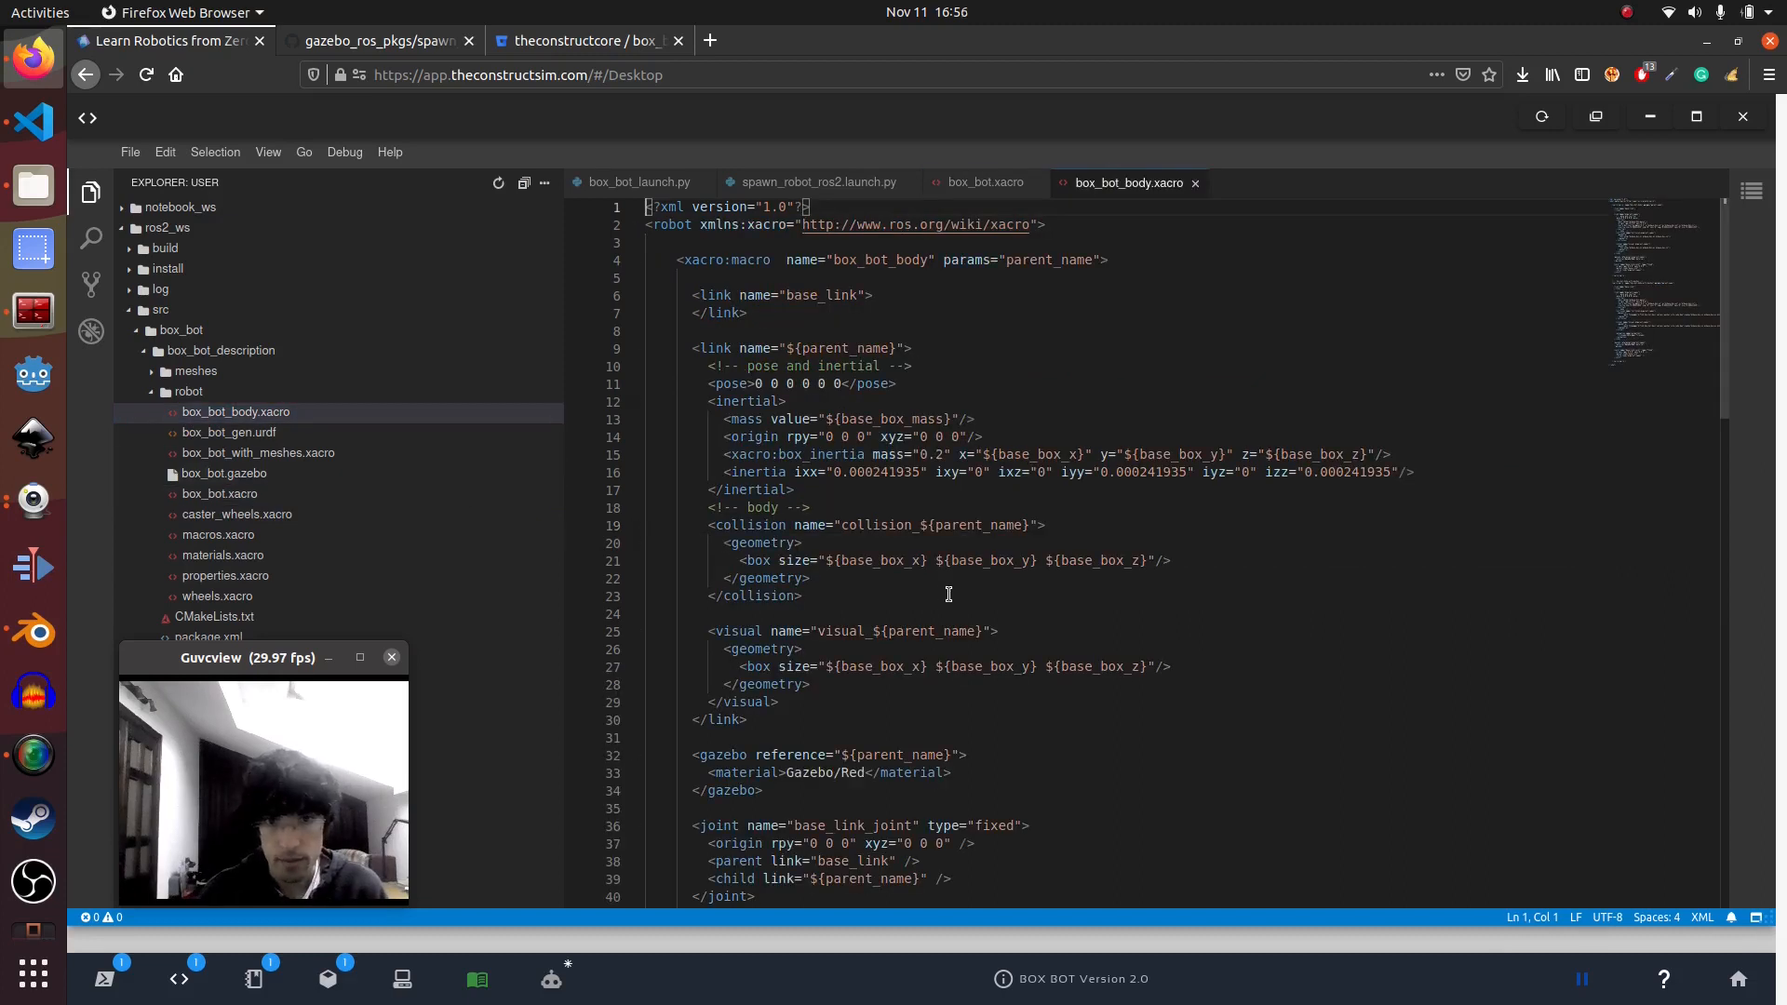
pyautogui.scroll(-3)
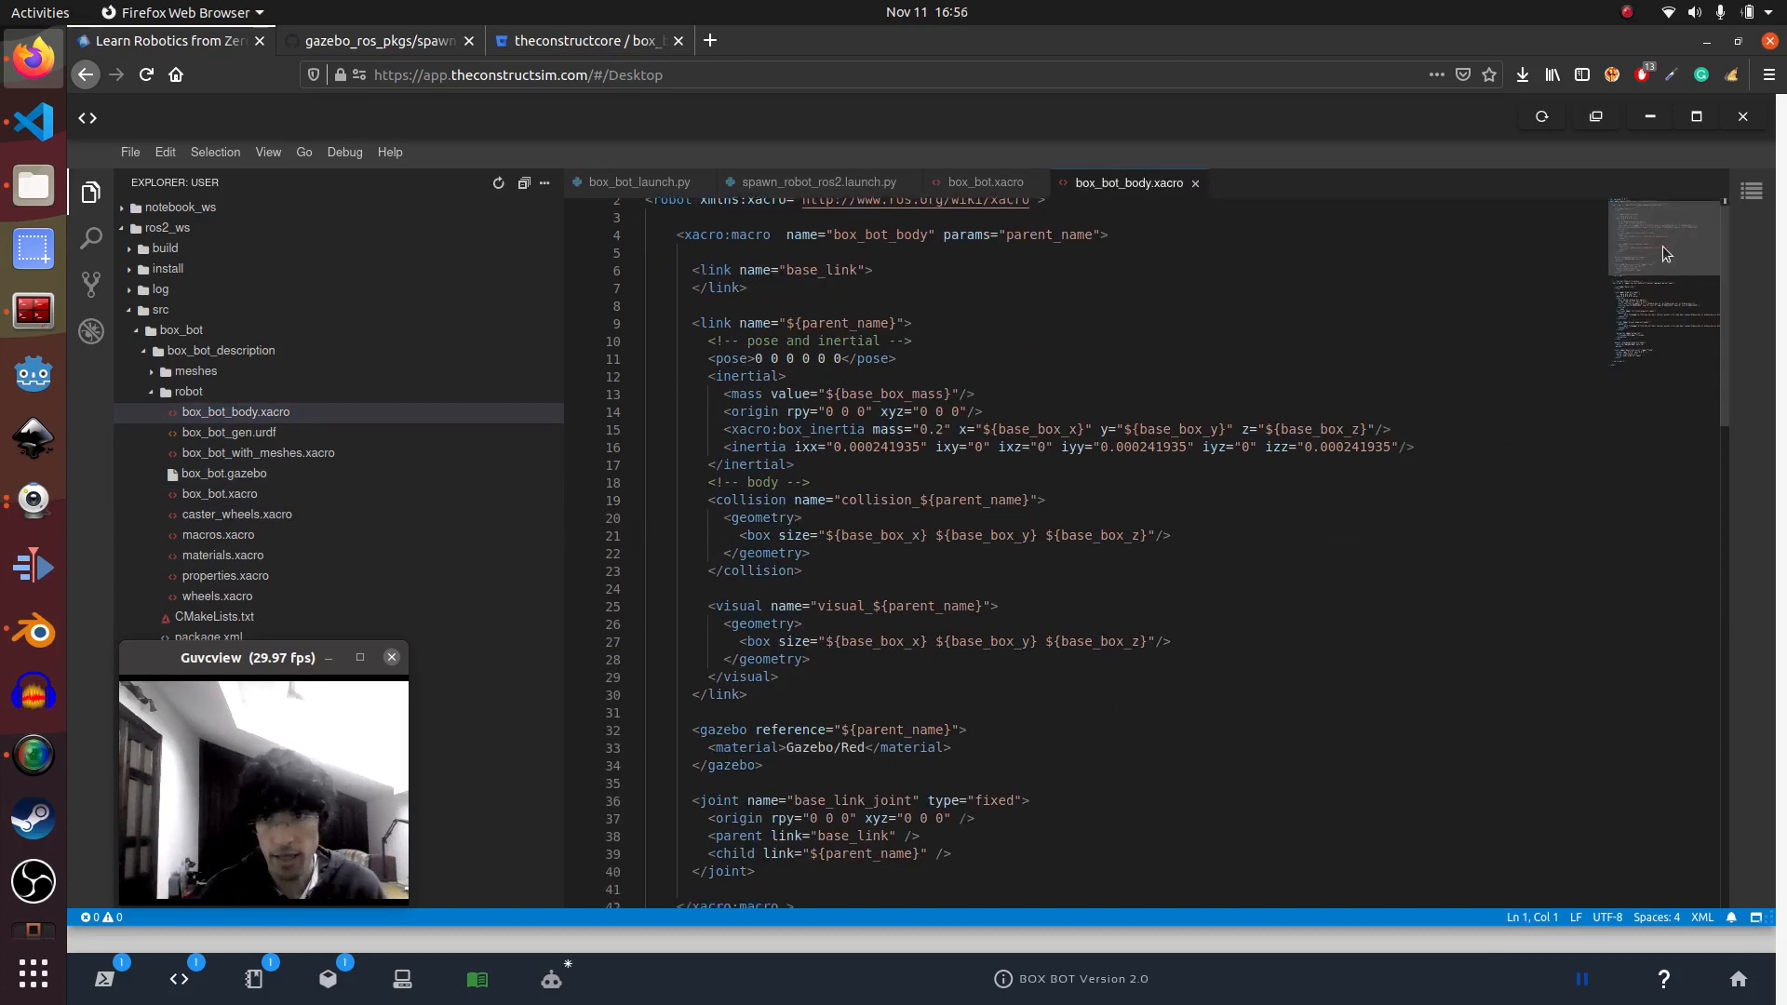
pyautogui.scroll(-3)
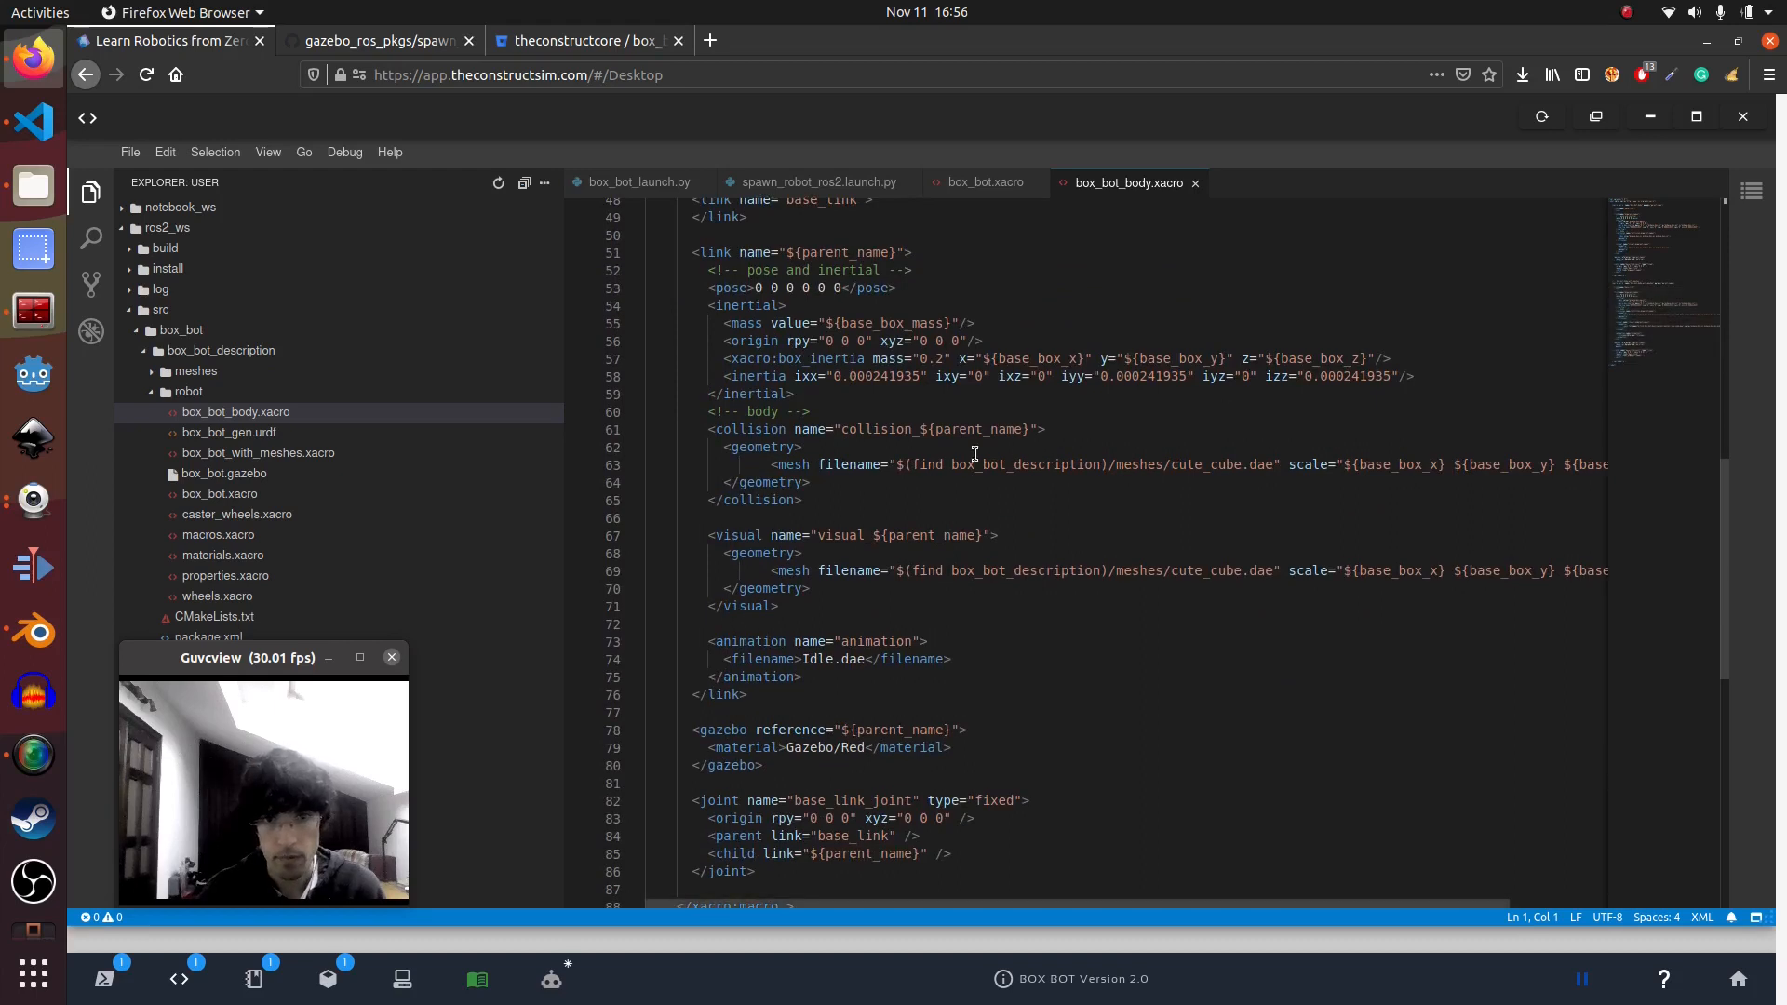
pyautogui.doubleClick(788, 465)
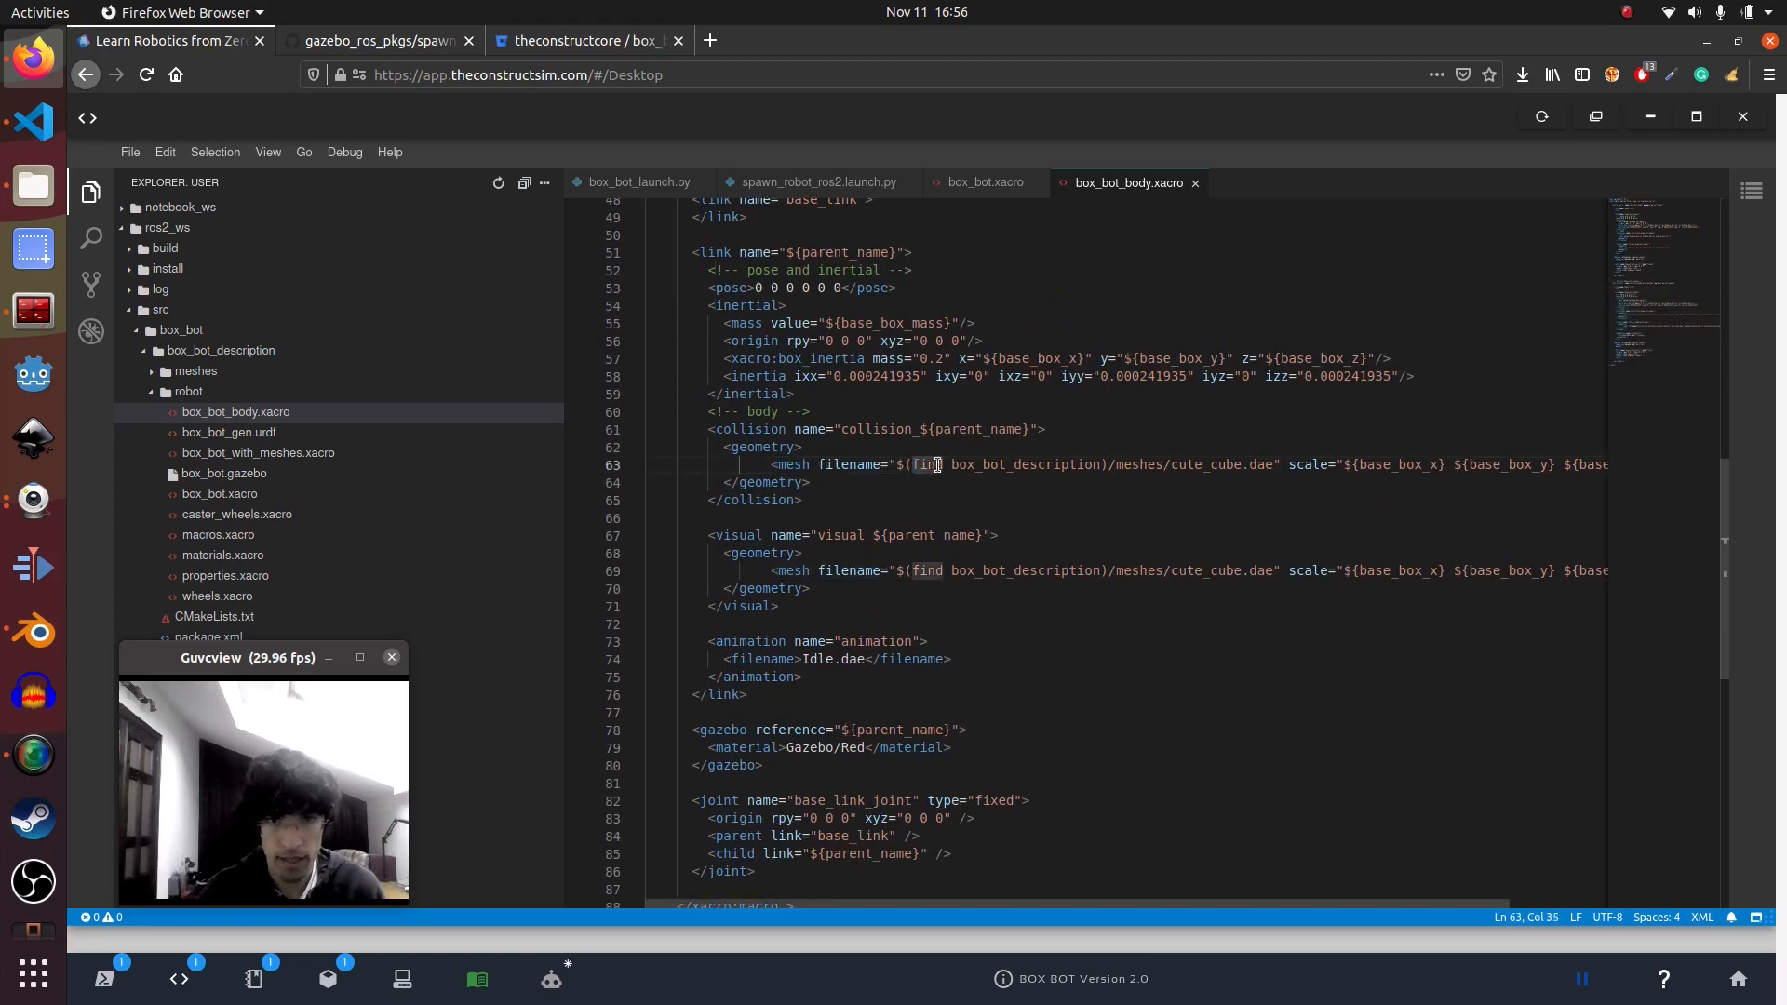
pyautogui.doubleClick(1024, 464)
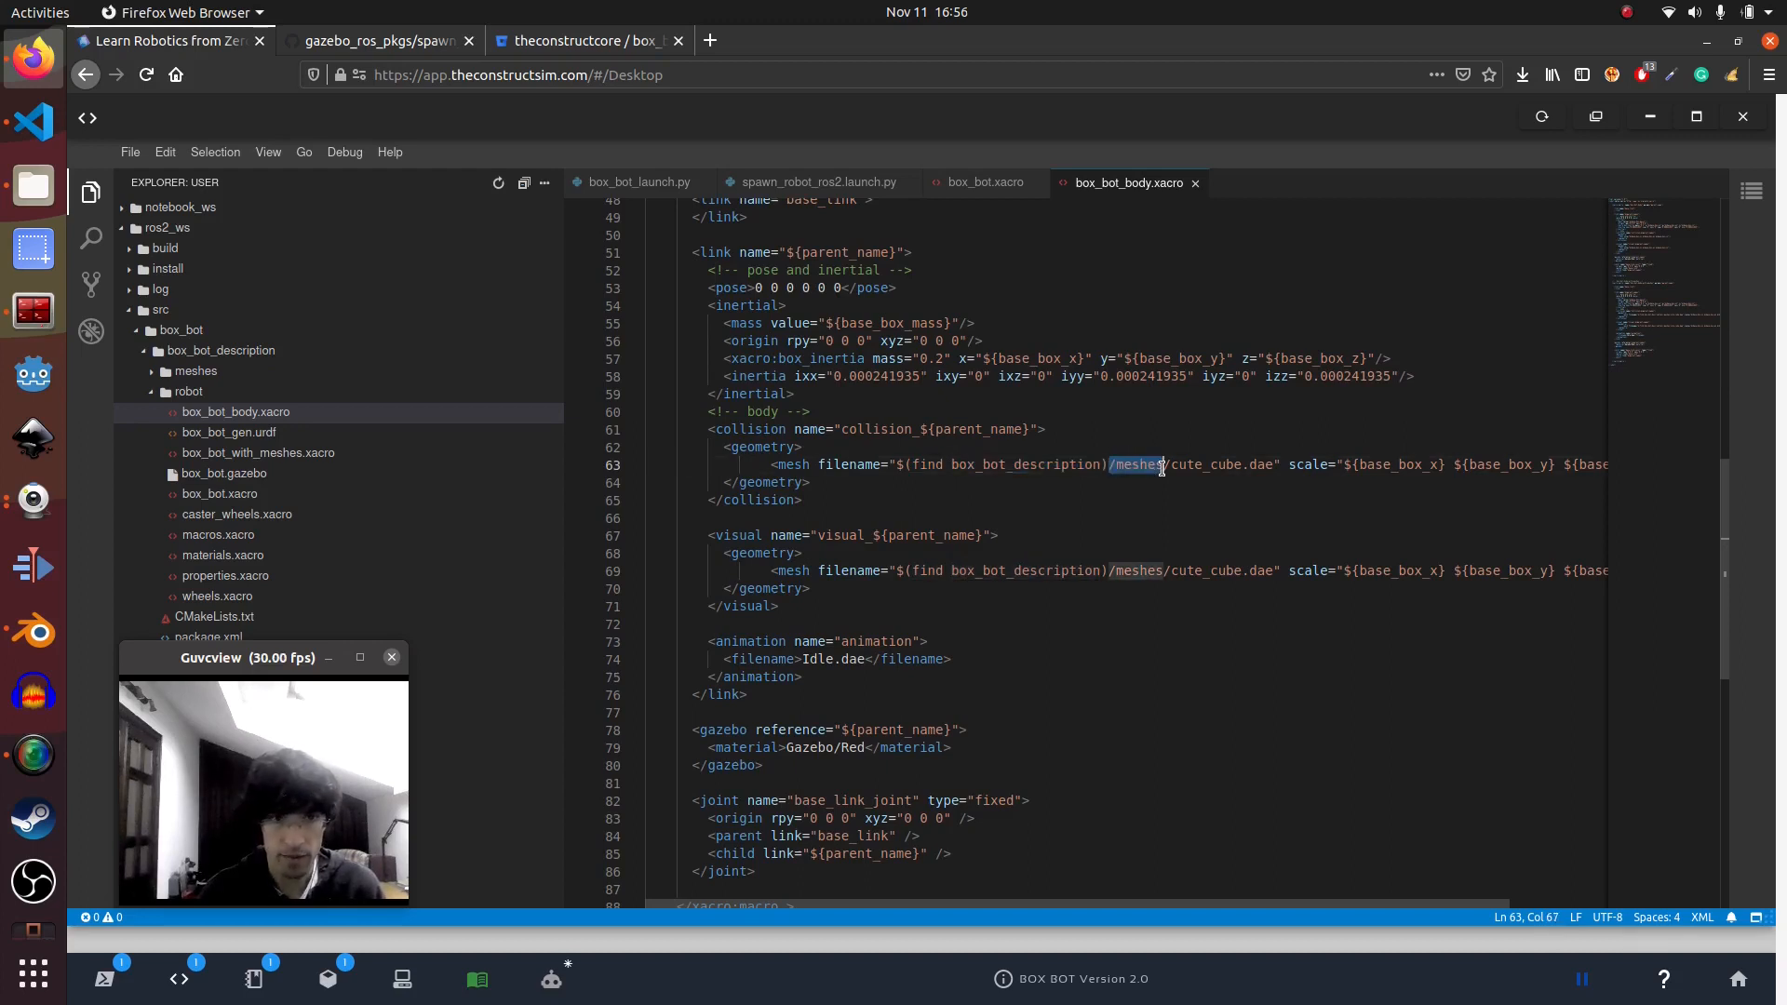
# Expand the meshes folder to list the cute_cube mesh files
pyautogui.click(222, 350)
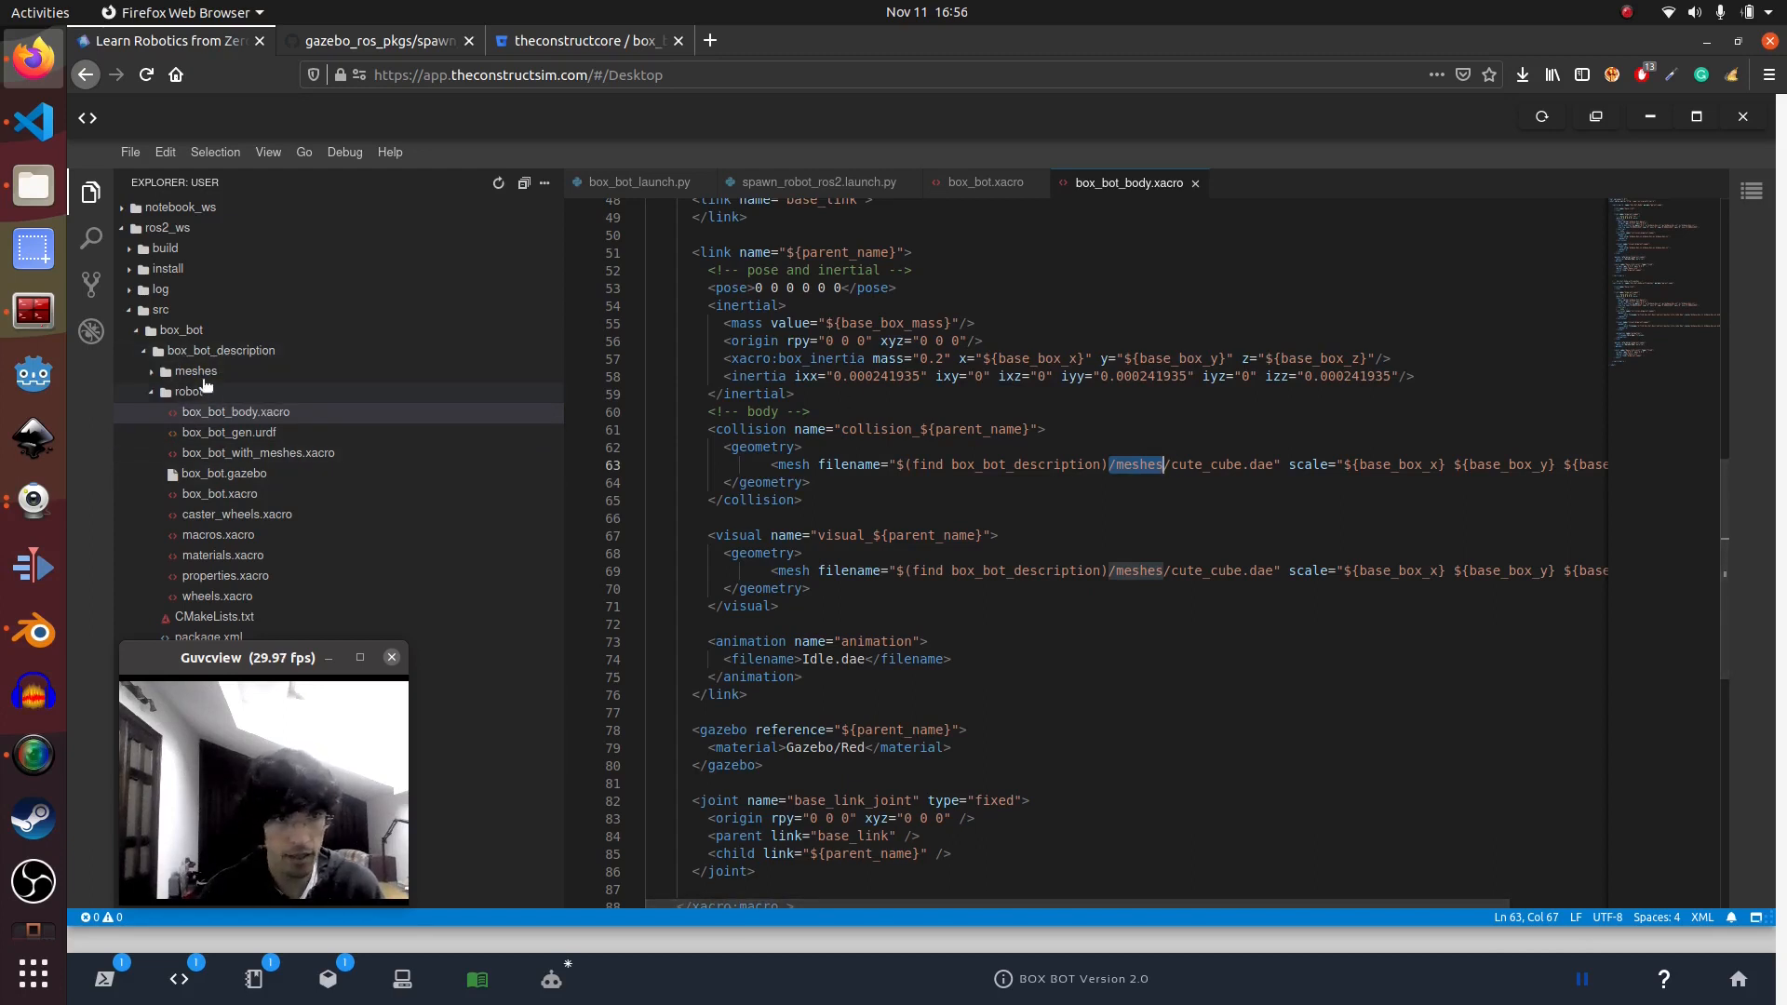
pyautogui.click(194, 370)
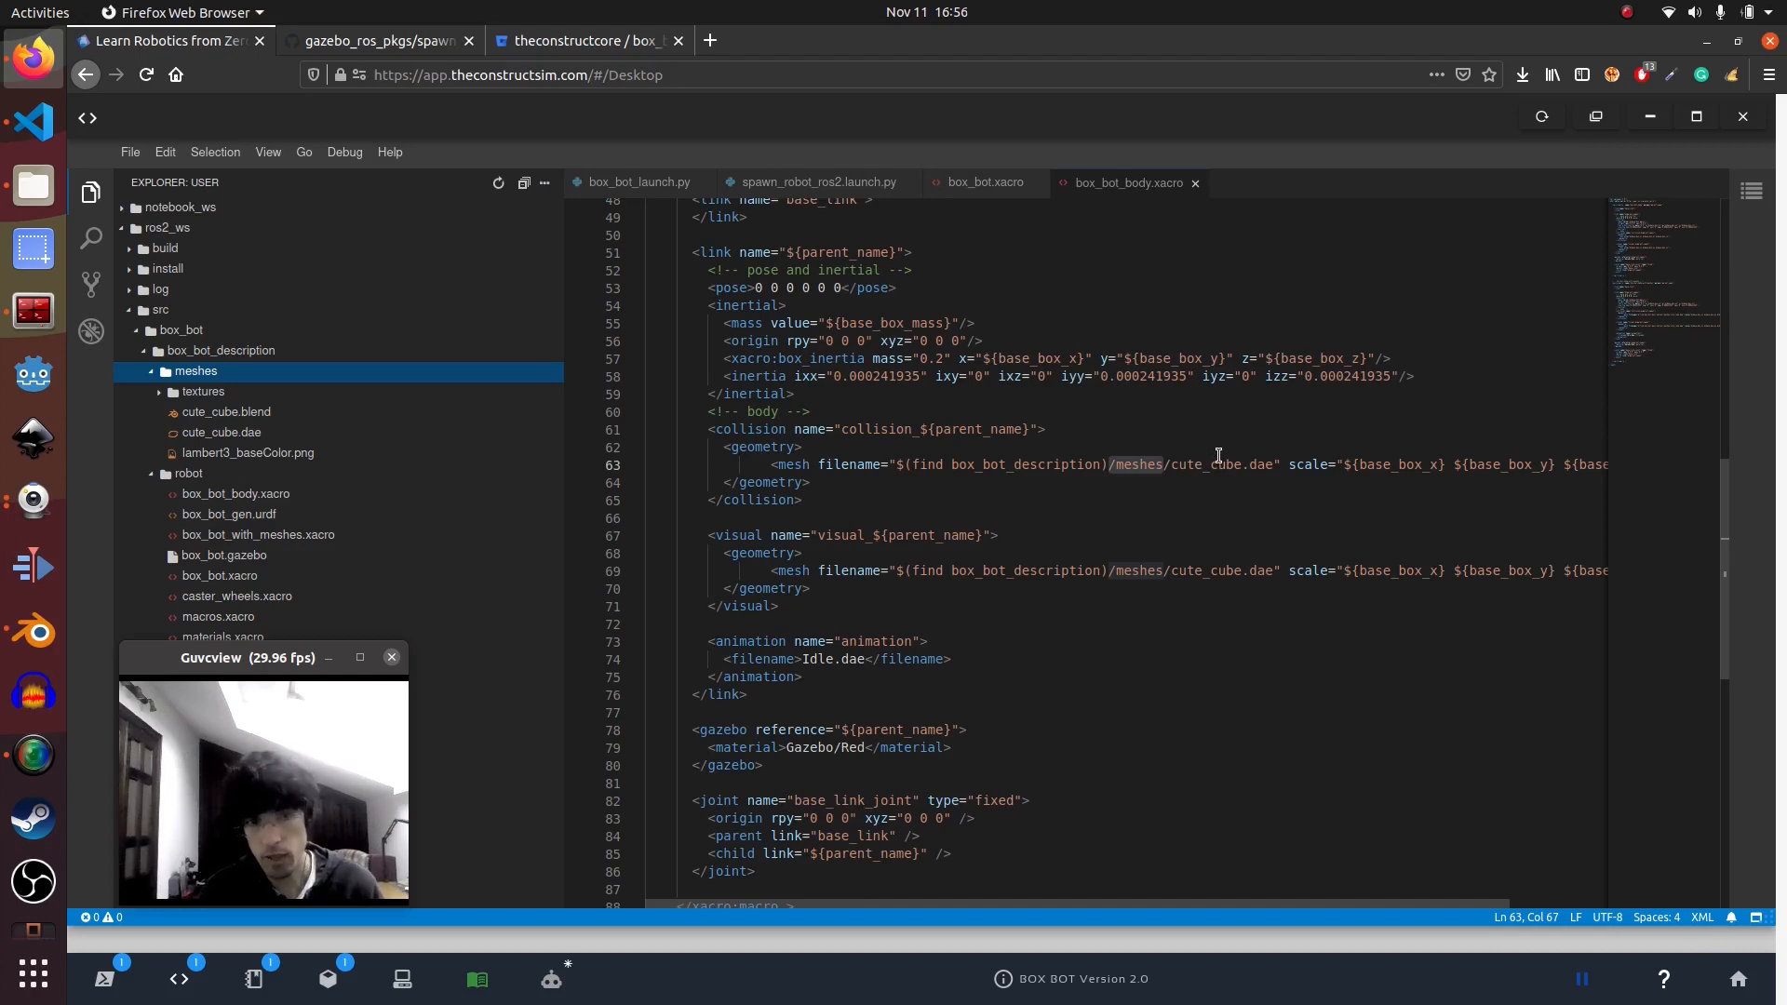
pyautogui.moveTo(1542, 370)
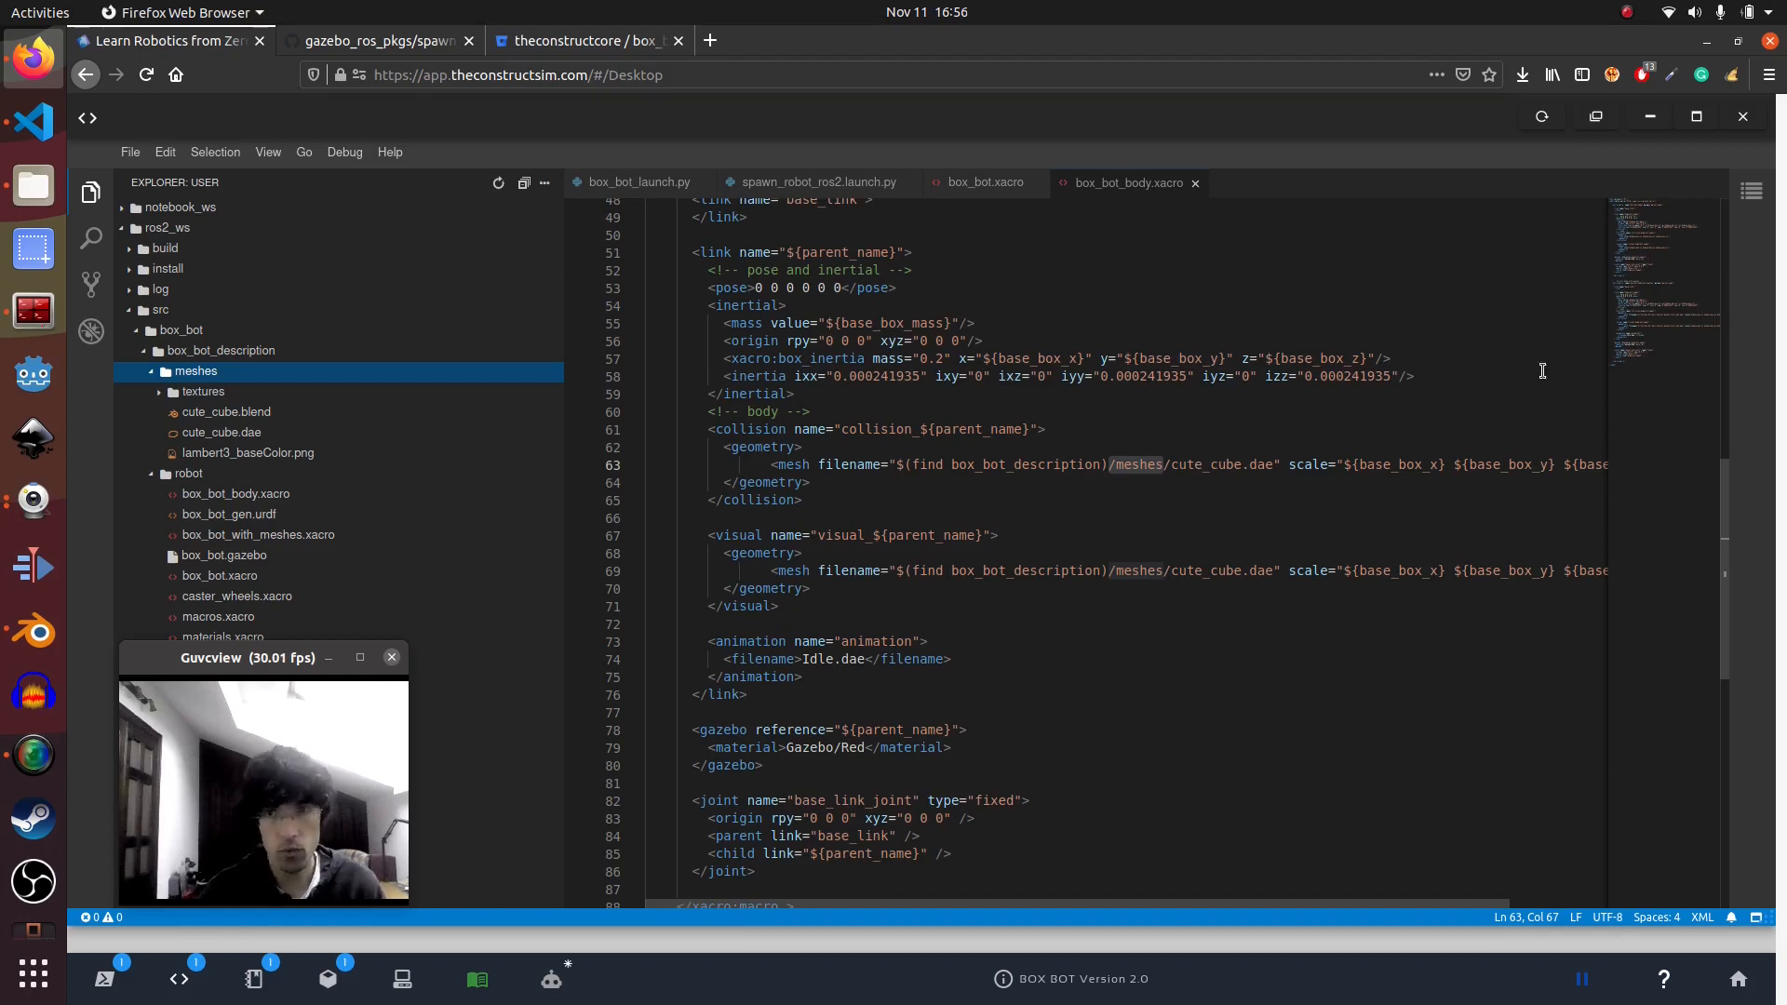
pyautogui.scroll(3)
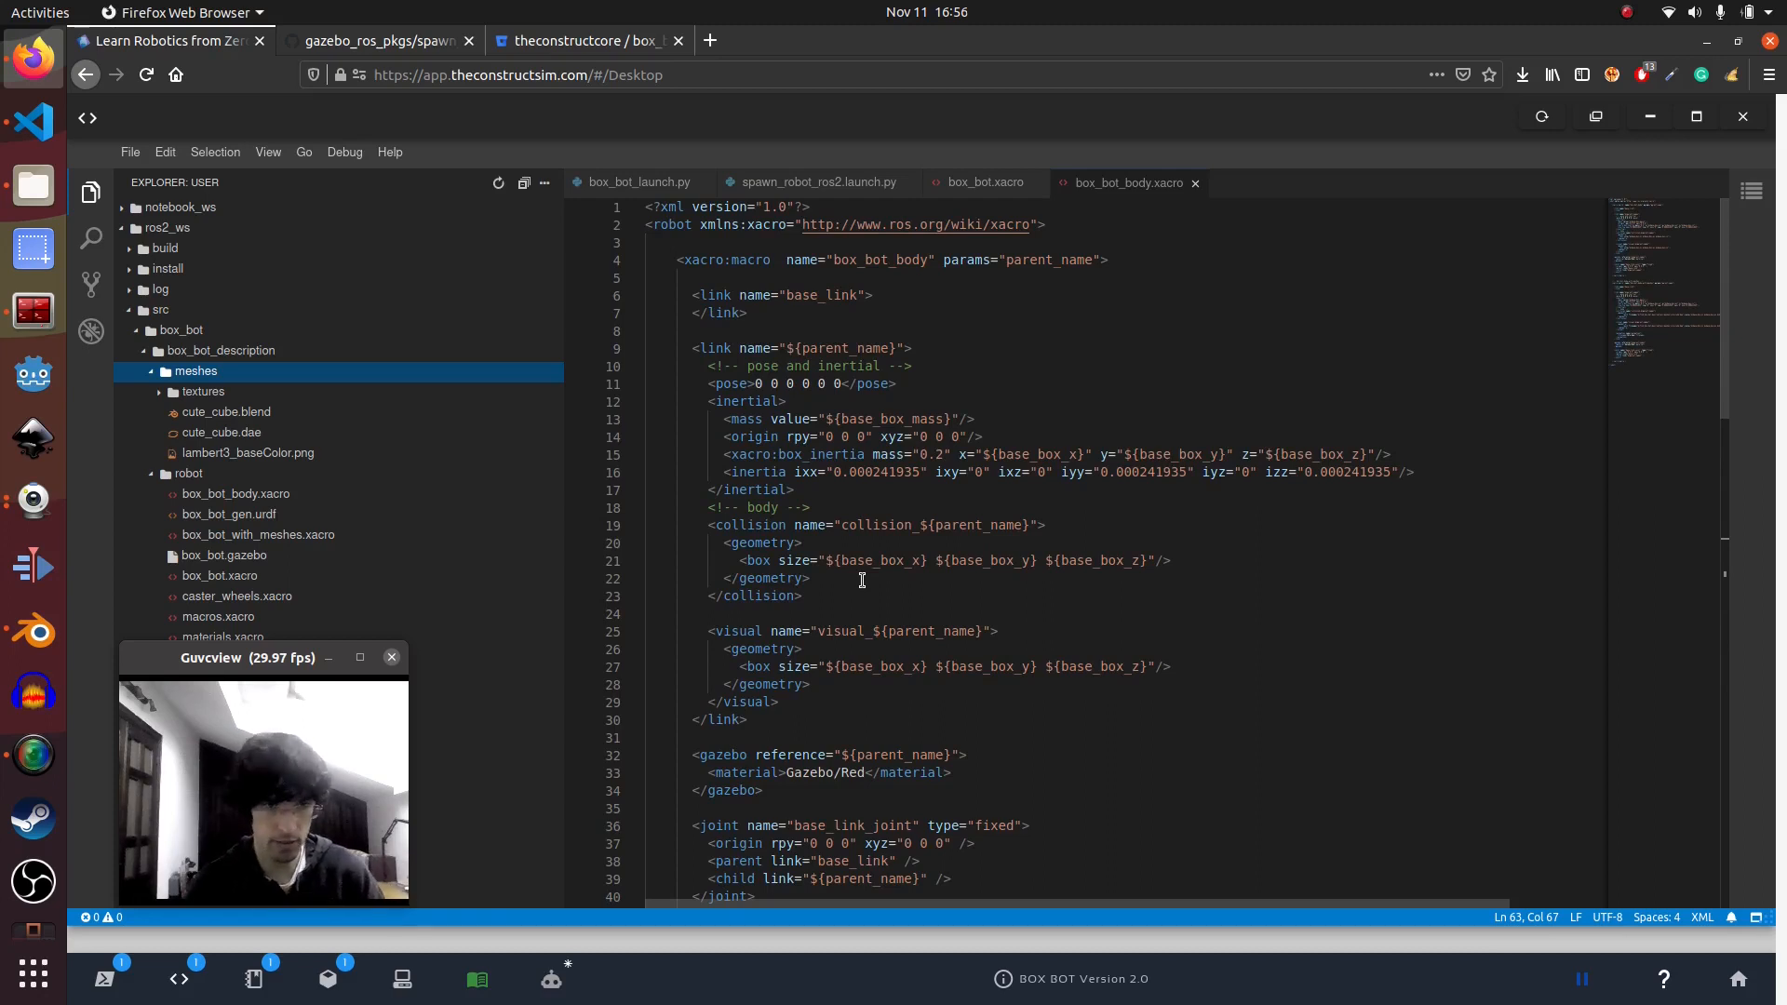
pyautogui.moveTo(781, 557)
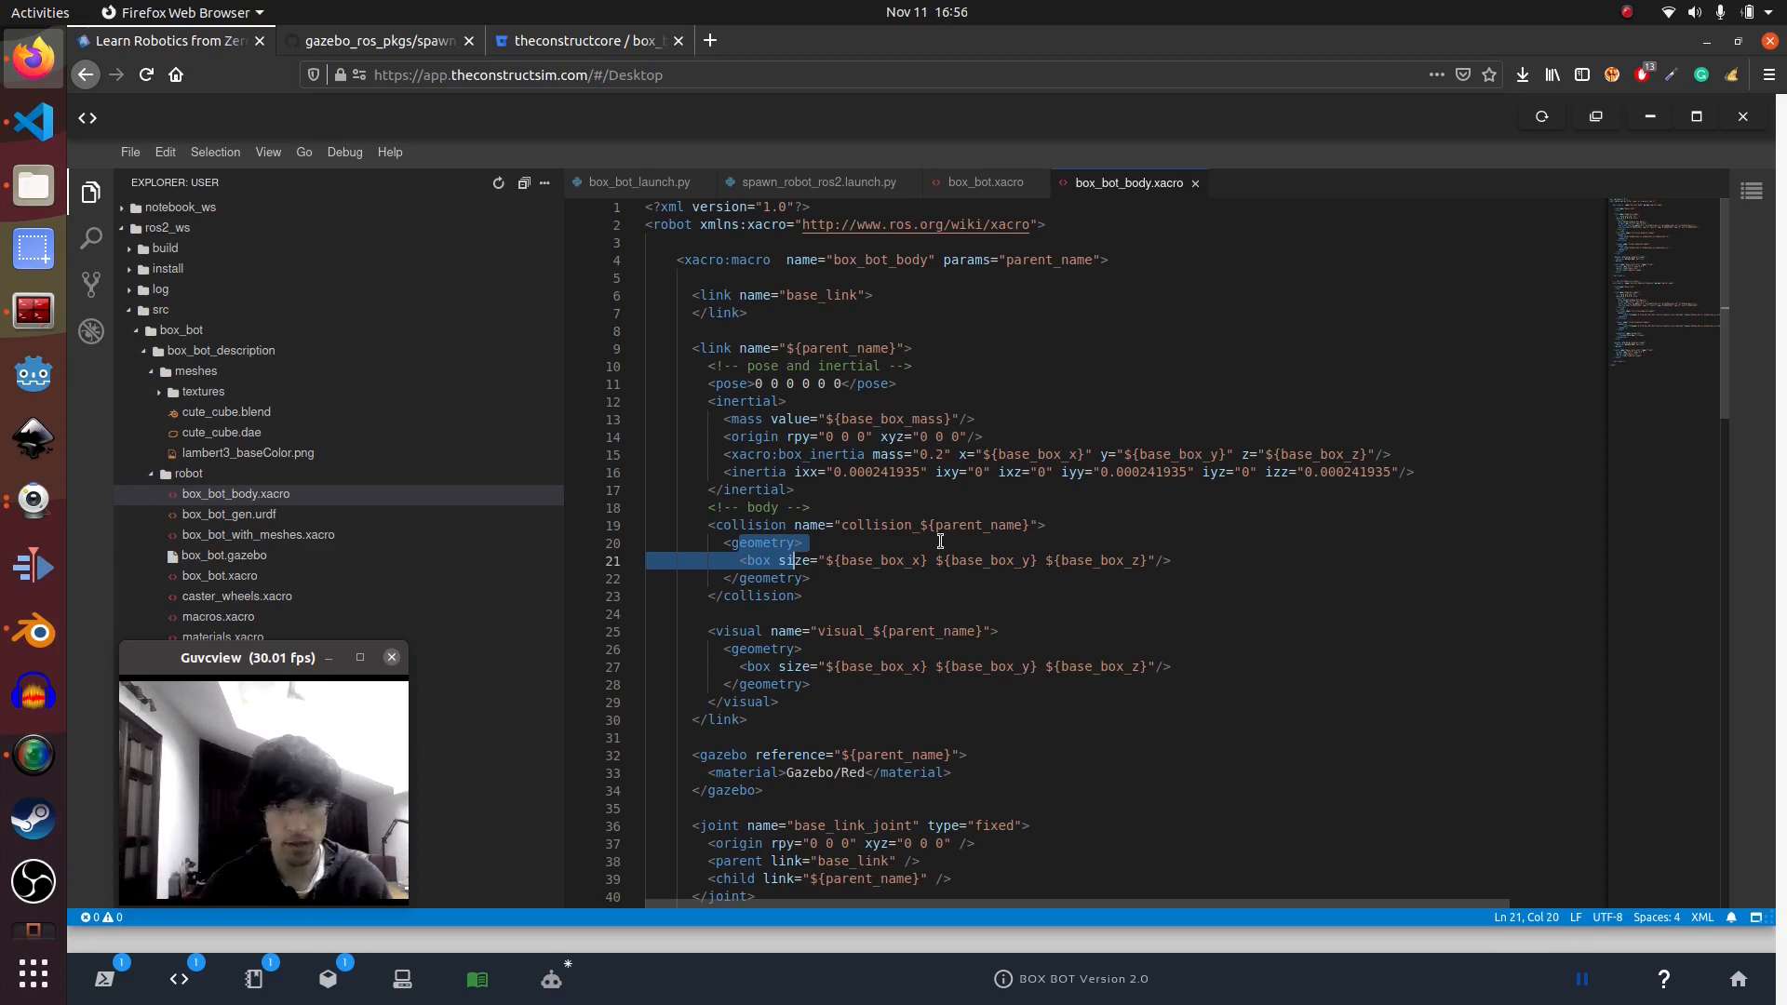
pyautogui.moveTo(1007, 197)
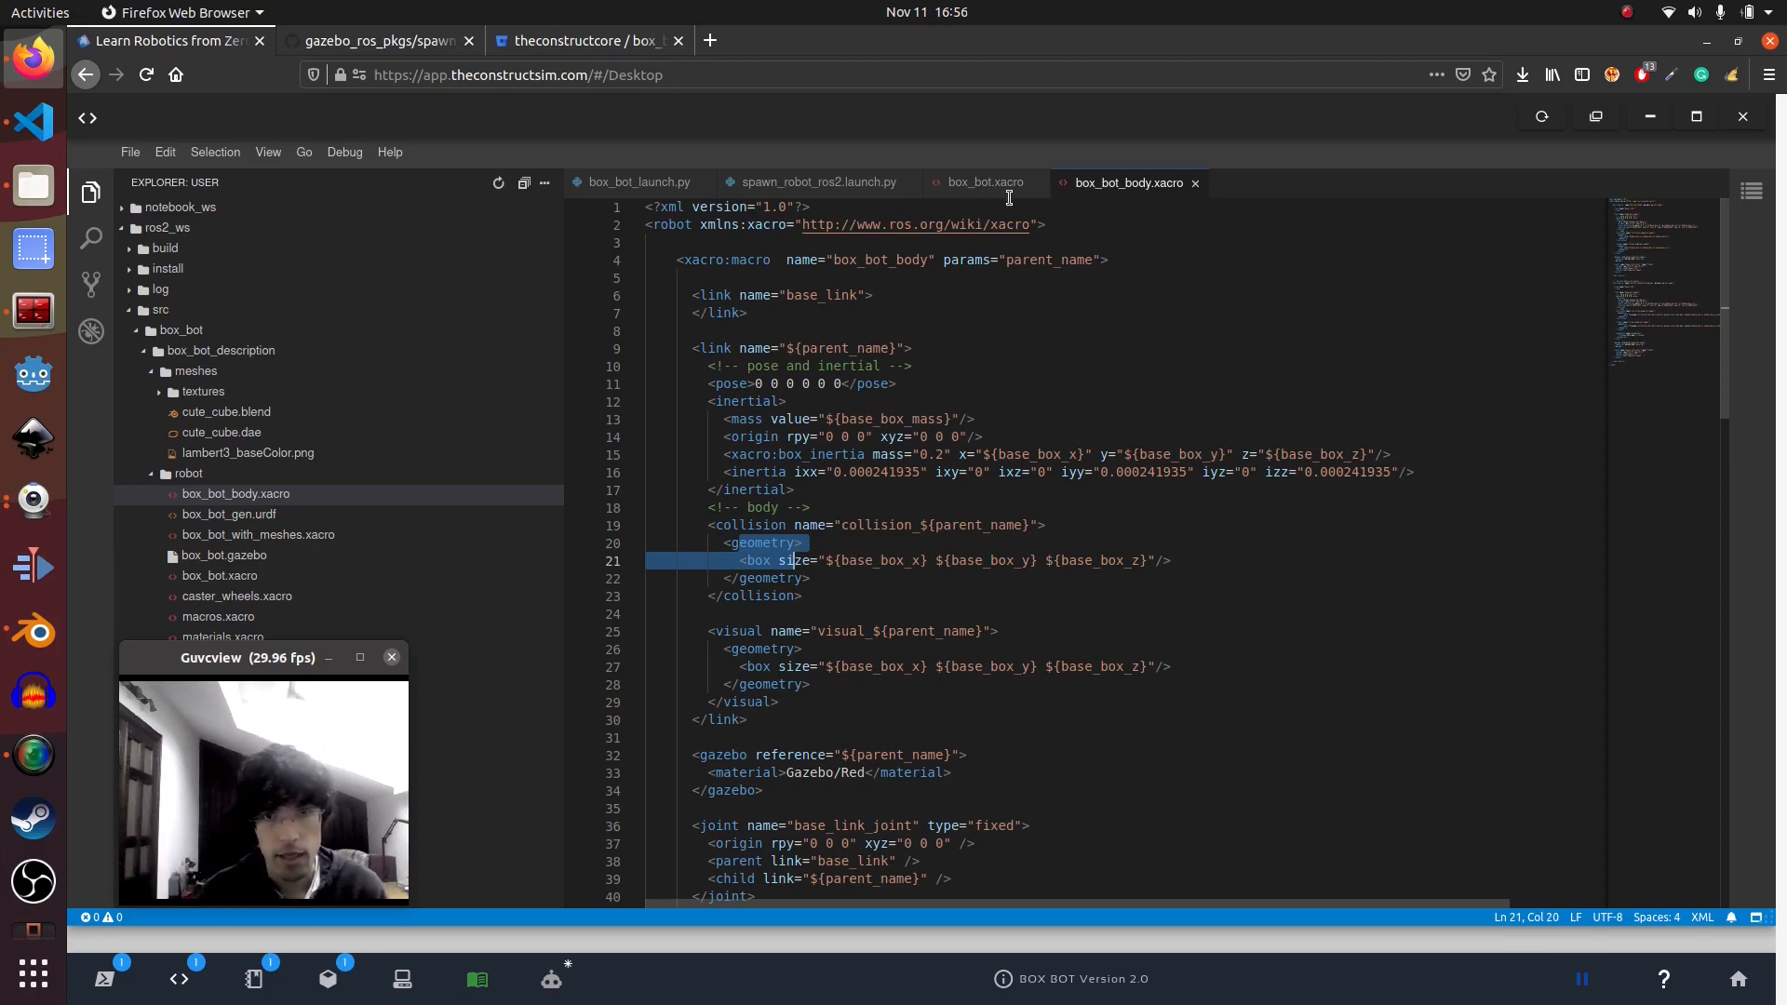
# Close box_bot_body.xacro and box_bot.xacro, and collapse box_bot_description
pyautogui.click(983, 182)
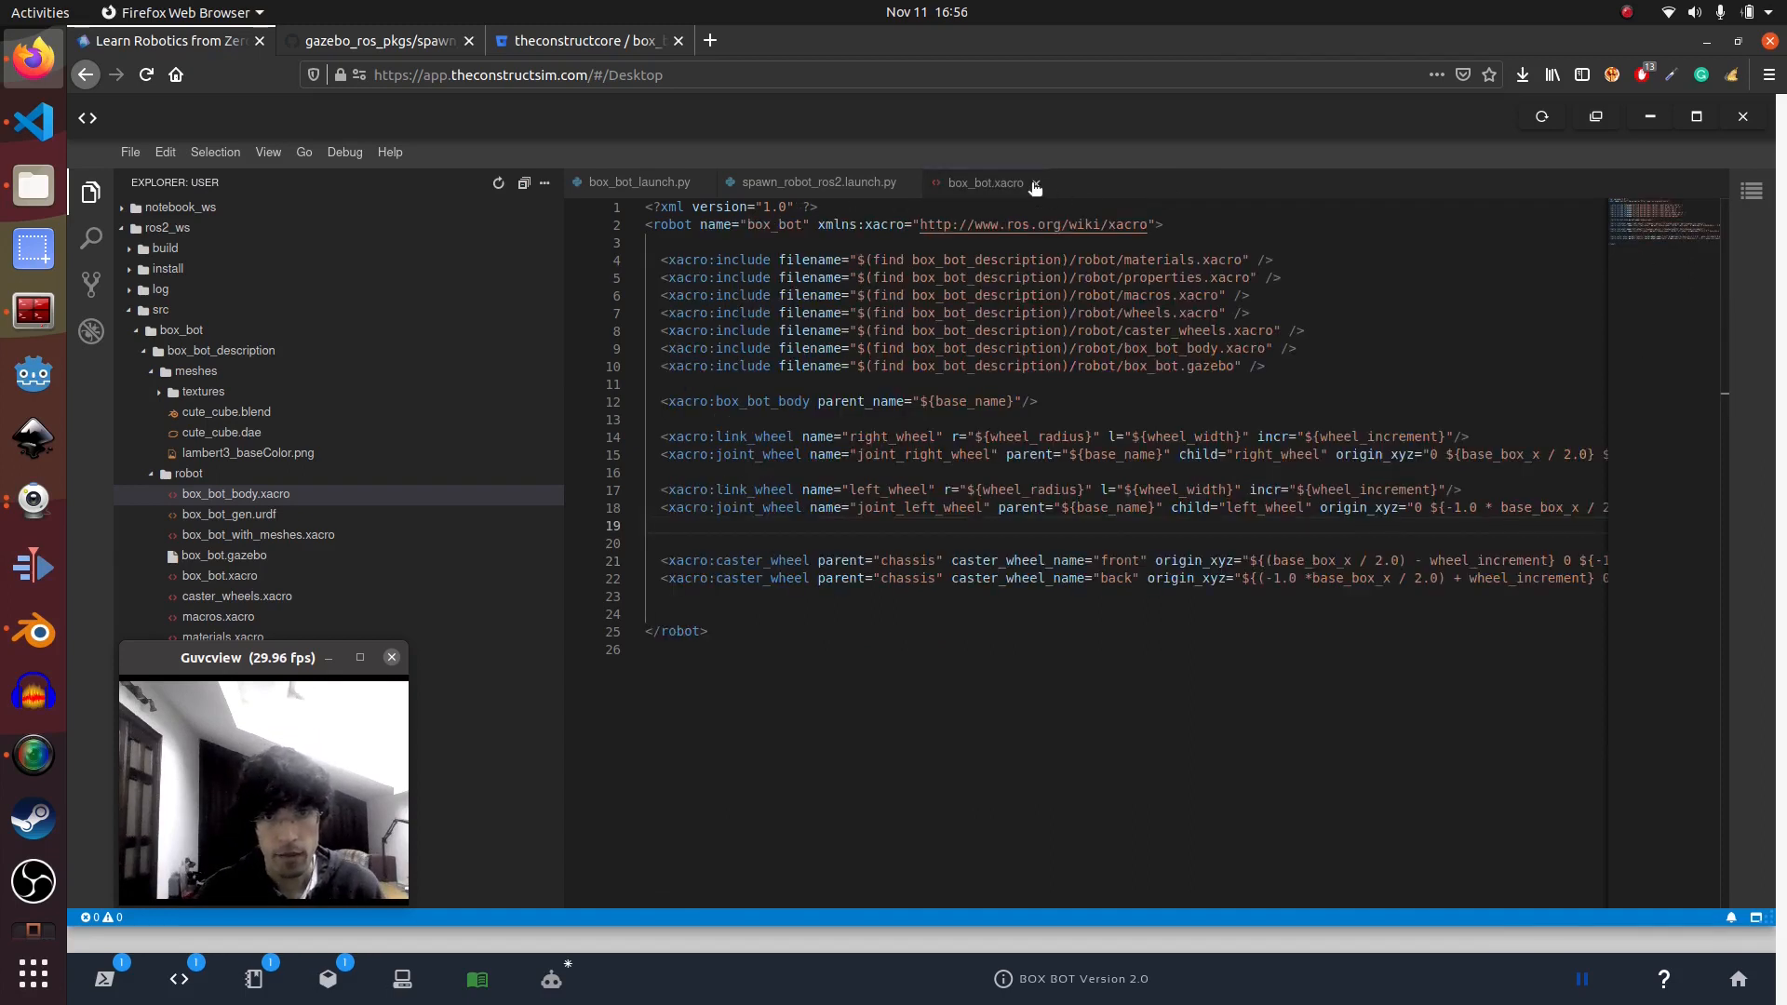
pyautogui.click(1034, 183)
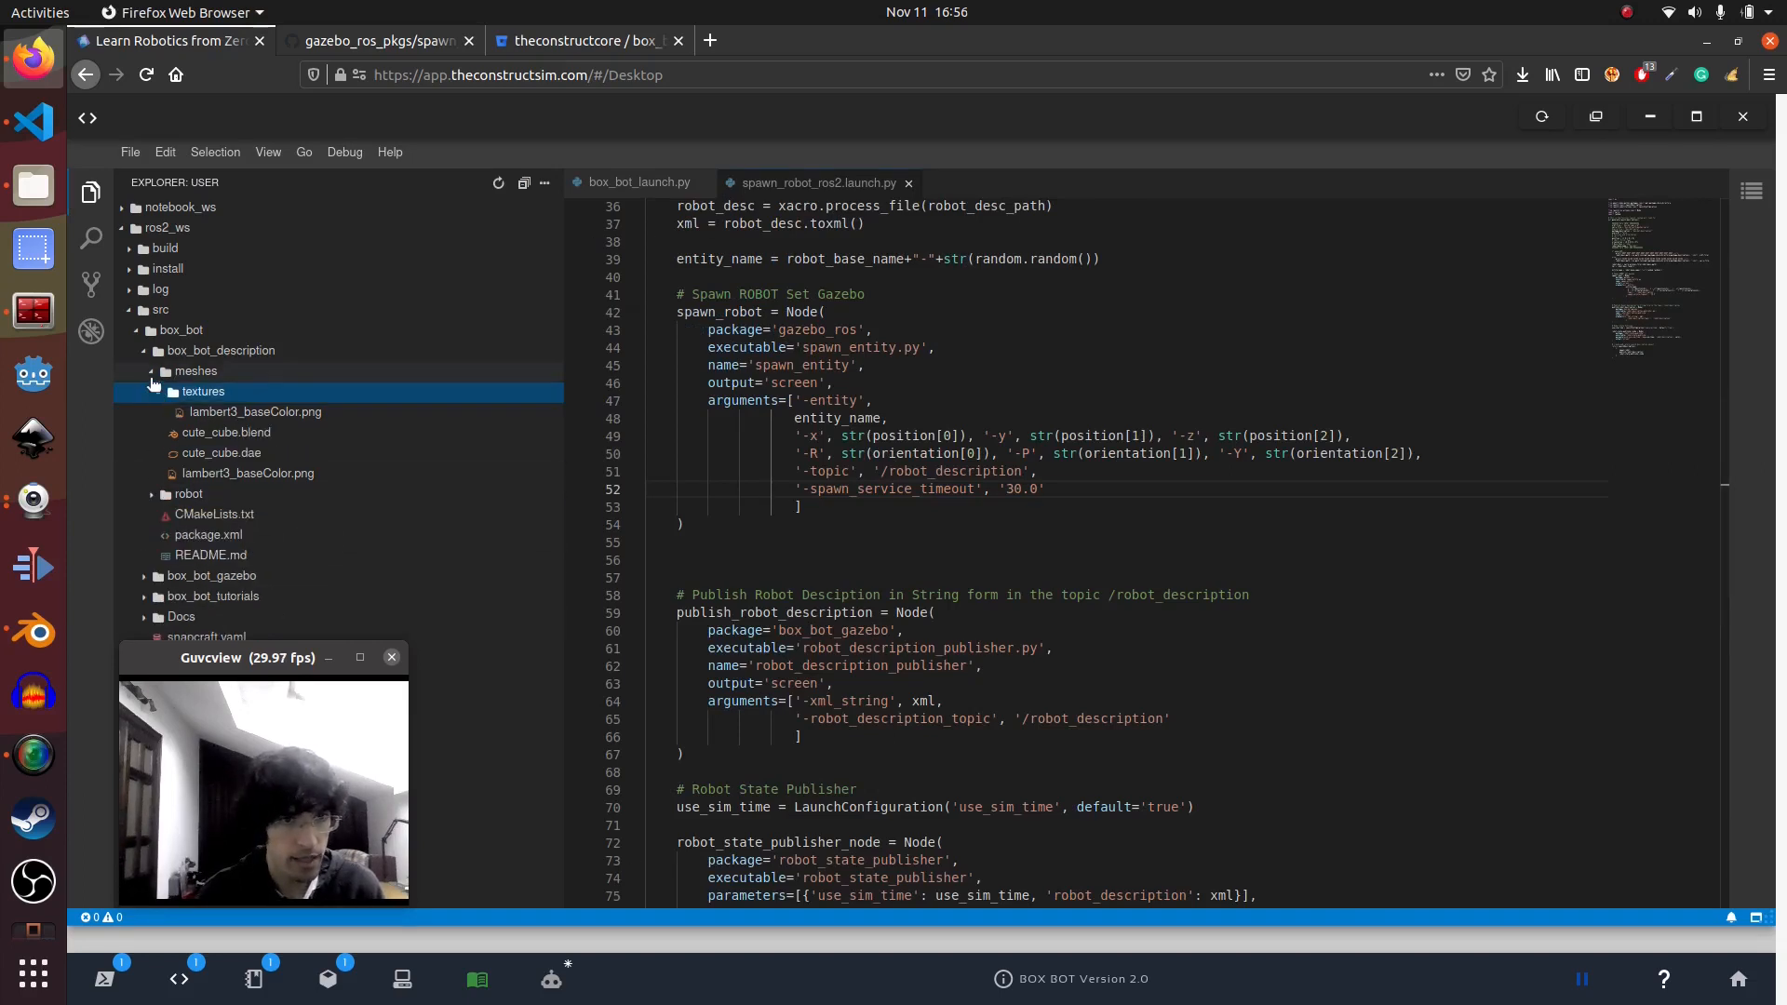
pyautogui.click(221, 350)
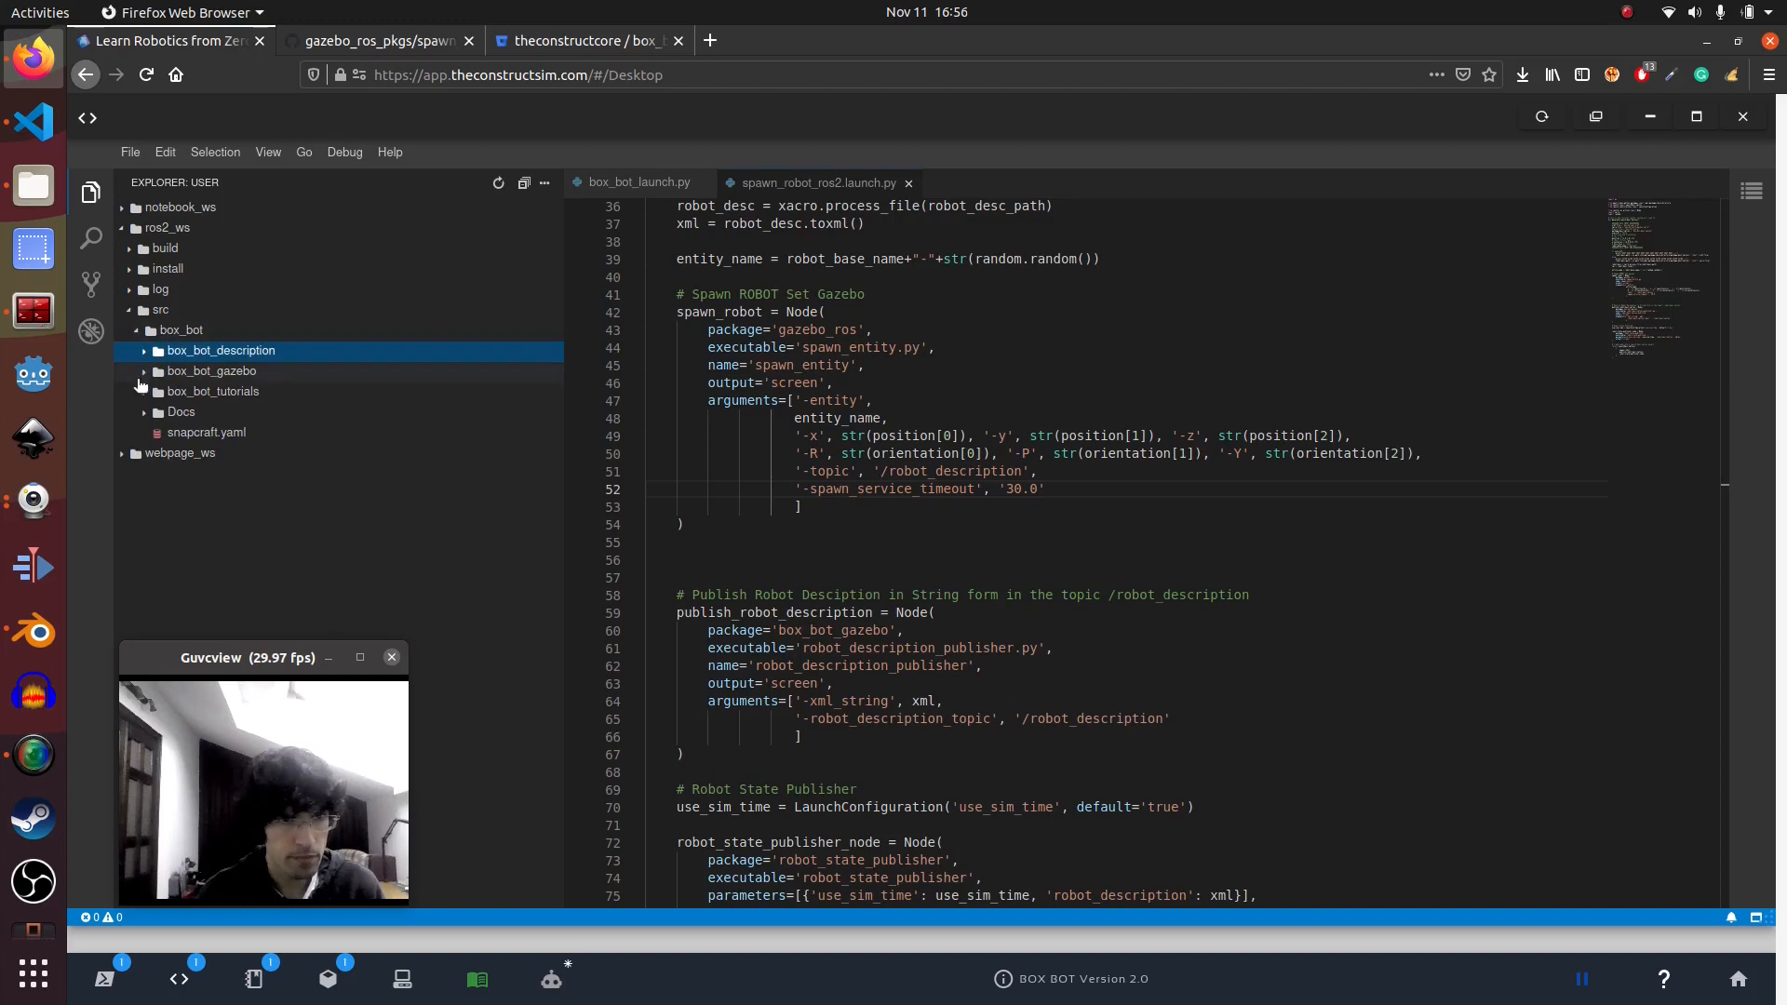
# Open box_bot_launch.py from the box_bot_gazebo launch folder
pyautogui.click(212, 370)
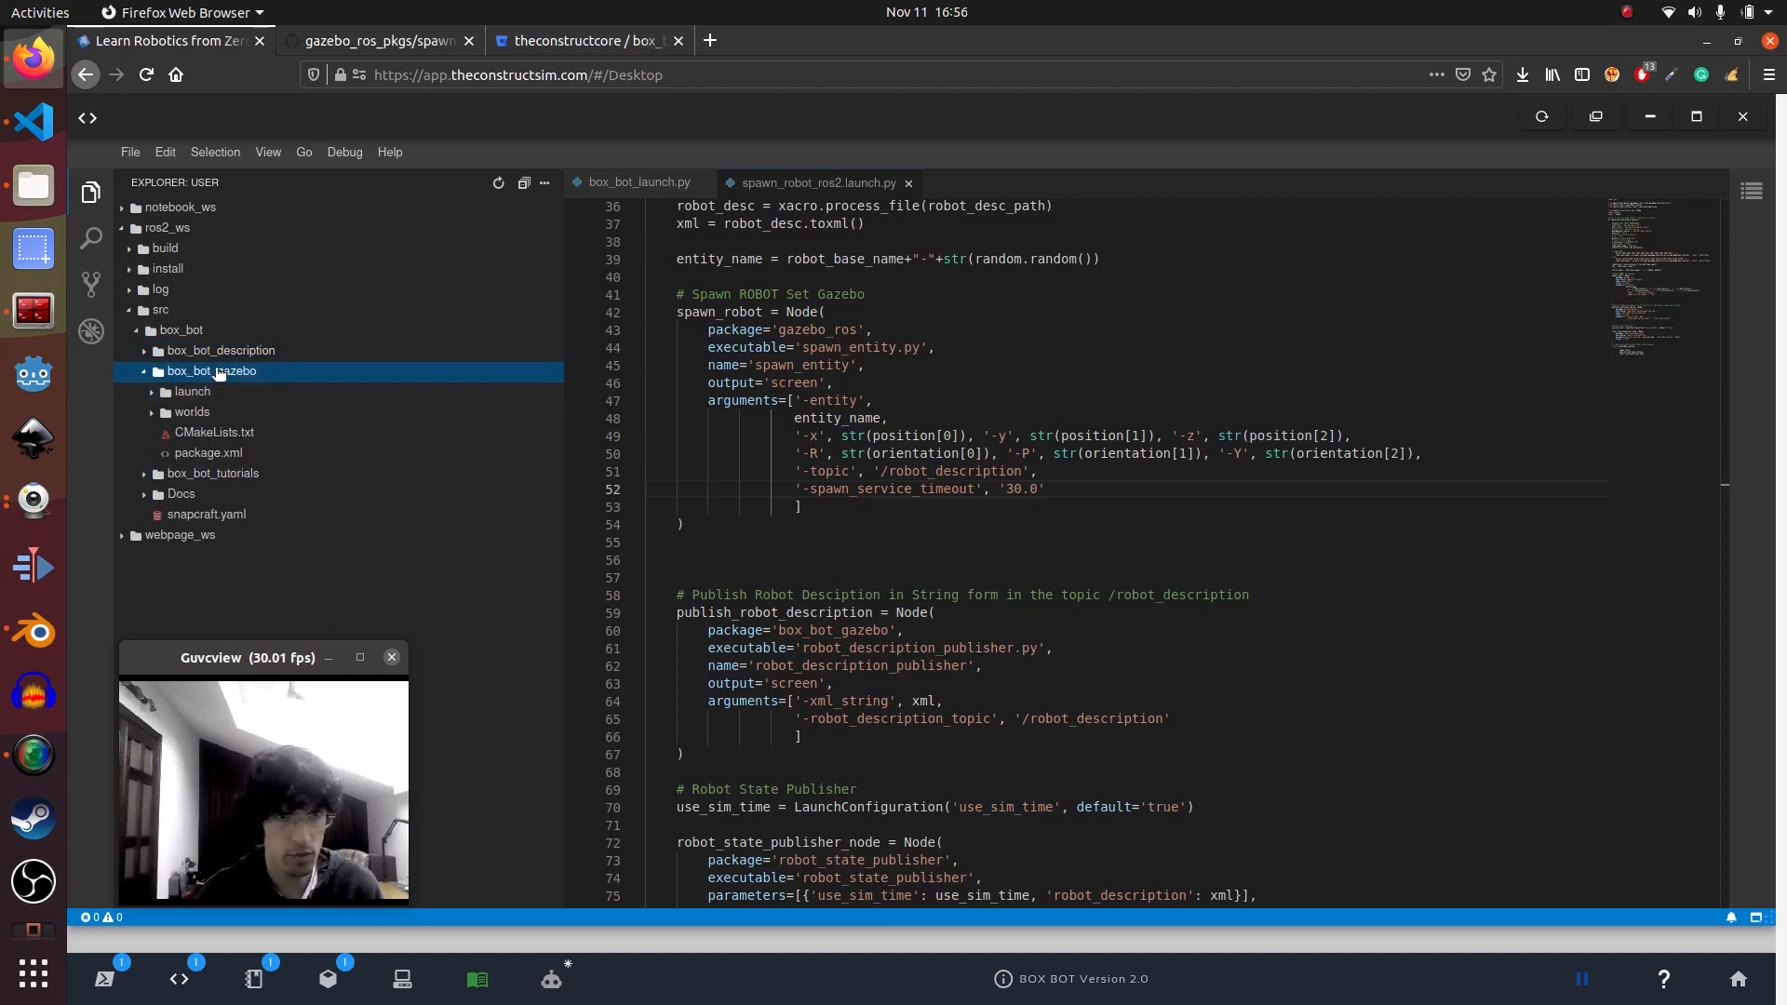
pyautogui.click(192, 390)
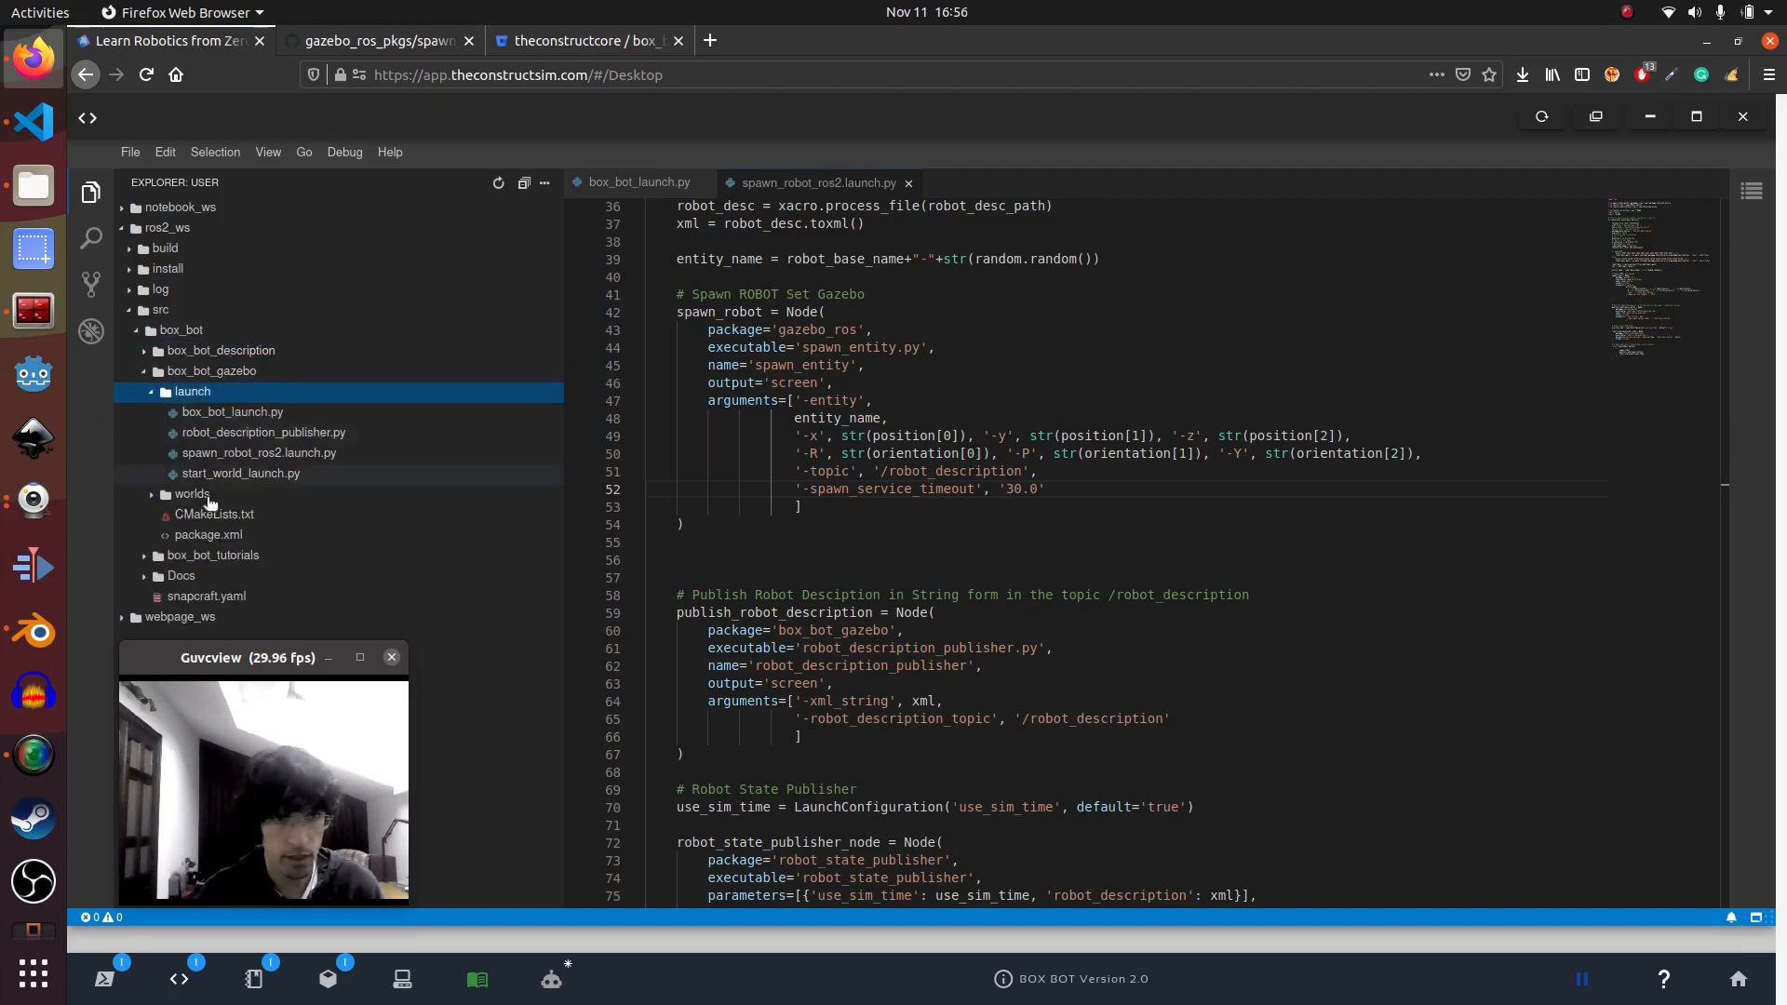
pyautogui.moveTo(242, 473)
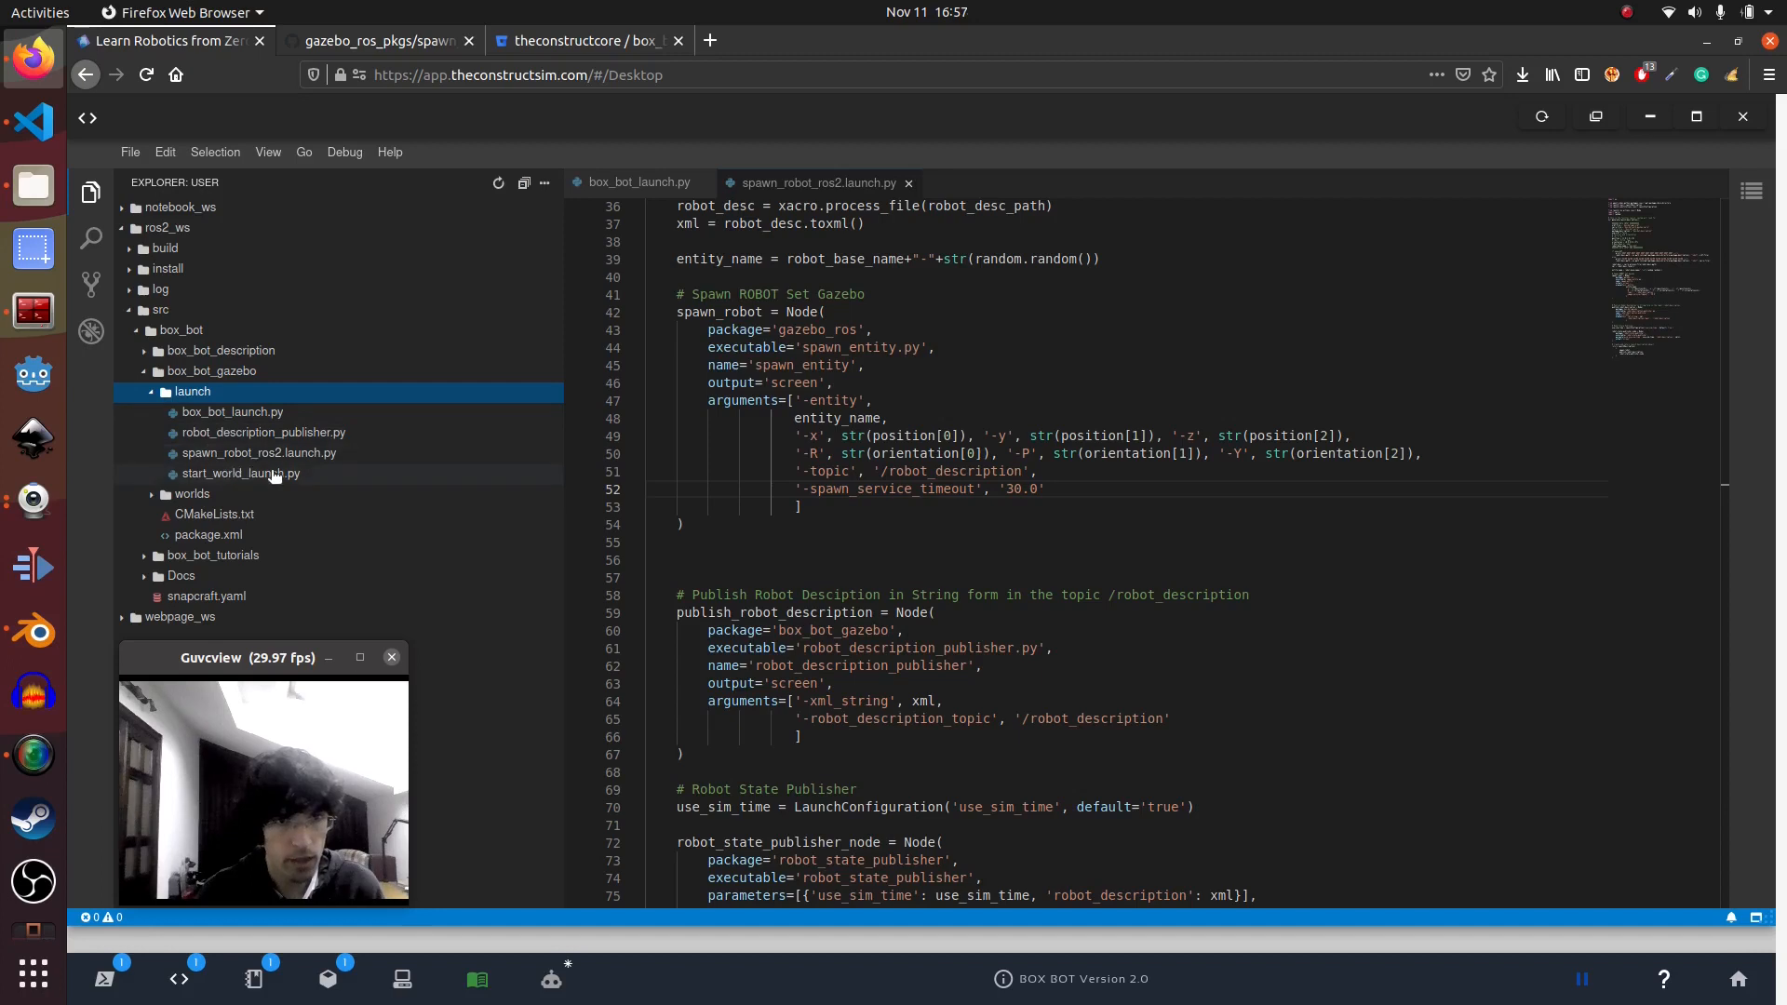
pyautogui.click(233, 412)
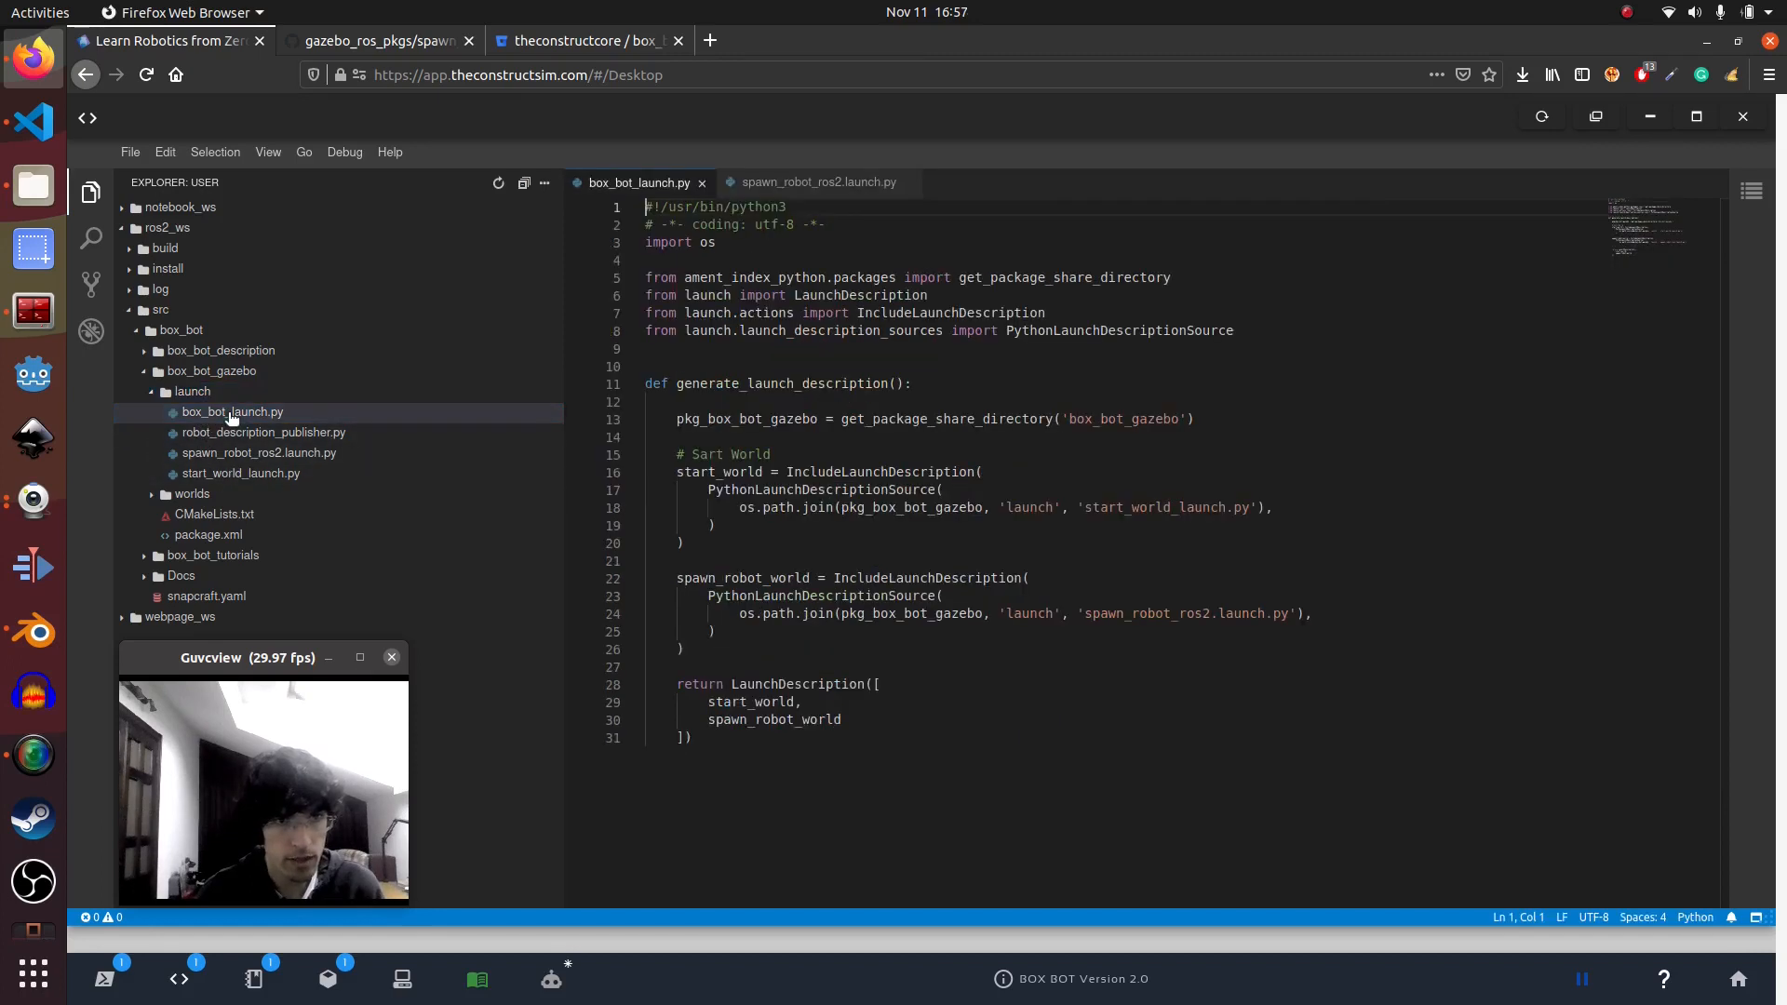
pyautogui.moveTo(843, 803)
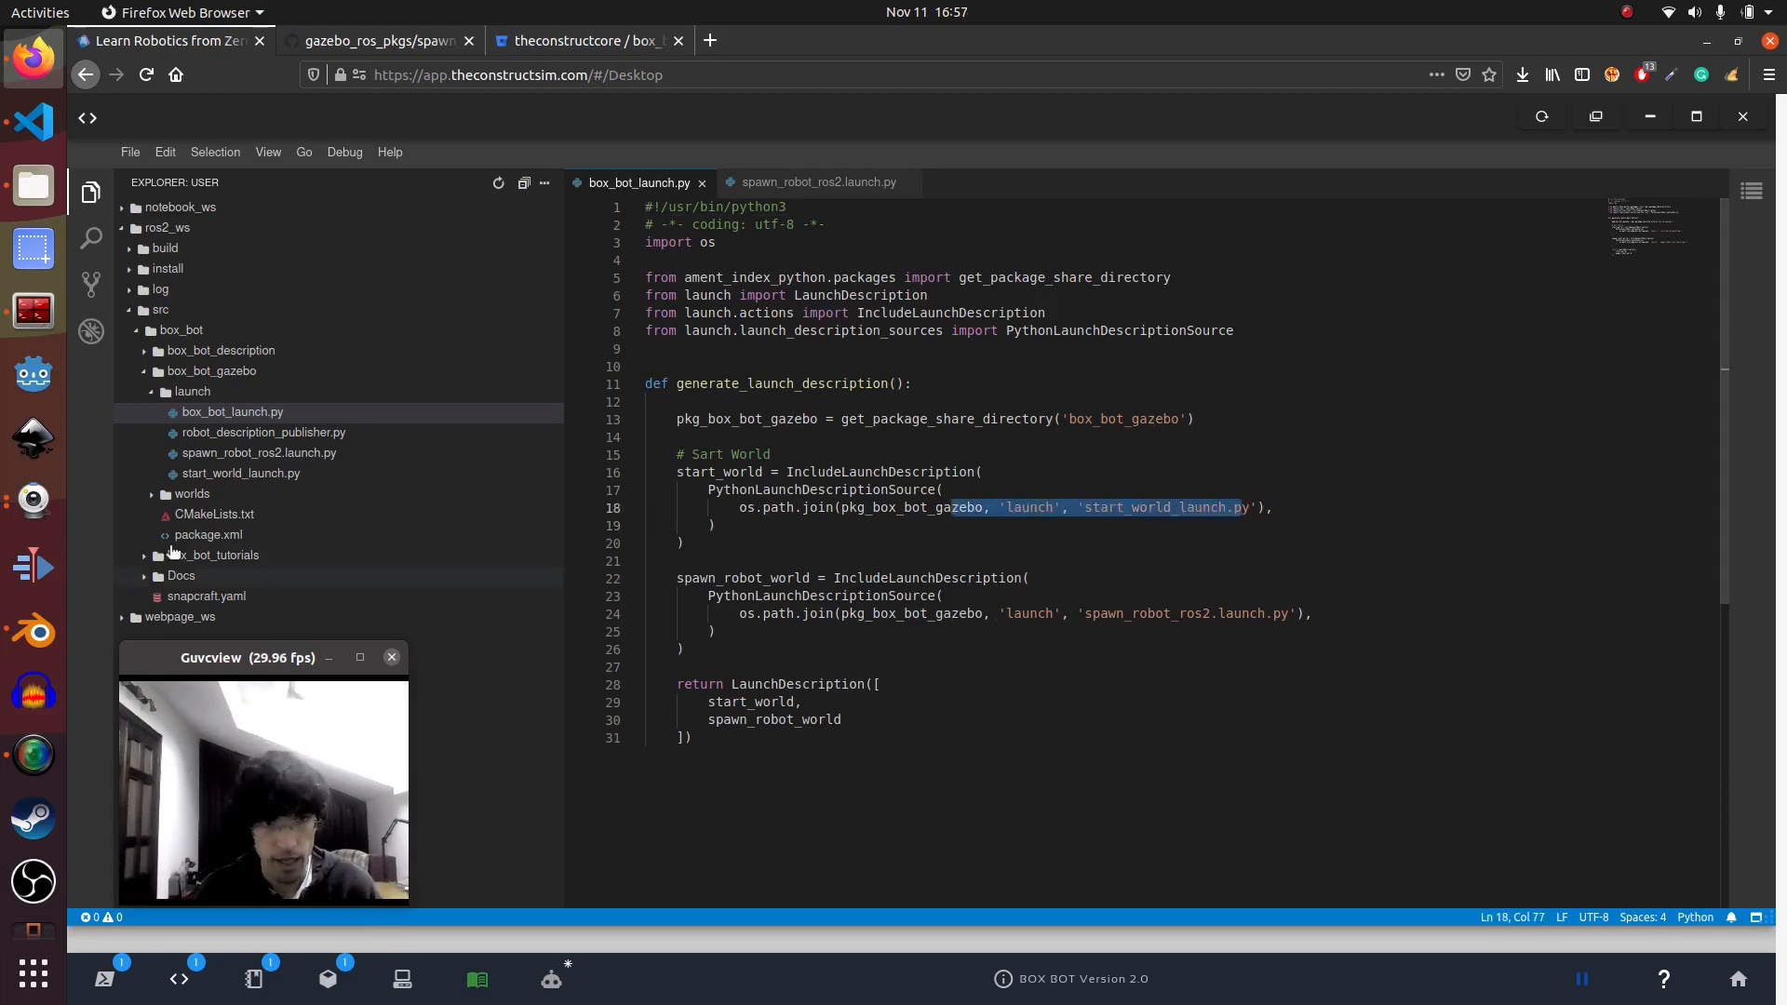
pyautogui.click(240, 473)
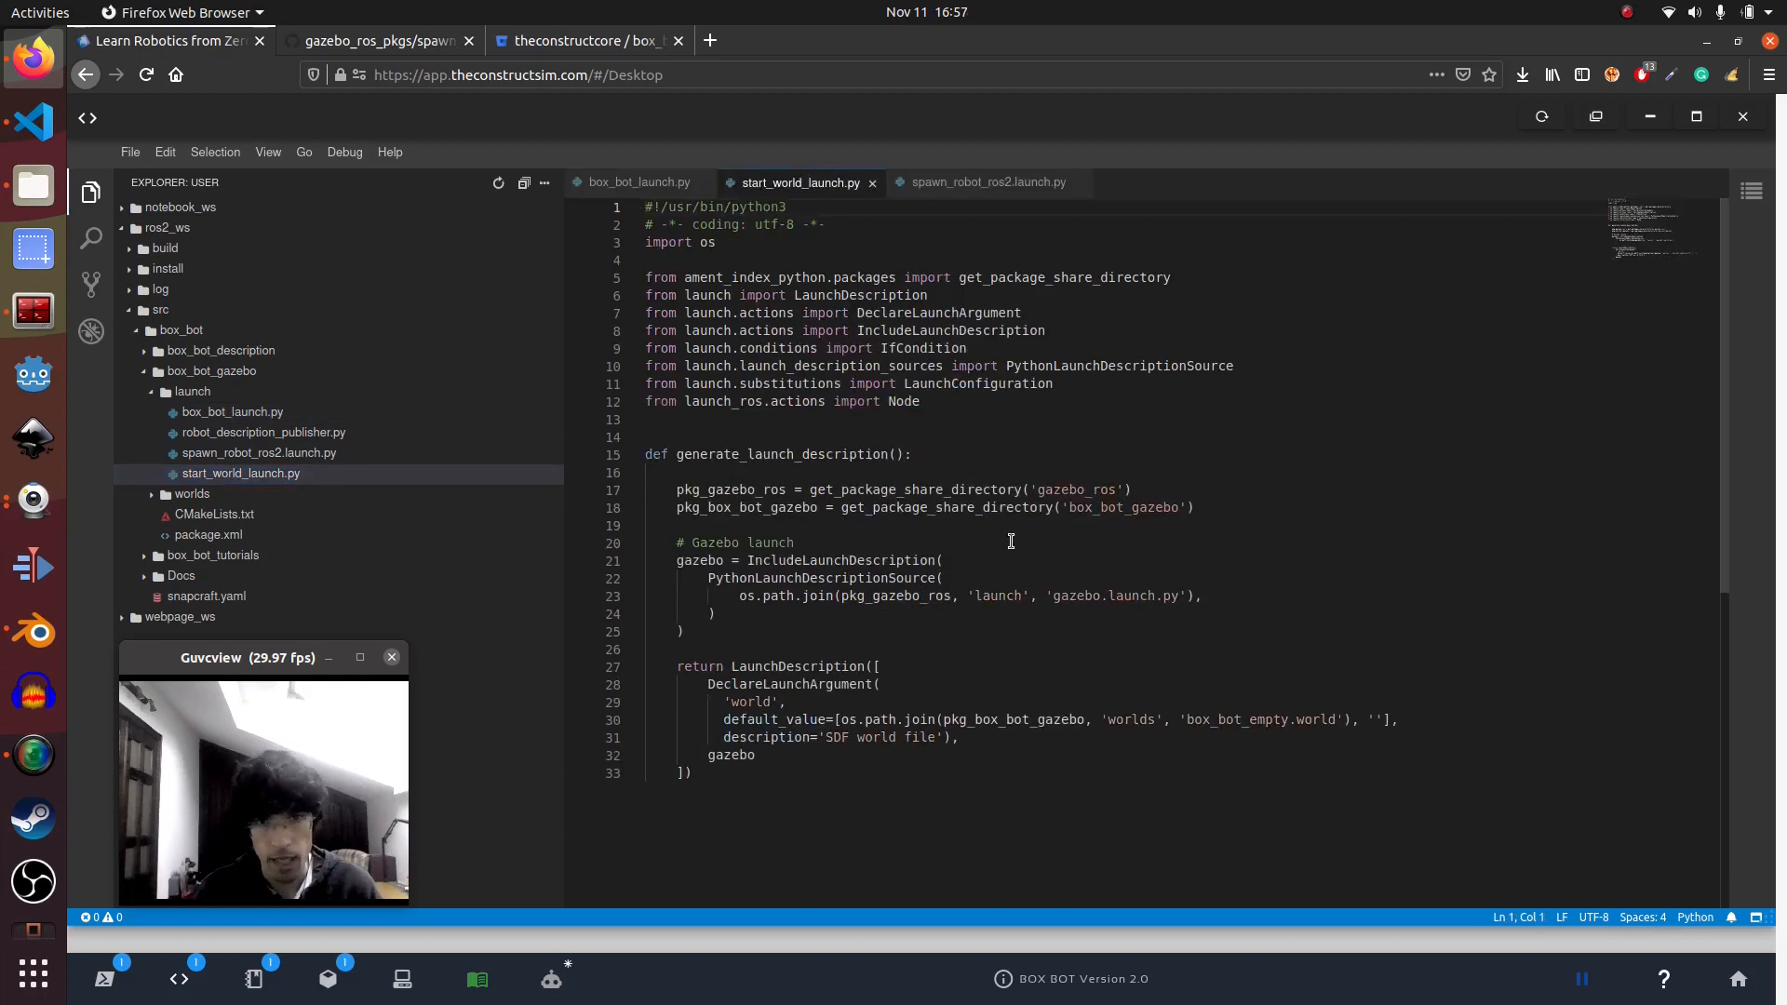
pyautogui.moveTo(1080, 761)
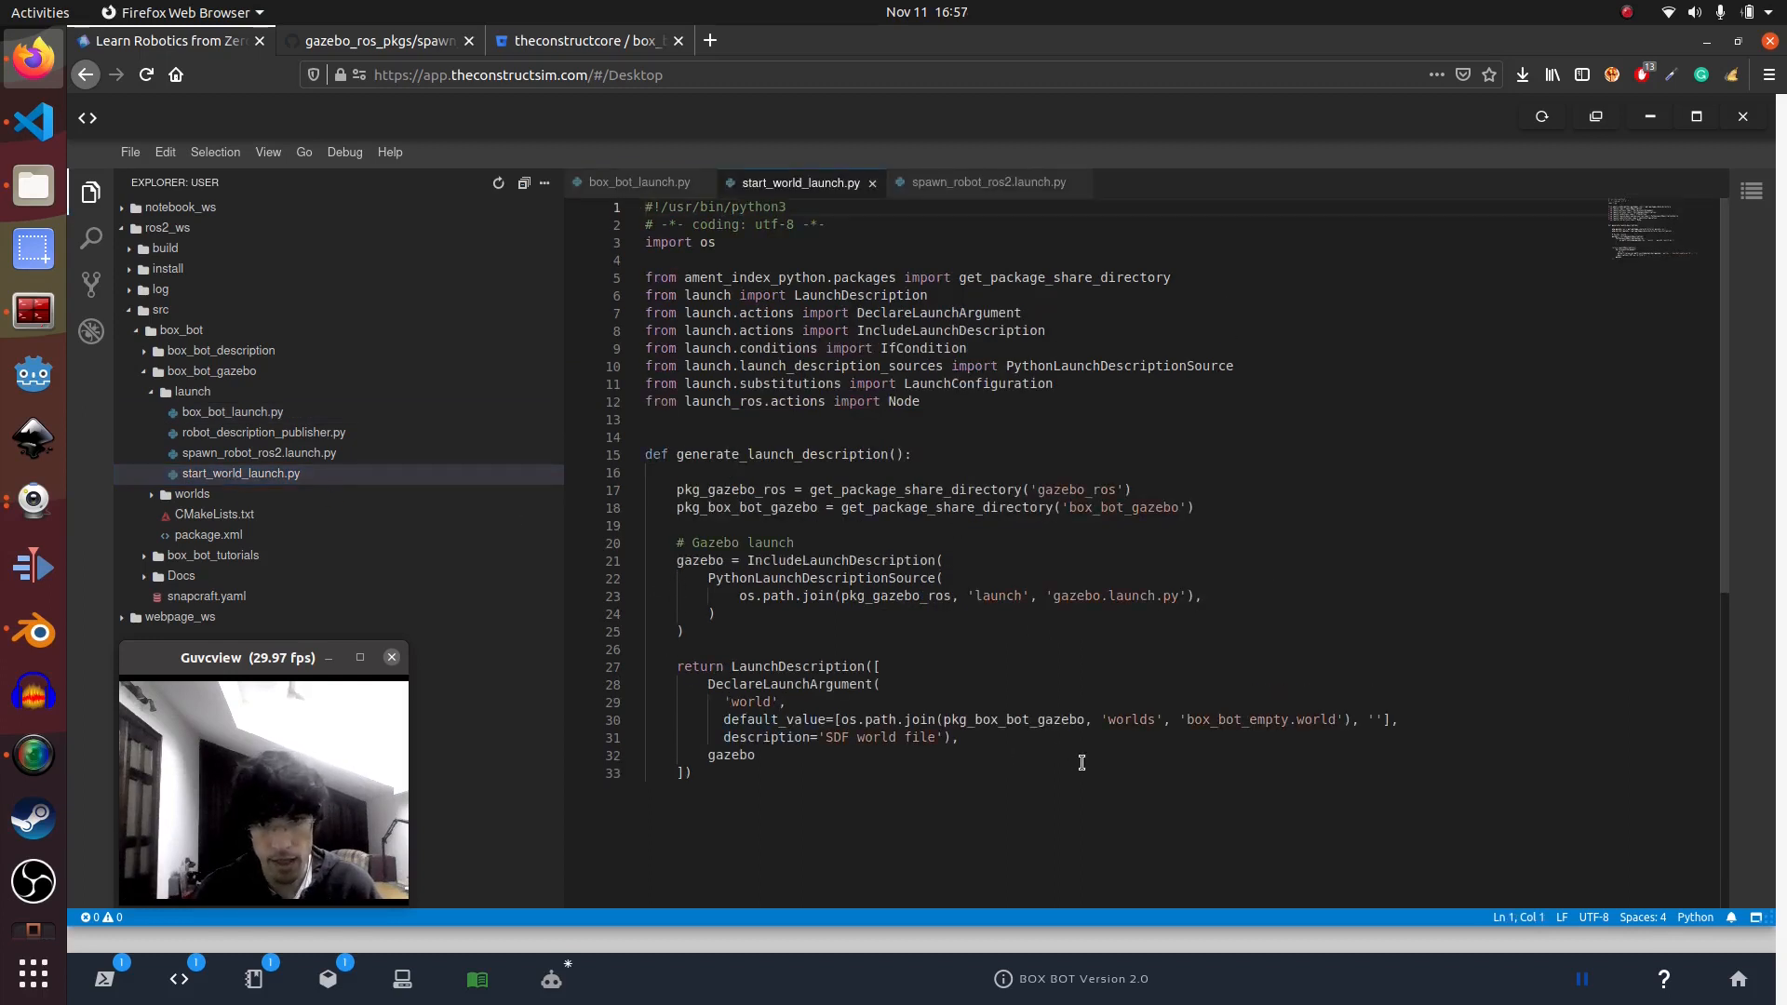
pyautogui.moveTo(908, 656)
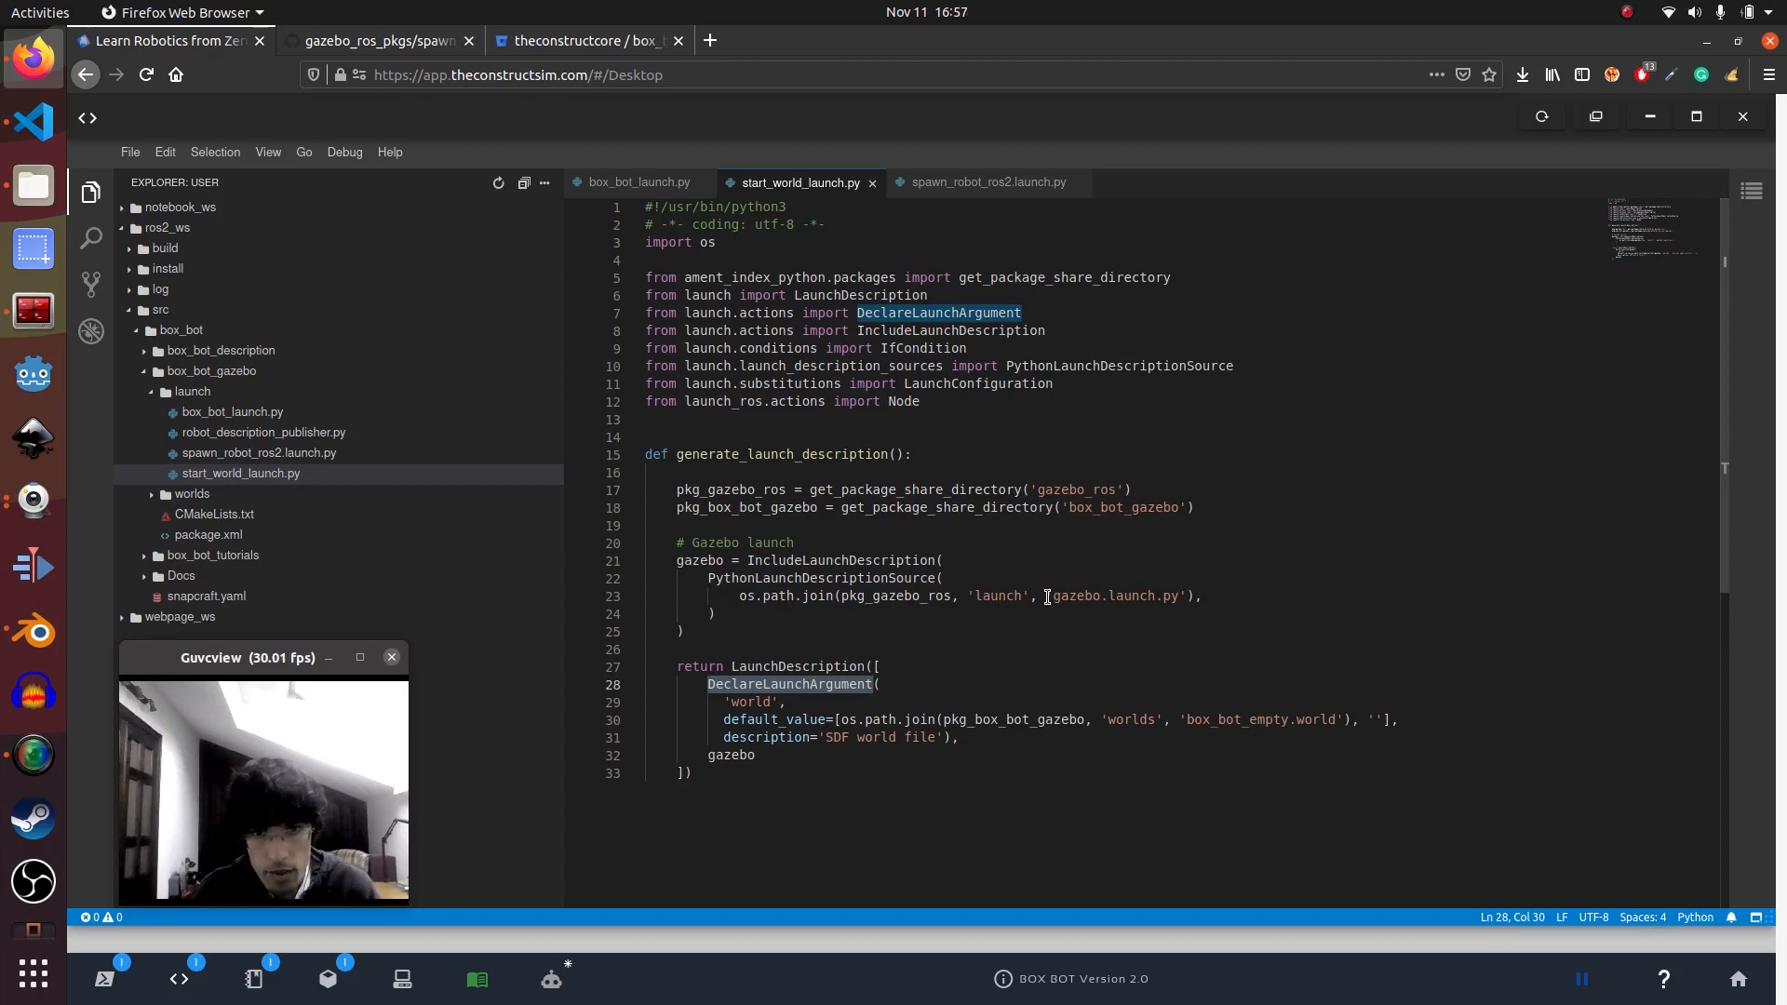
pyautogui.doubleClick(1102, 595)
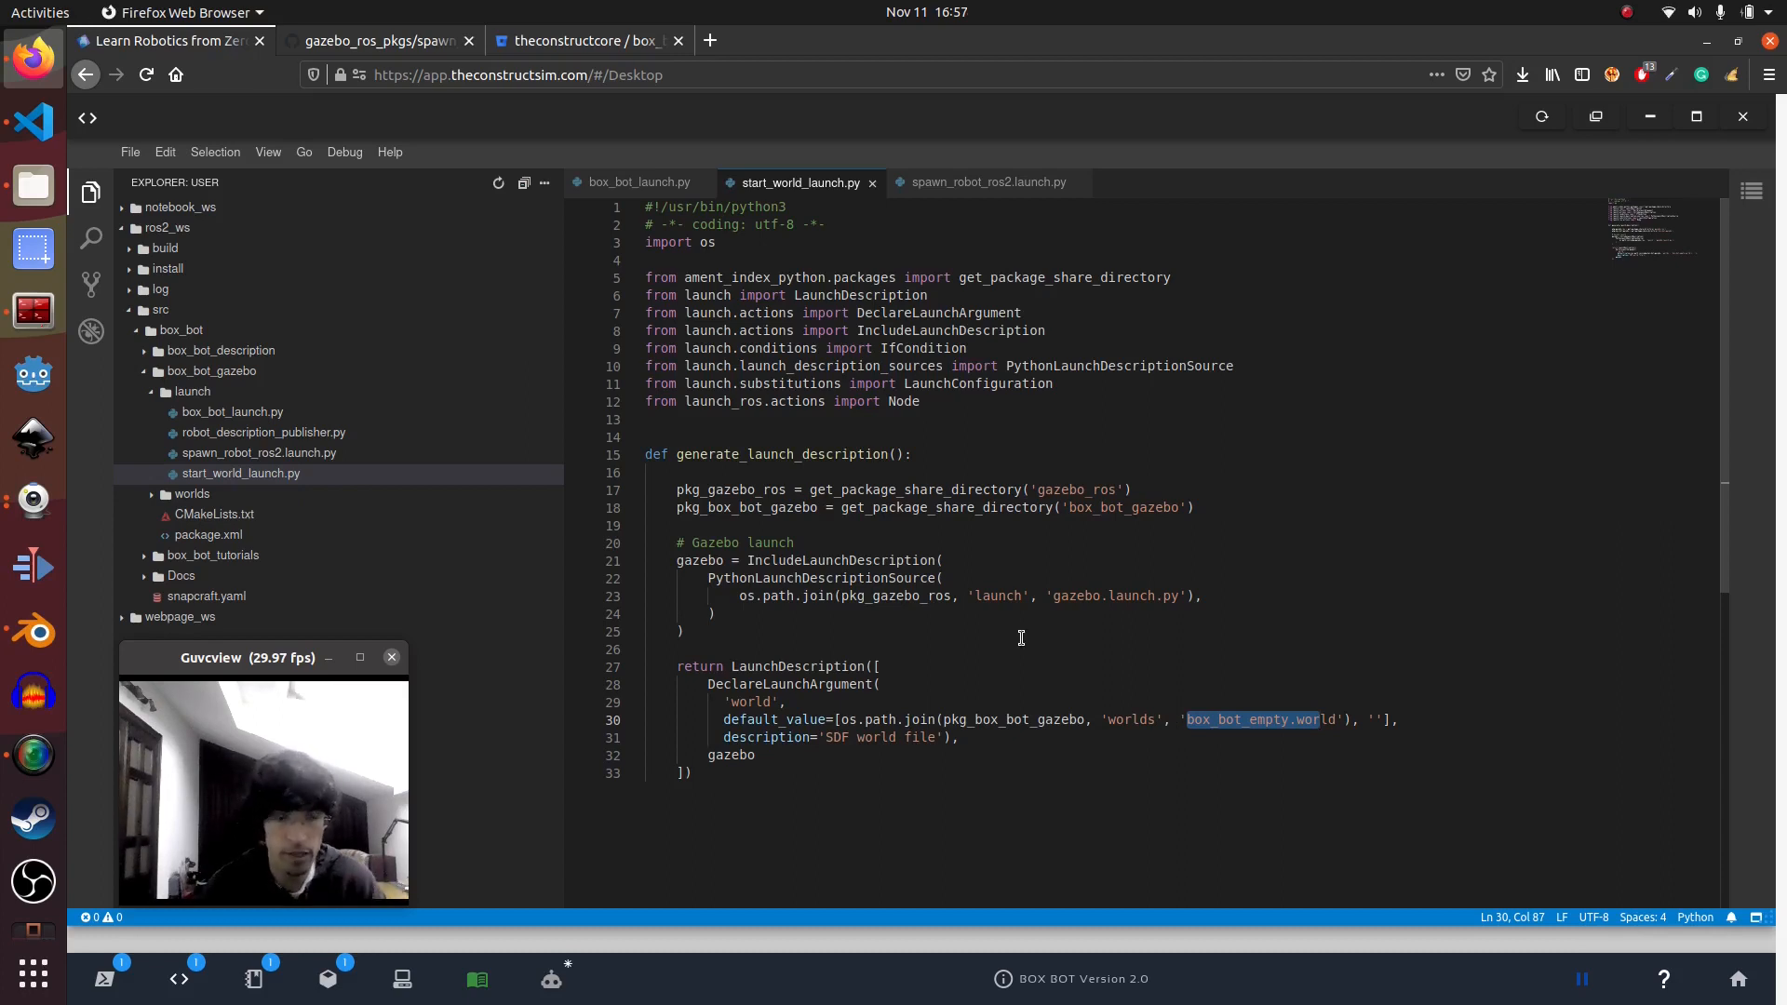
pyautogui.click(752, 507)
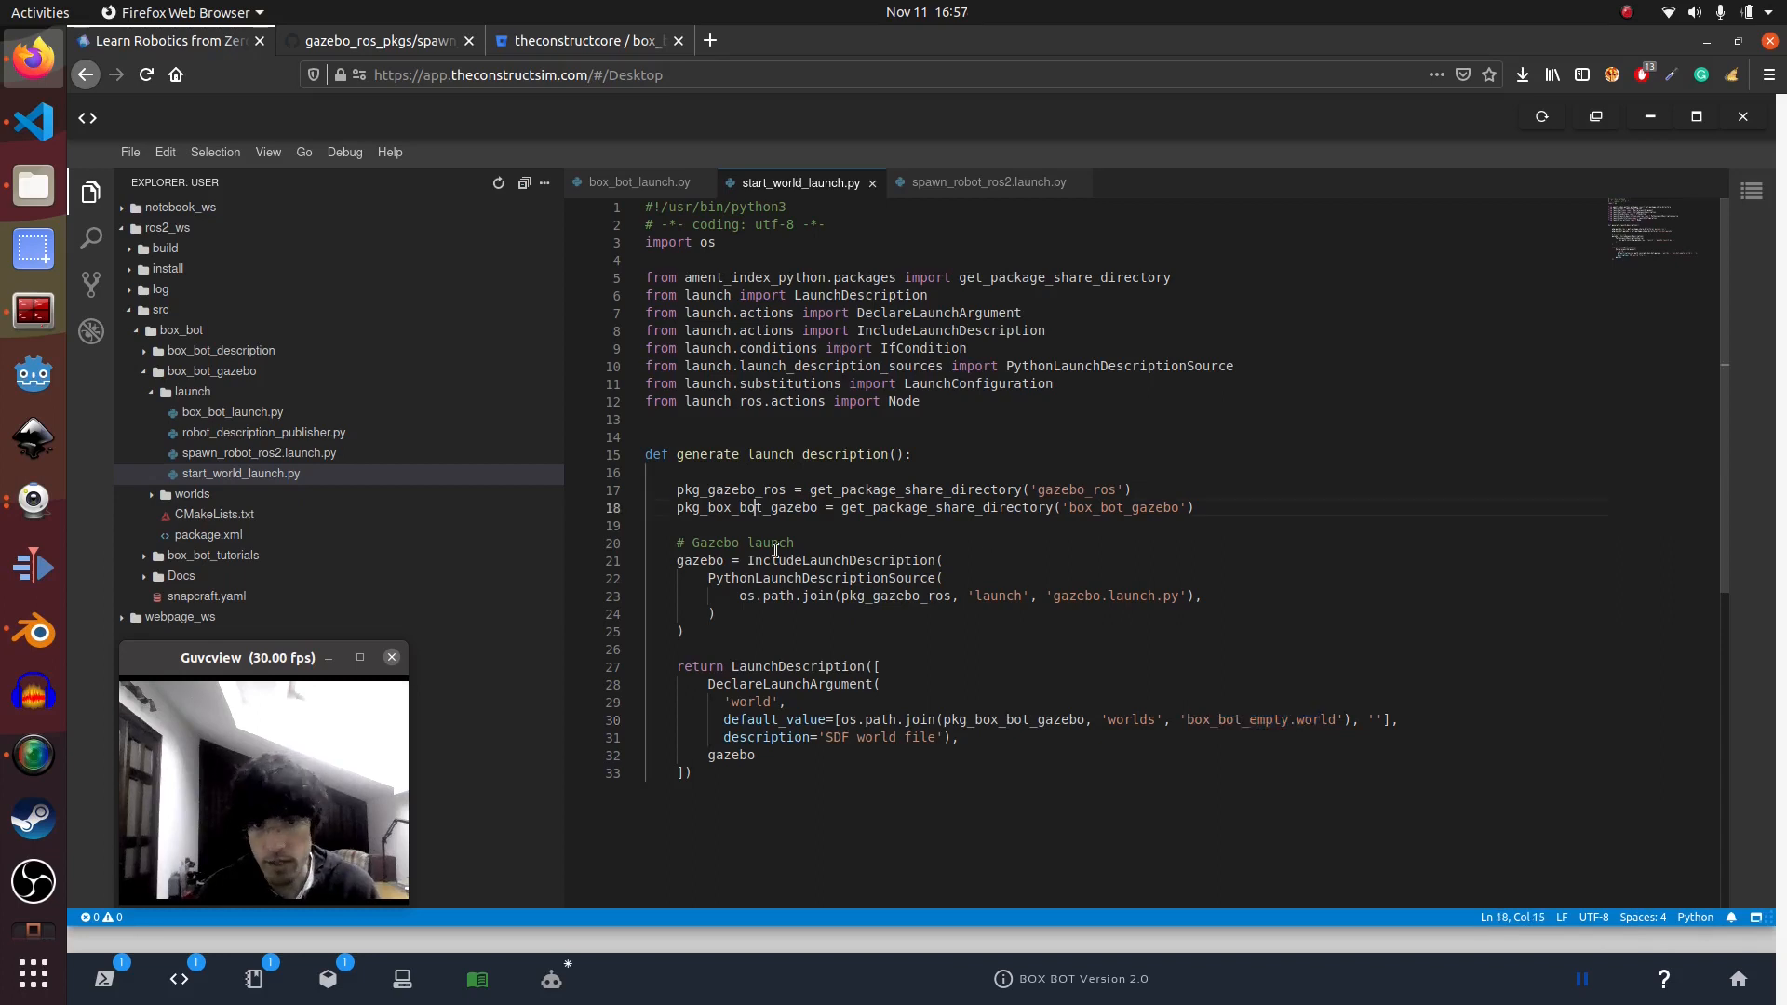
pyautogui.doubleClick(1076, 488)
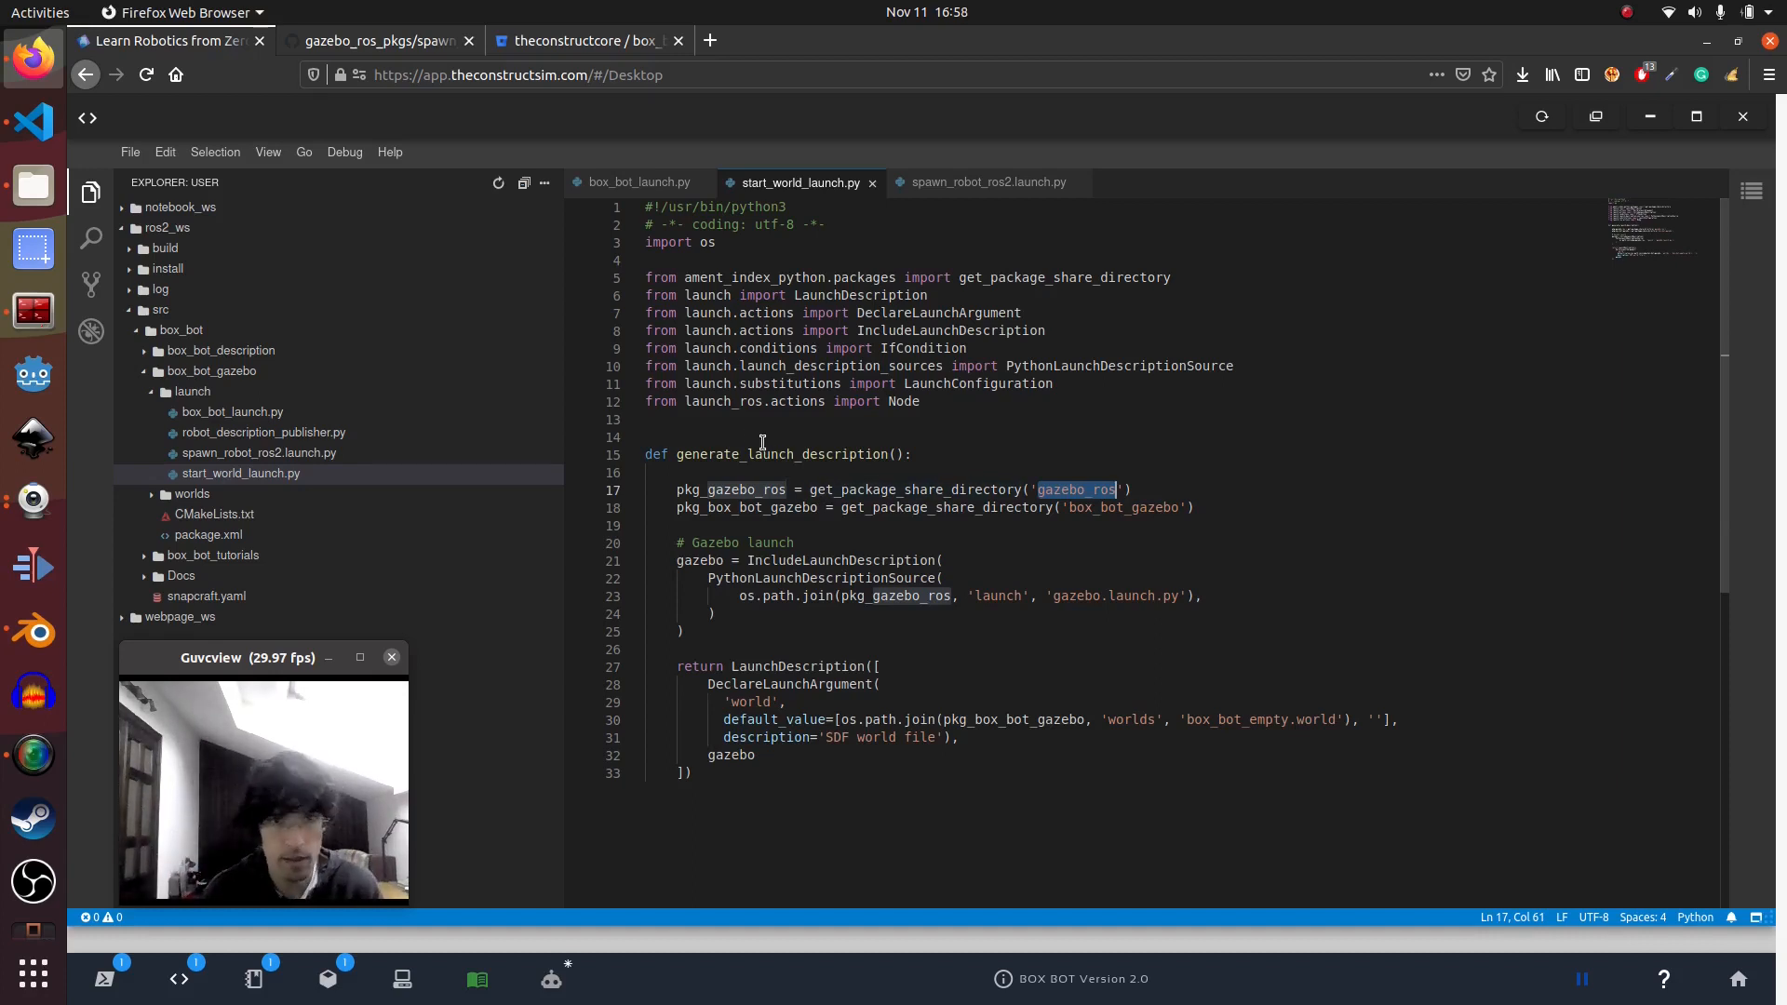
pyautogui.click(637, 182)
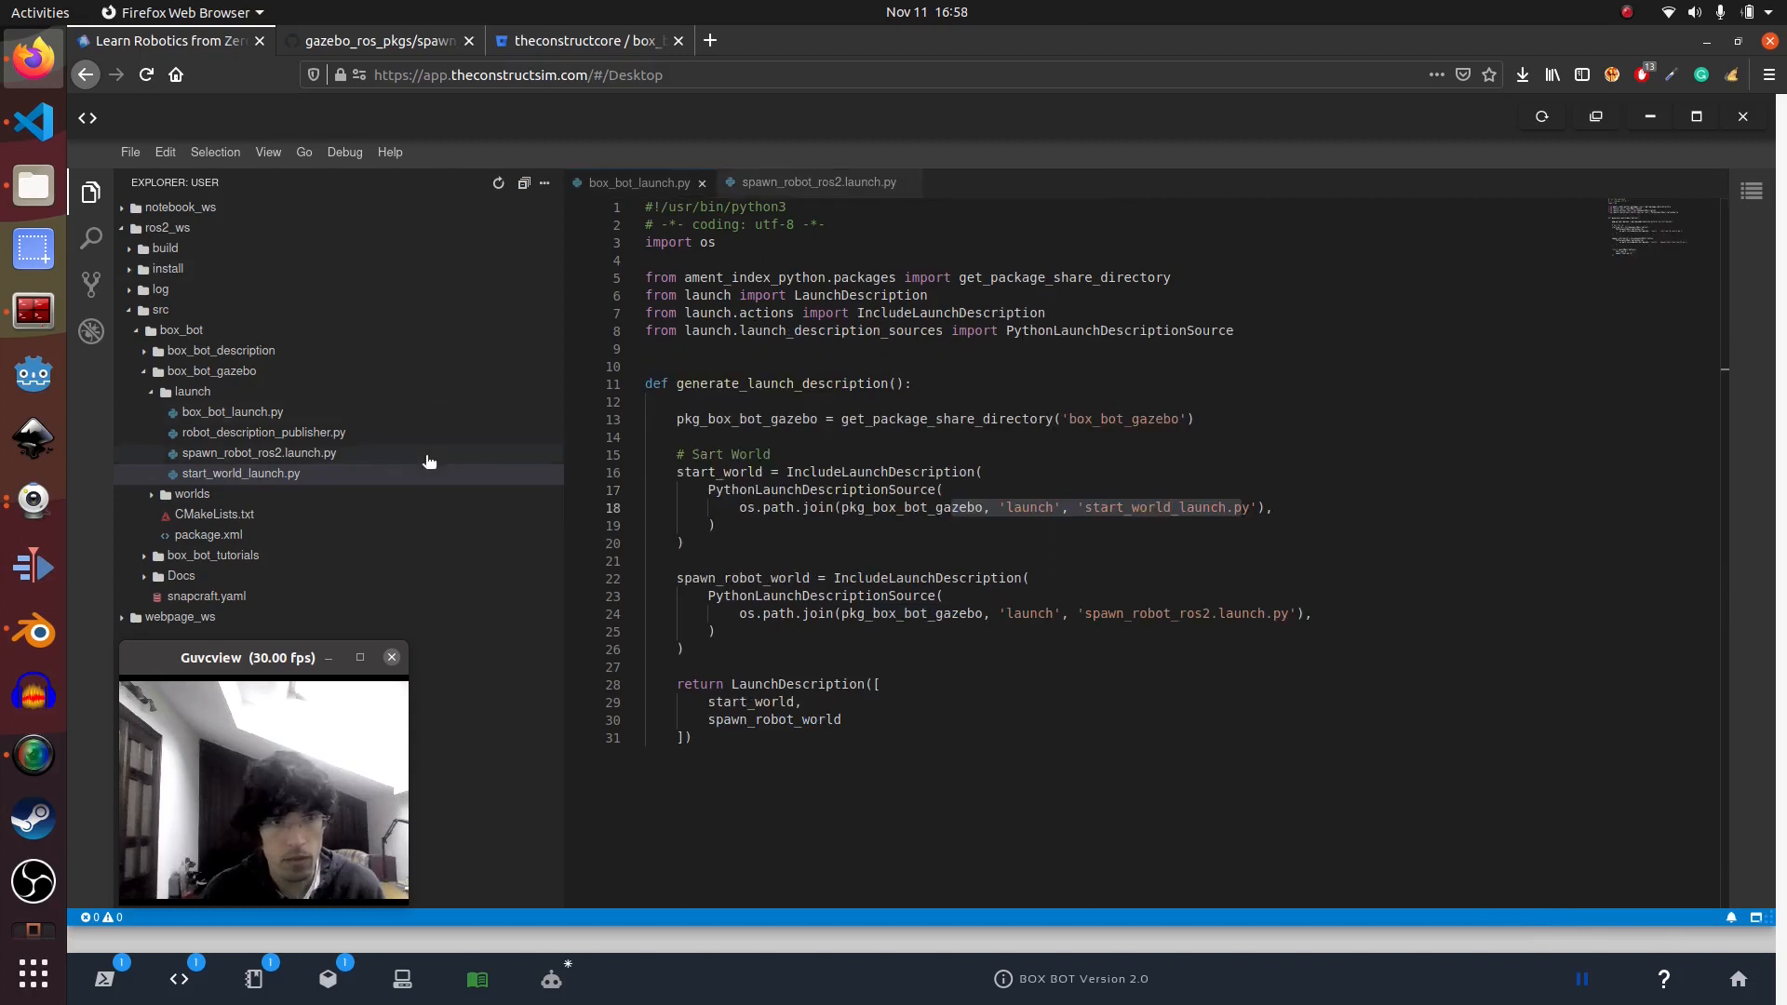
# Open spawn_robot_ros2.launch.py from the spawn include line in box_bot_launch.py
pyautogui.click(1115, 613)
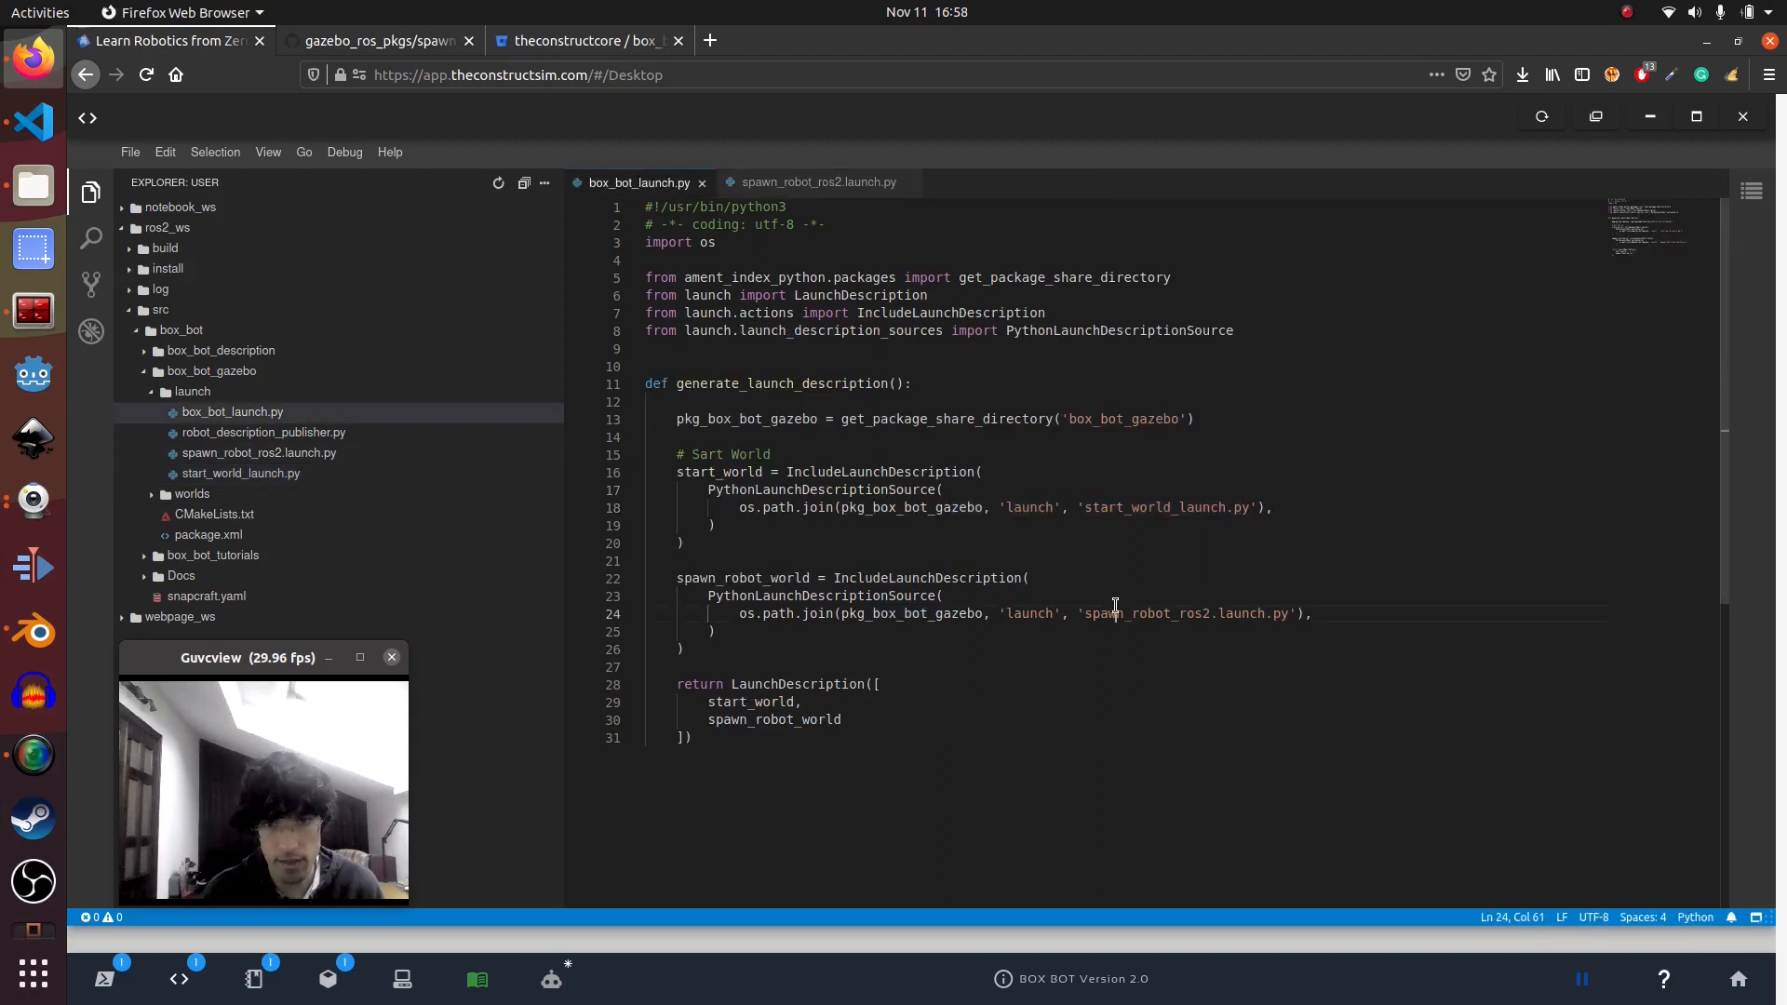
pyautogui.doubleClick(1145, 613)
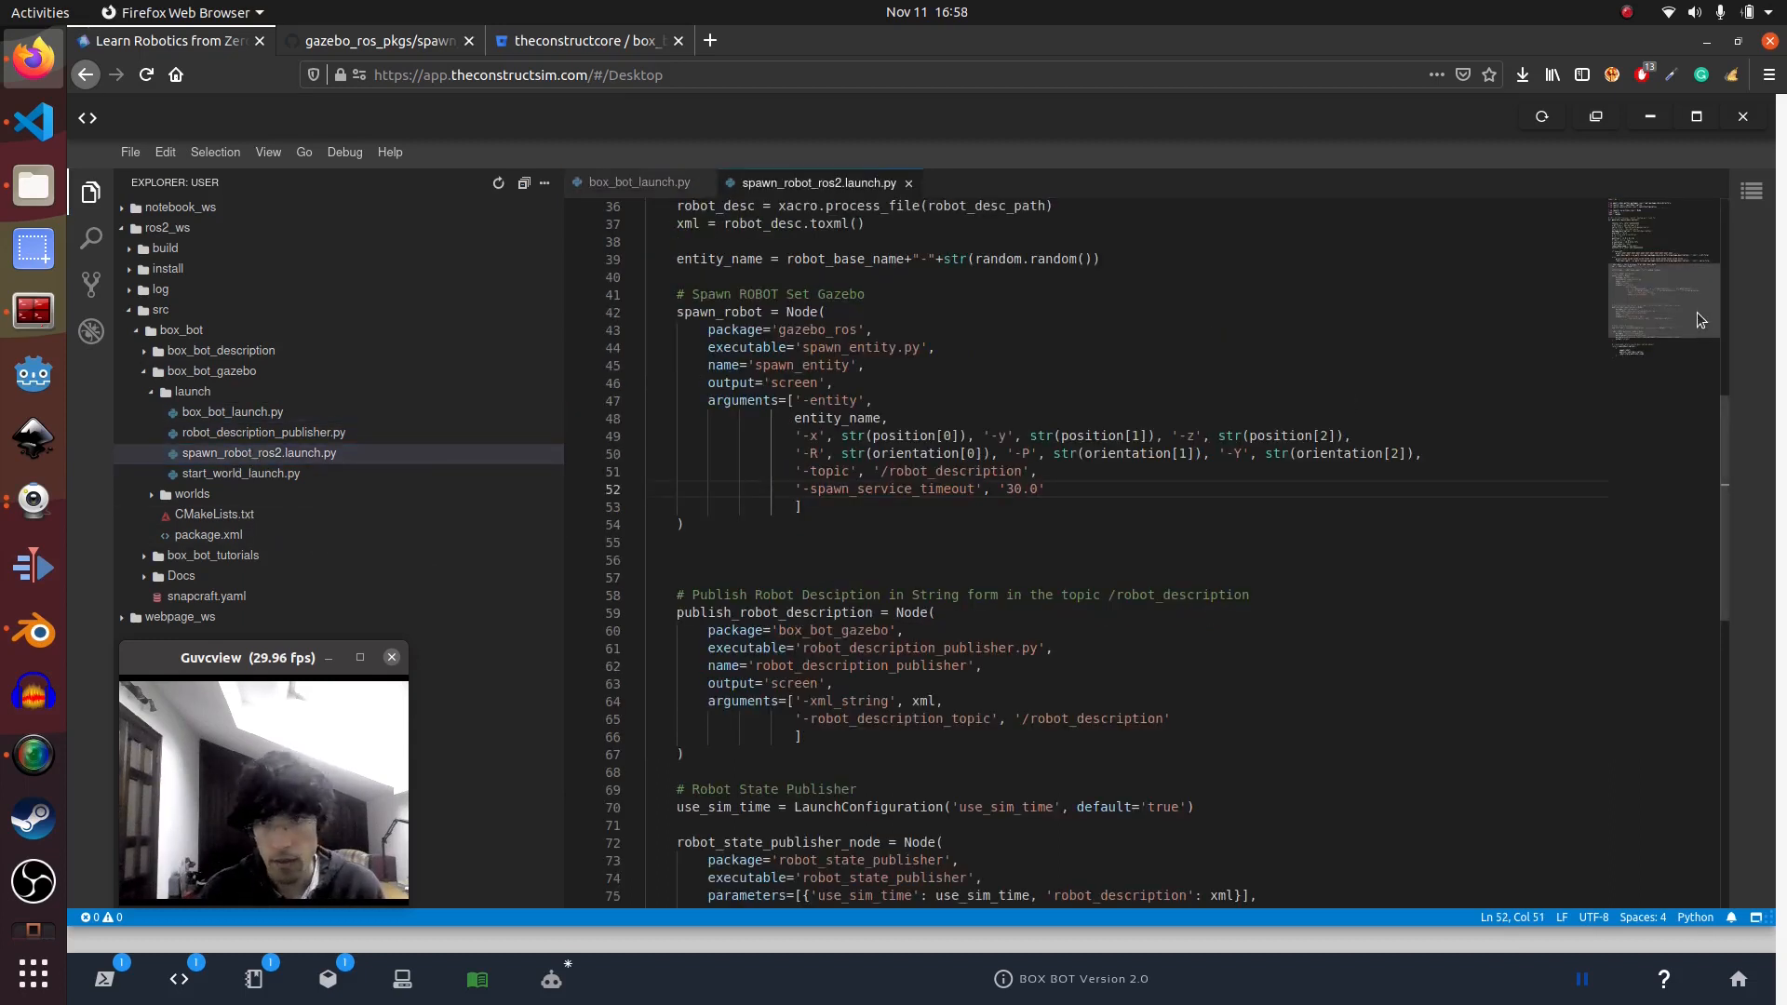
pyautogui.scroll(3)
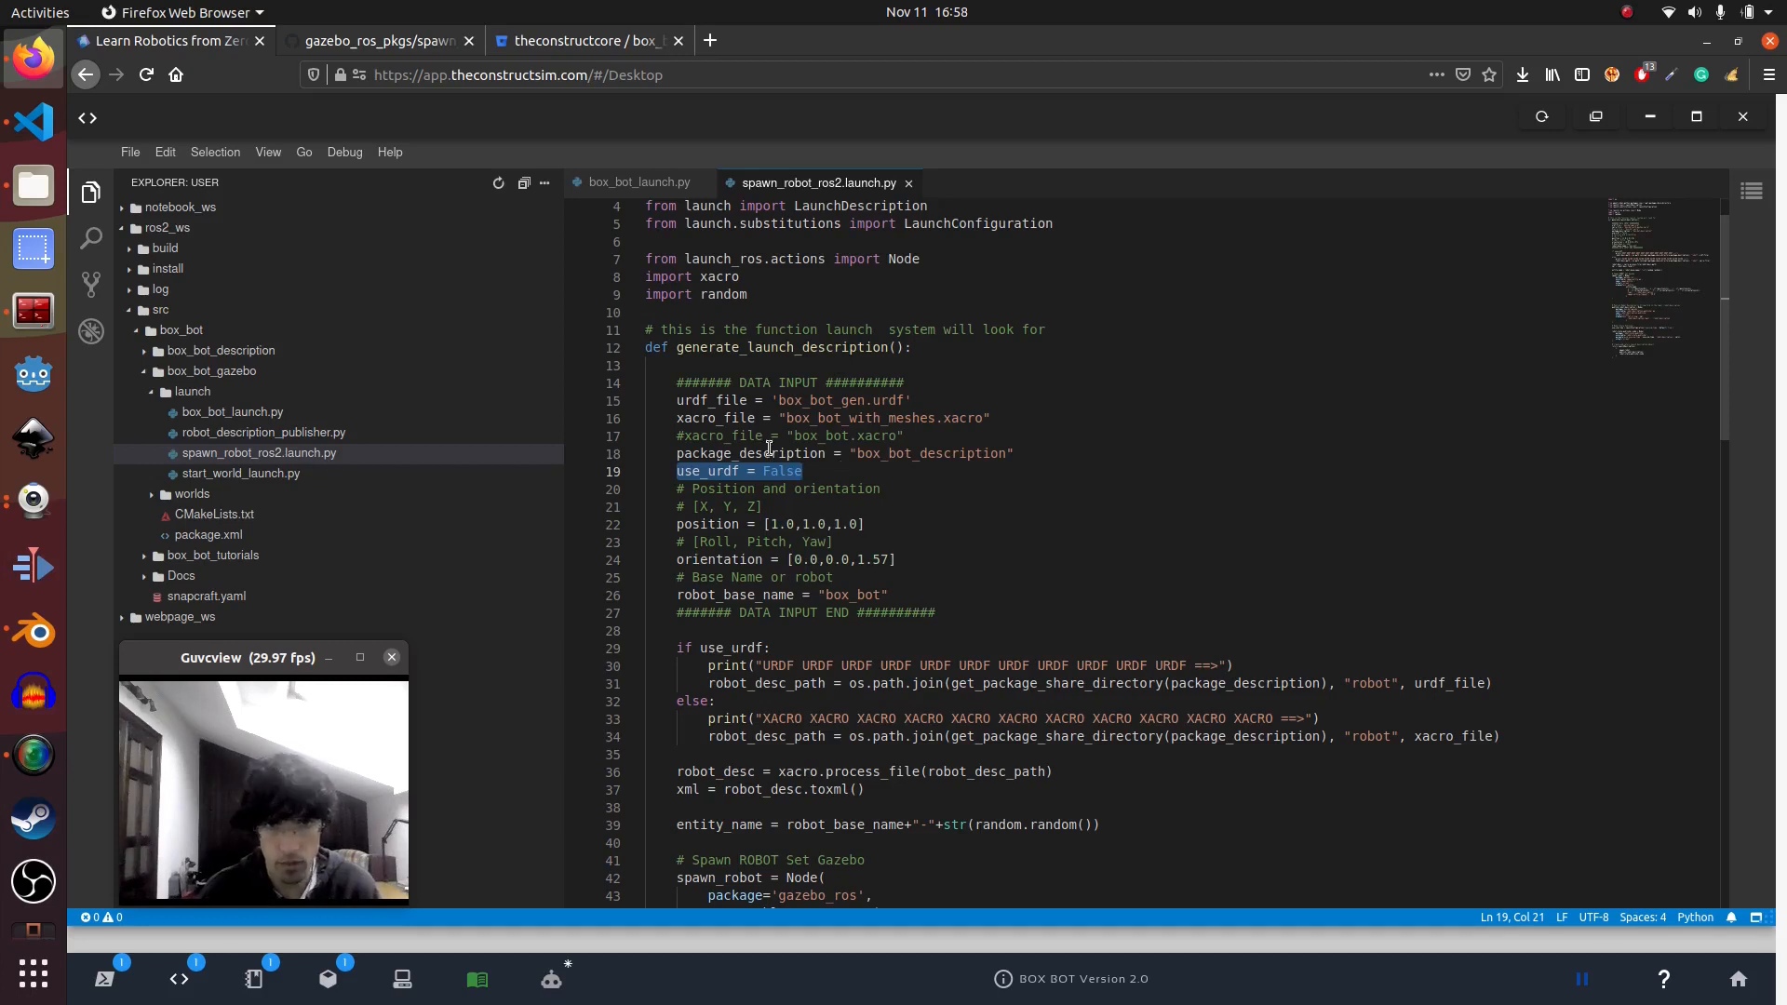
pyautogui.doubleClick(715, 417)
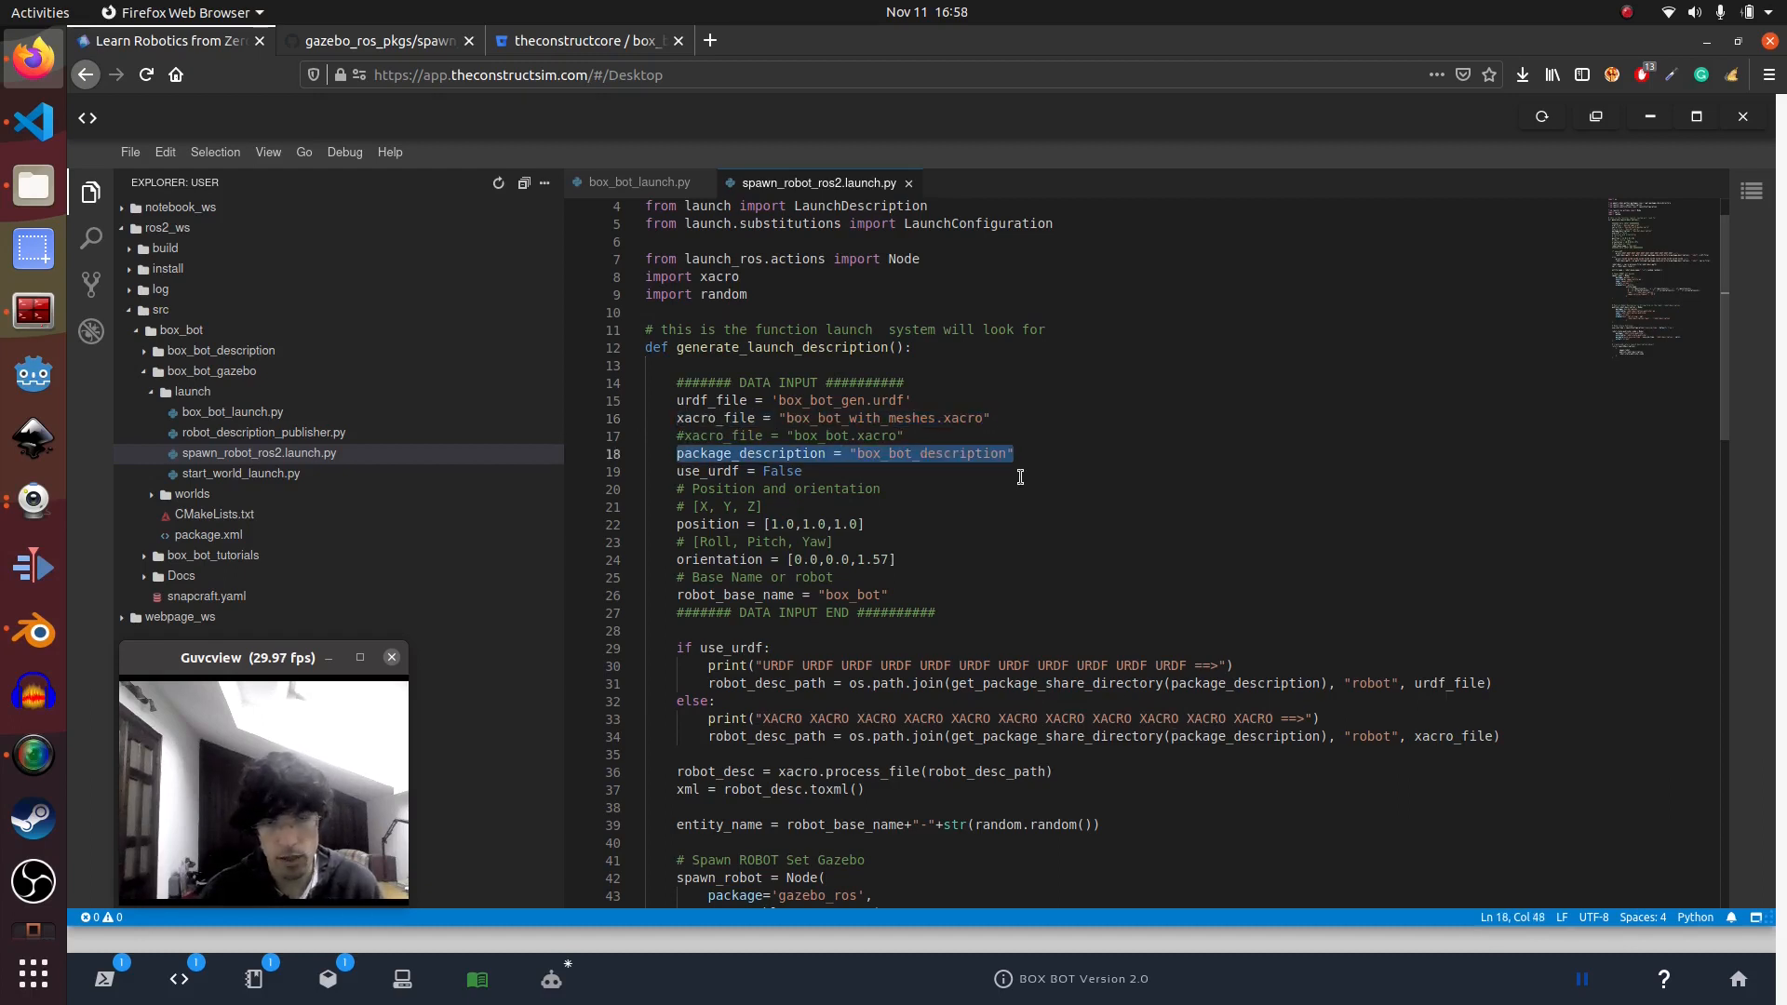
# Read through the xacro.process_file section, highlighting the xml variable
pyautogui.scroll(-3)
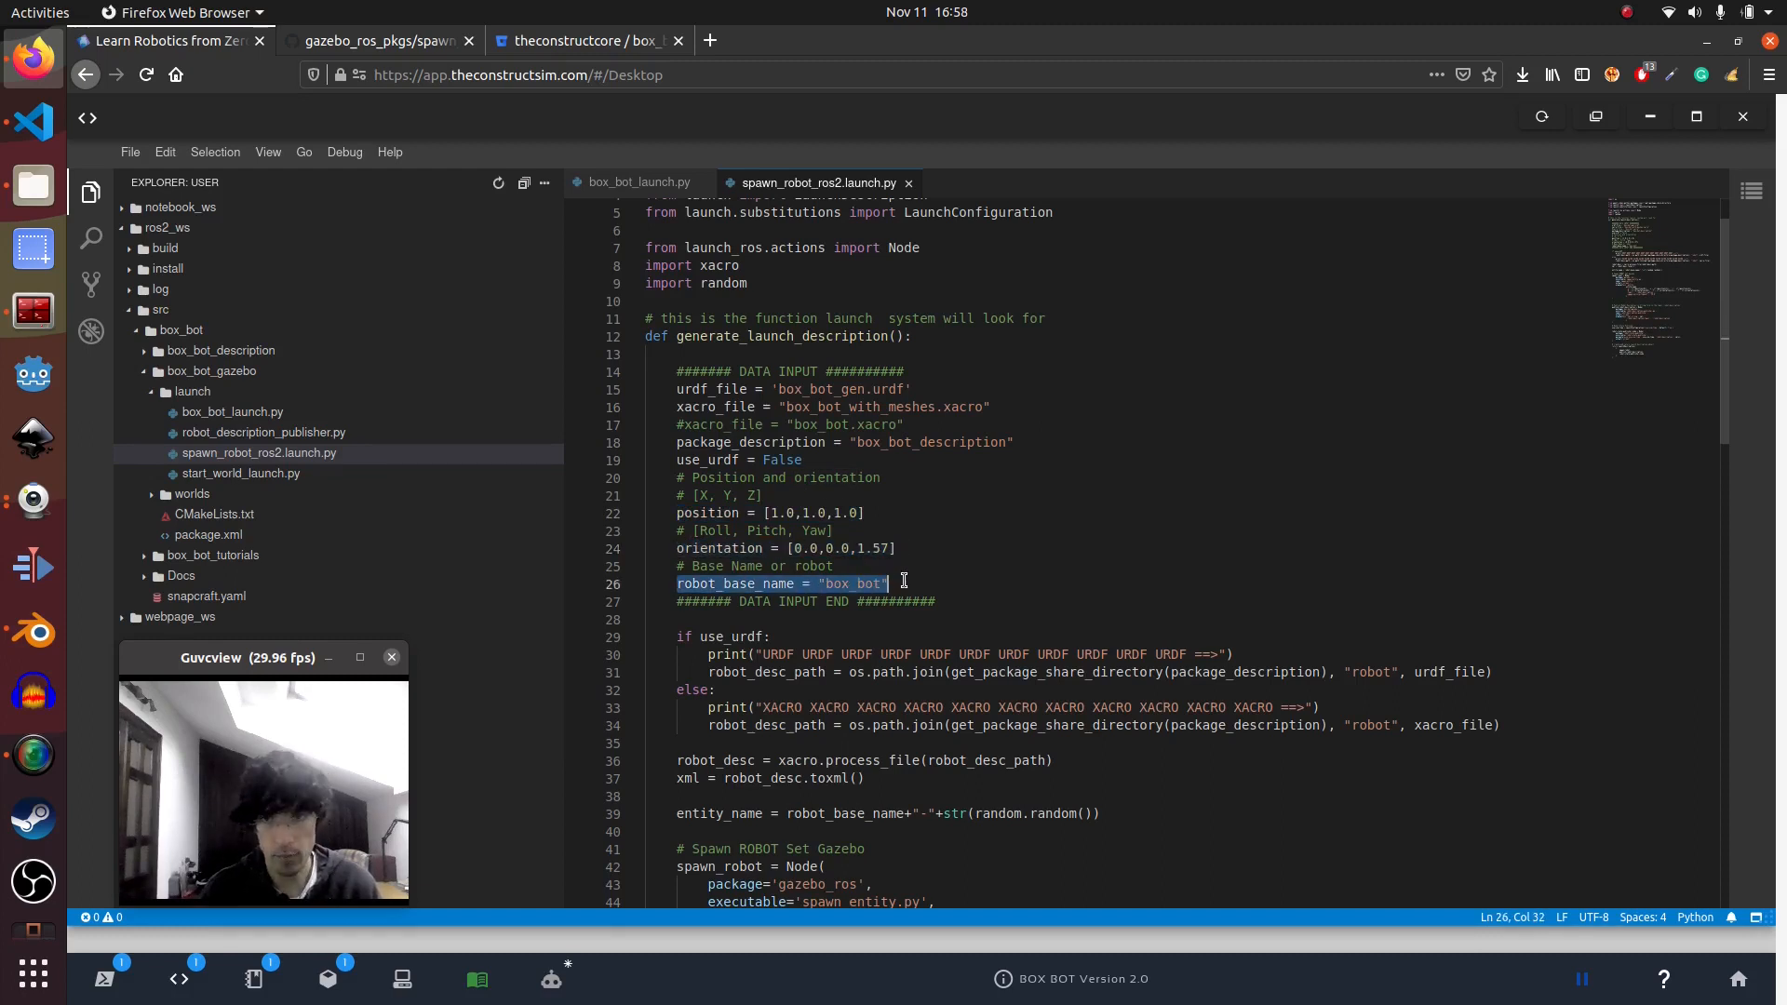
pyautogui.scroll(-3)
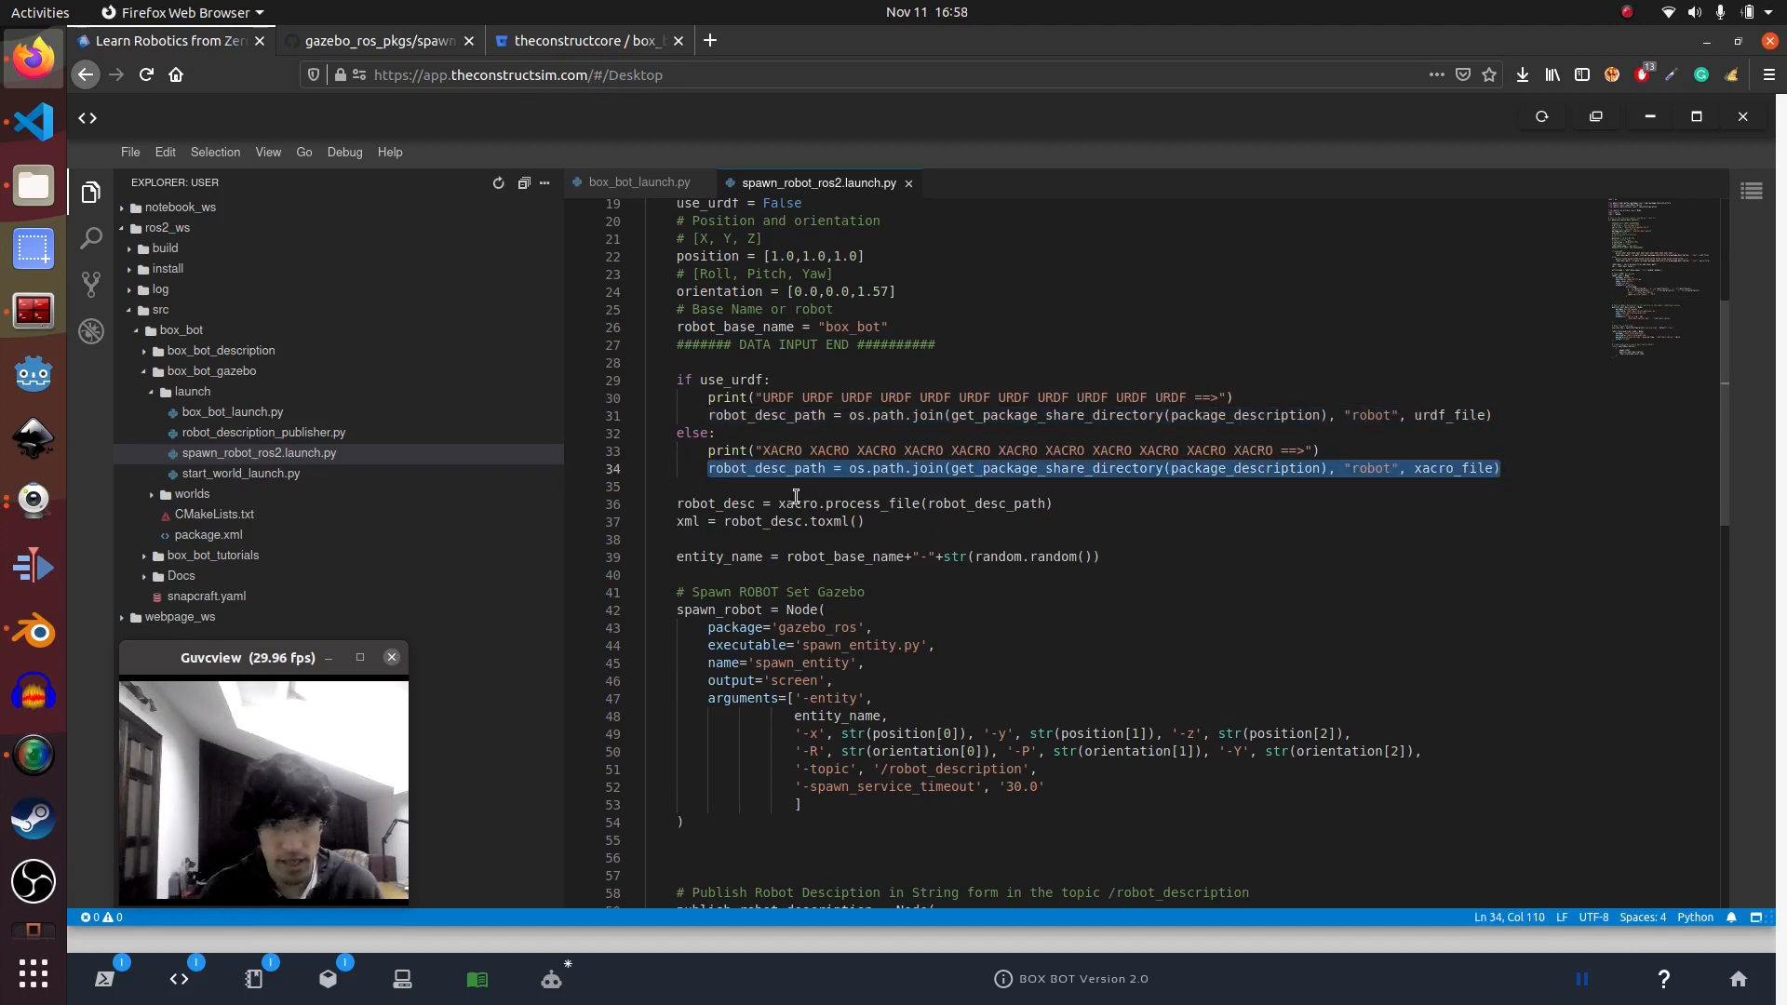
pyautogui.scroll(3)
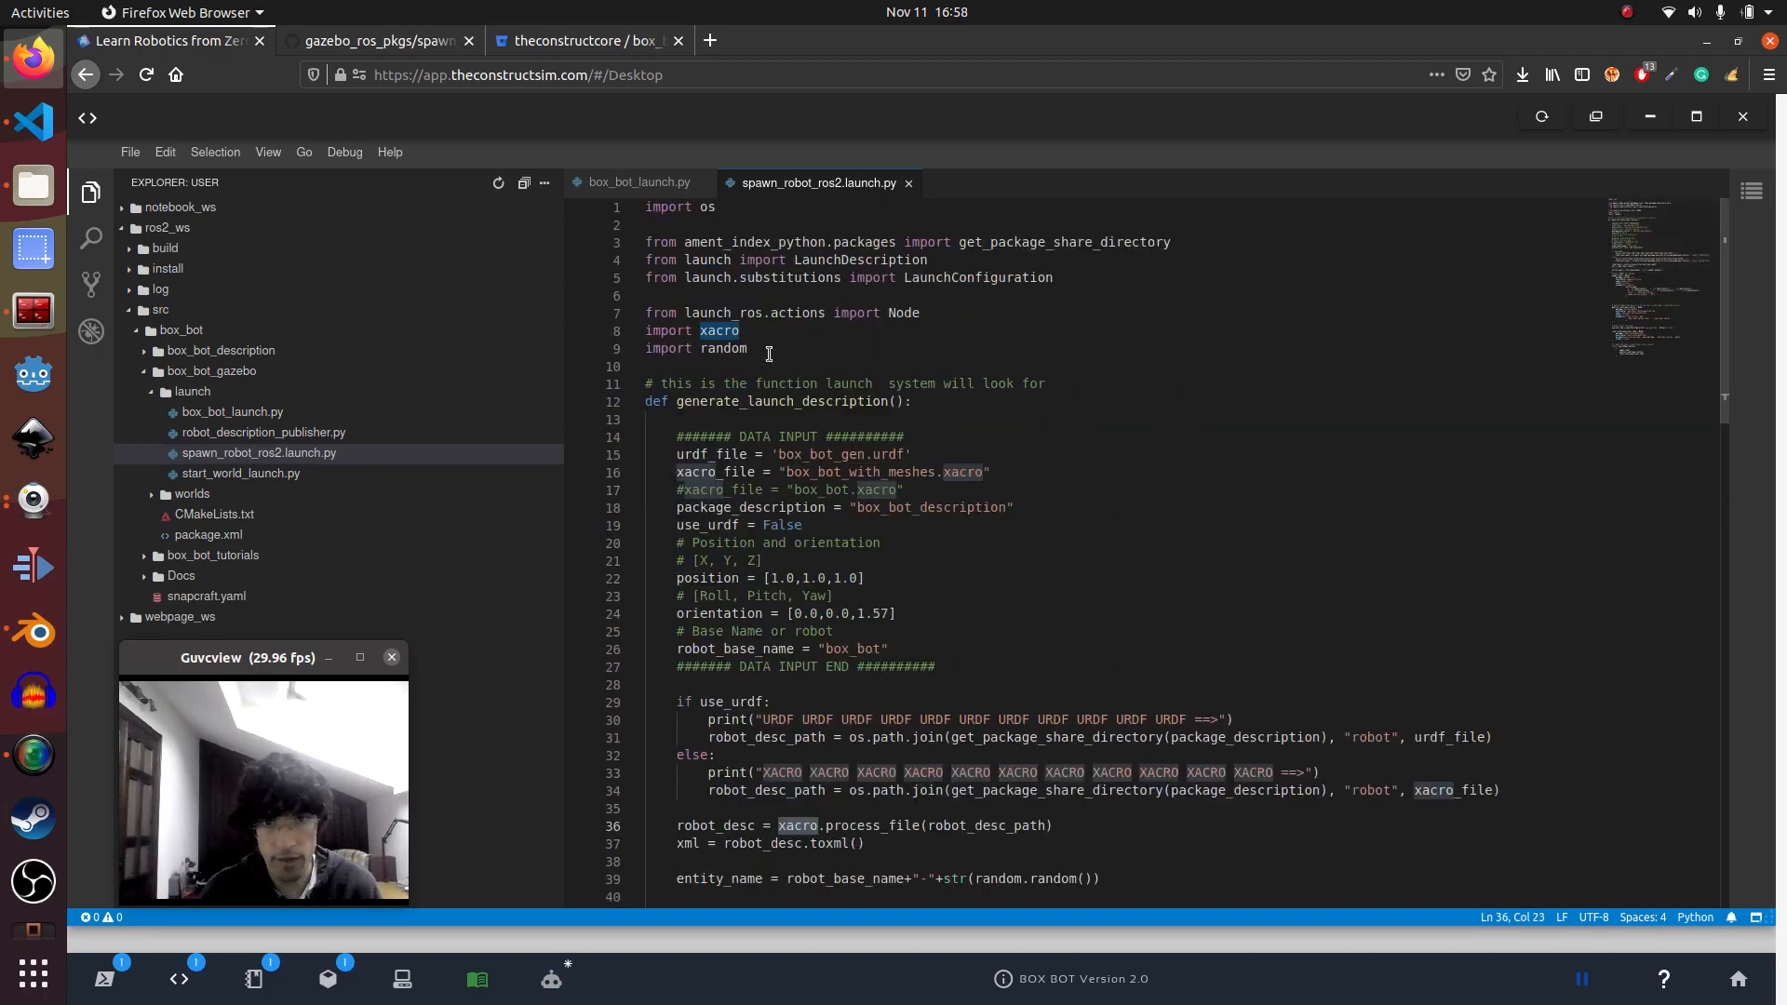
pyautogui.scroll(-3)
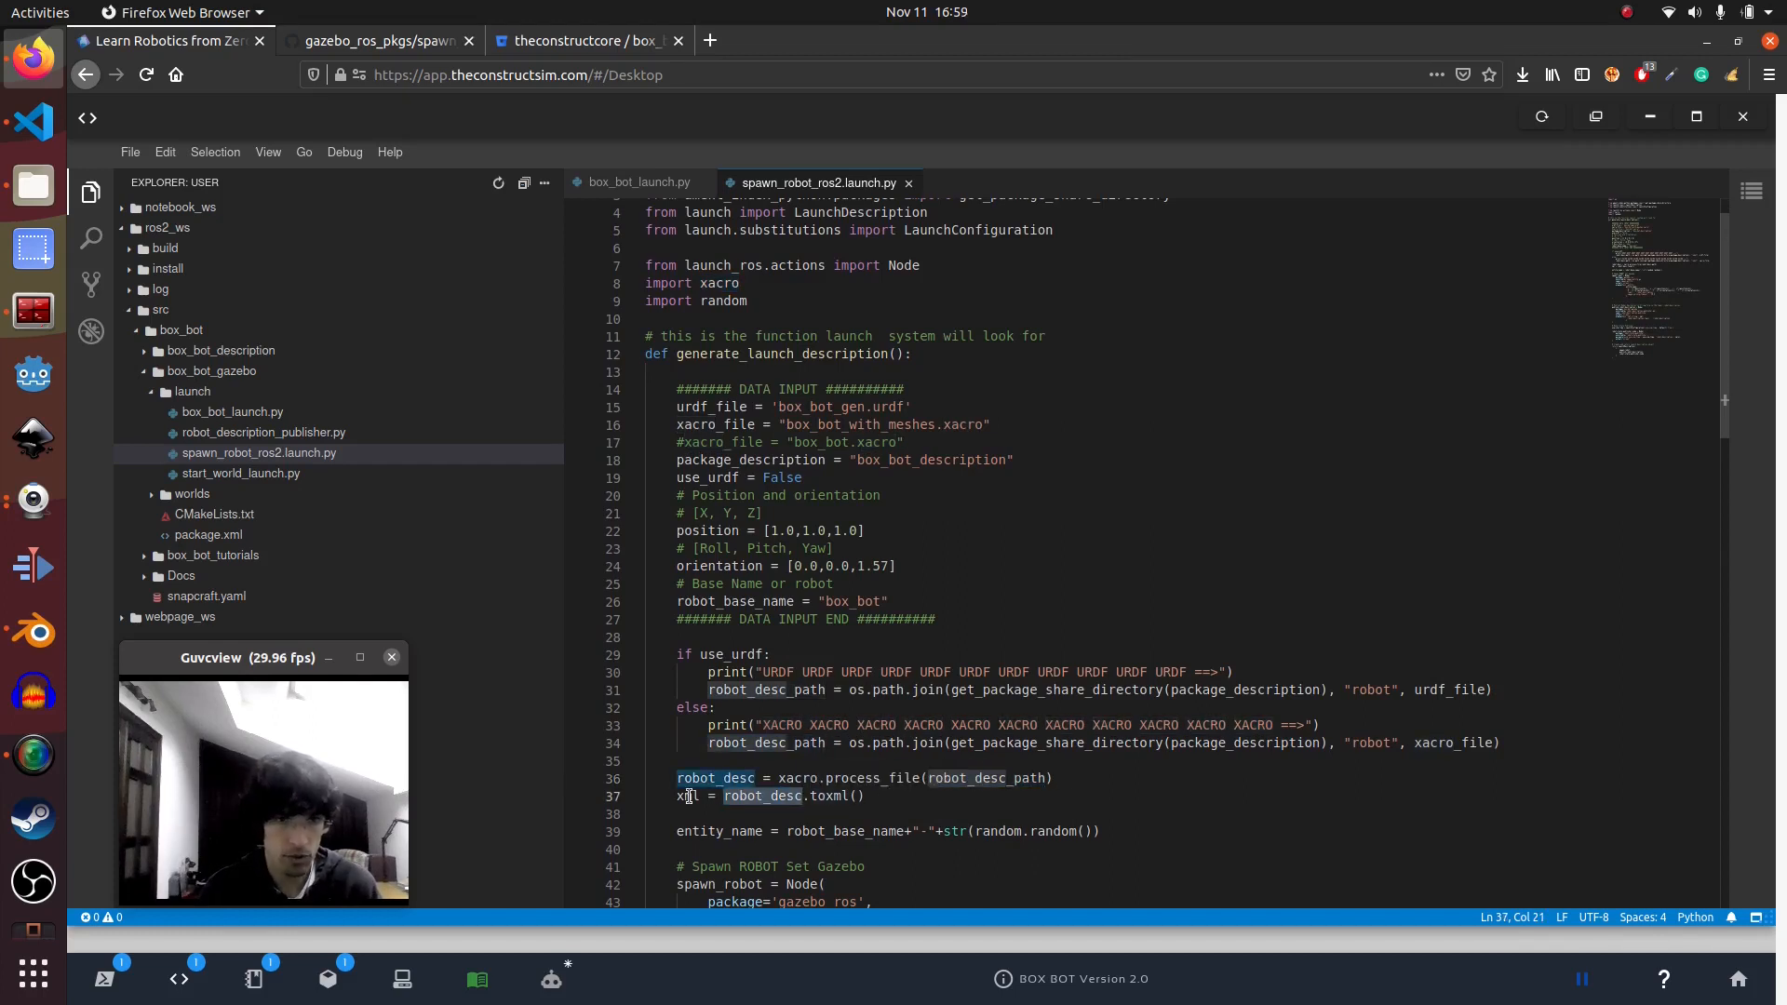
pyautogui.doubleClick(689, 796)
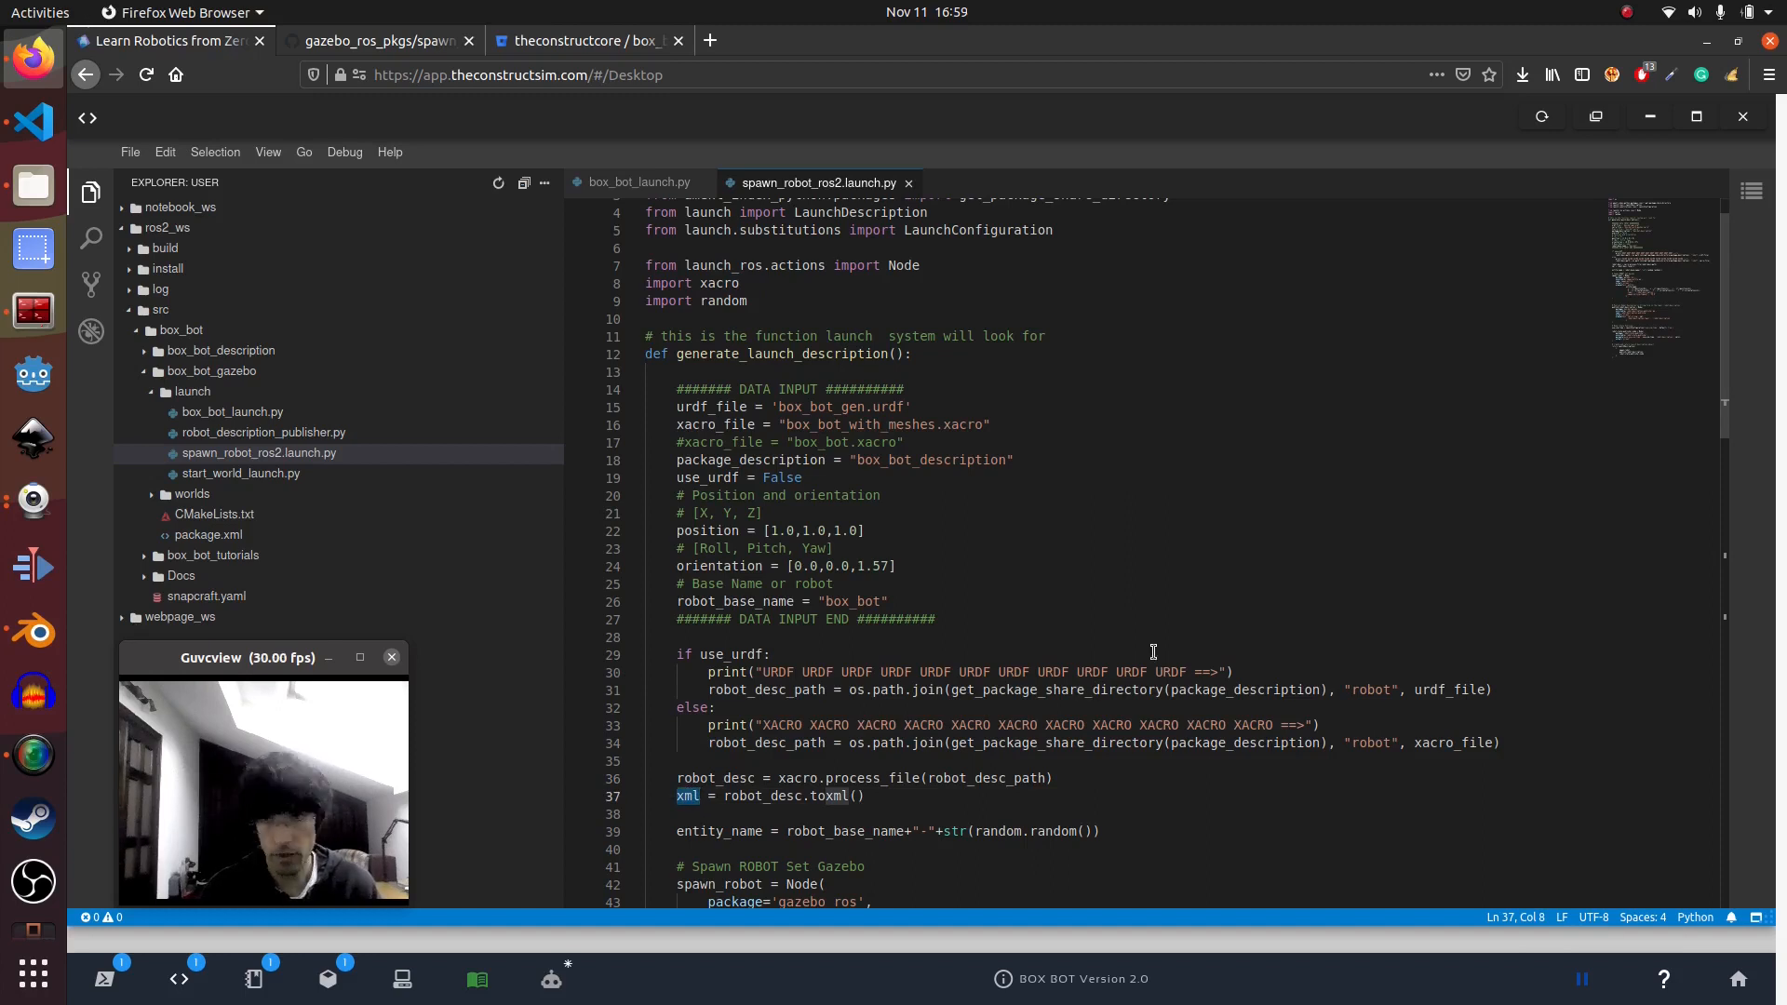
pyautogui.scroll(-3)
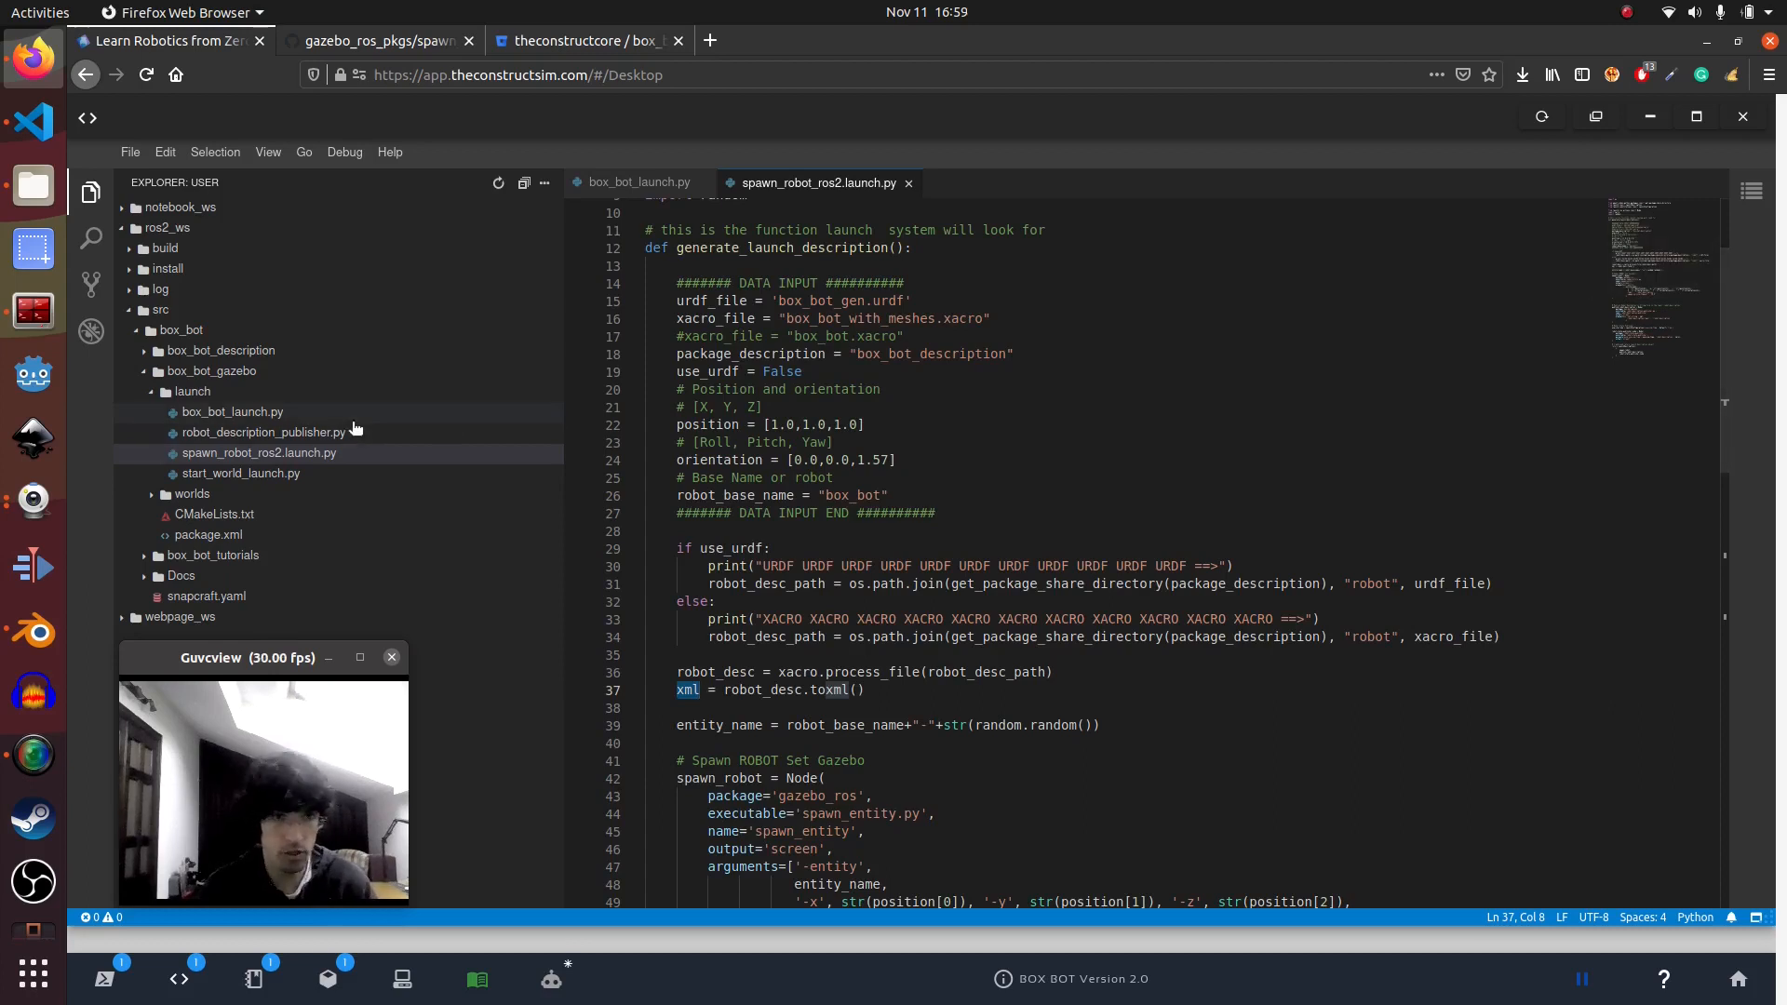
pyautogui.moveTo(787, 672)
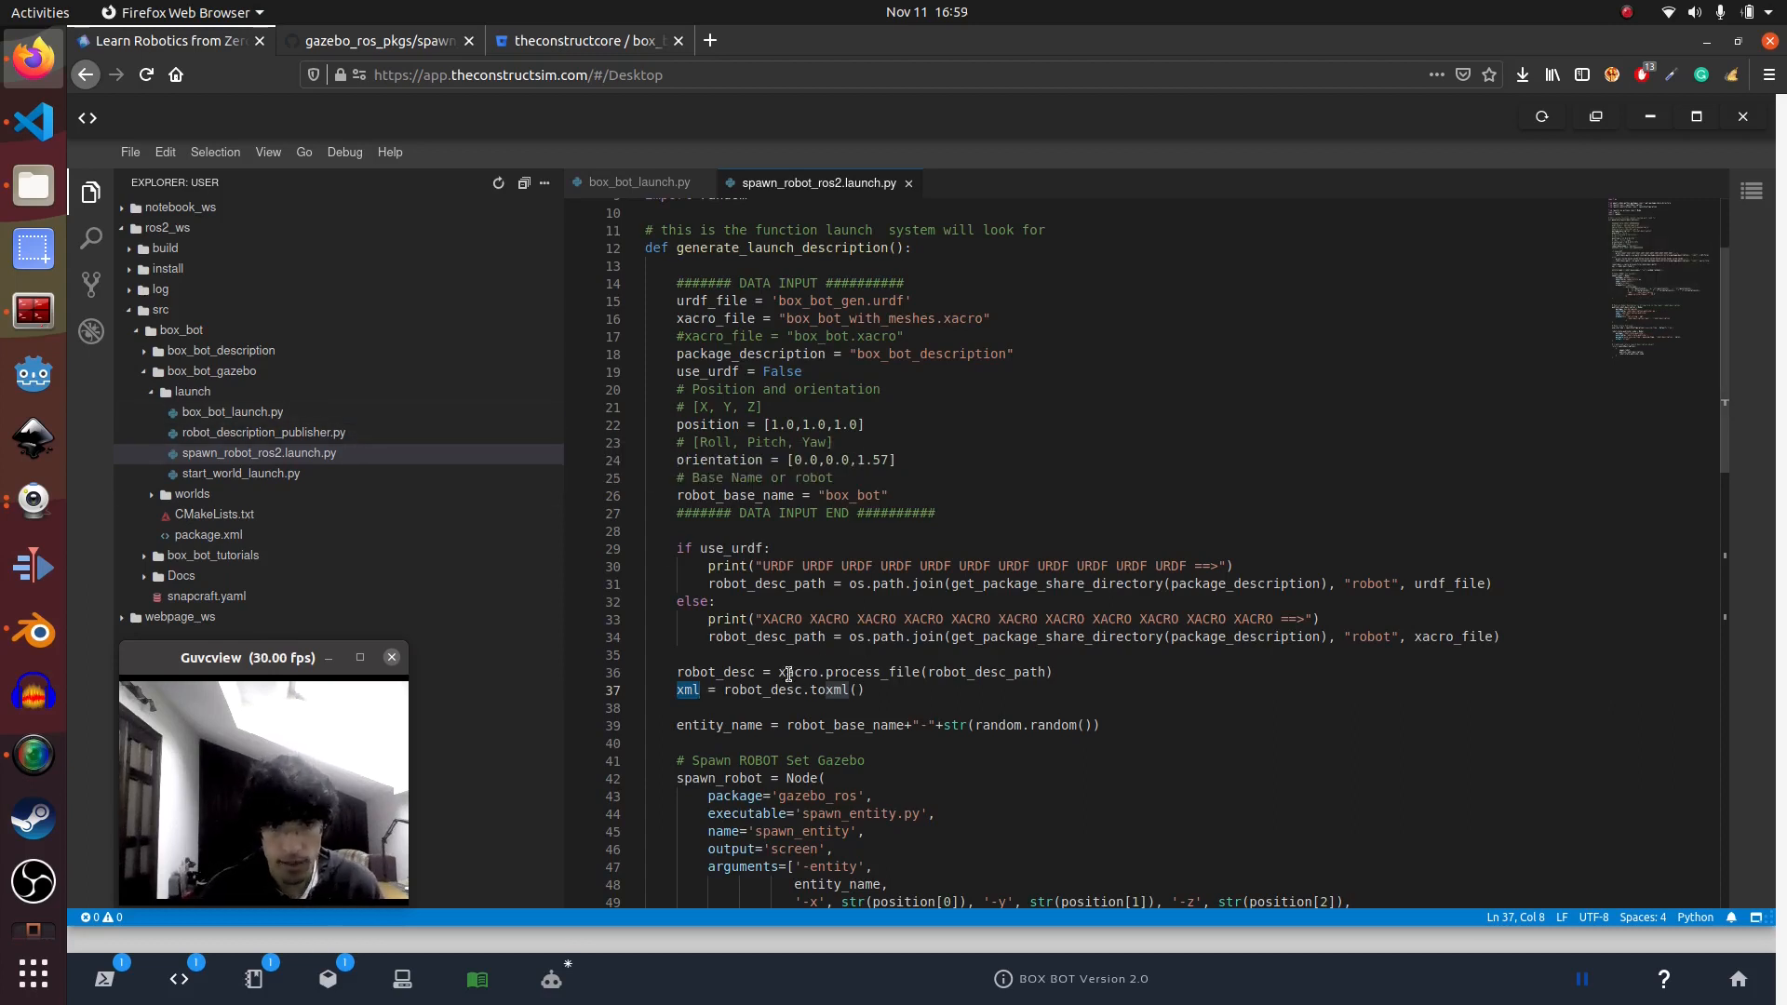
pyautogui.doubleClick(855, 671)
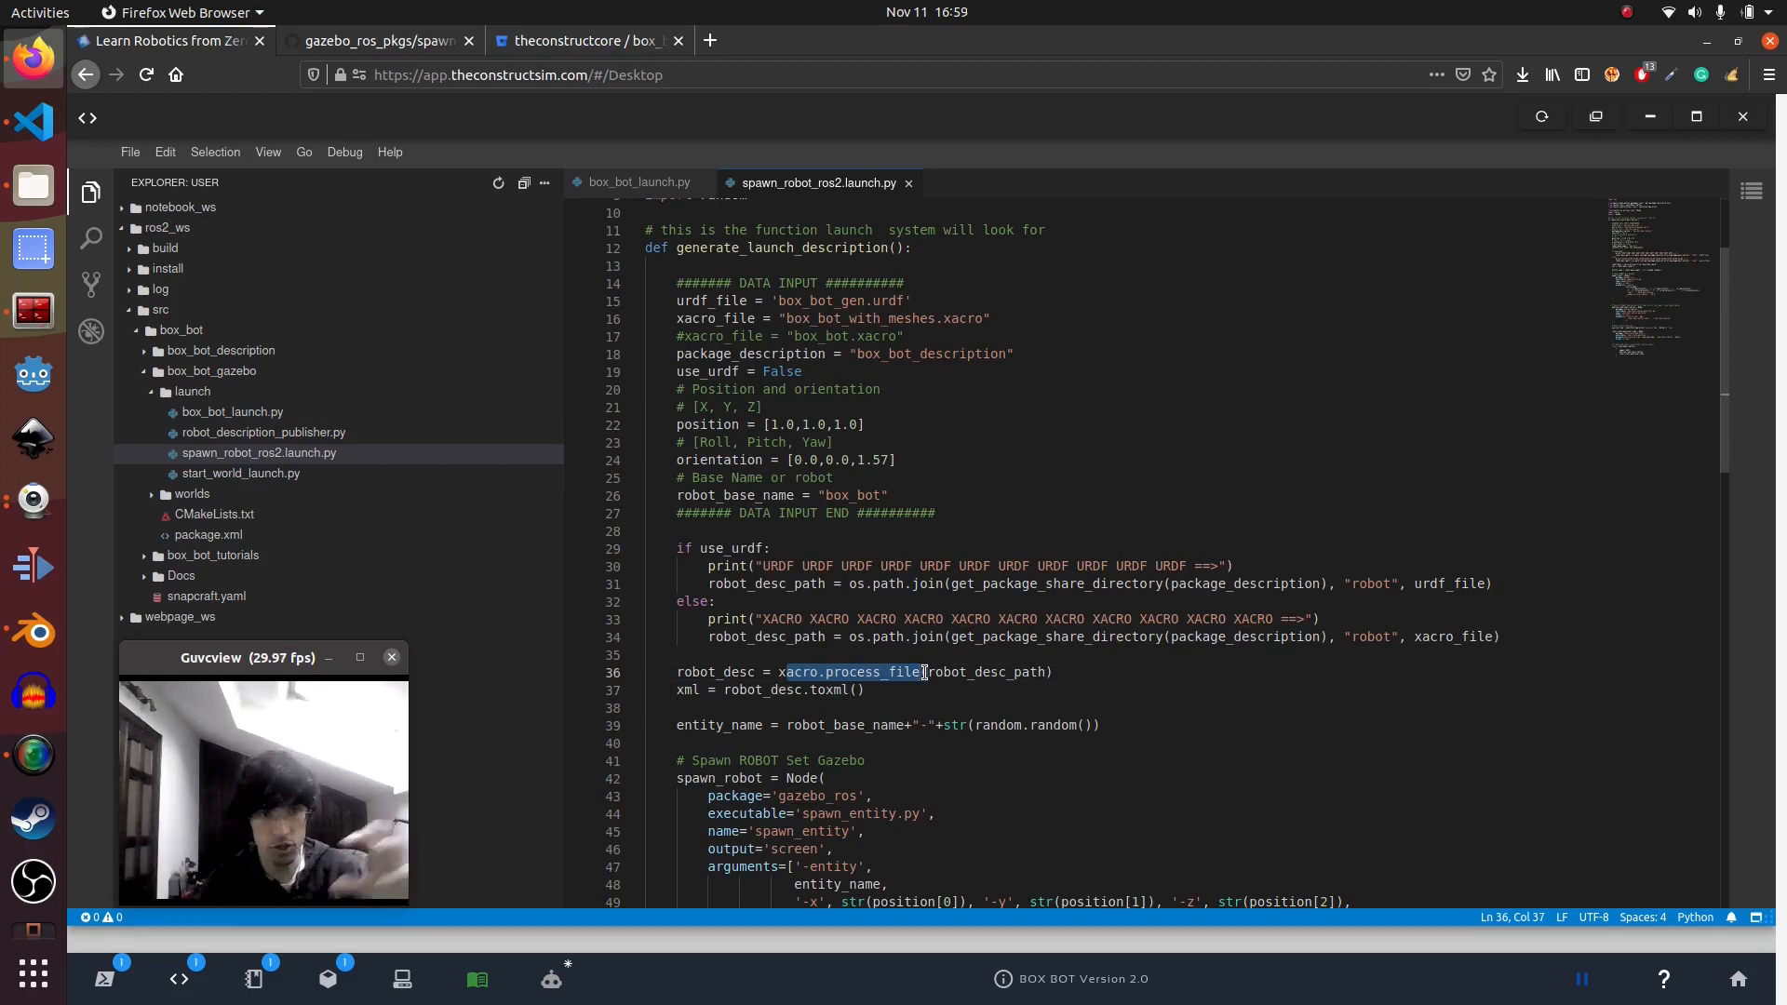
# Open box_bot.xacro from box_bot_description/robot, then return to spawn_robot_ros2.launch.py
pyautogui.click(221, 350)
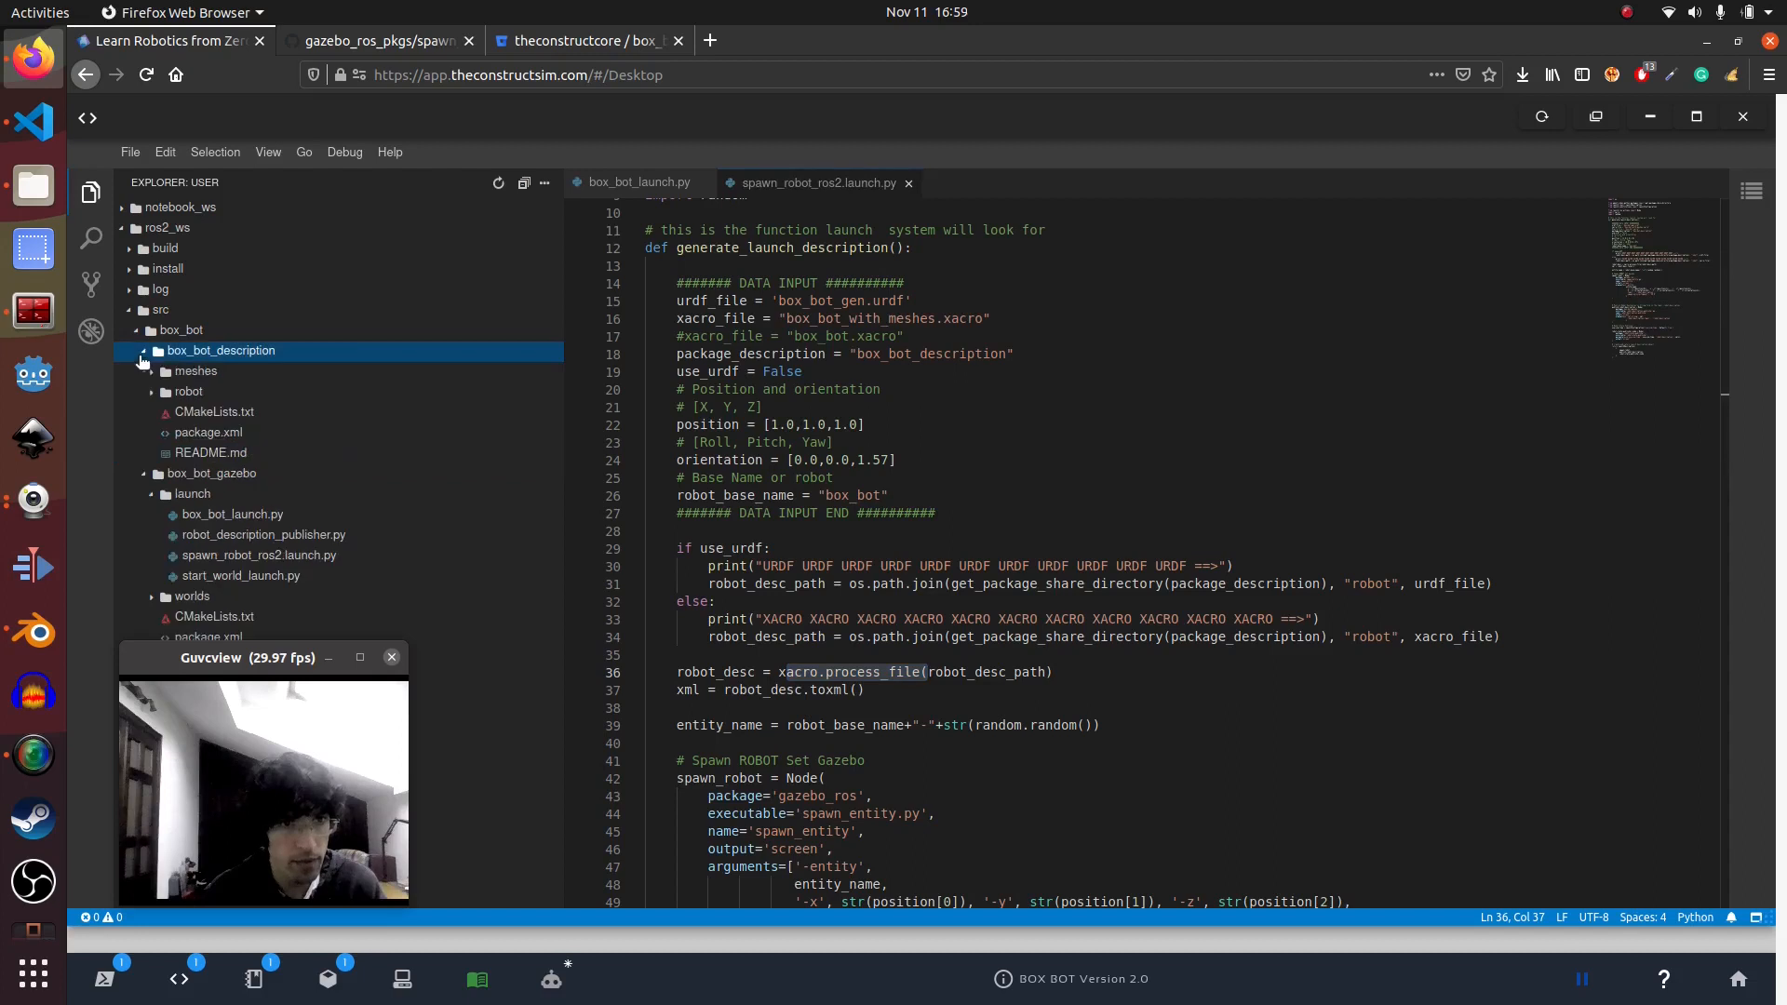
pyautogui.click(188, 391)
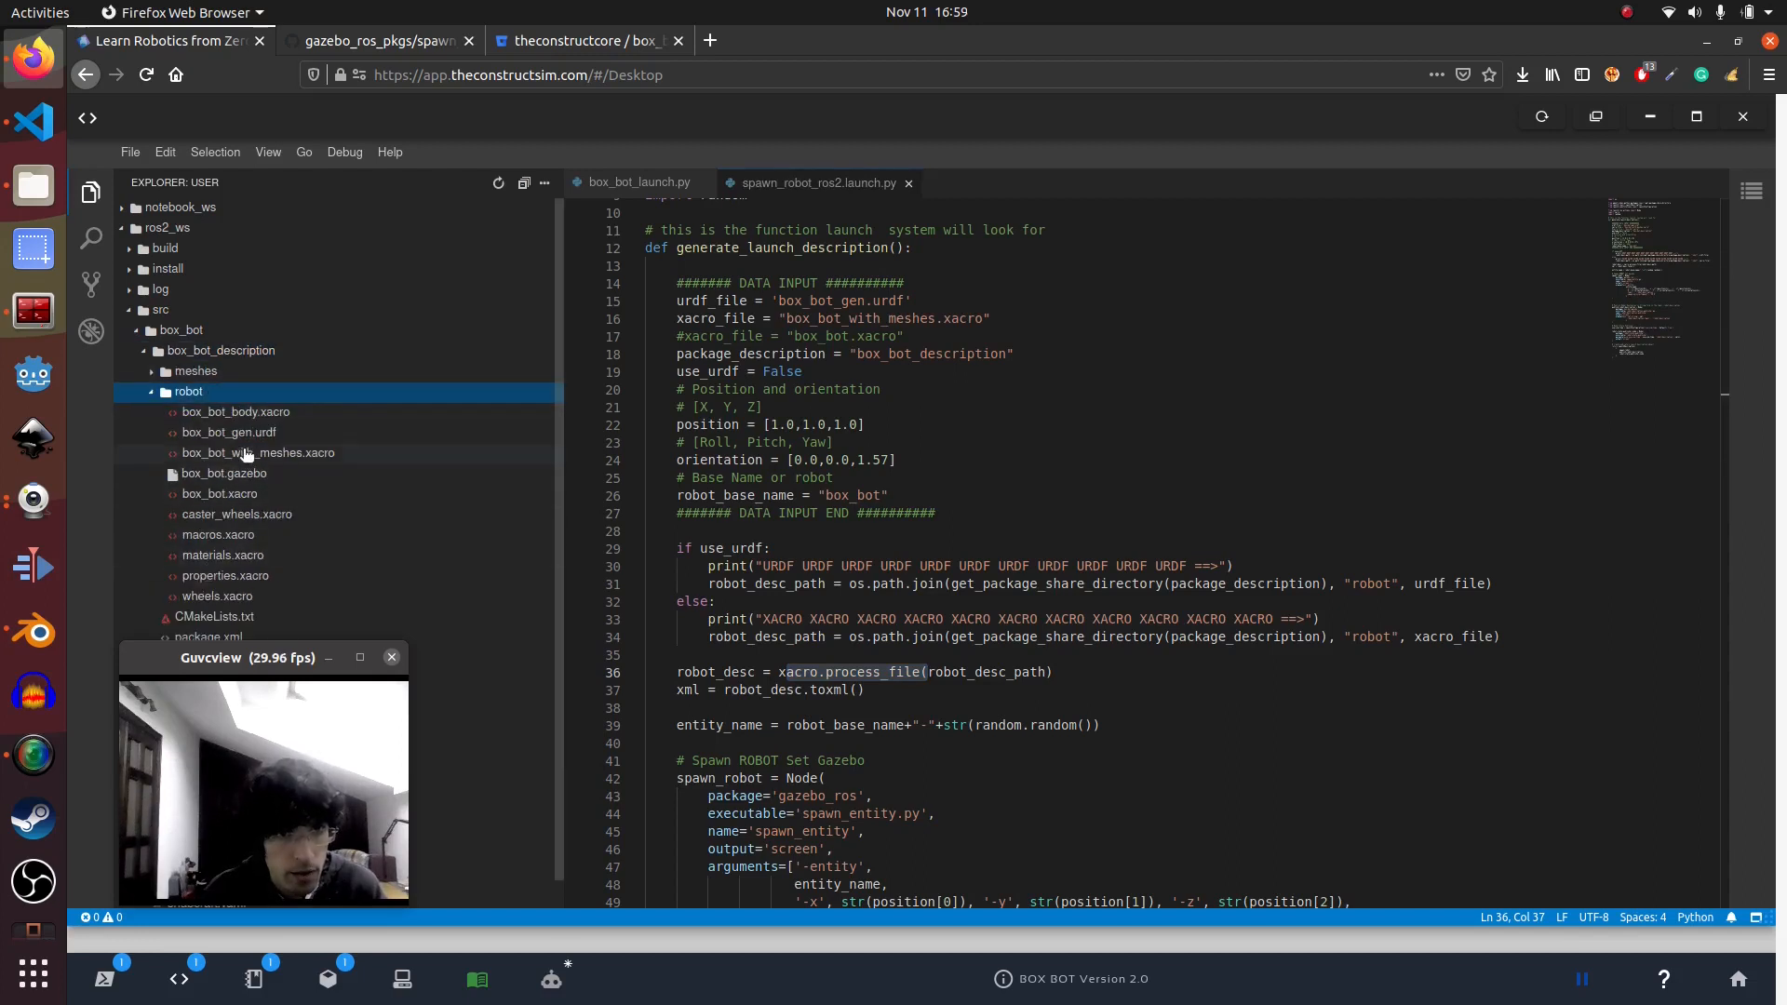
pyautogui.moveTo(219, 494)
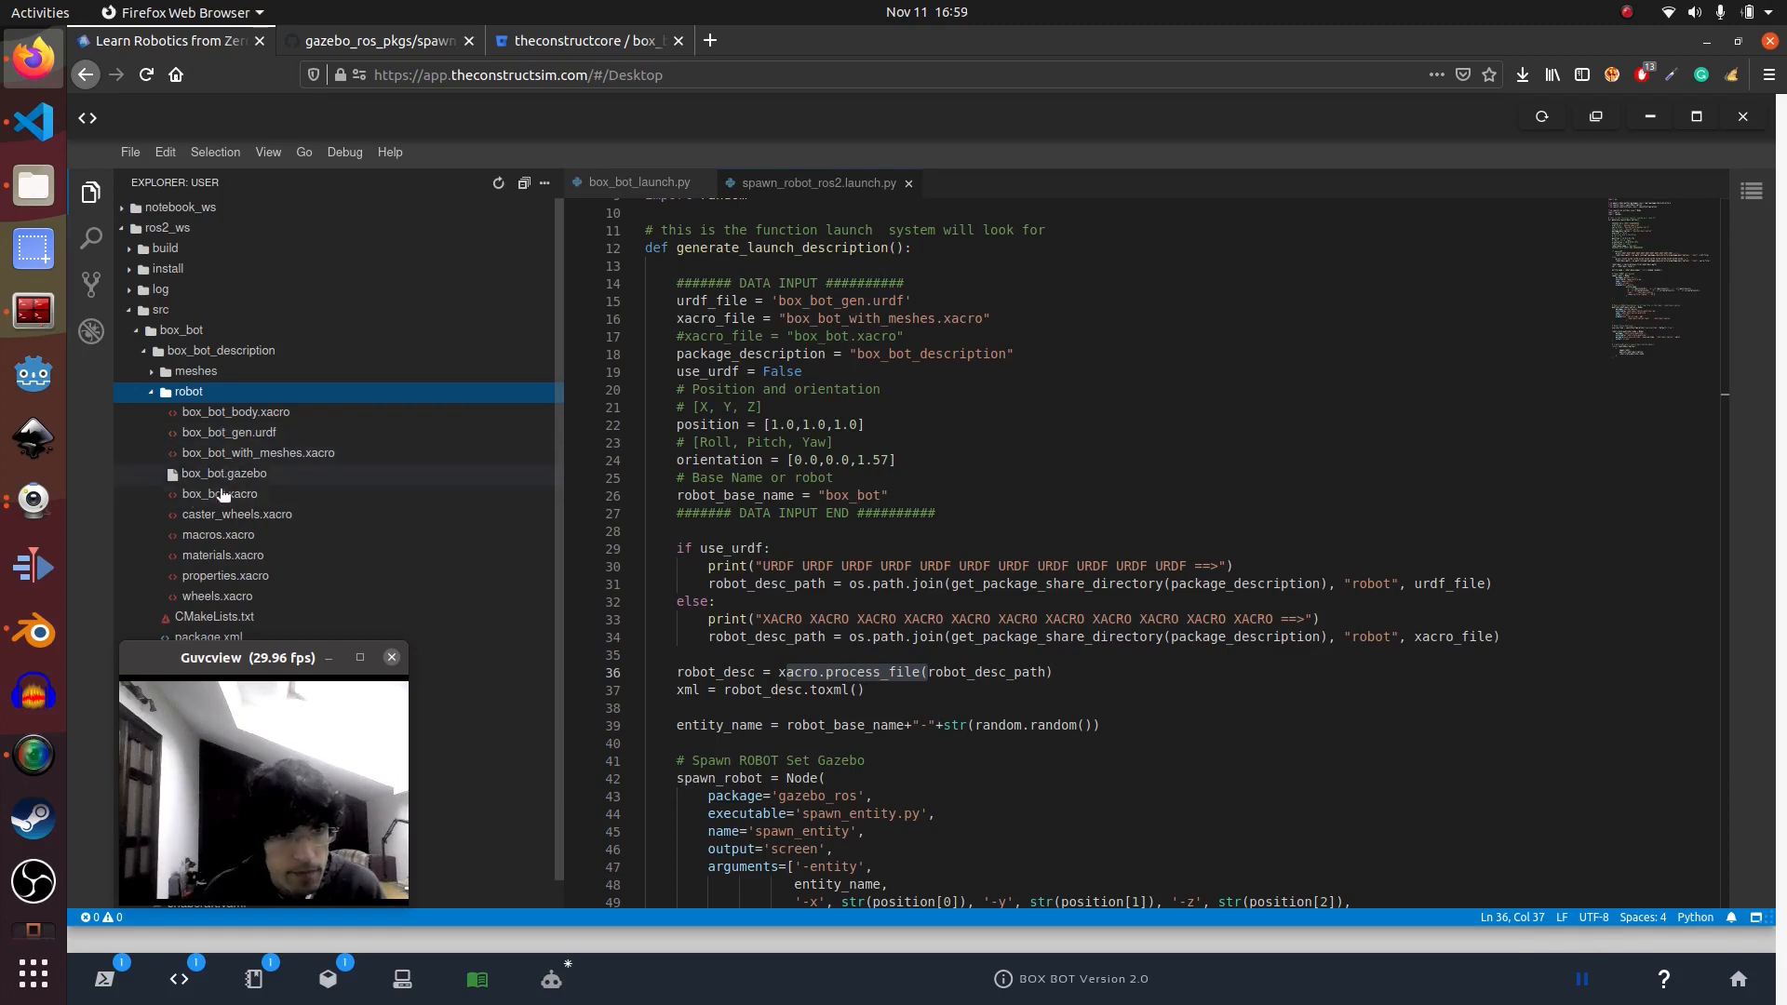
pyautogui.click(219, 493)
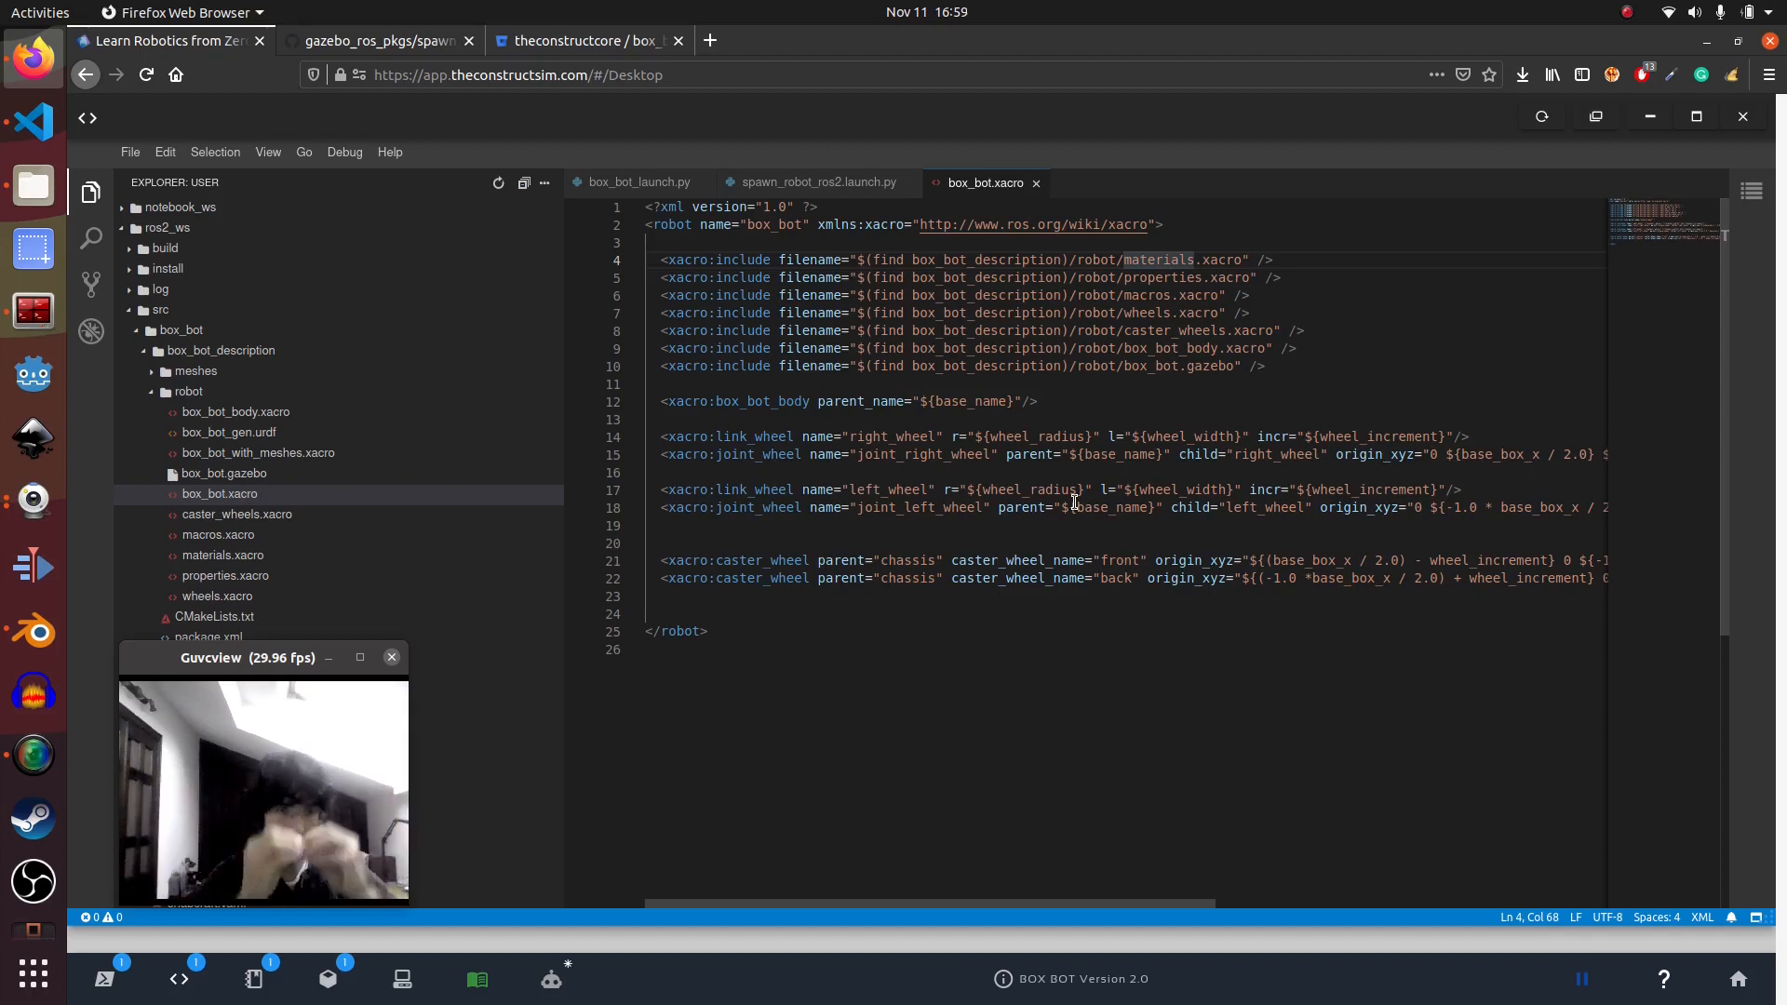
pyautogui.click(816, 182)
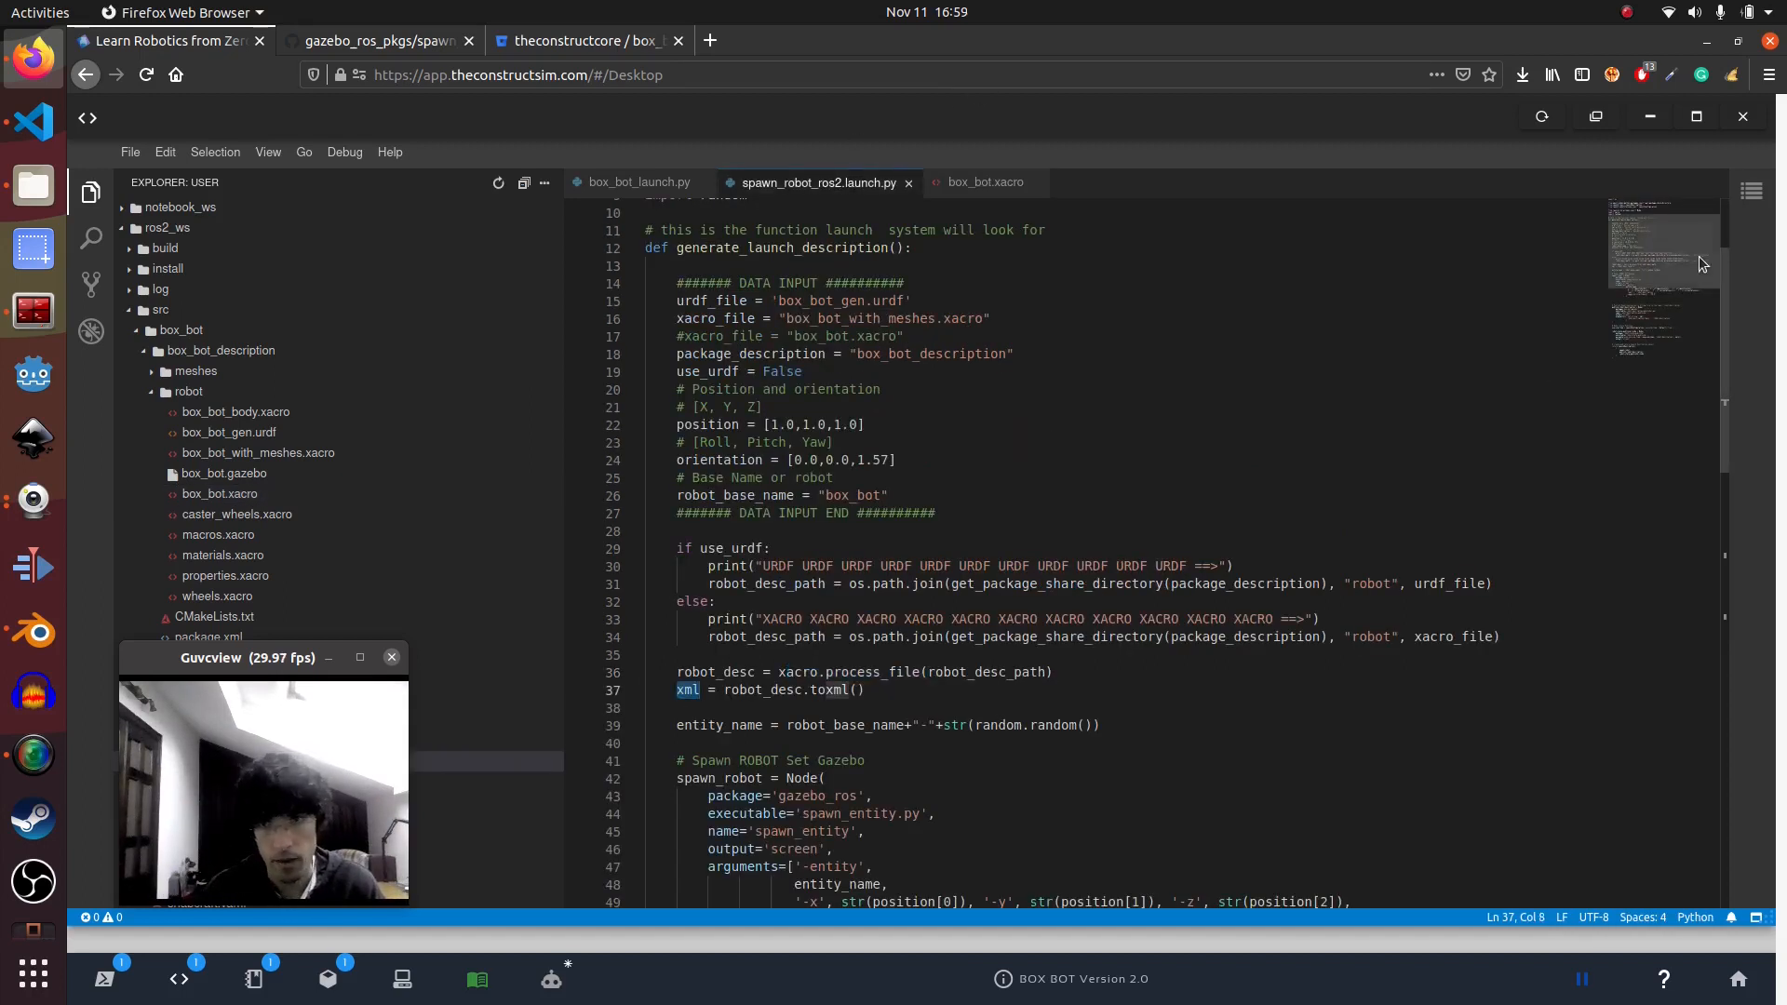
# Select the spawn_robot node name, then highlight timeout arguments in GitHub's spawn_entity.py
pyautogui.scroll(-3)
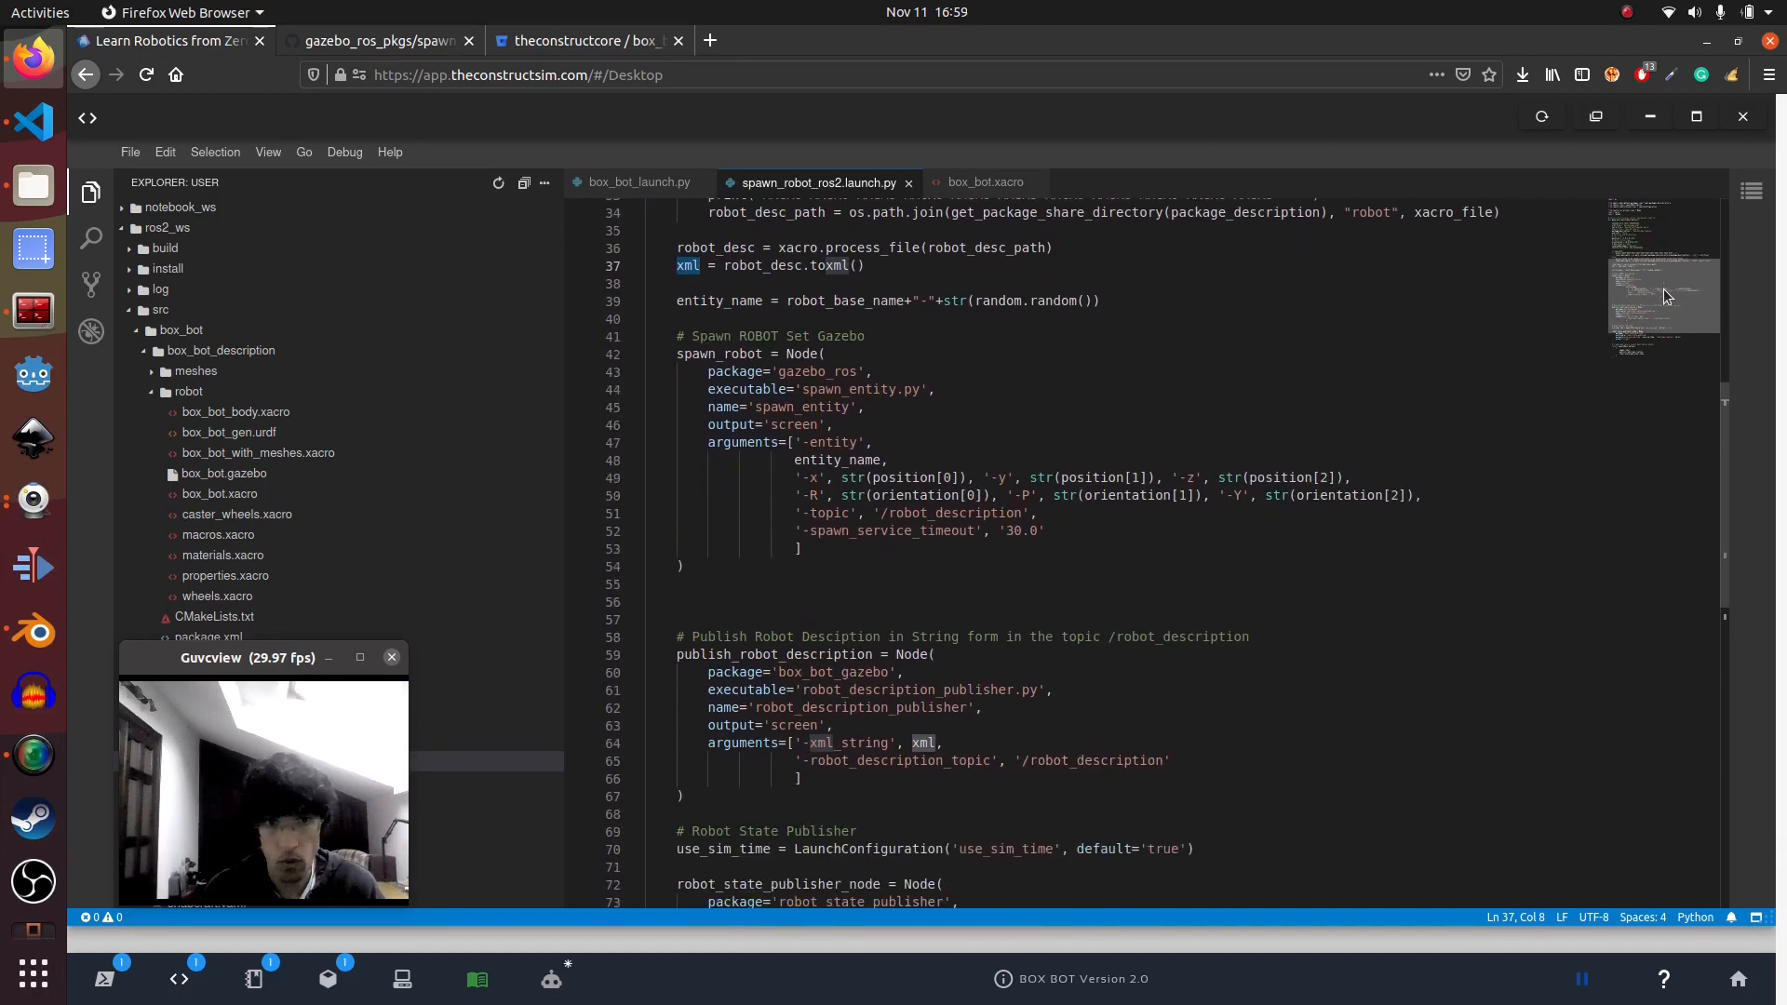
pyautogui.scroll(-3)
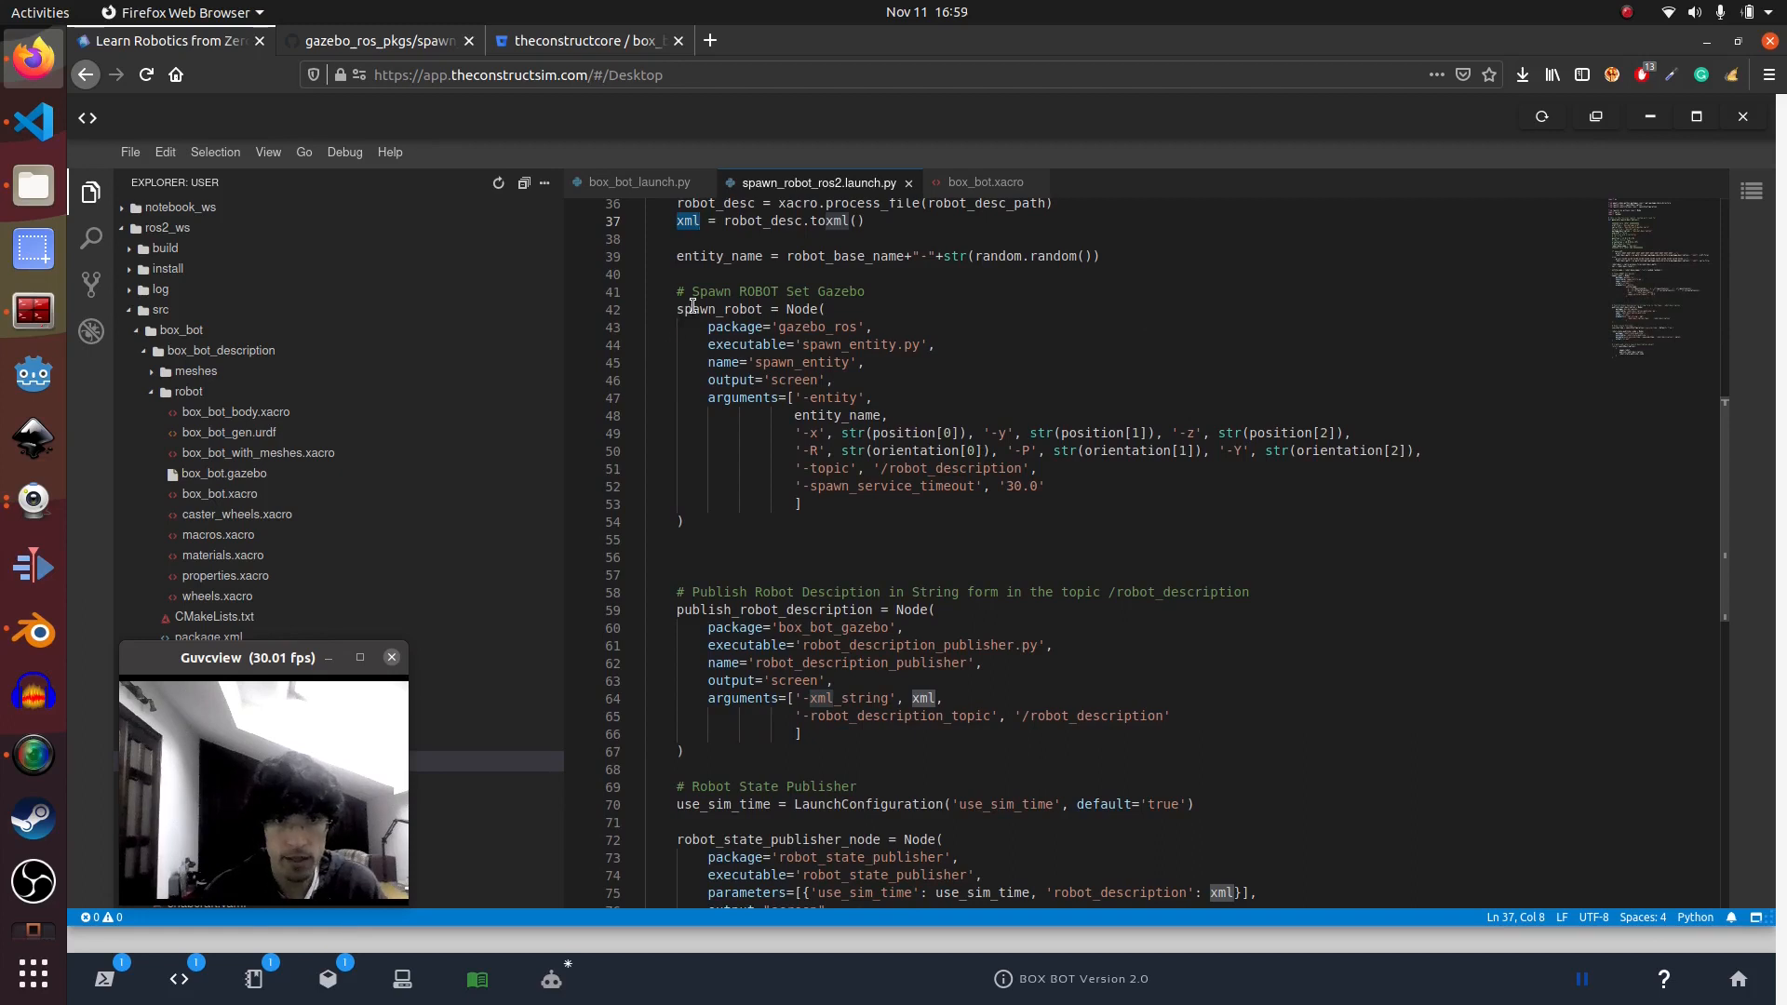
pyautogui.doubleClick(717, 309)
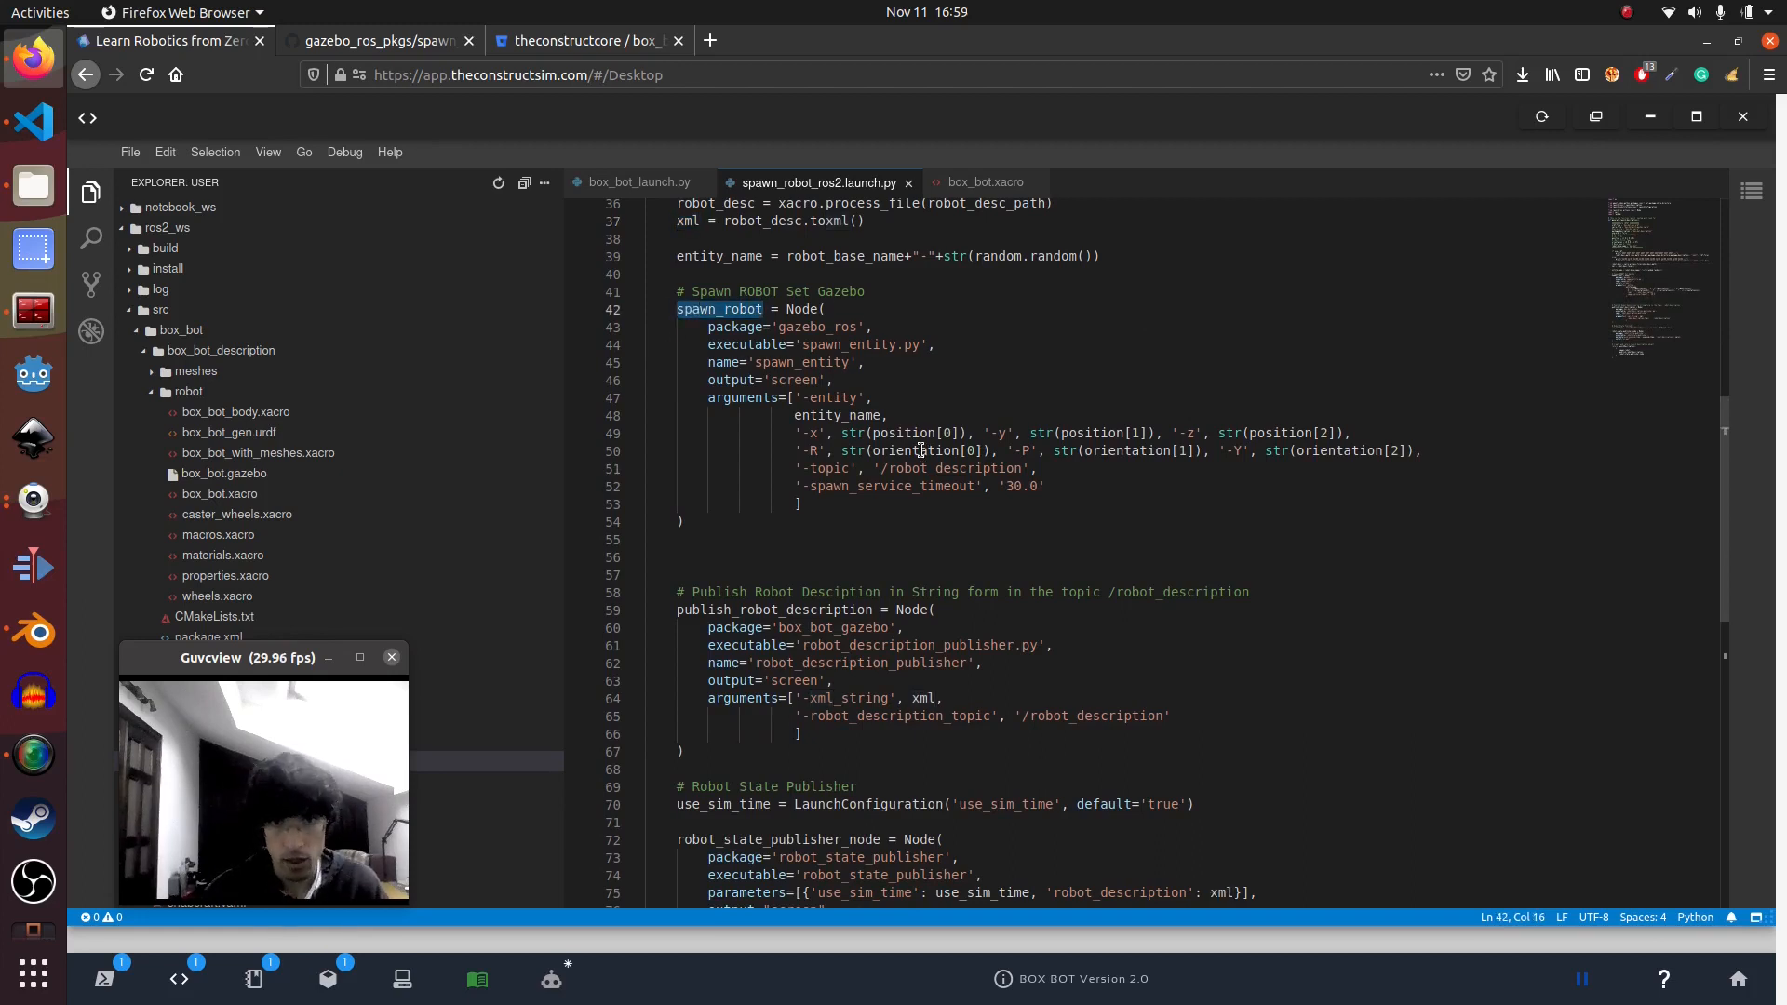
pyautogui.scroll(3)
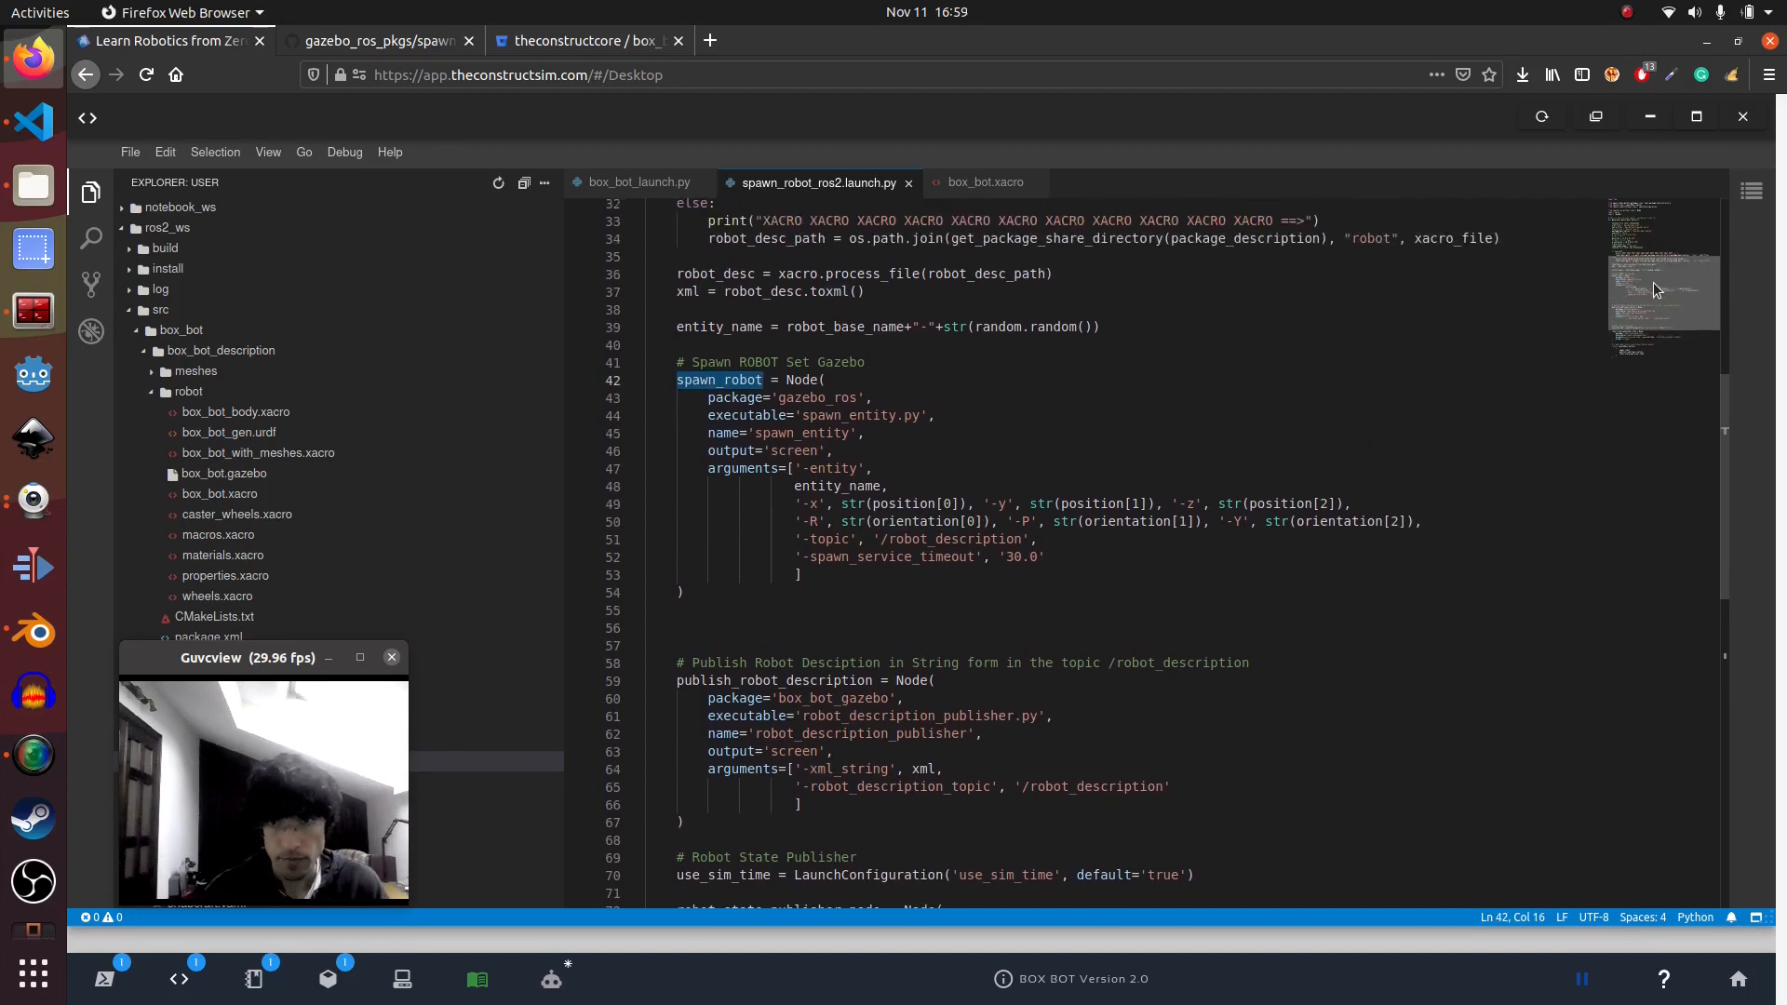
pyautogui.scroll(3)
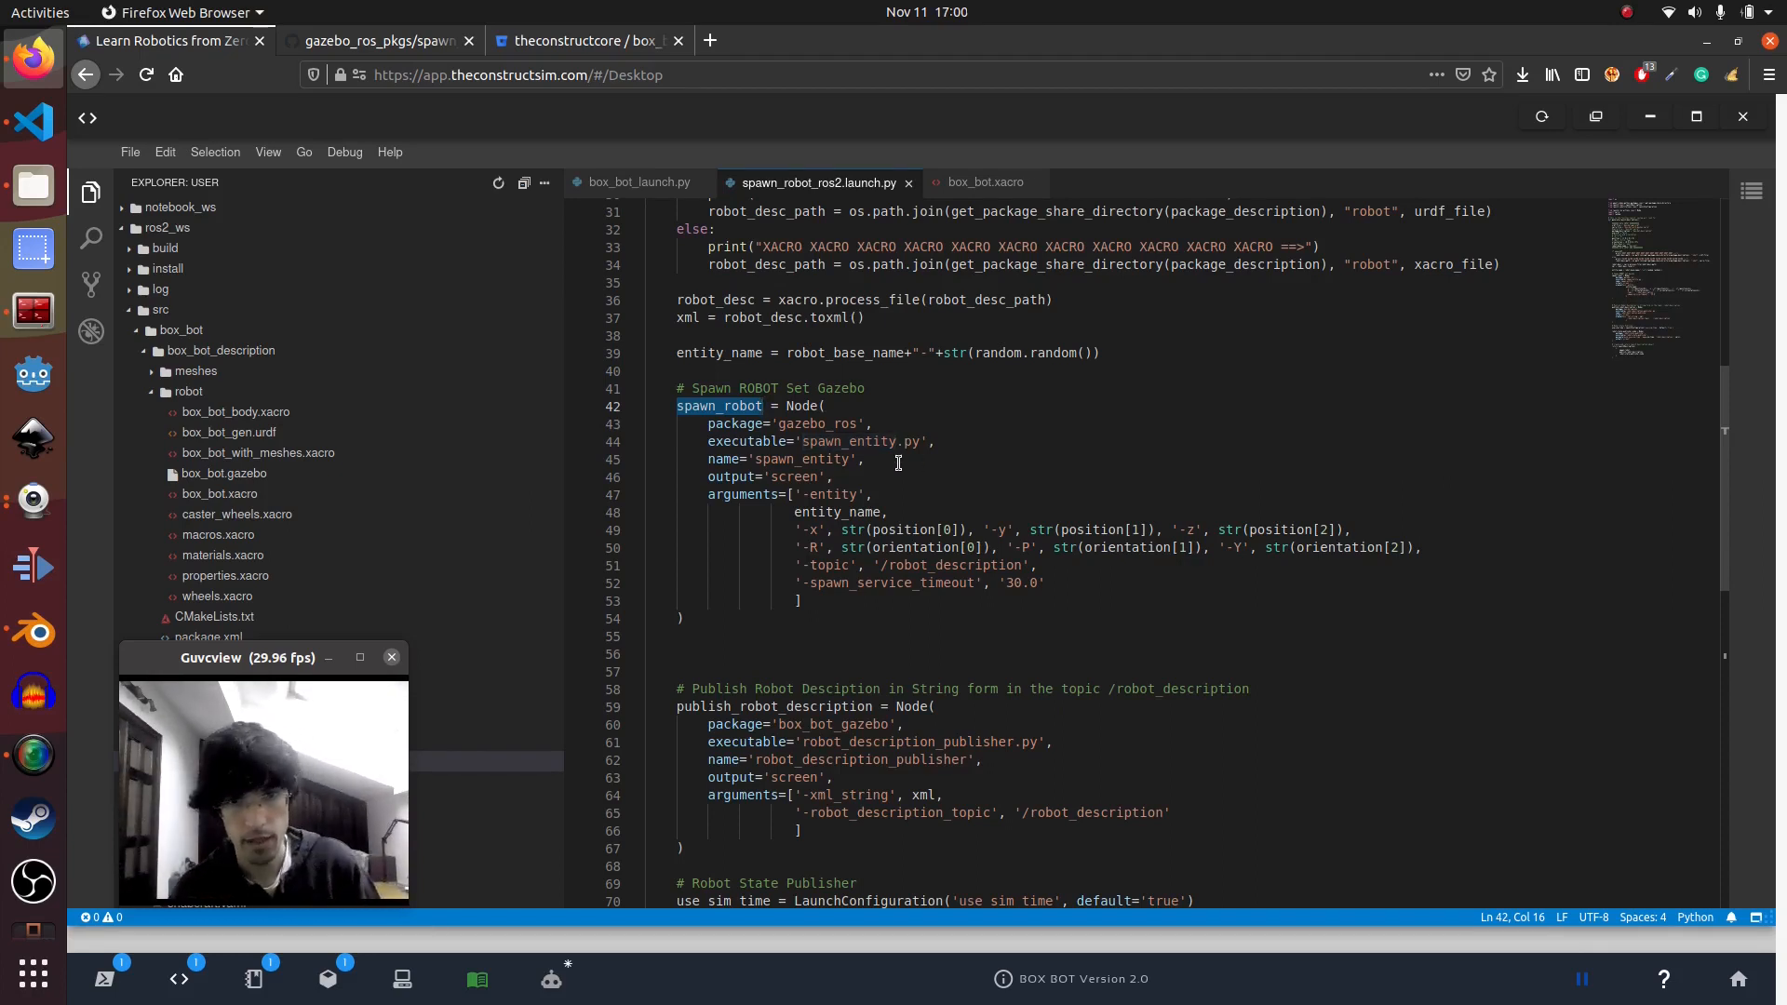
pyautogui.doubleClick(847, 441)
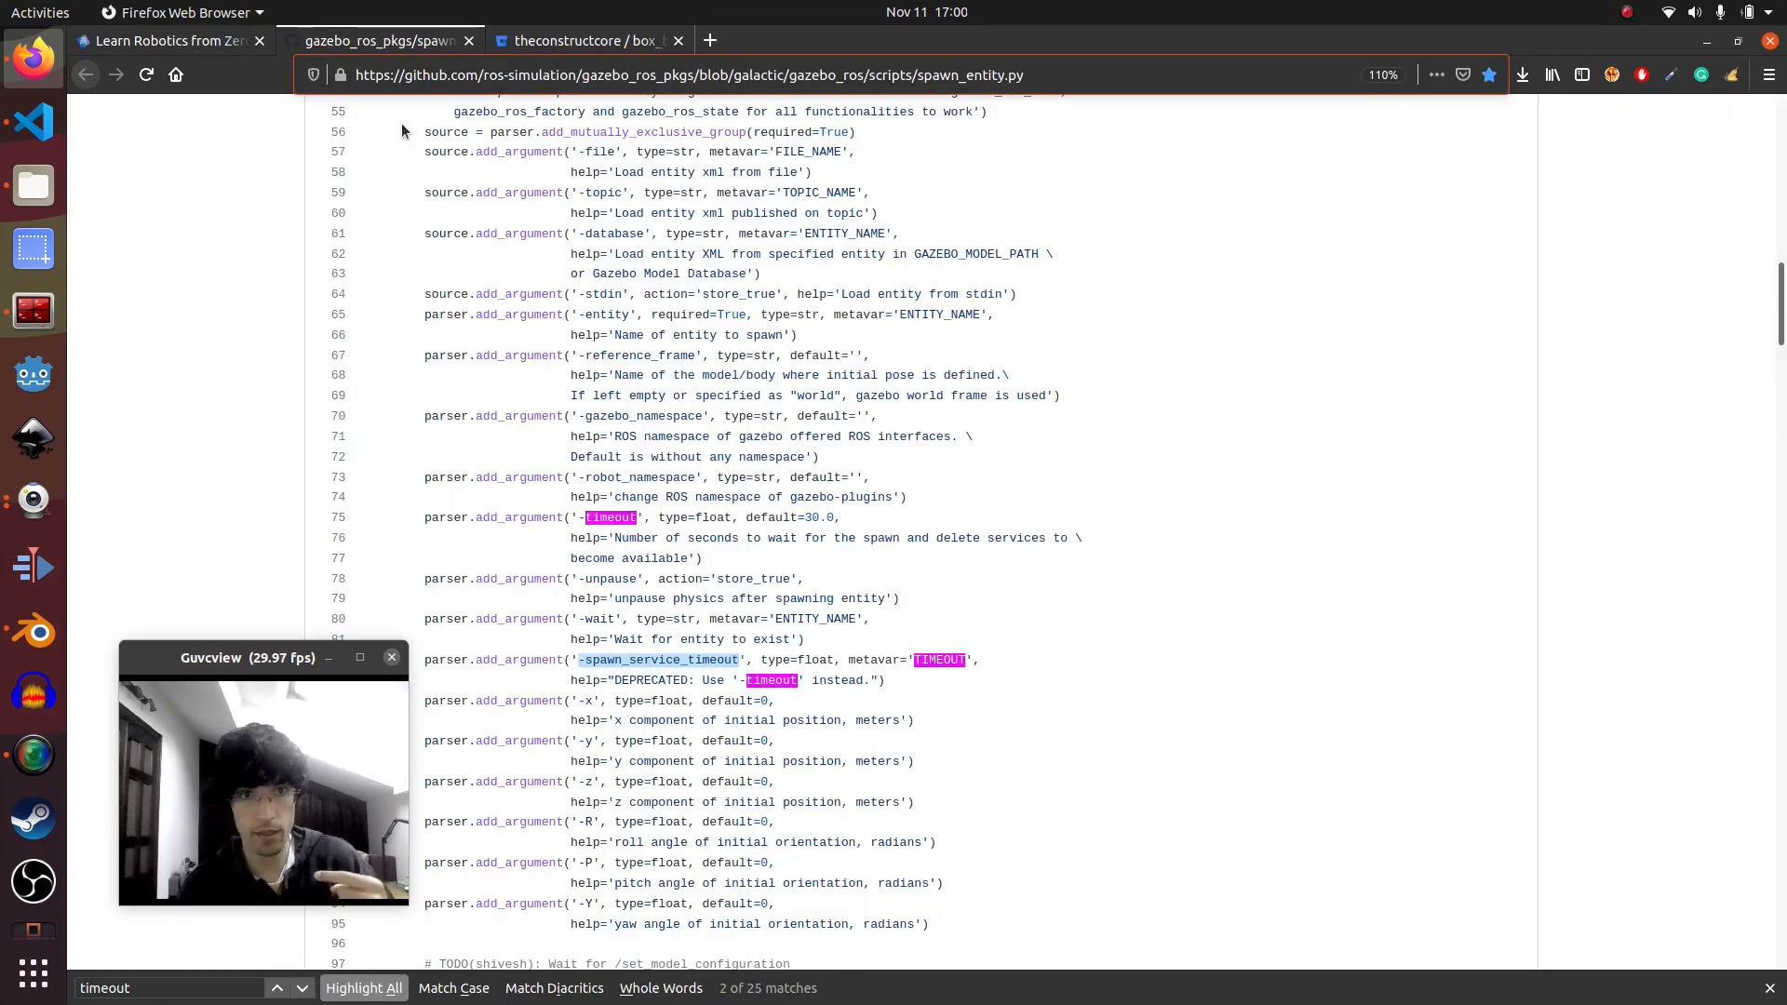
# Review spawn_entity.py's arguments, where -timeout replaces -spawn_service_timeout, then return to the launch file
pyautogui.scroll(3)
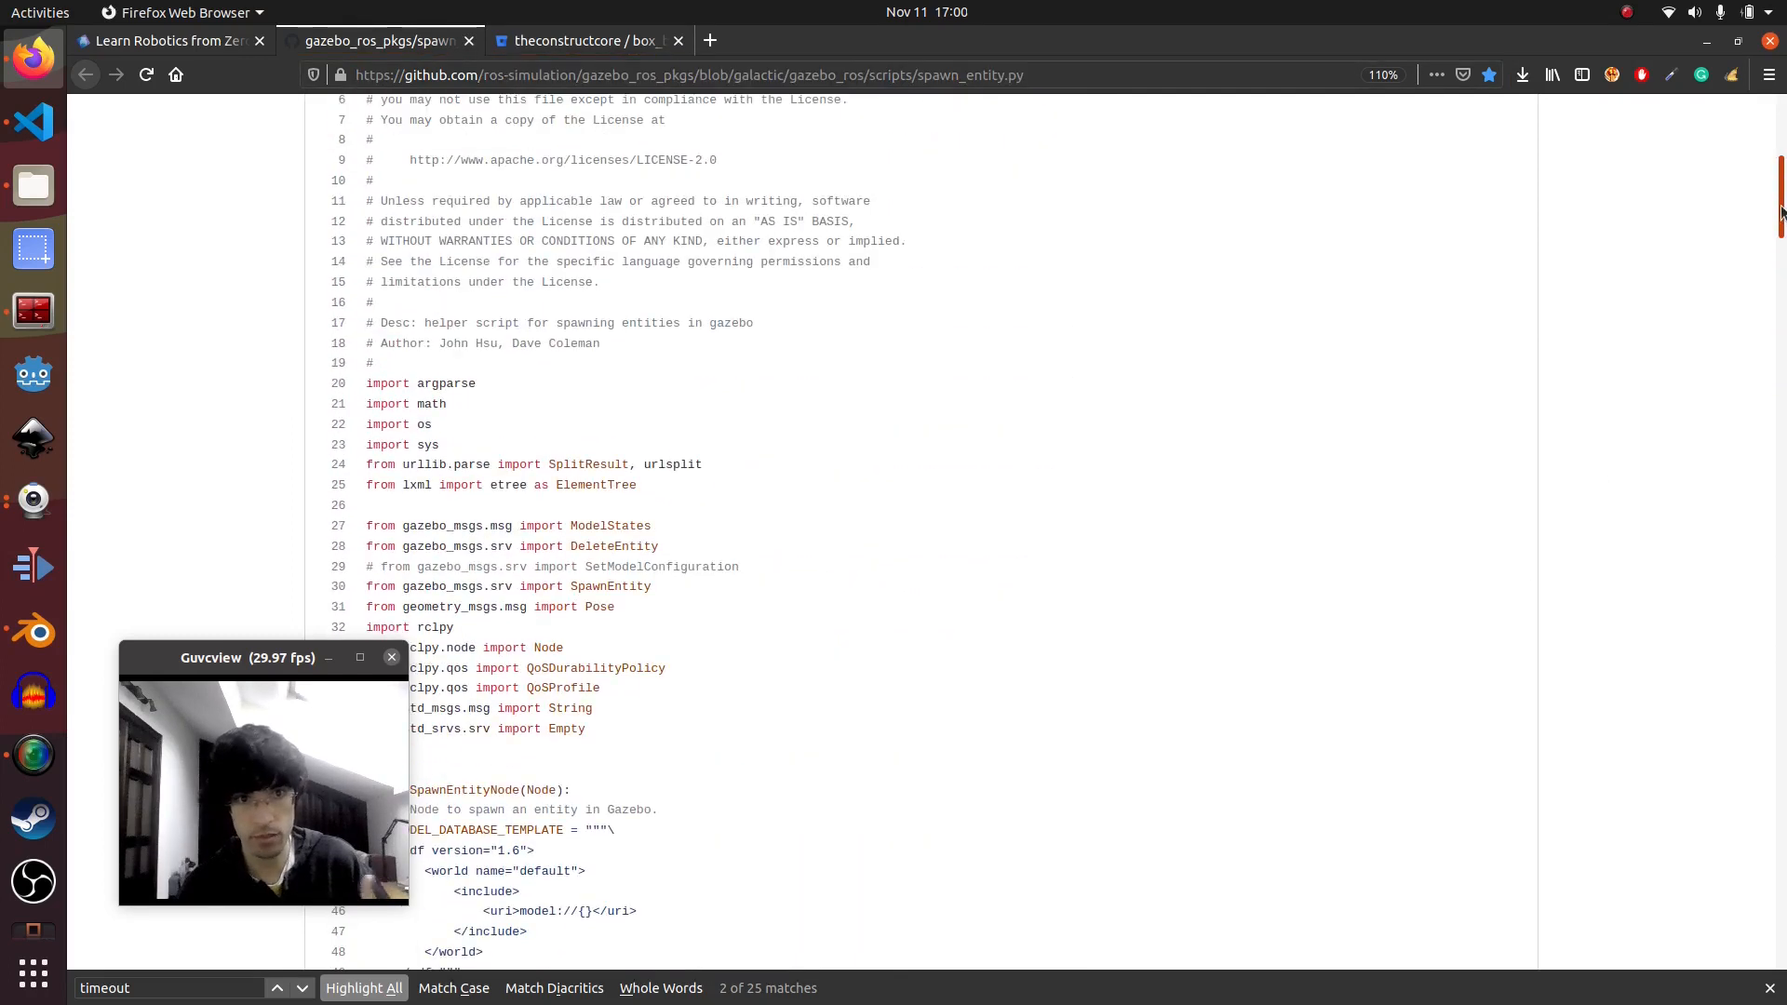
pyautogui.scroll(3)
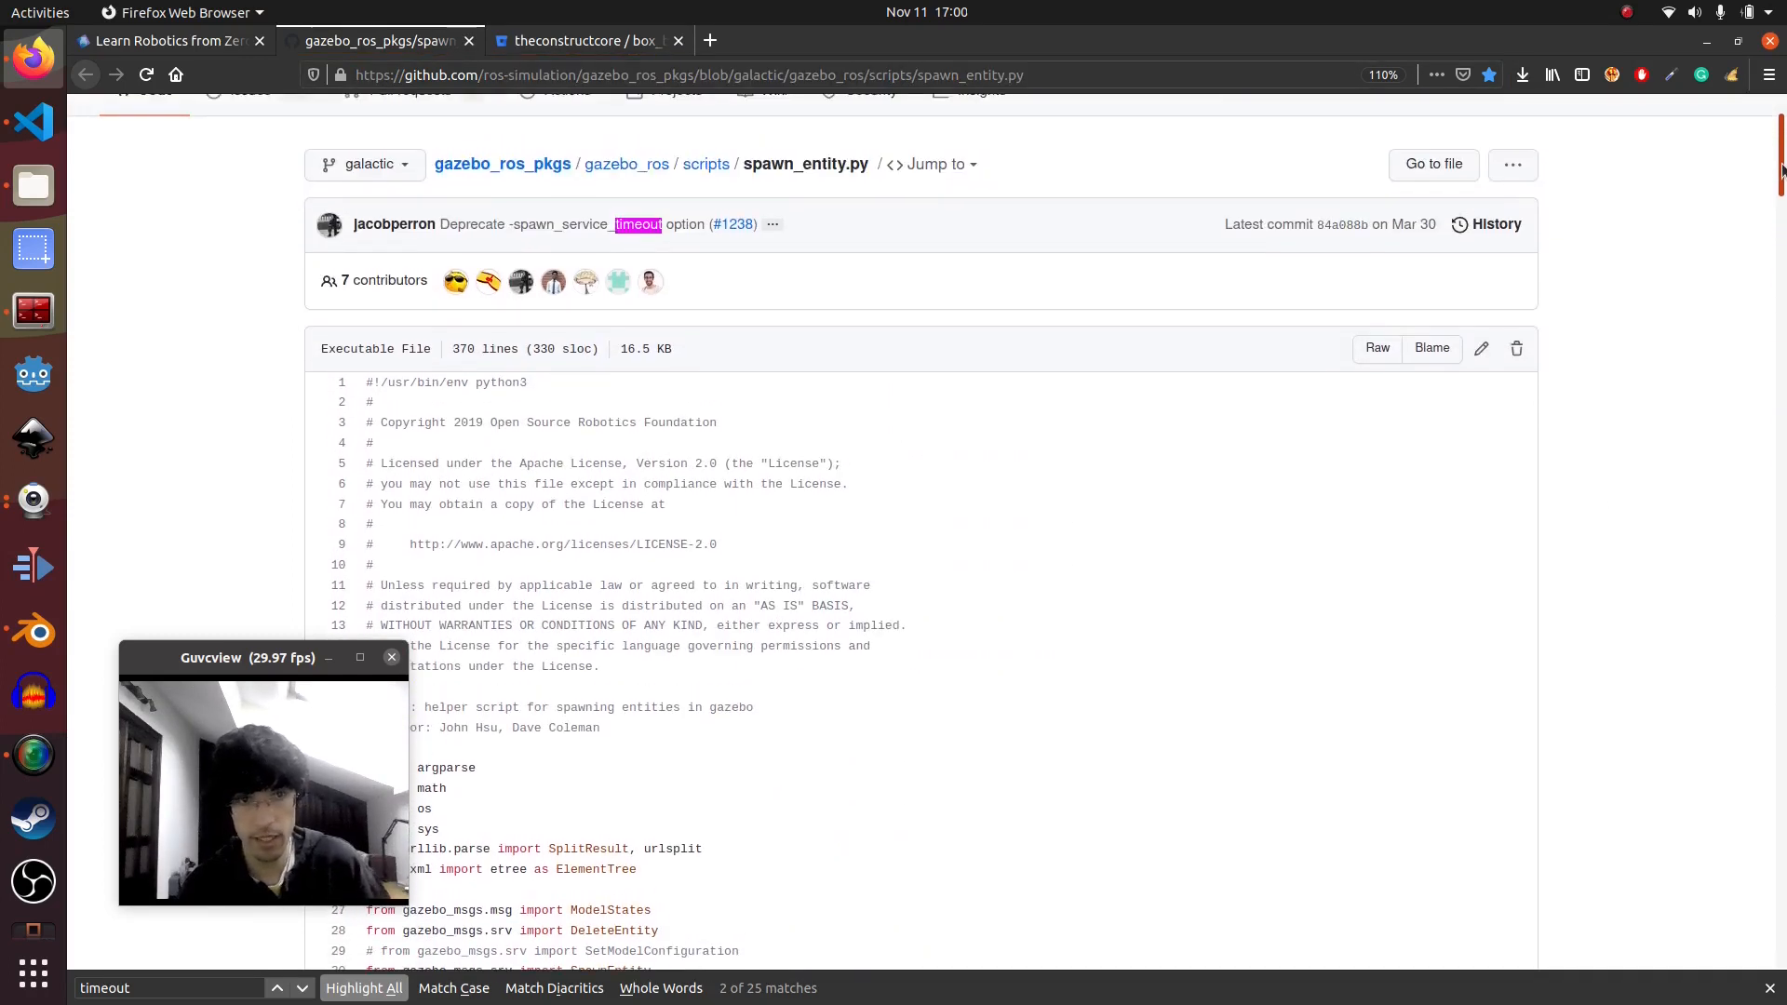
pyautogui.scroll(-3)
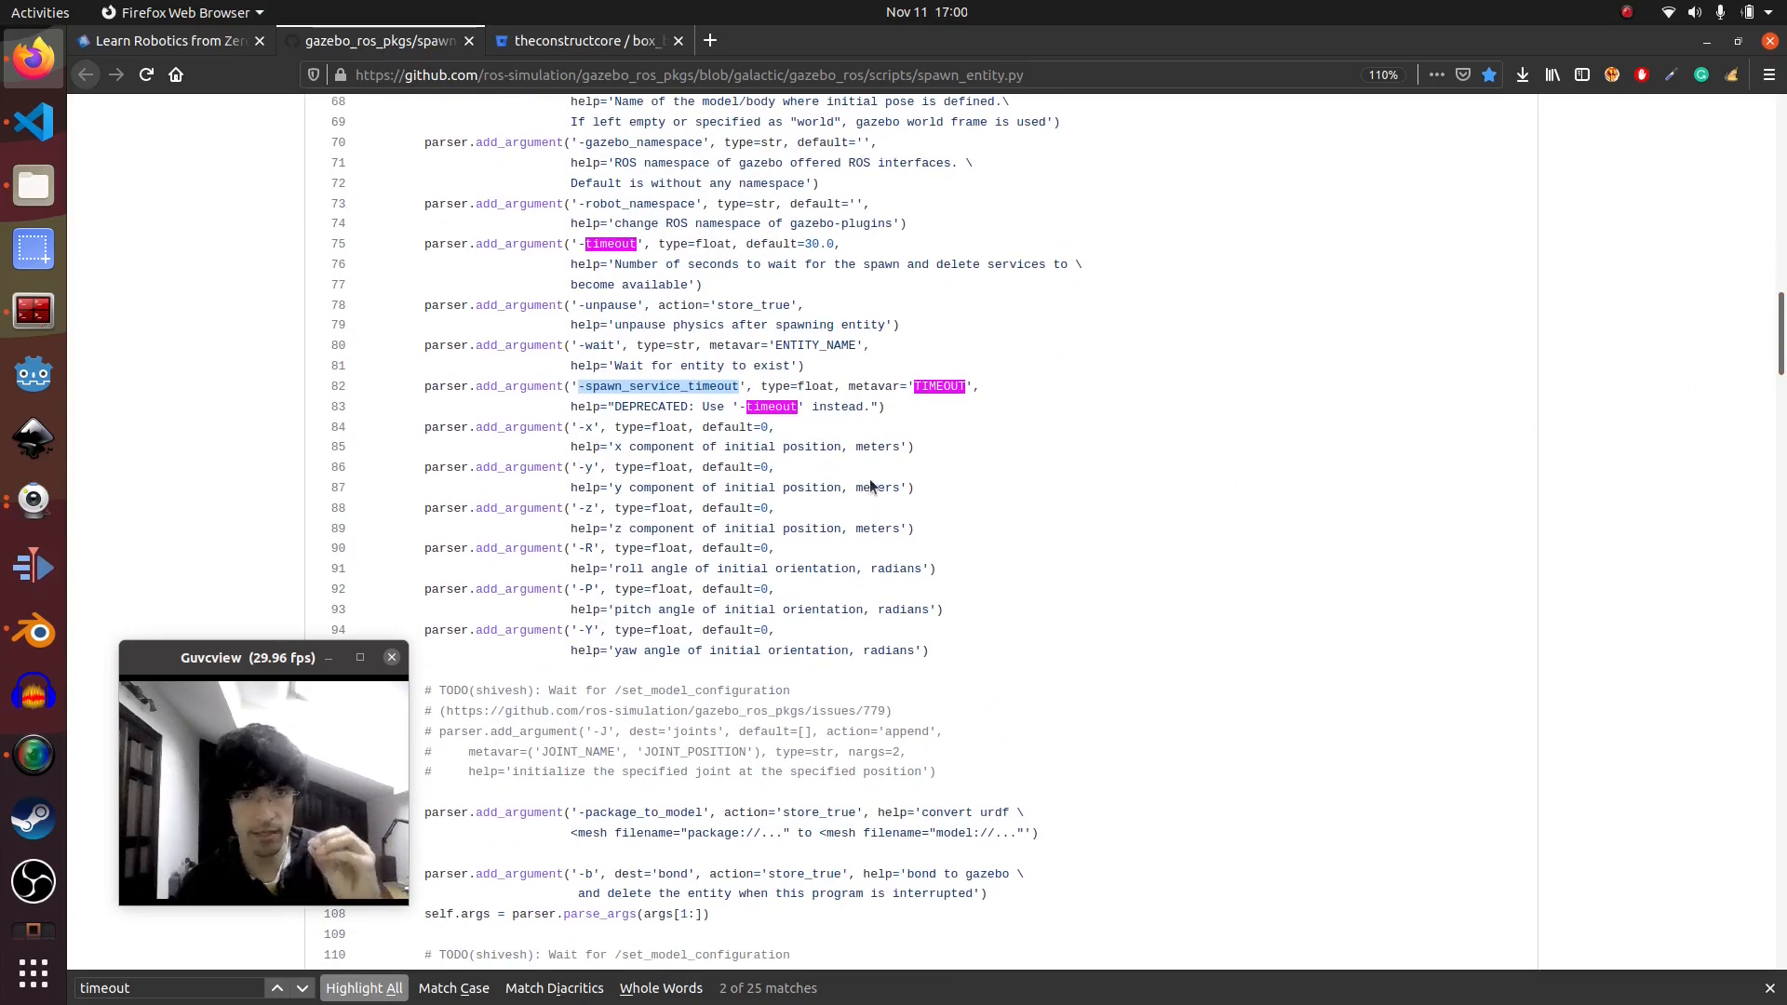
pyautogui.moveTo(171, 40)
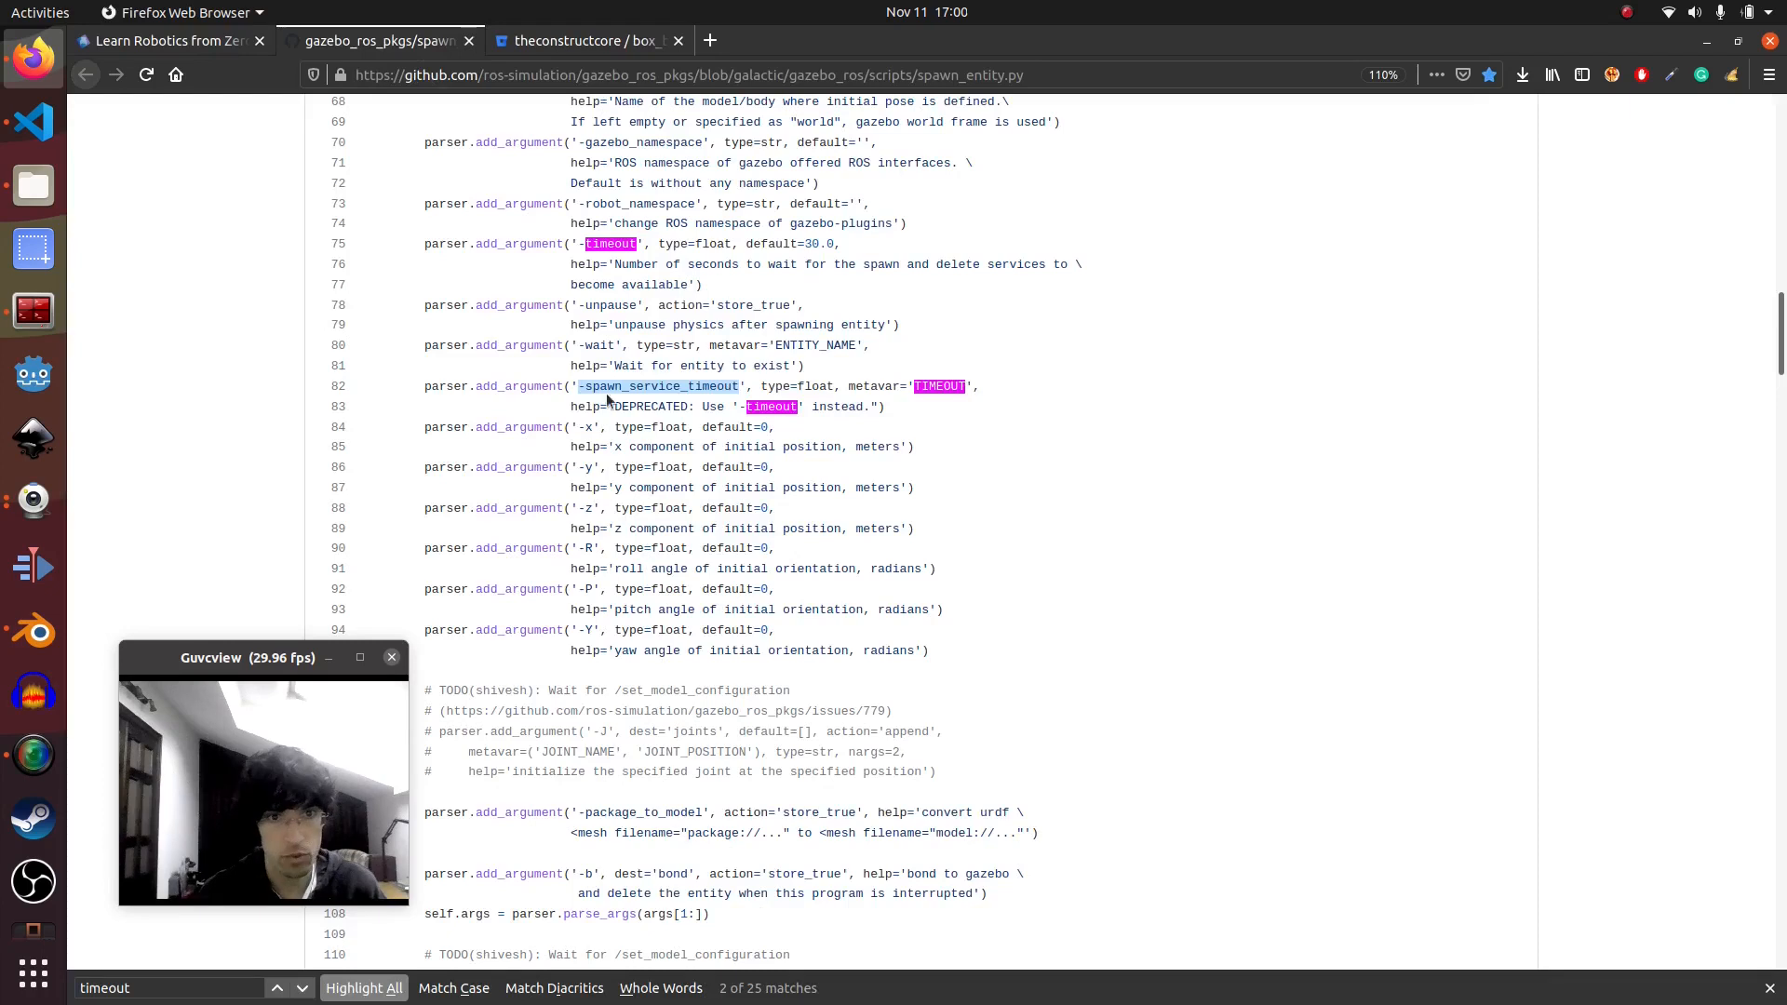
pyautogui.scroll(3)
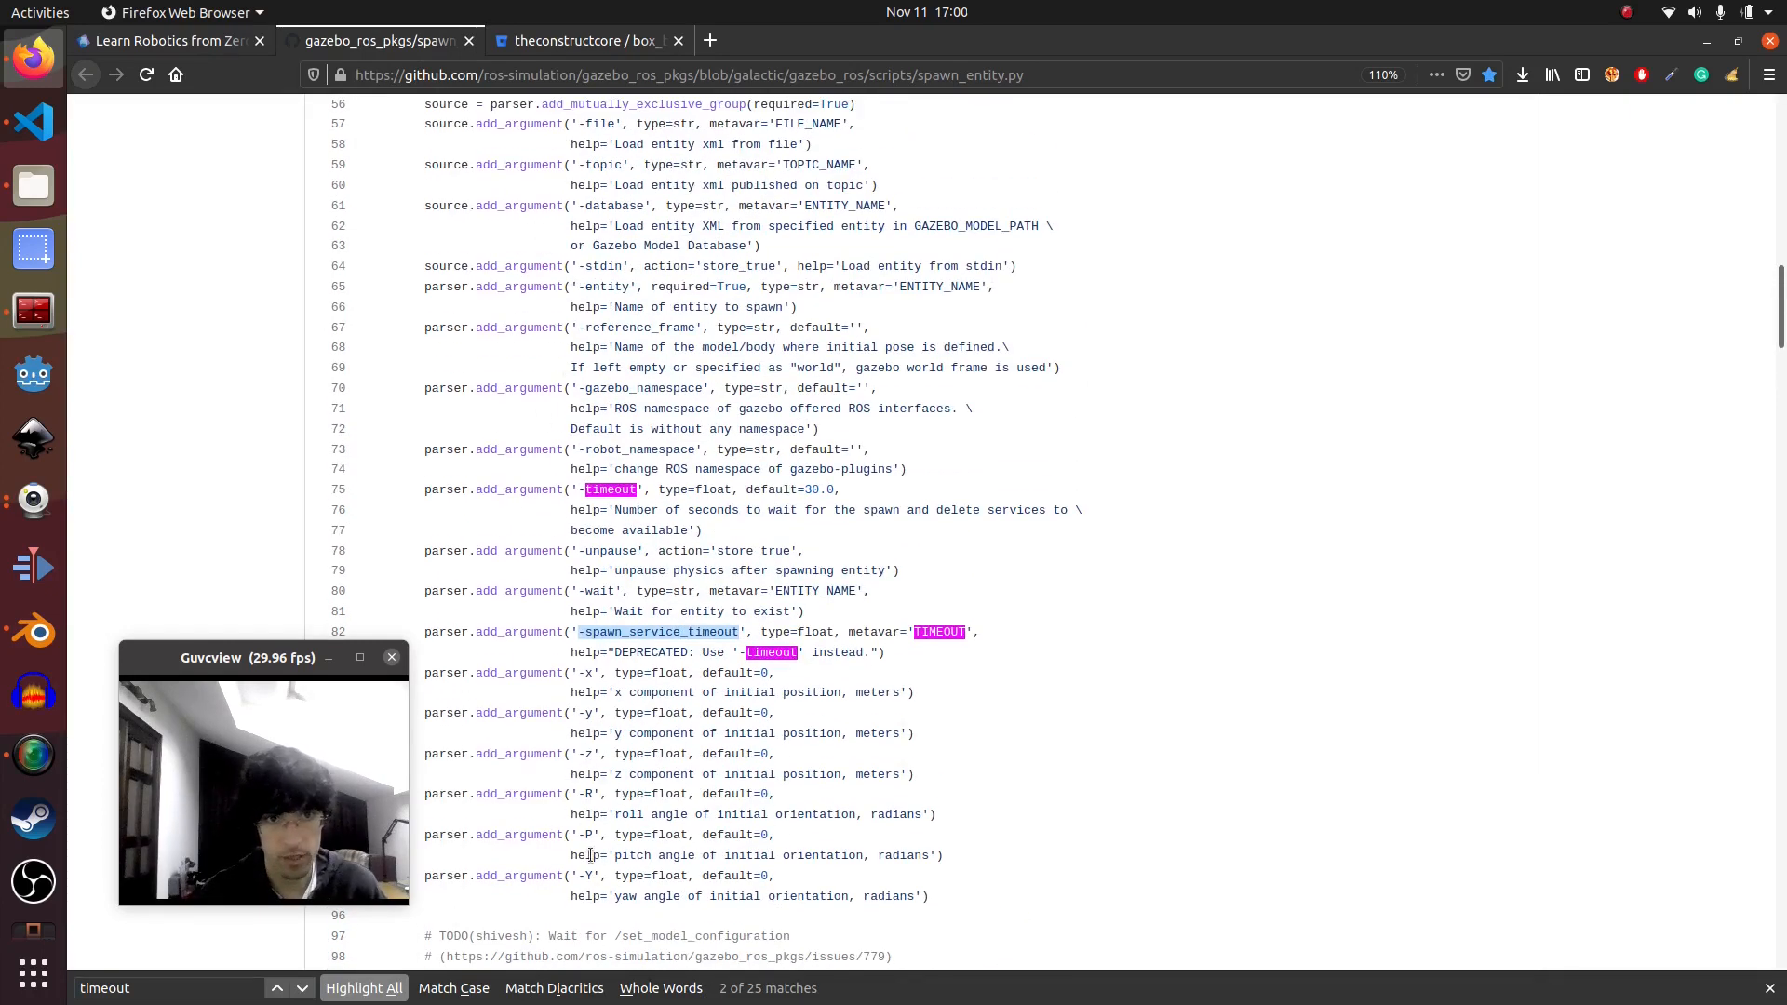
pyautogui.click(585, 40)
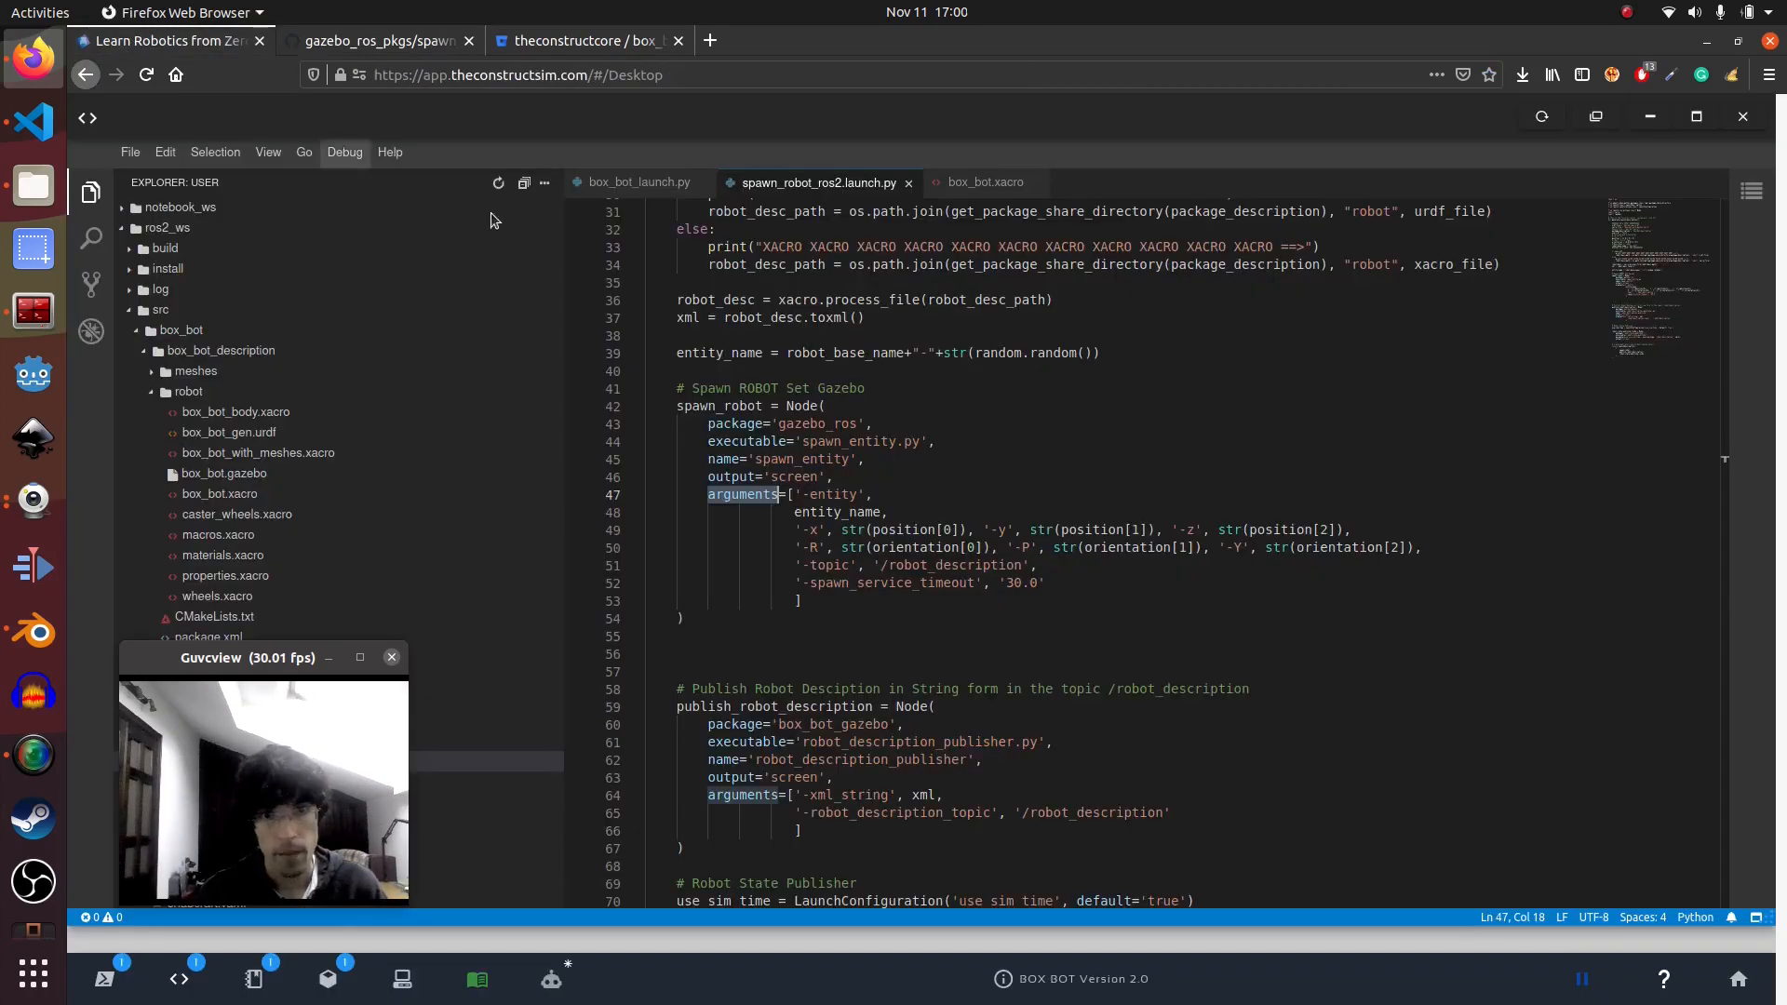
pyautogui.moveTo(838, 498)
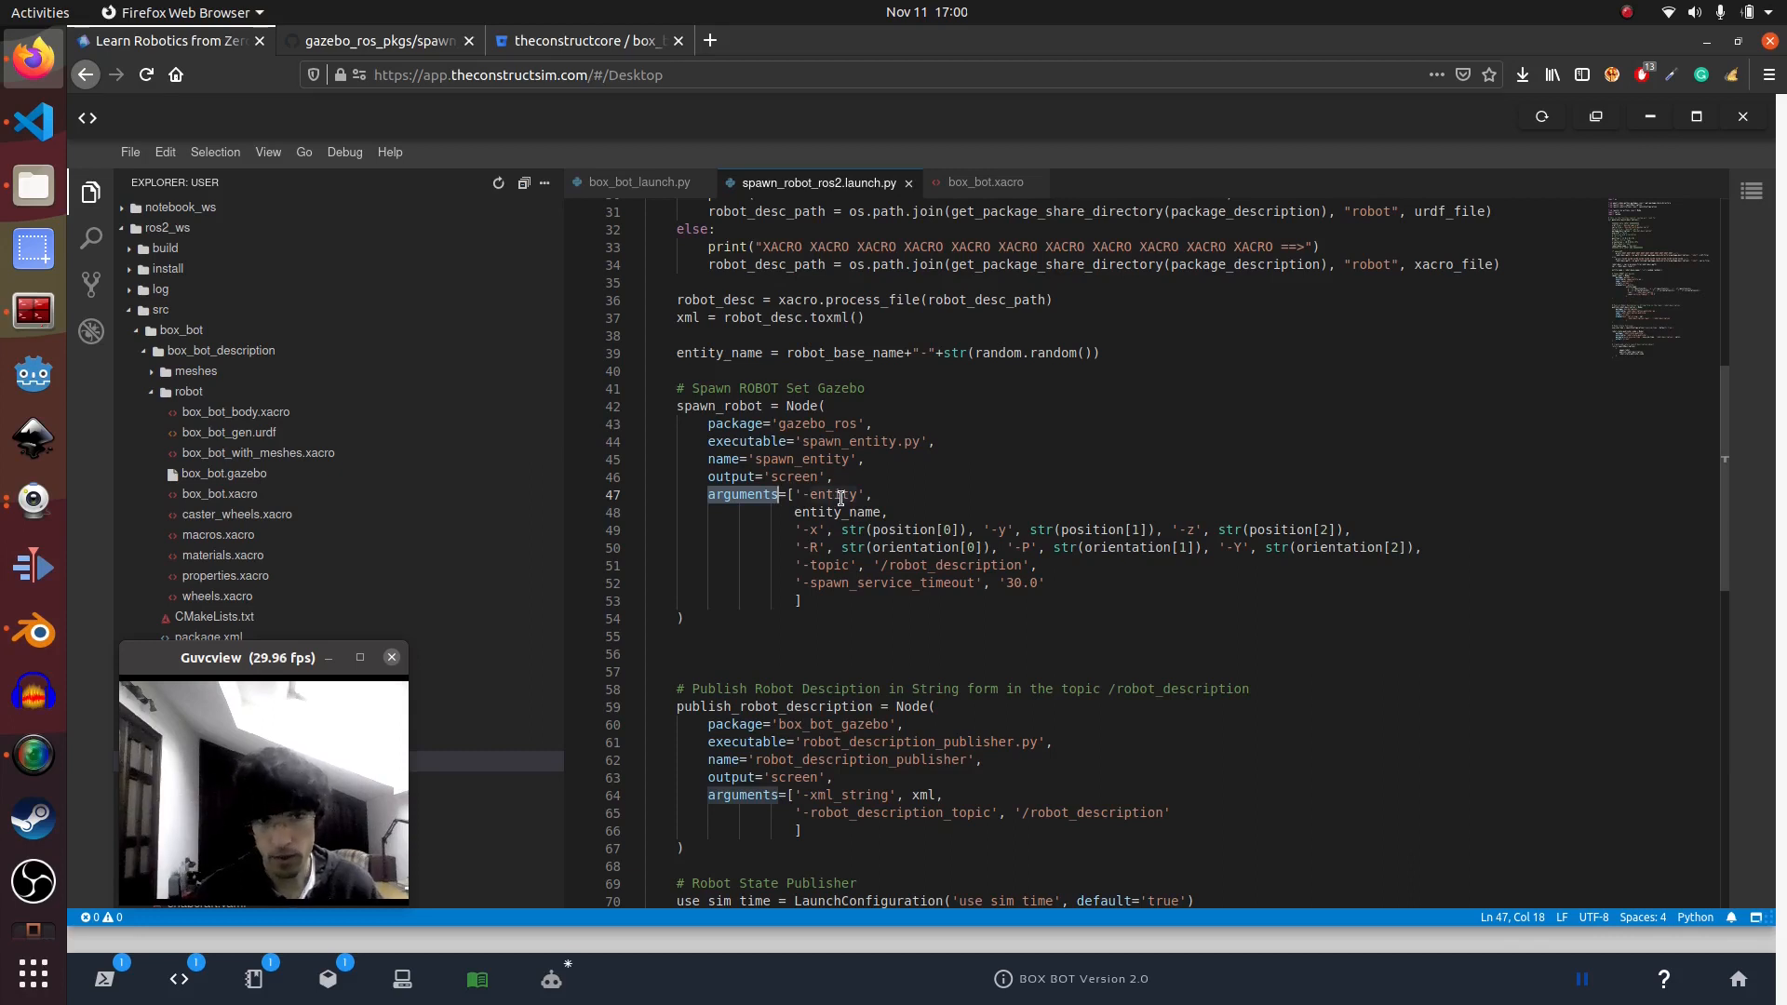
pyautogui.moveTo(838, 529)
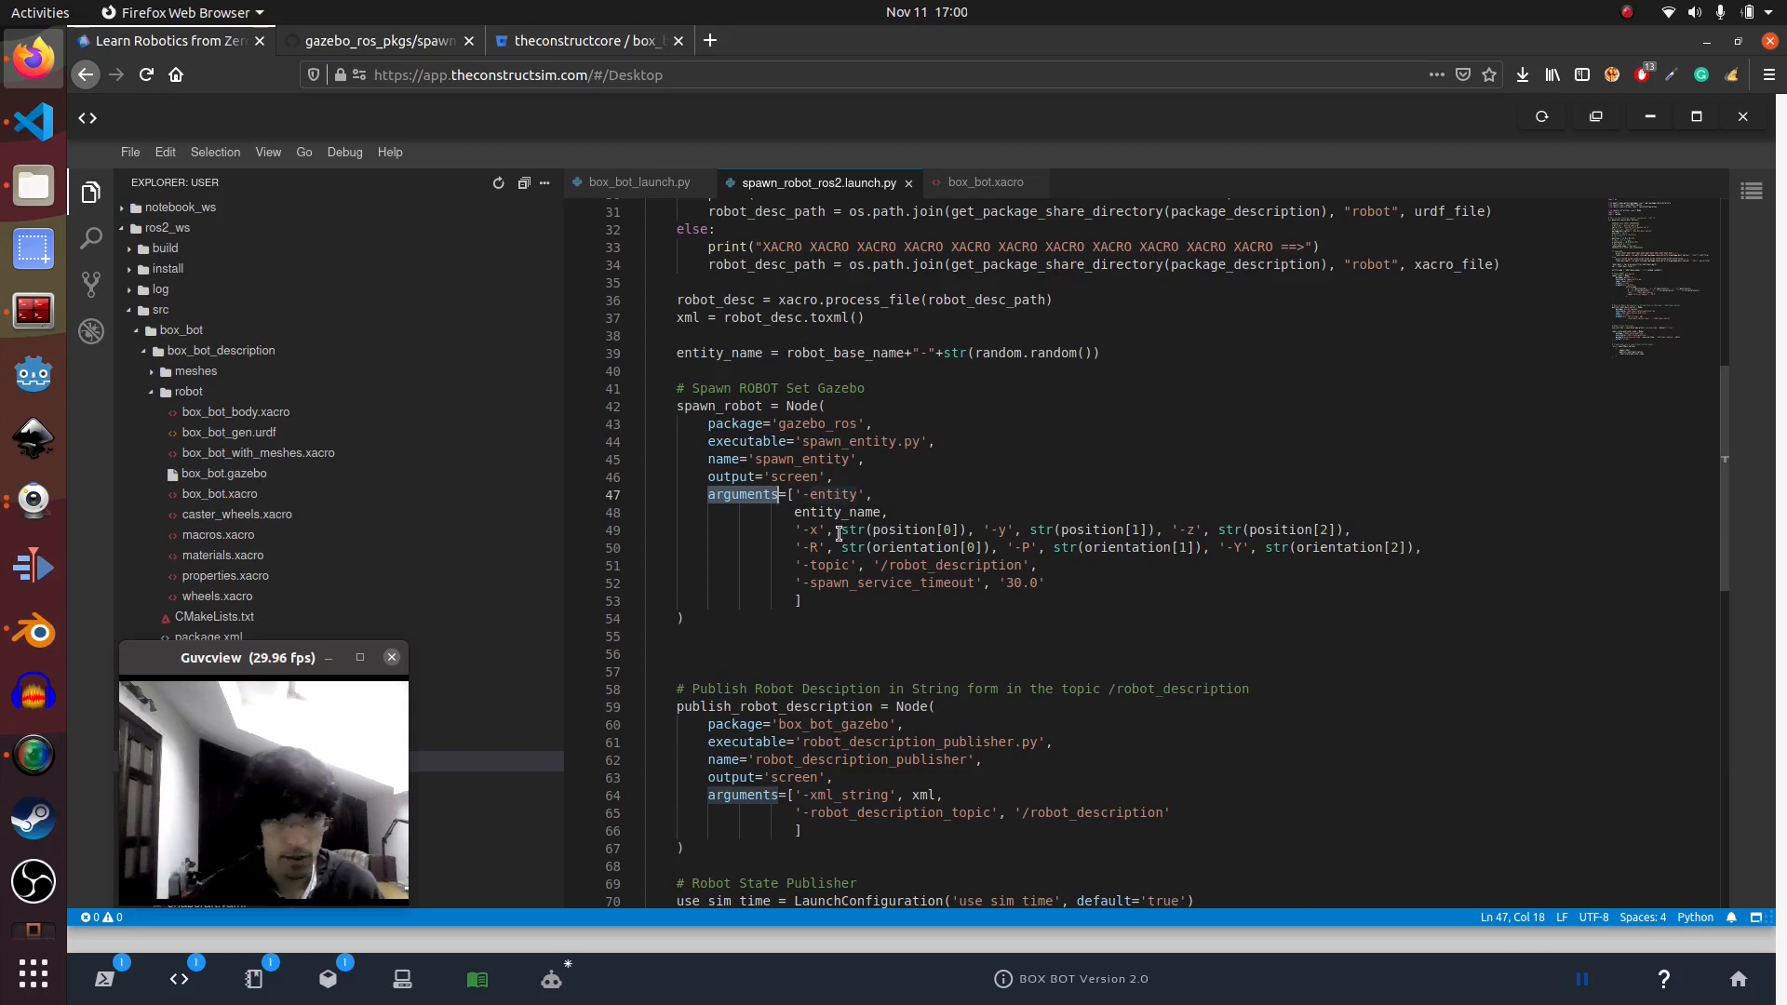
# Highlight the spawn node's entity and robot_description arguments, then open robot_description_publisher.py
pyautogui.doubleClick(832, 494)
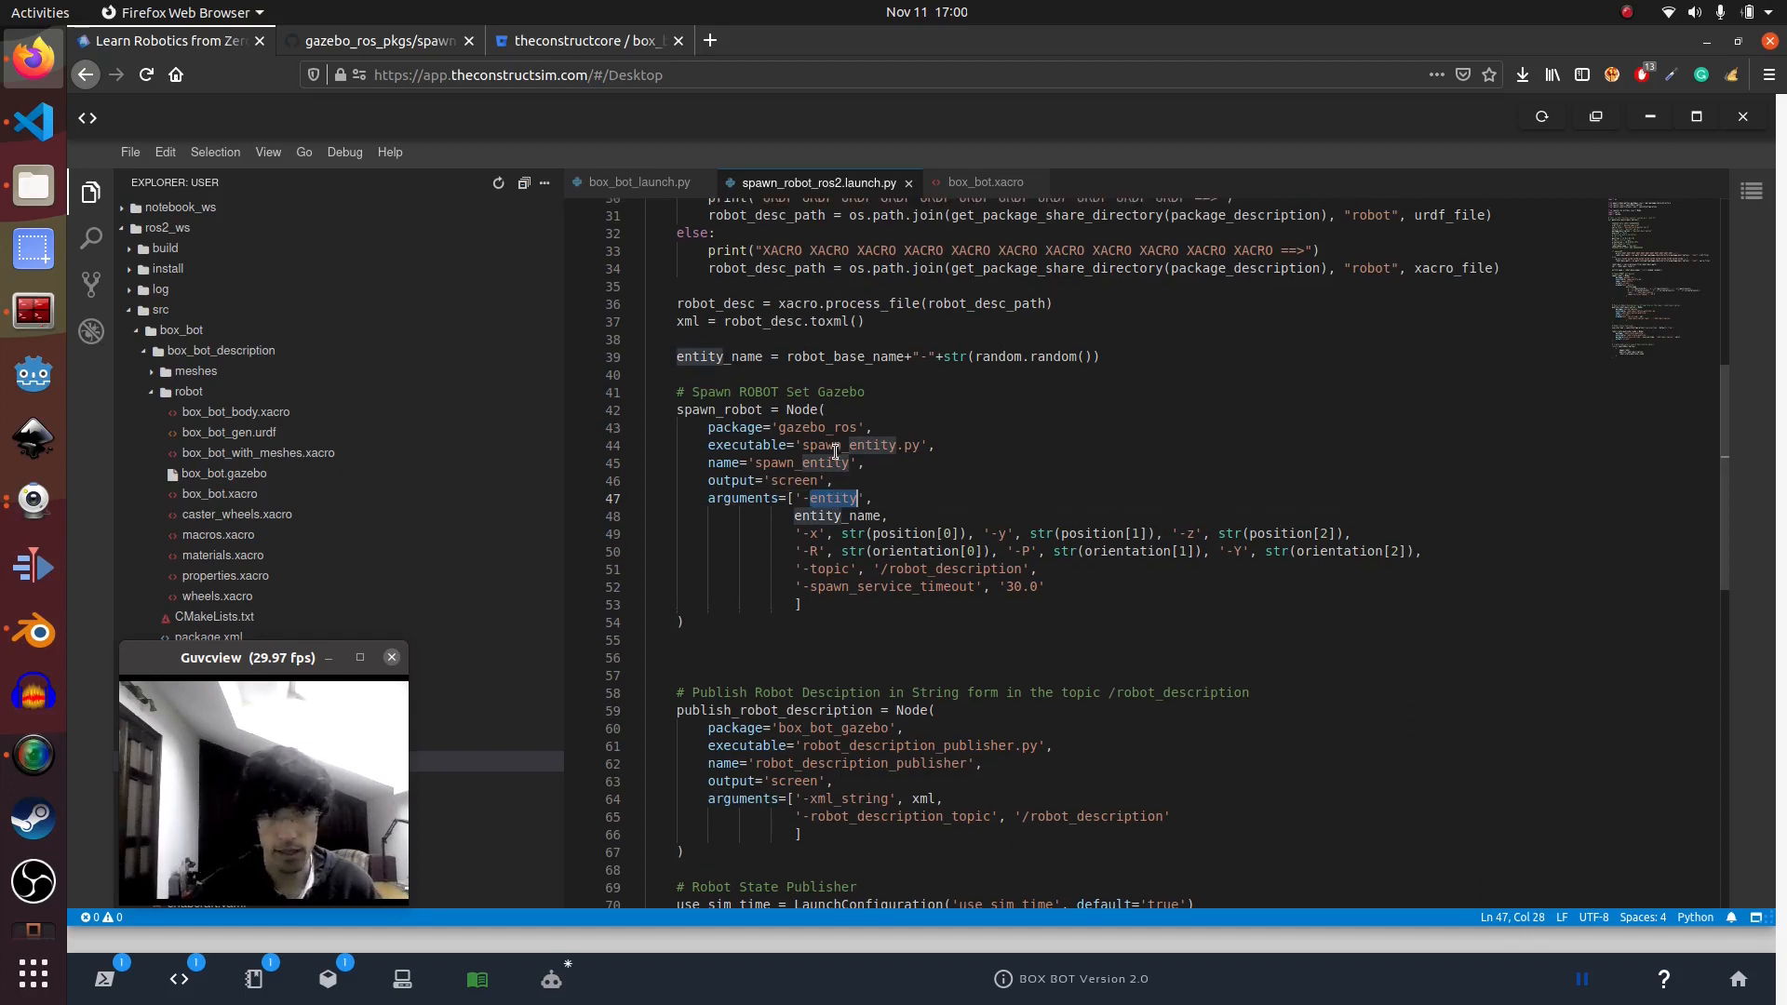
pyautogui.scroll(3)
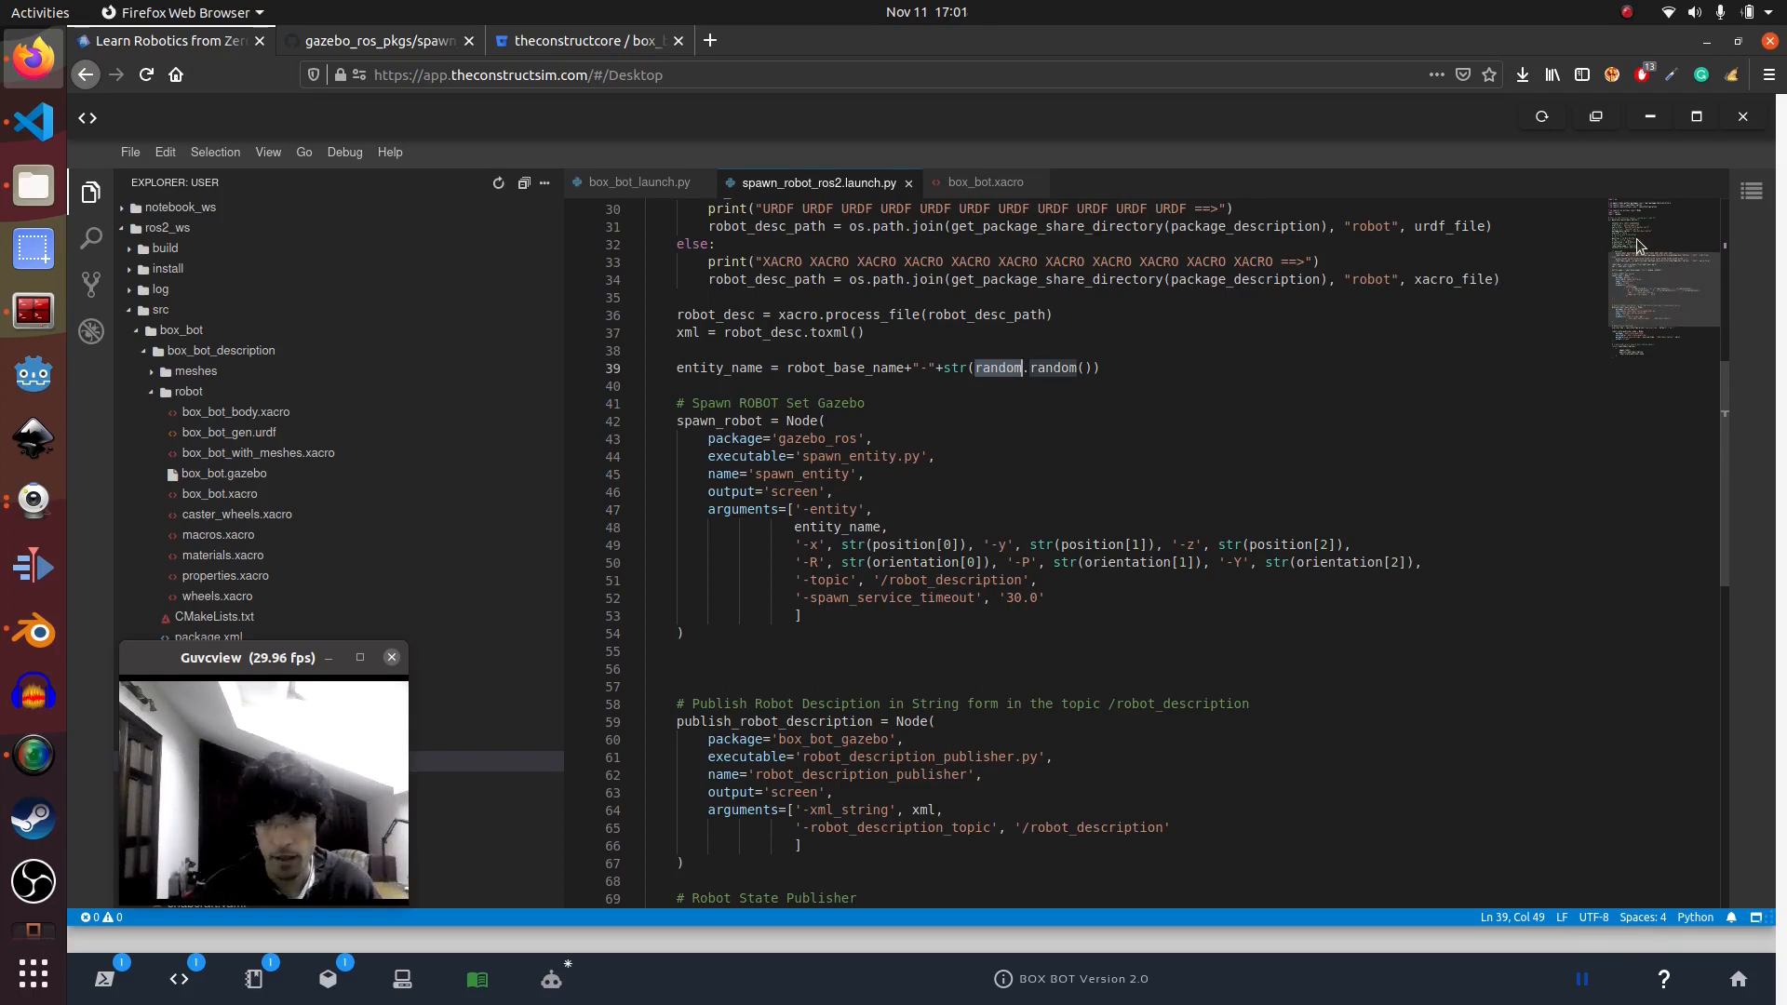
pyautogui.scroll(-3)
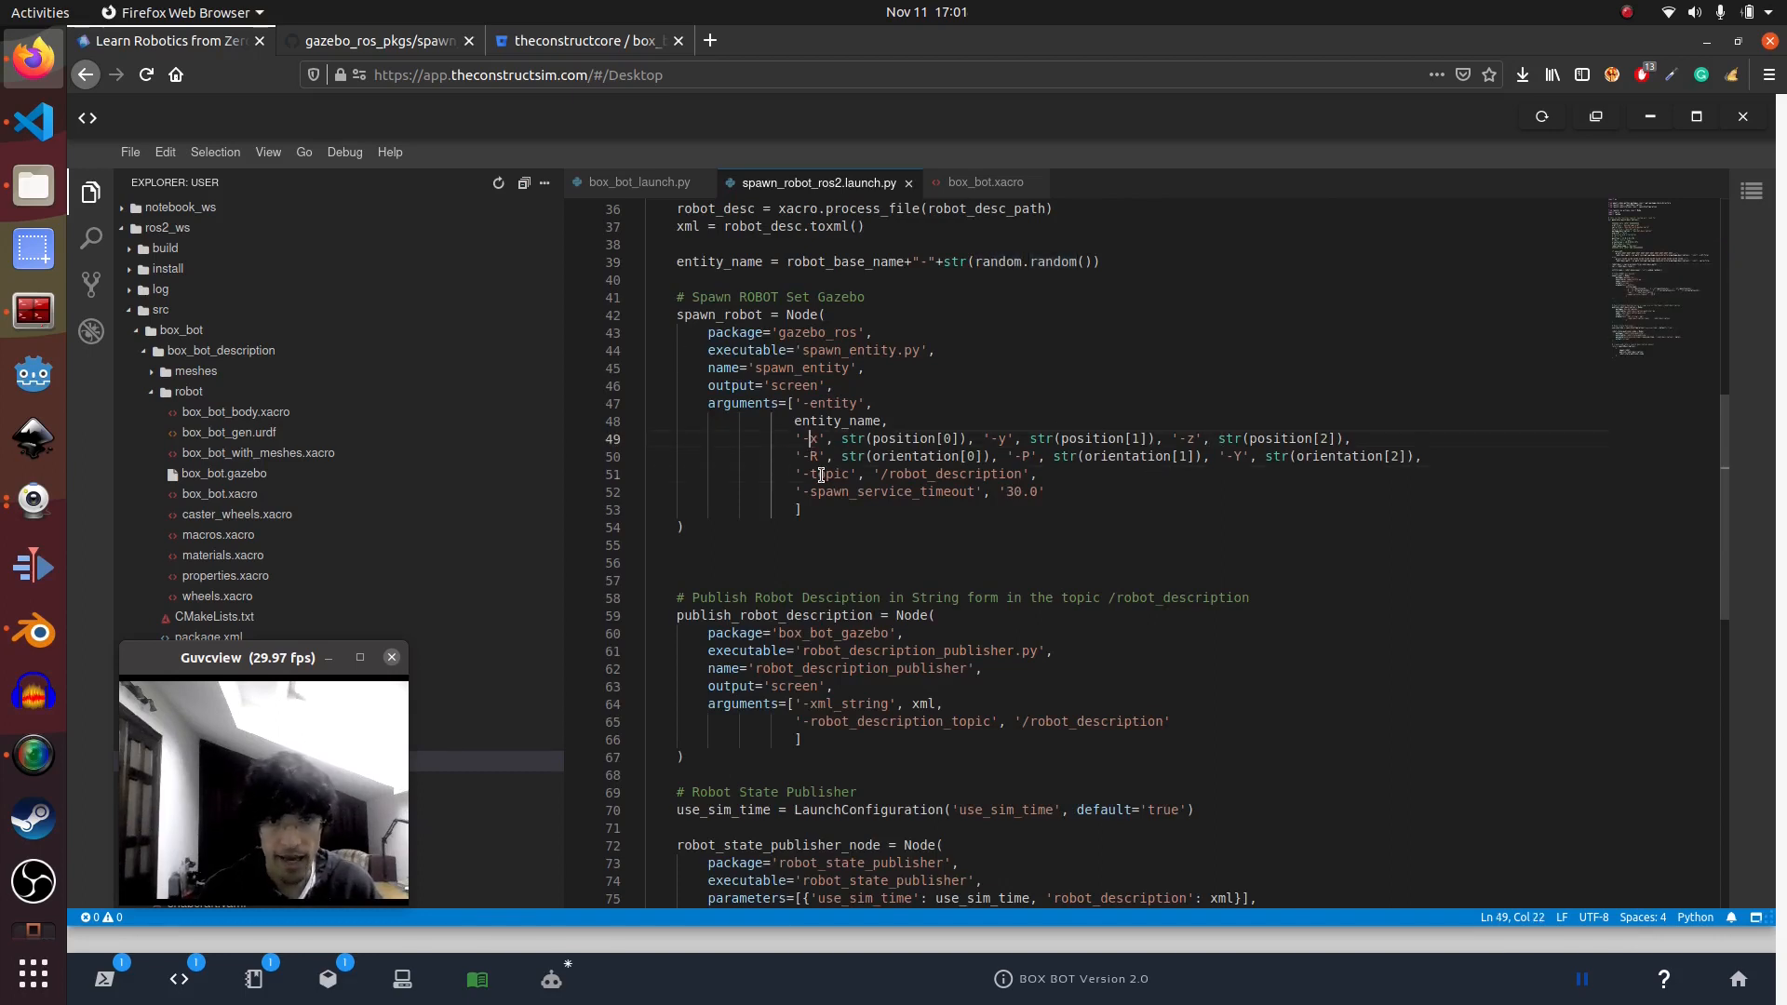
pyautogui.doubleClick(826, 474)
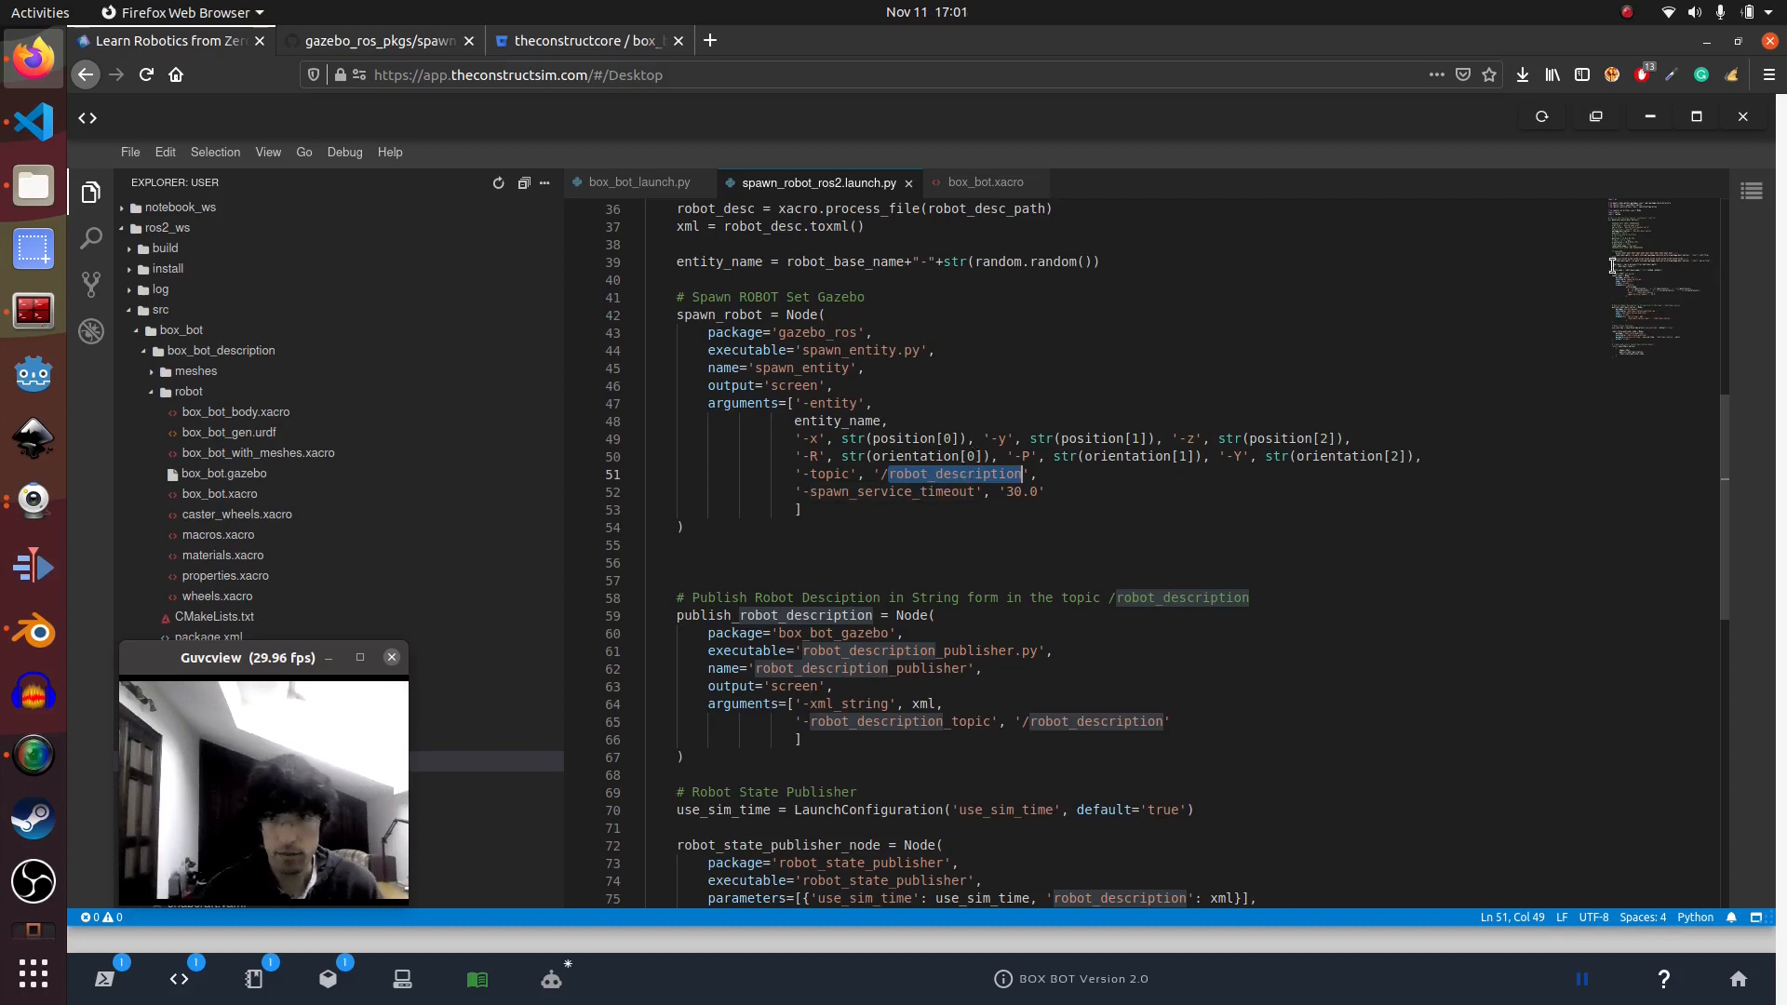
pyautogui.scroll(-3)
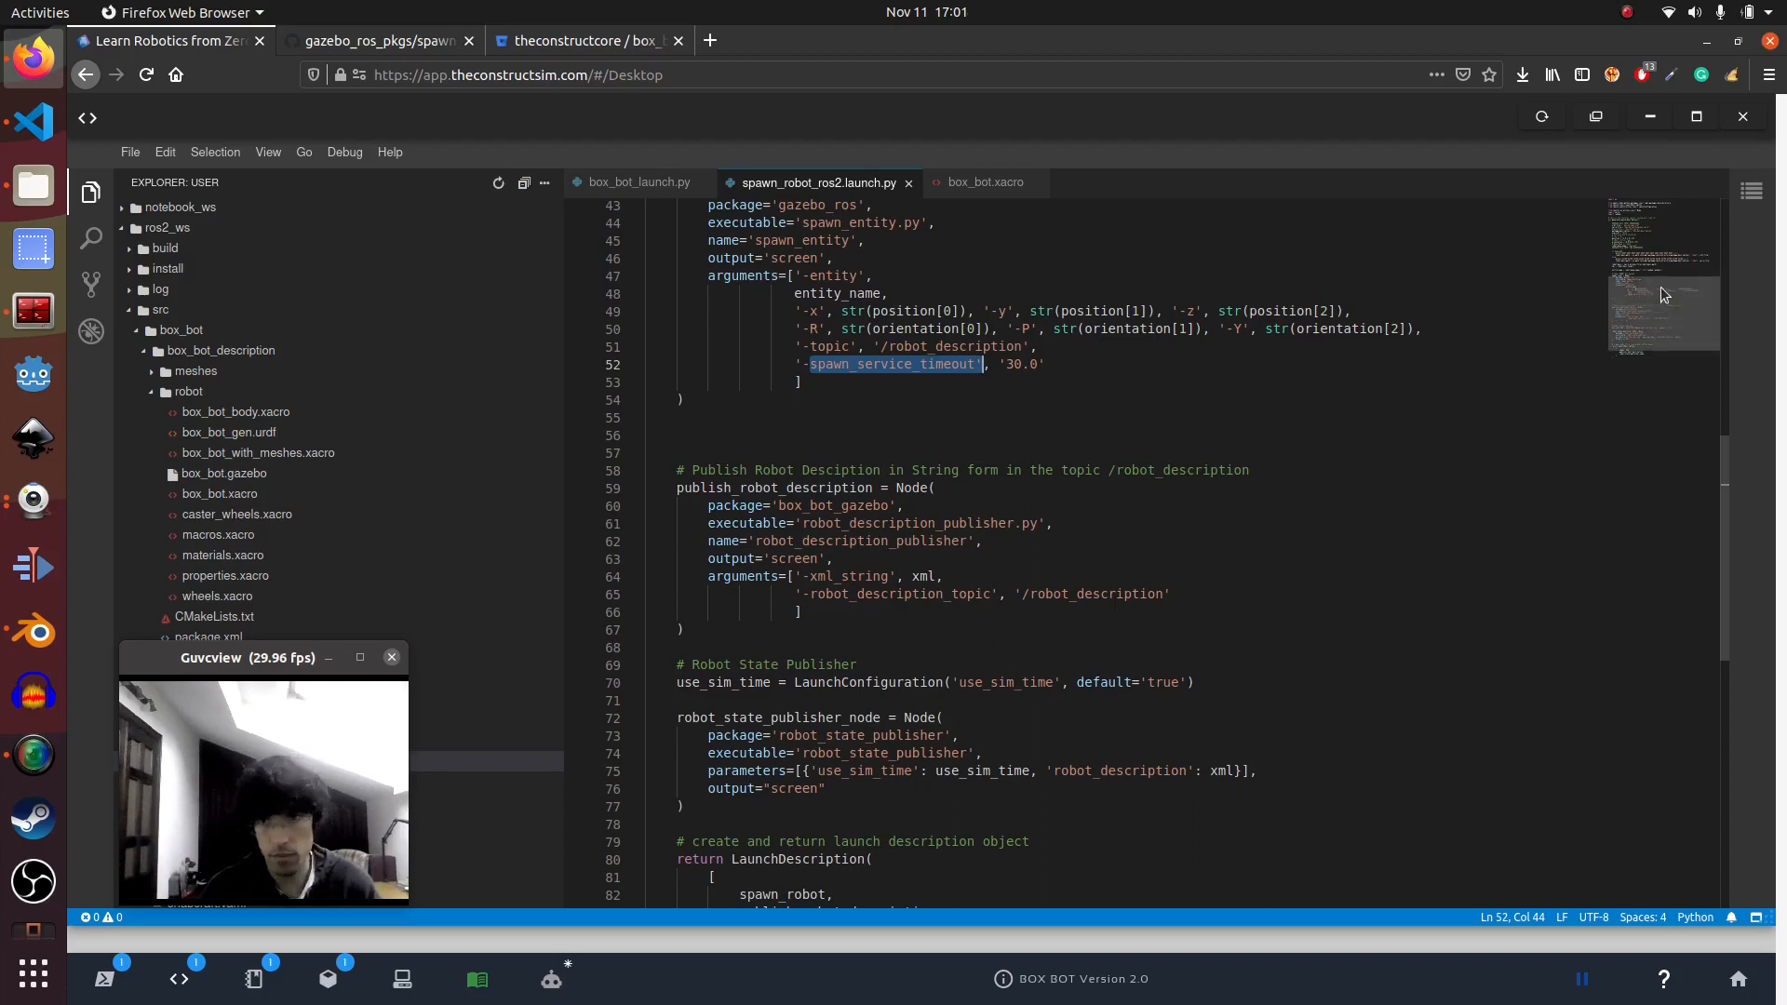
pyautogui.scroll(3)
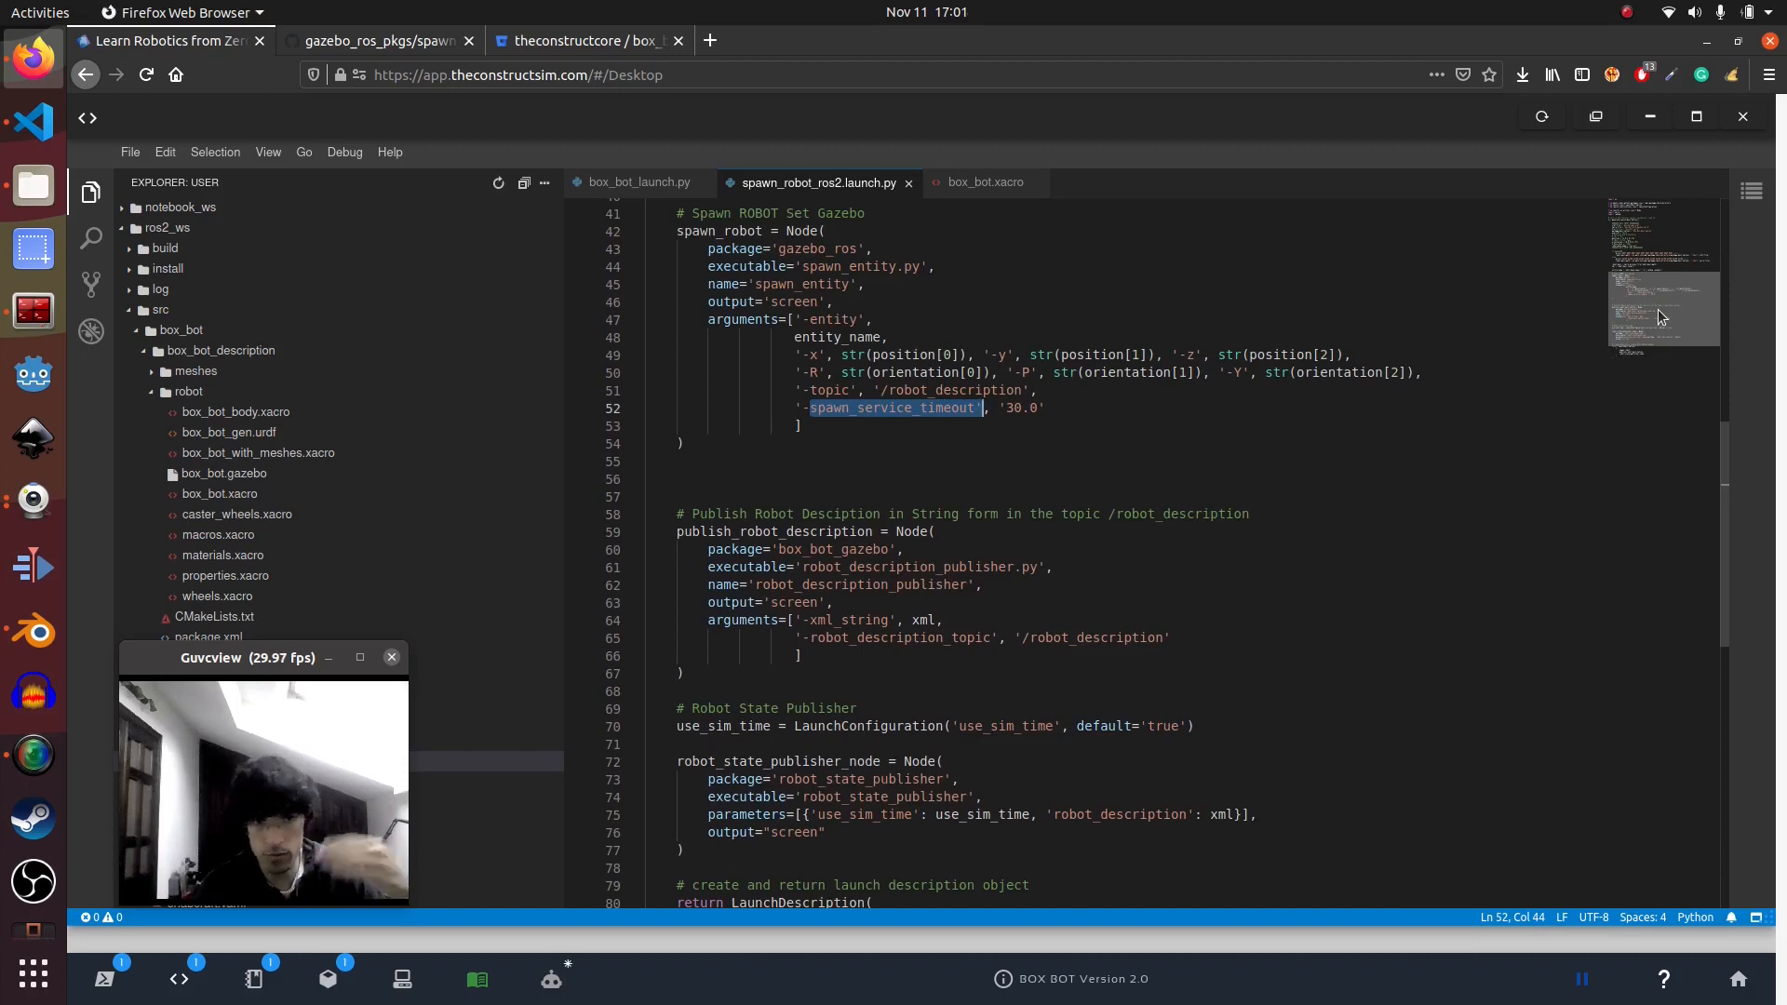
pyautogui.scroll(-3)
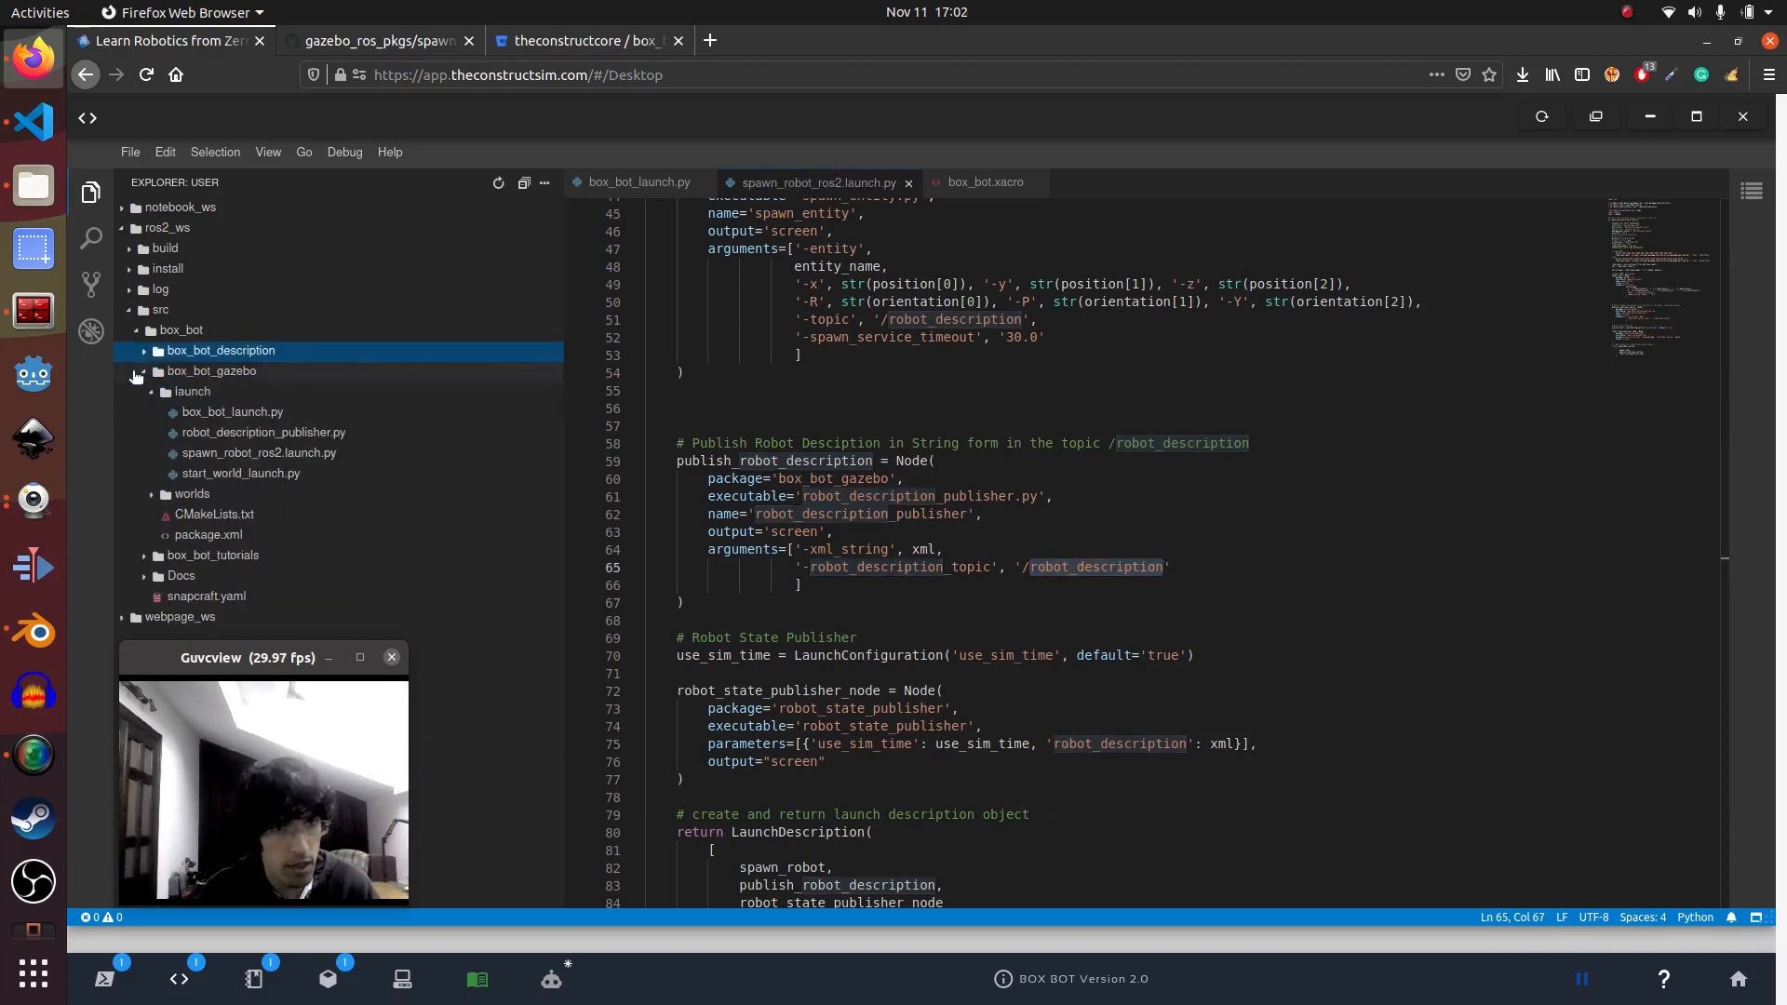
pyautogui.click(264, 432)
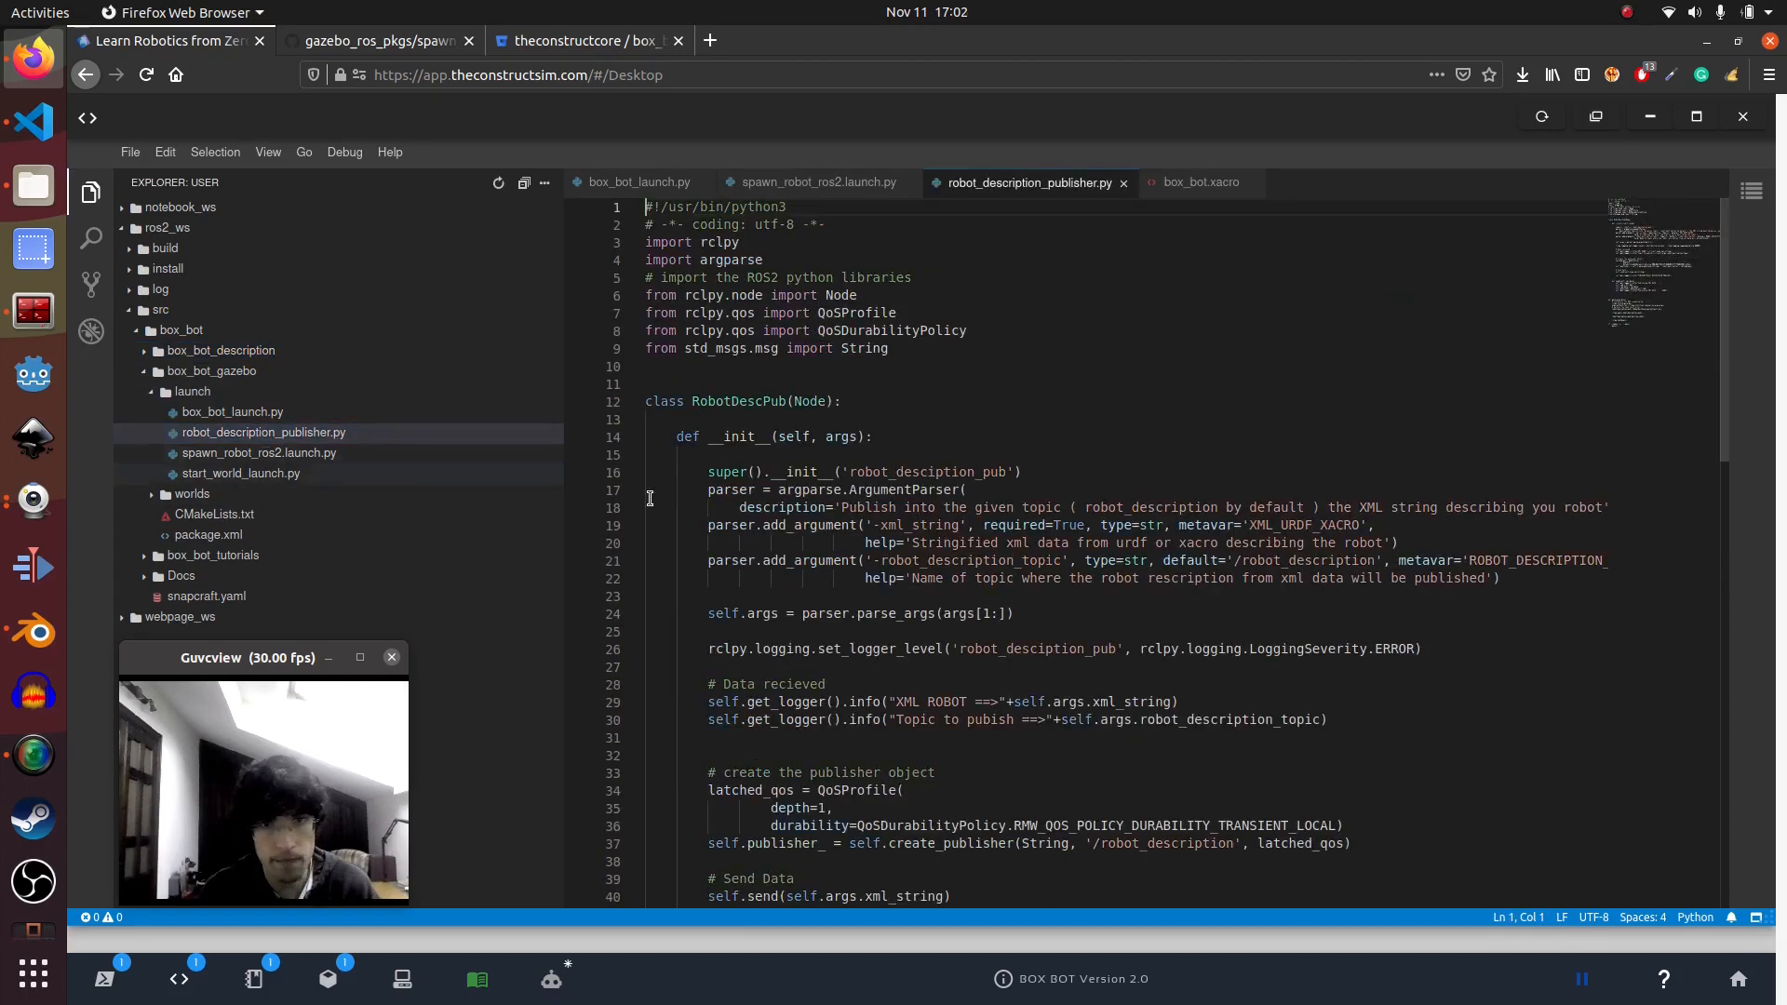
# Read through robot_description_publisher.py and highlight the xml_data parameter of send
pyautogui.scroll(-3)
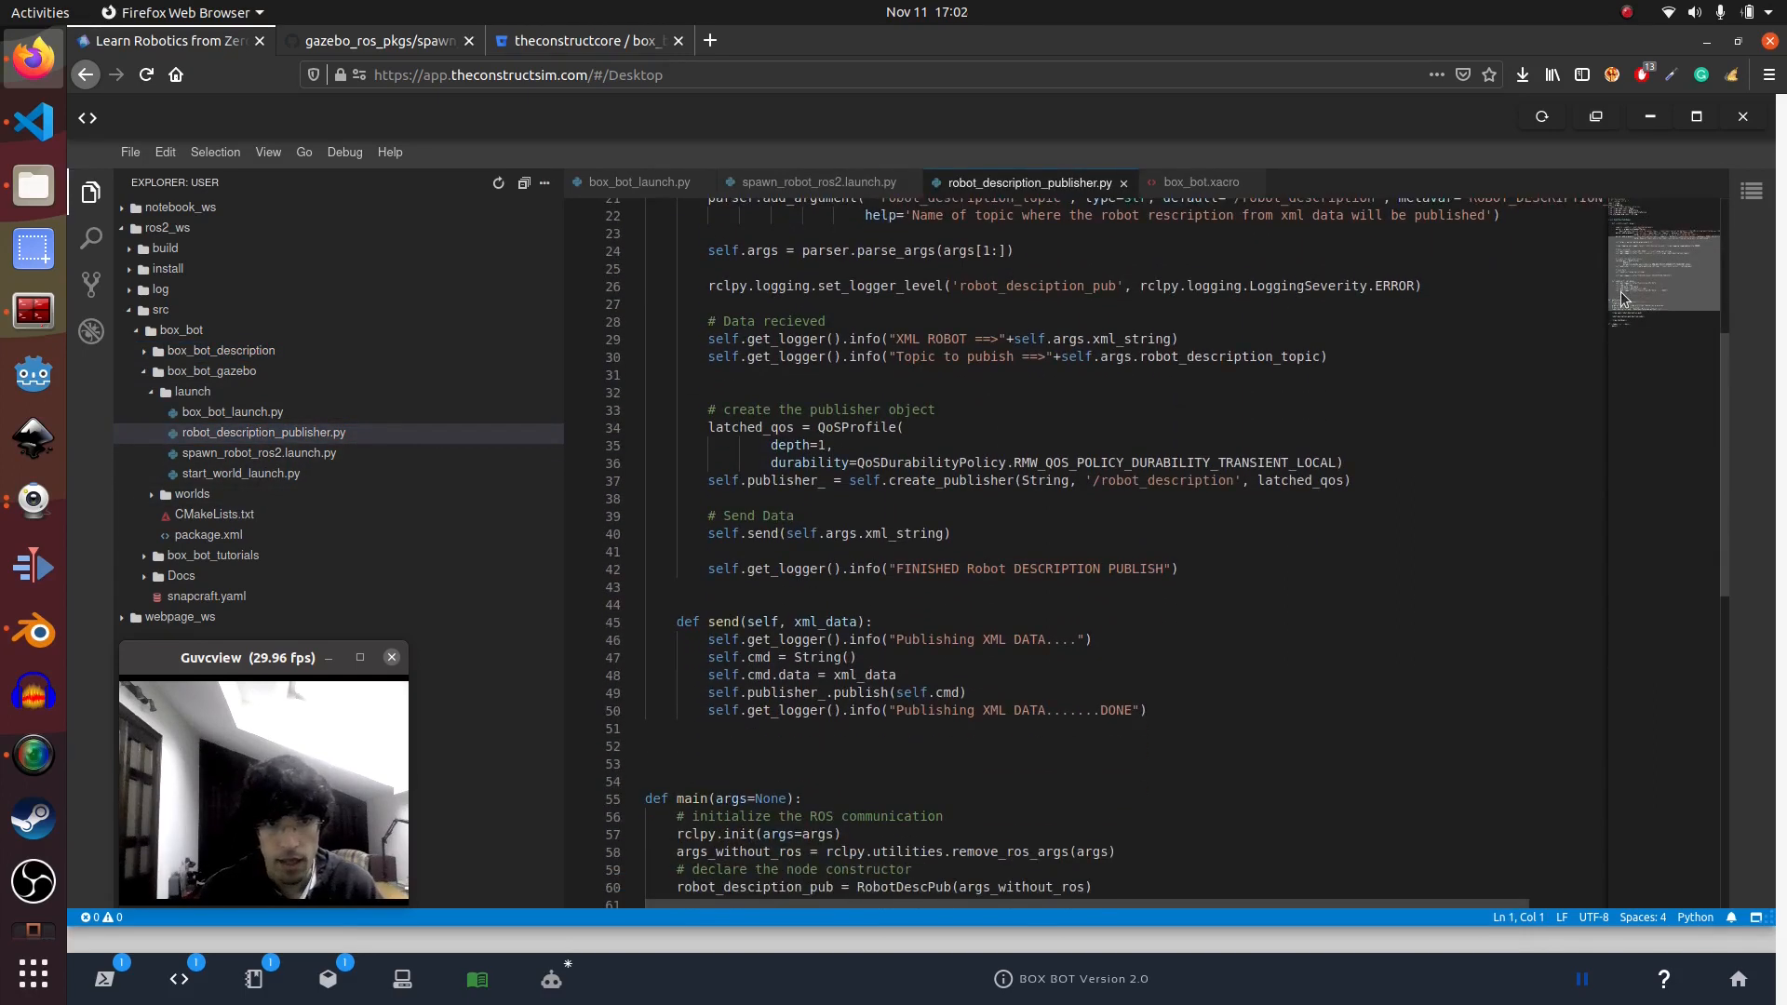
pyautogui.scroll(-3)
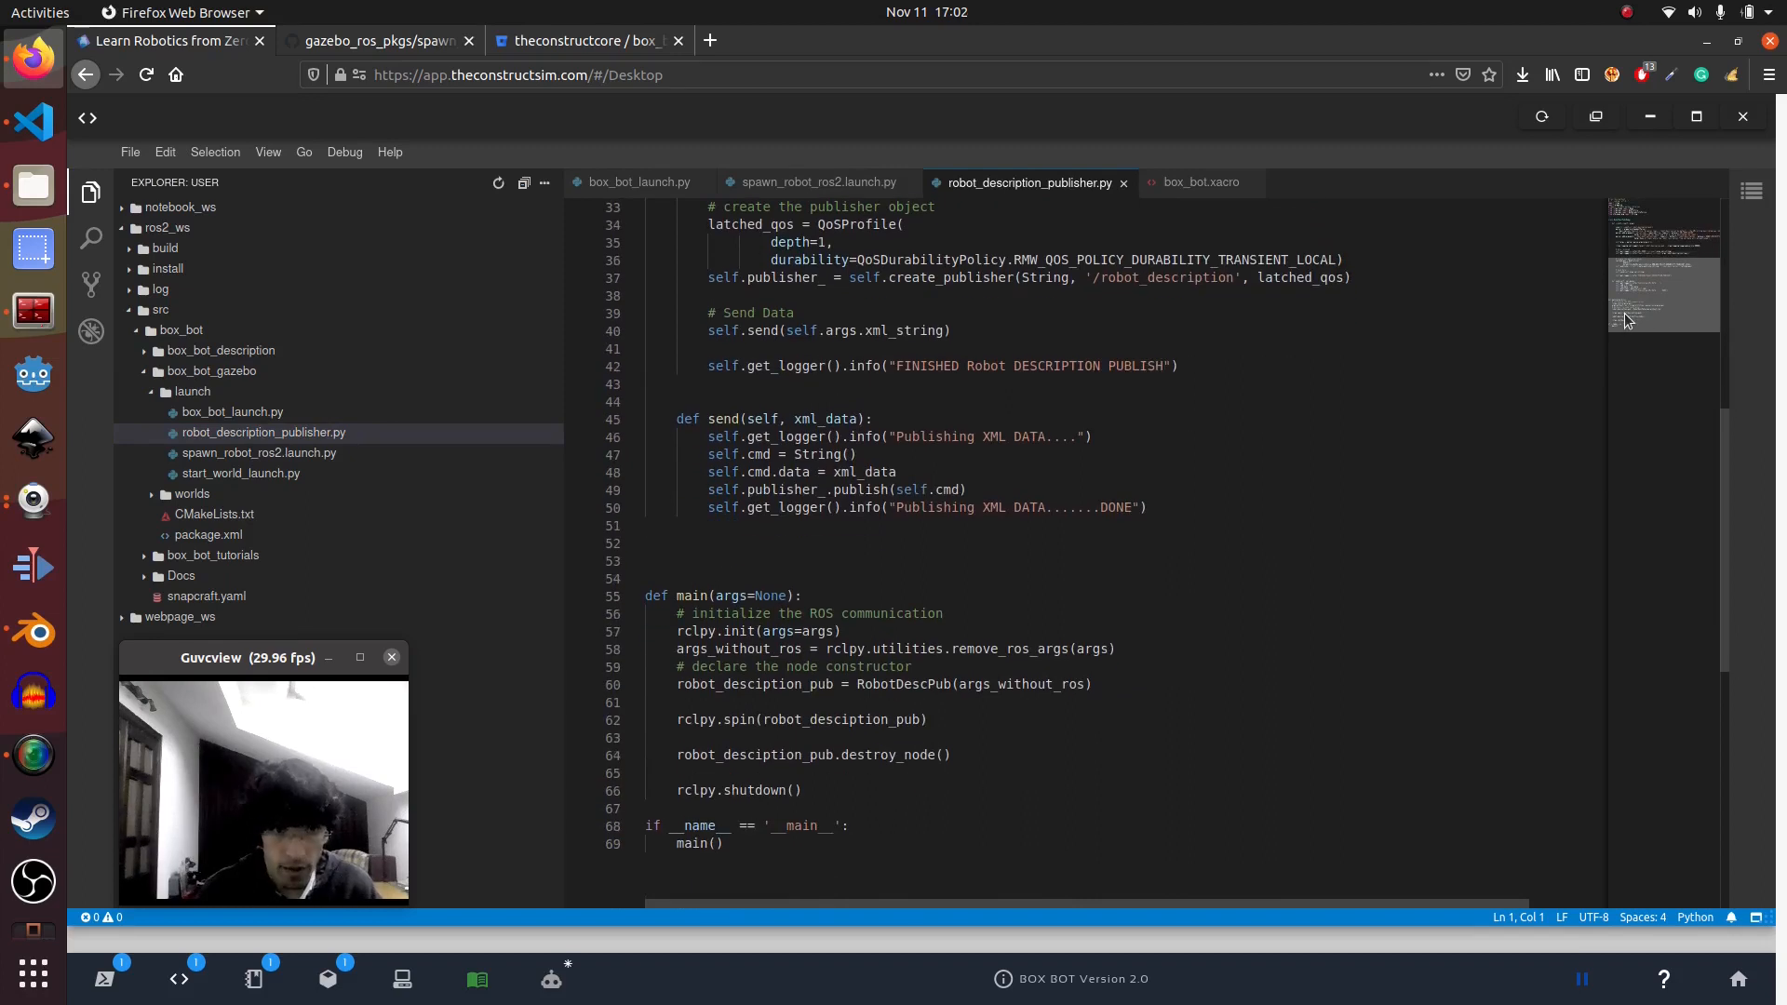
pyautogui.scroll(3)
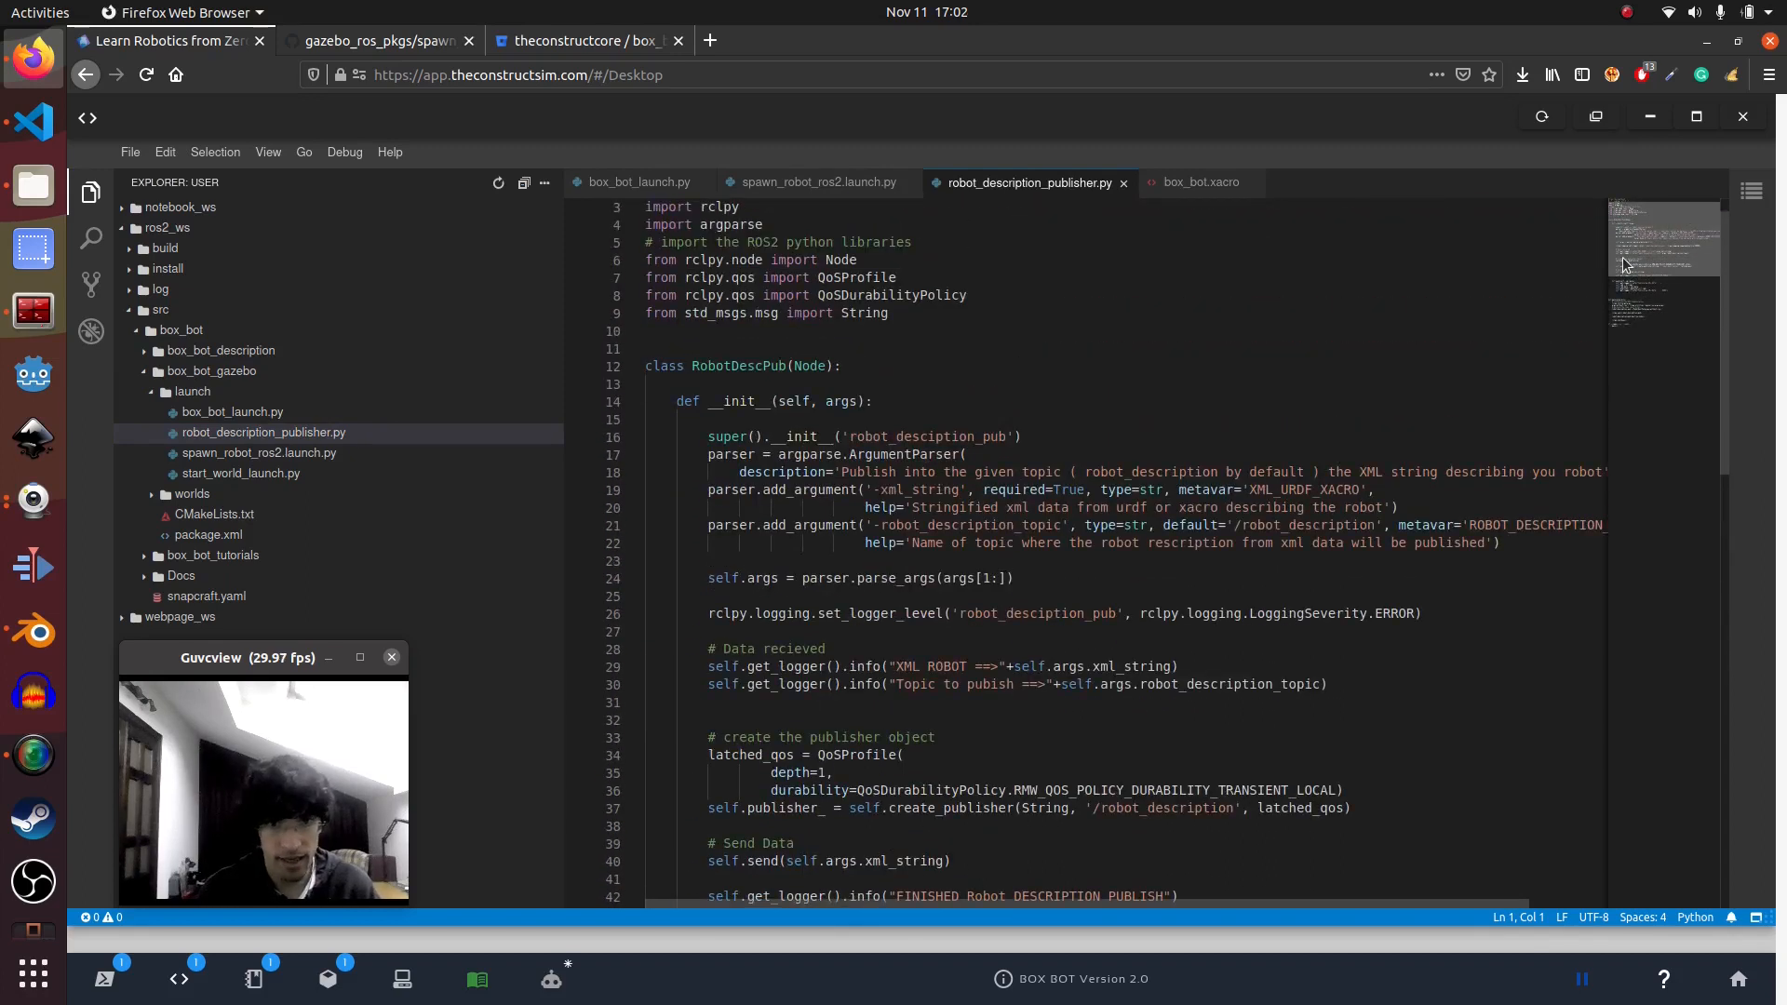
pyautogui.scroll(-3)
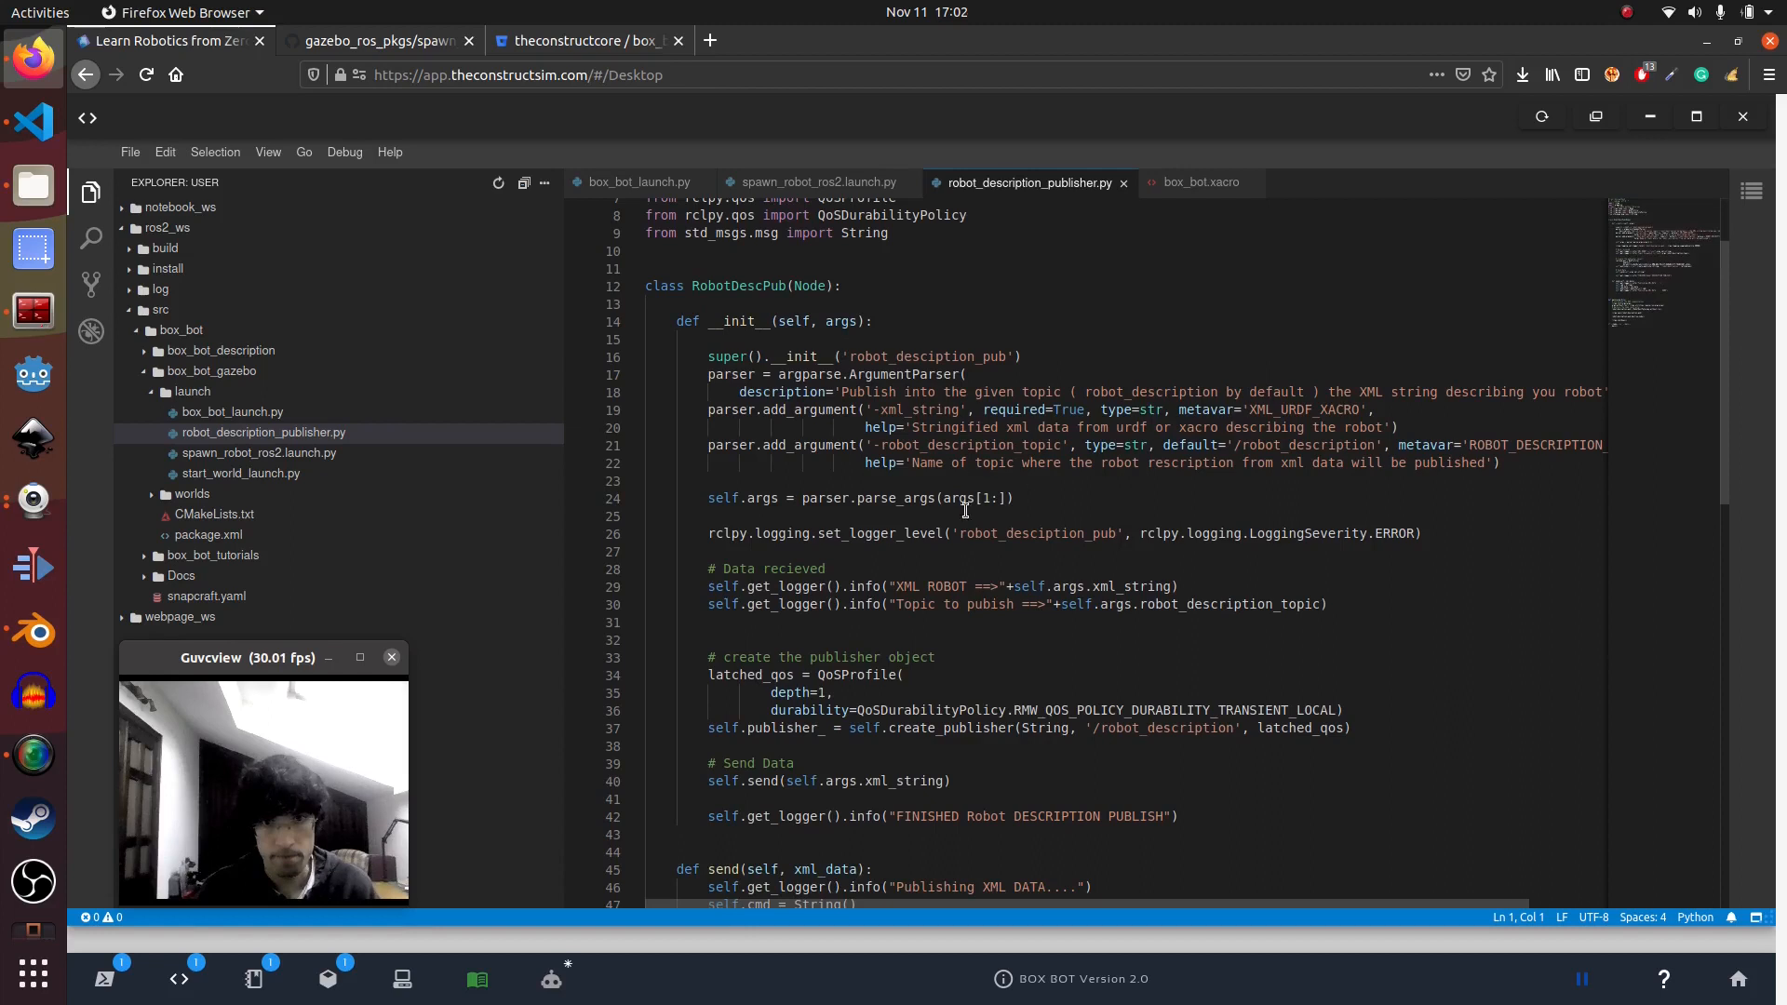
pyautogui.scroll(-3)
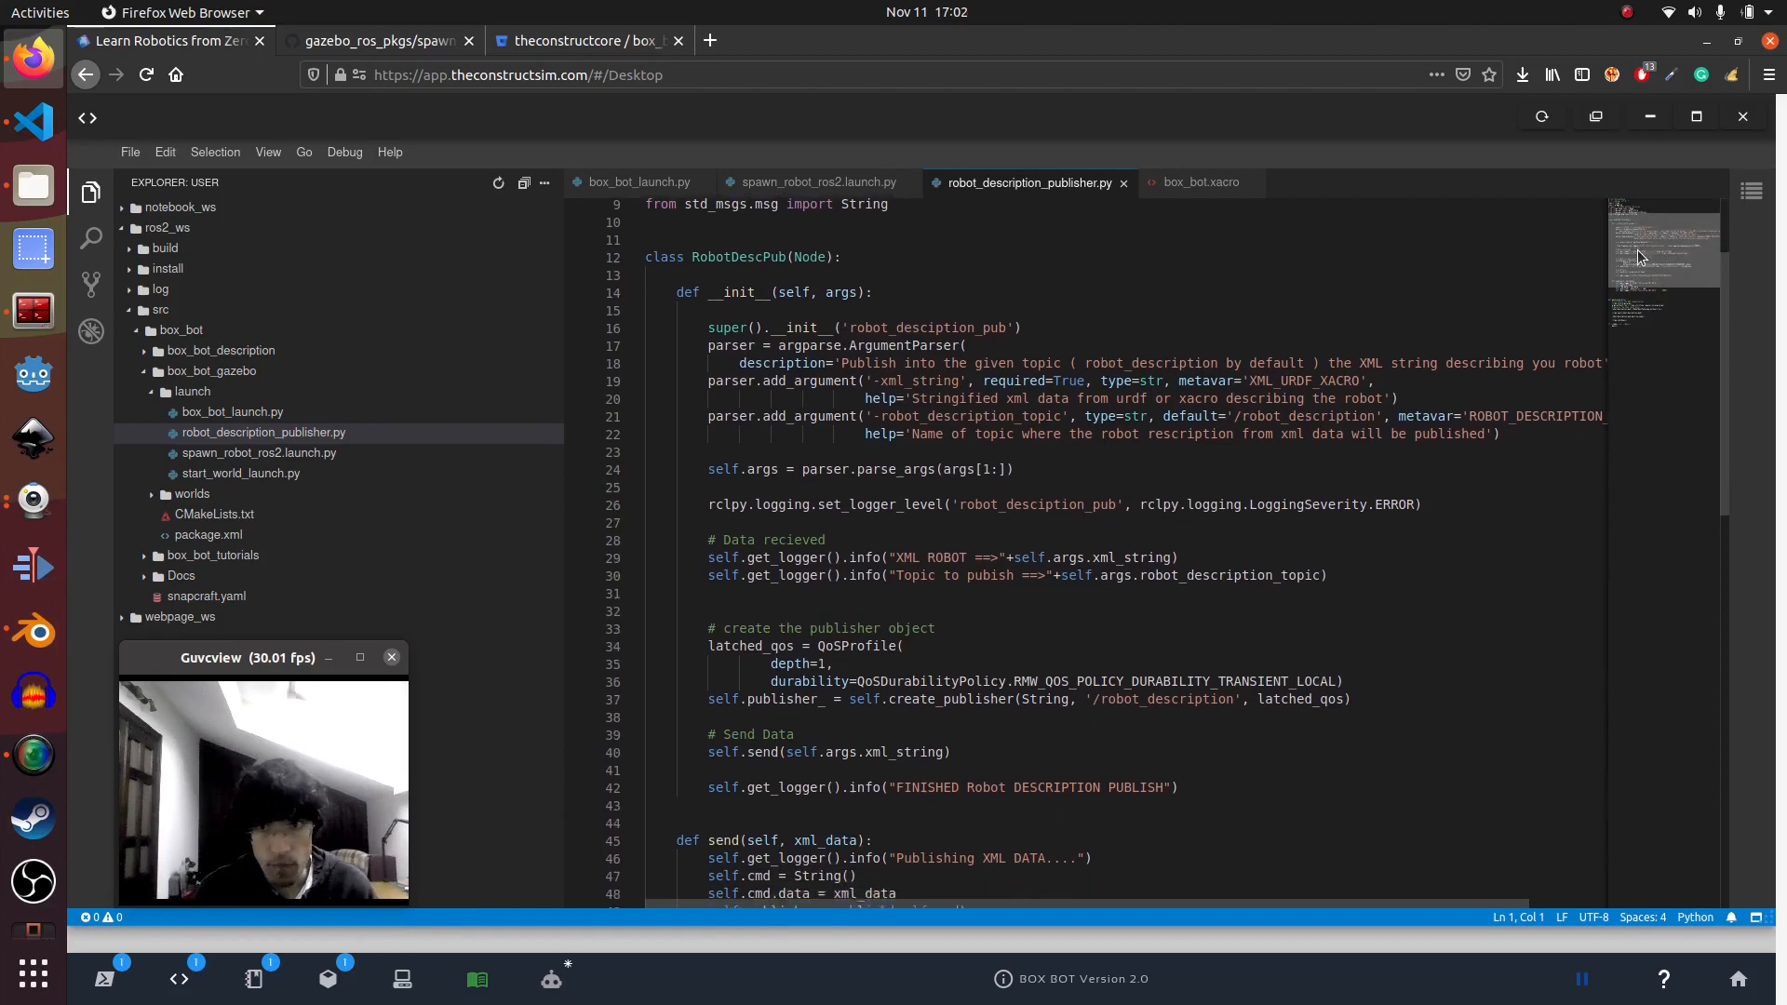
pyautogui.scroll(3)
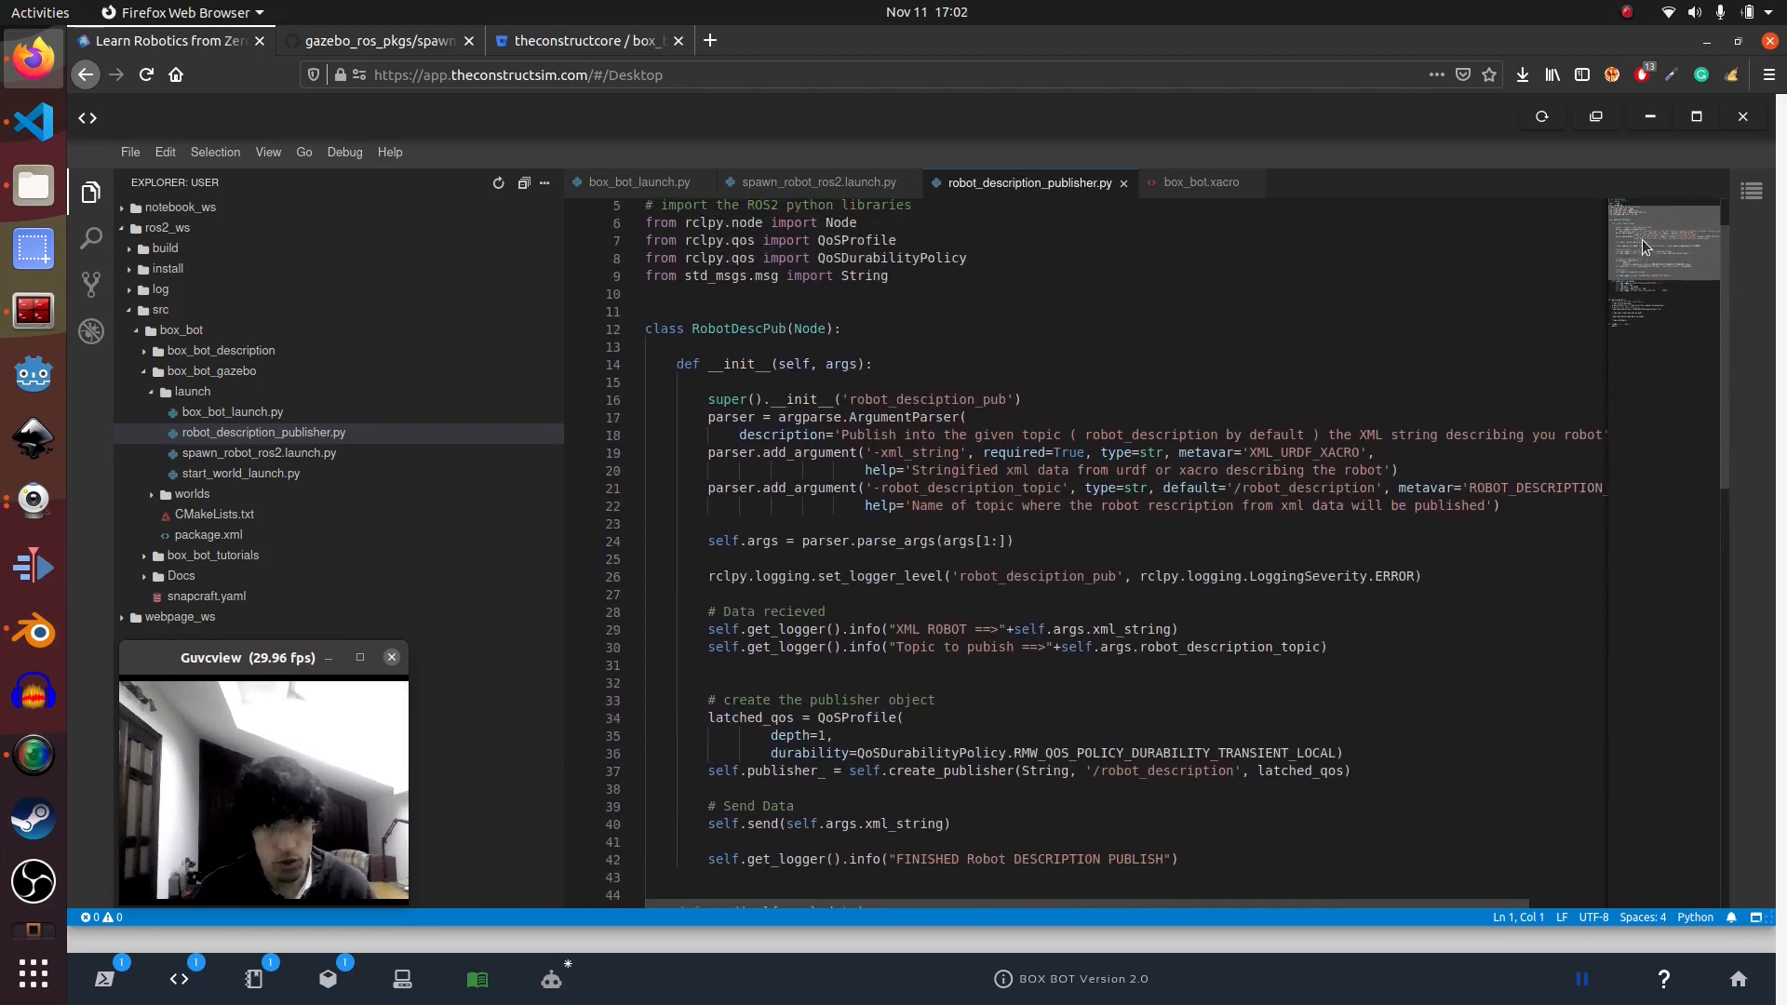
pyautogui.scroll(-3)
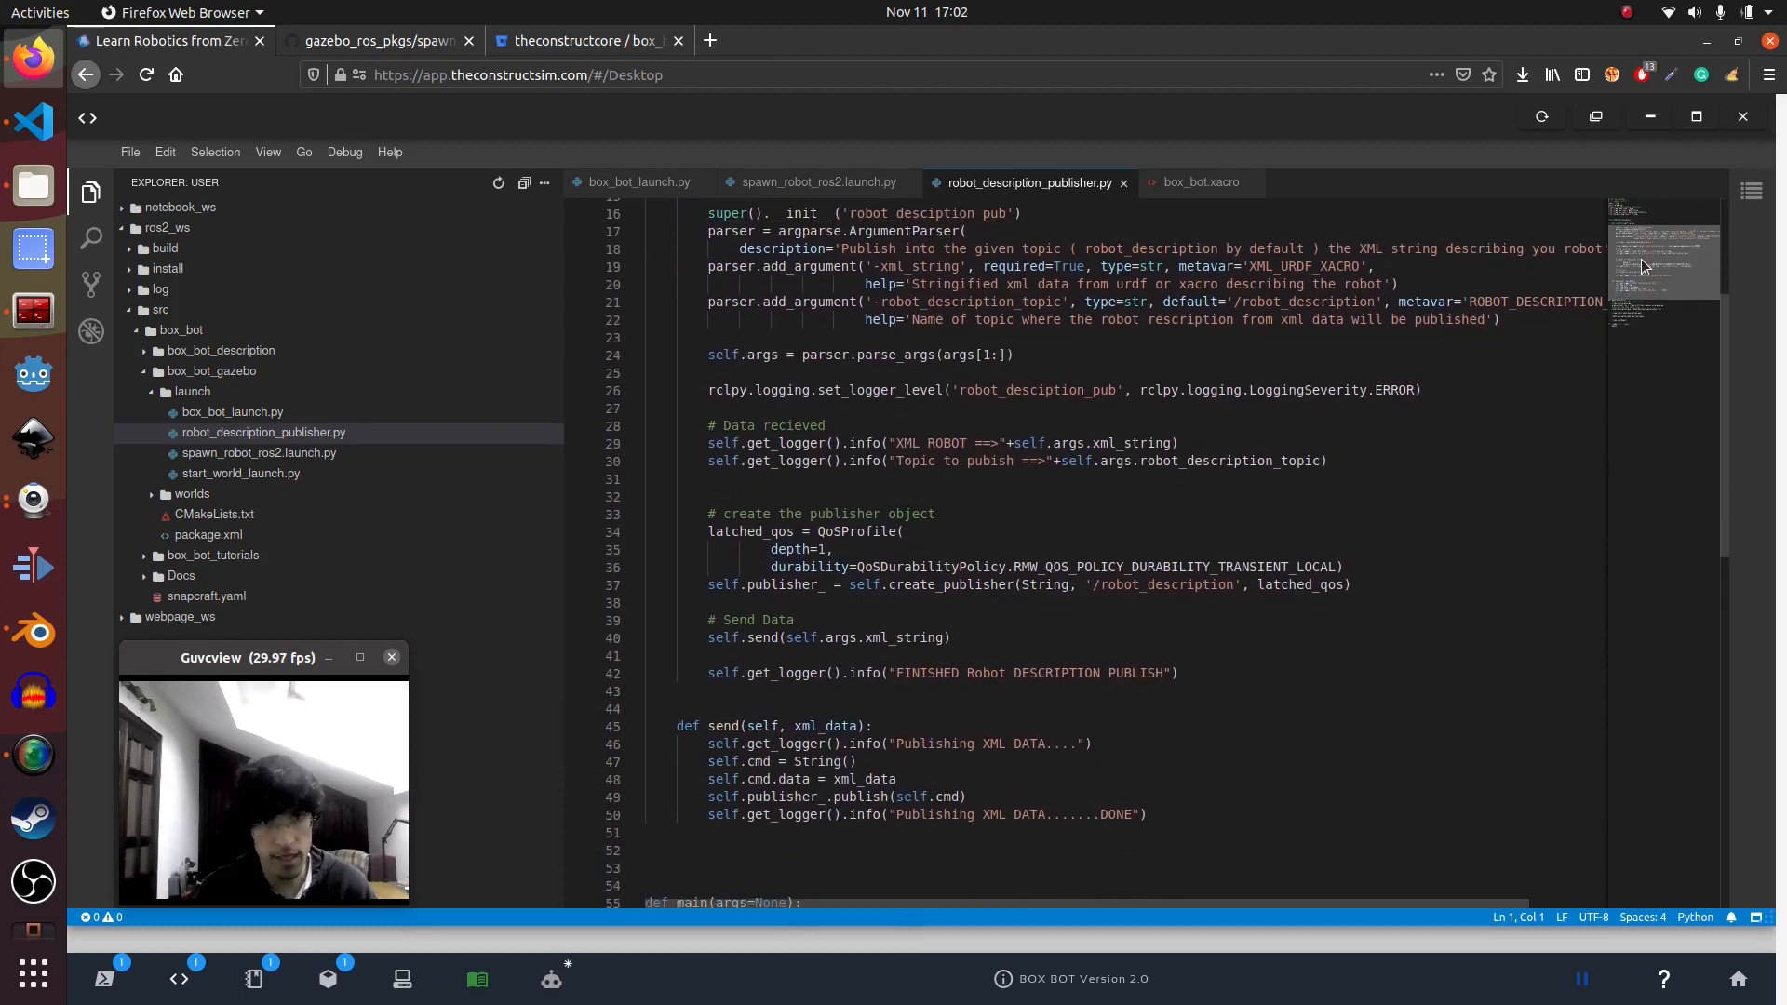
pyautogui.scroll(-3)
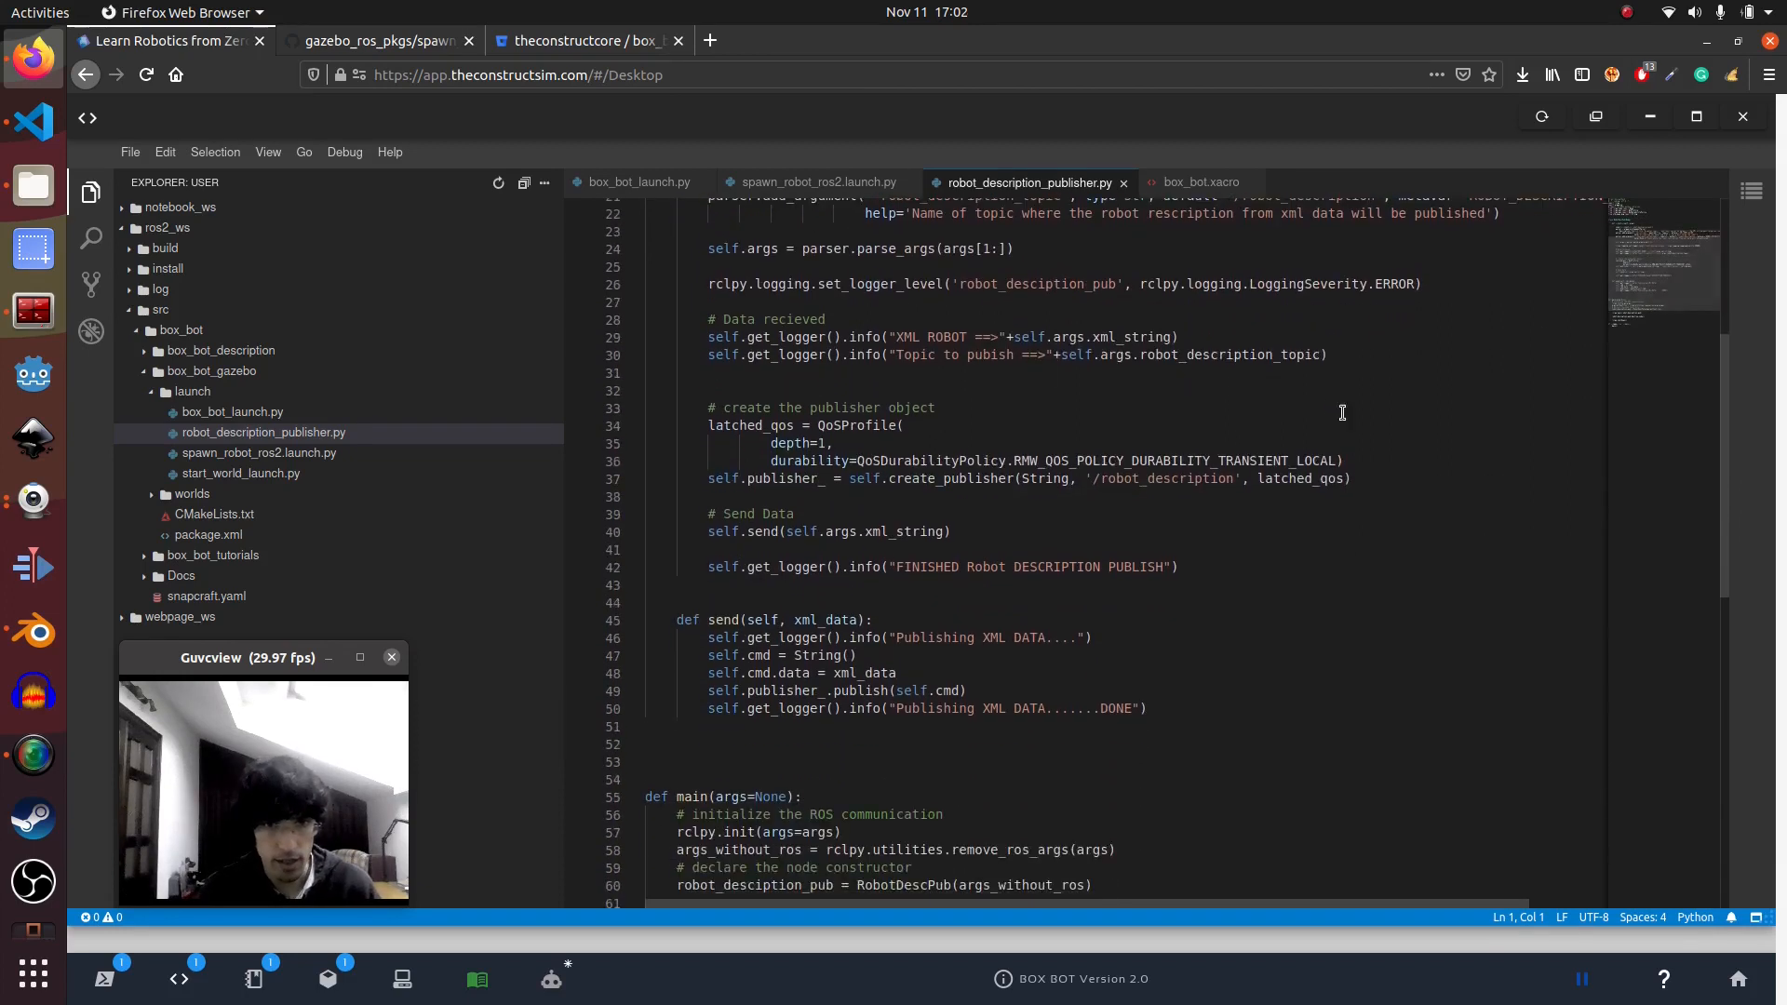
pyautogui.doubleClick(826, 618)
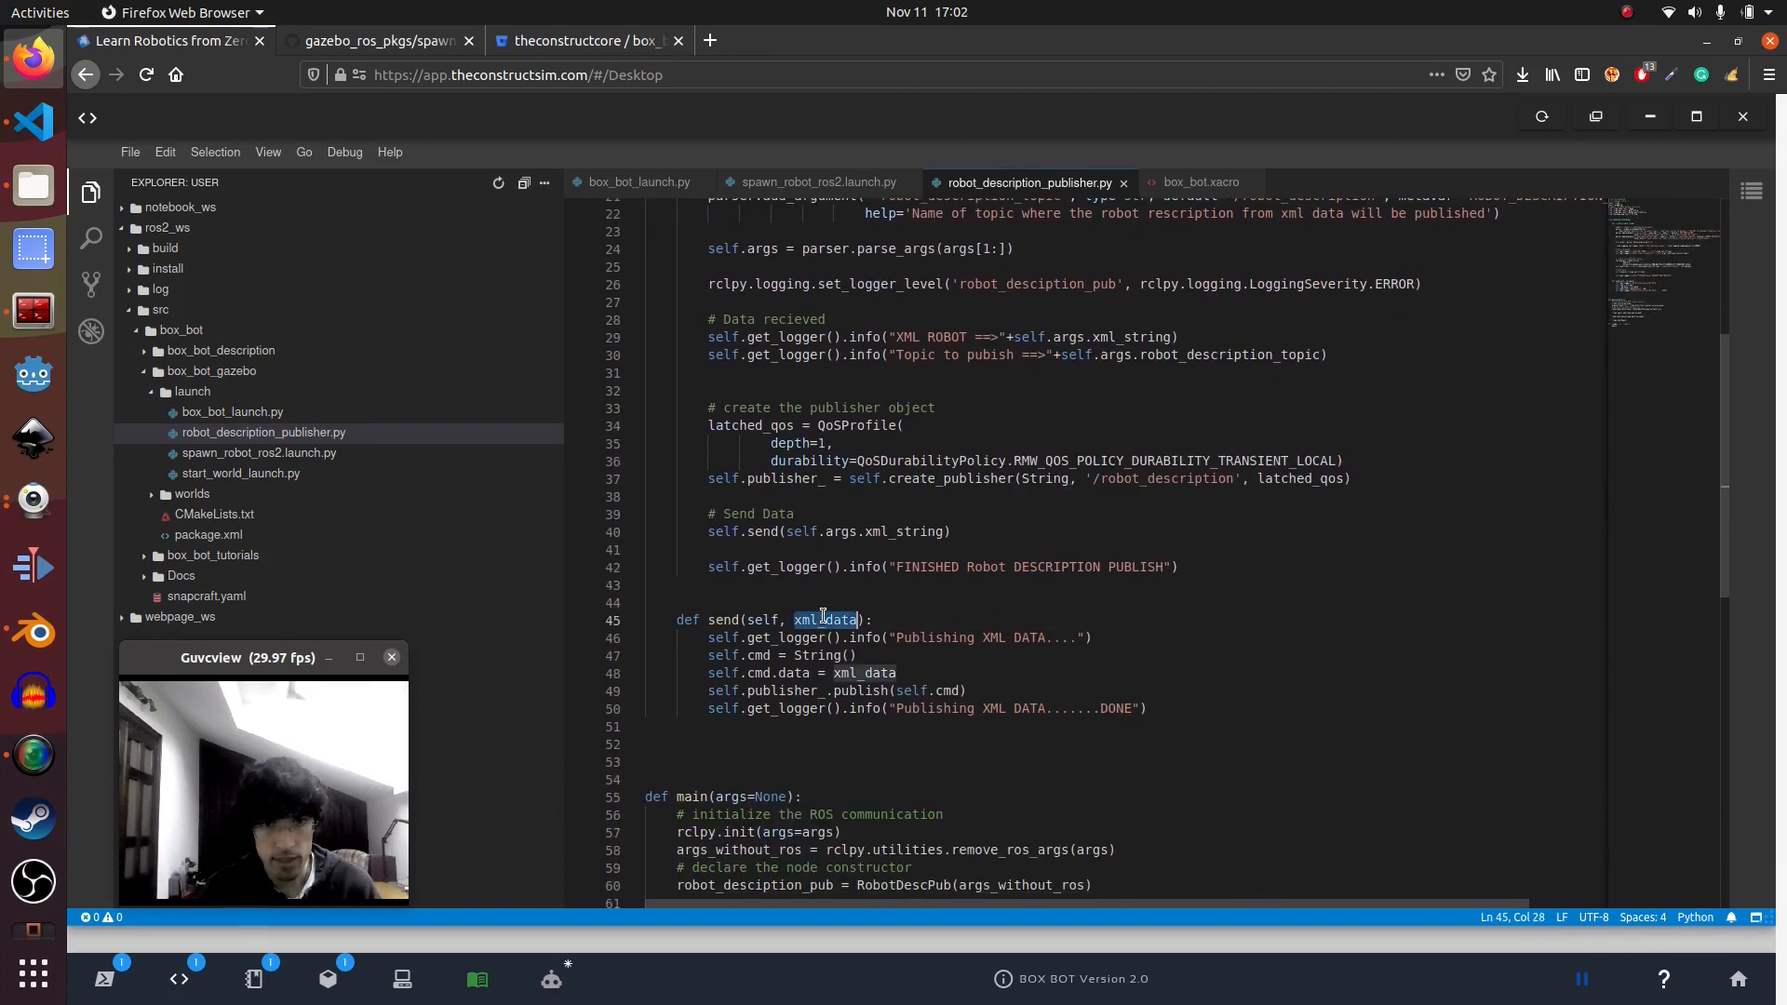
# Highlight the xml_string and robot_description_topic arguments, then return to spawn_robot_ros2.launch.py
pyautogui.scroll(3)
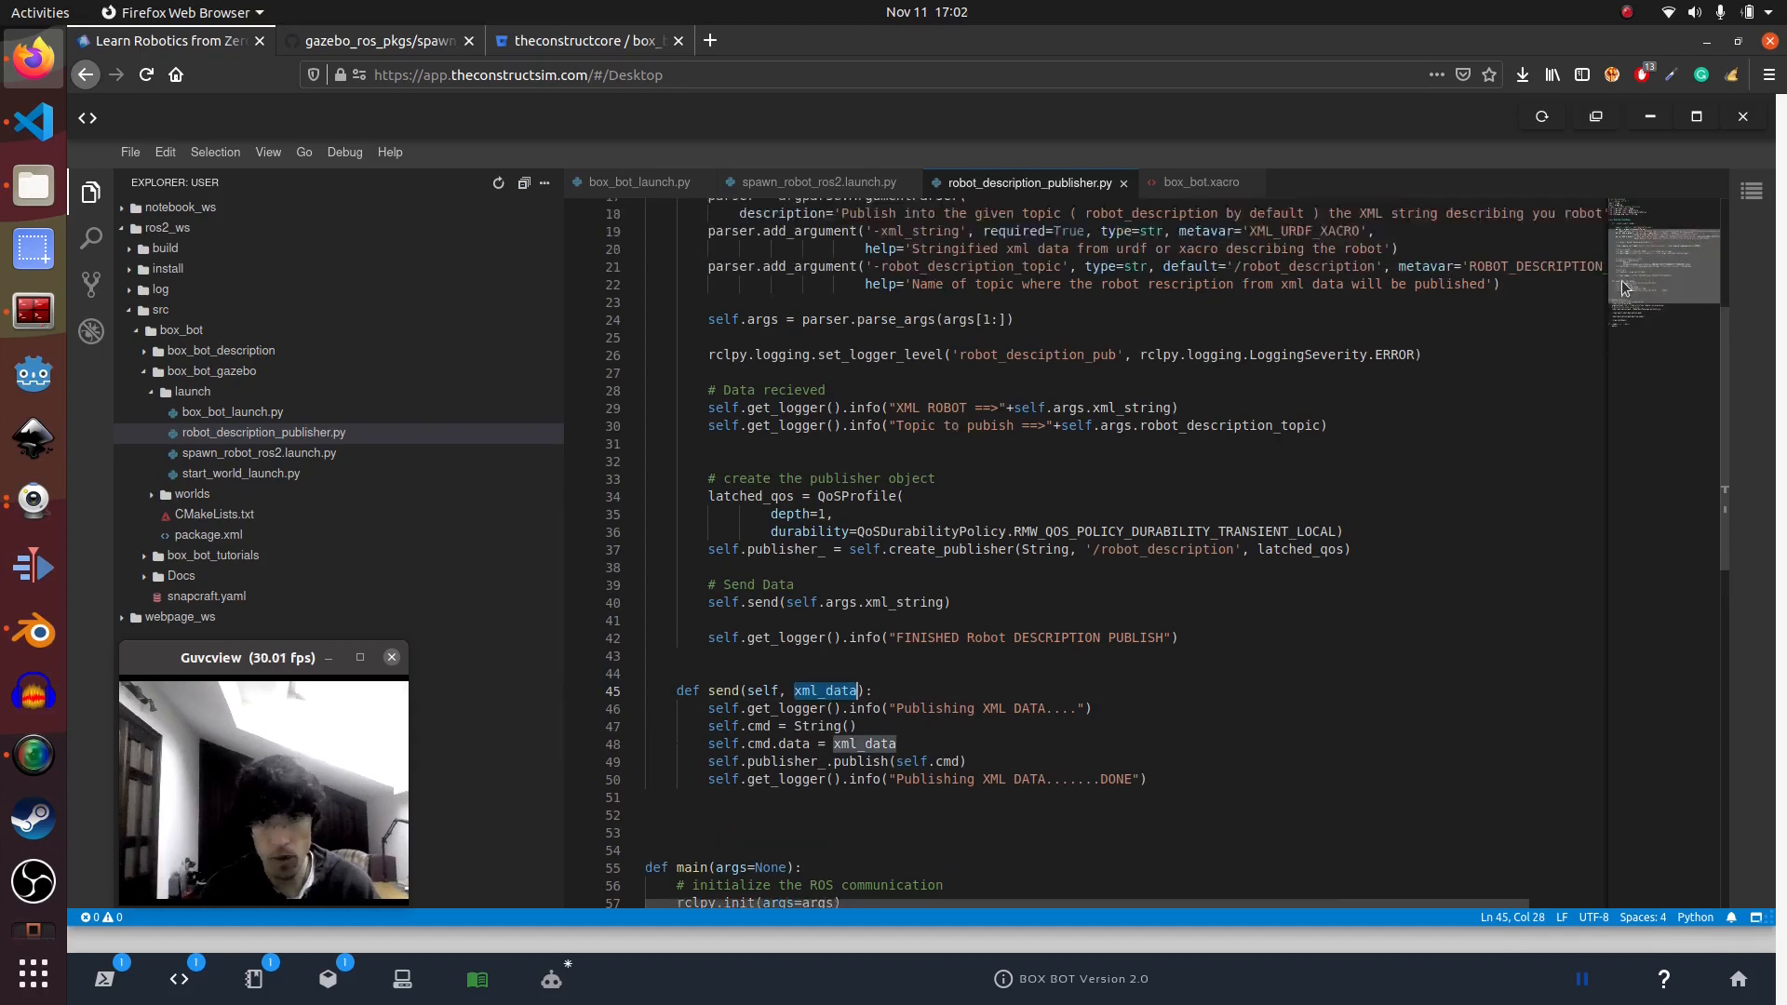
pyautogui.scroll(3)
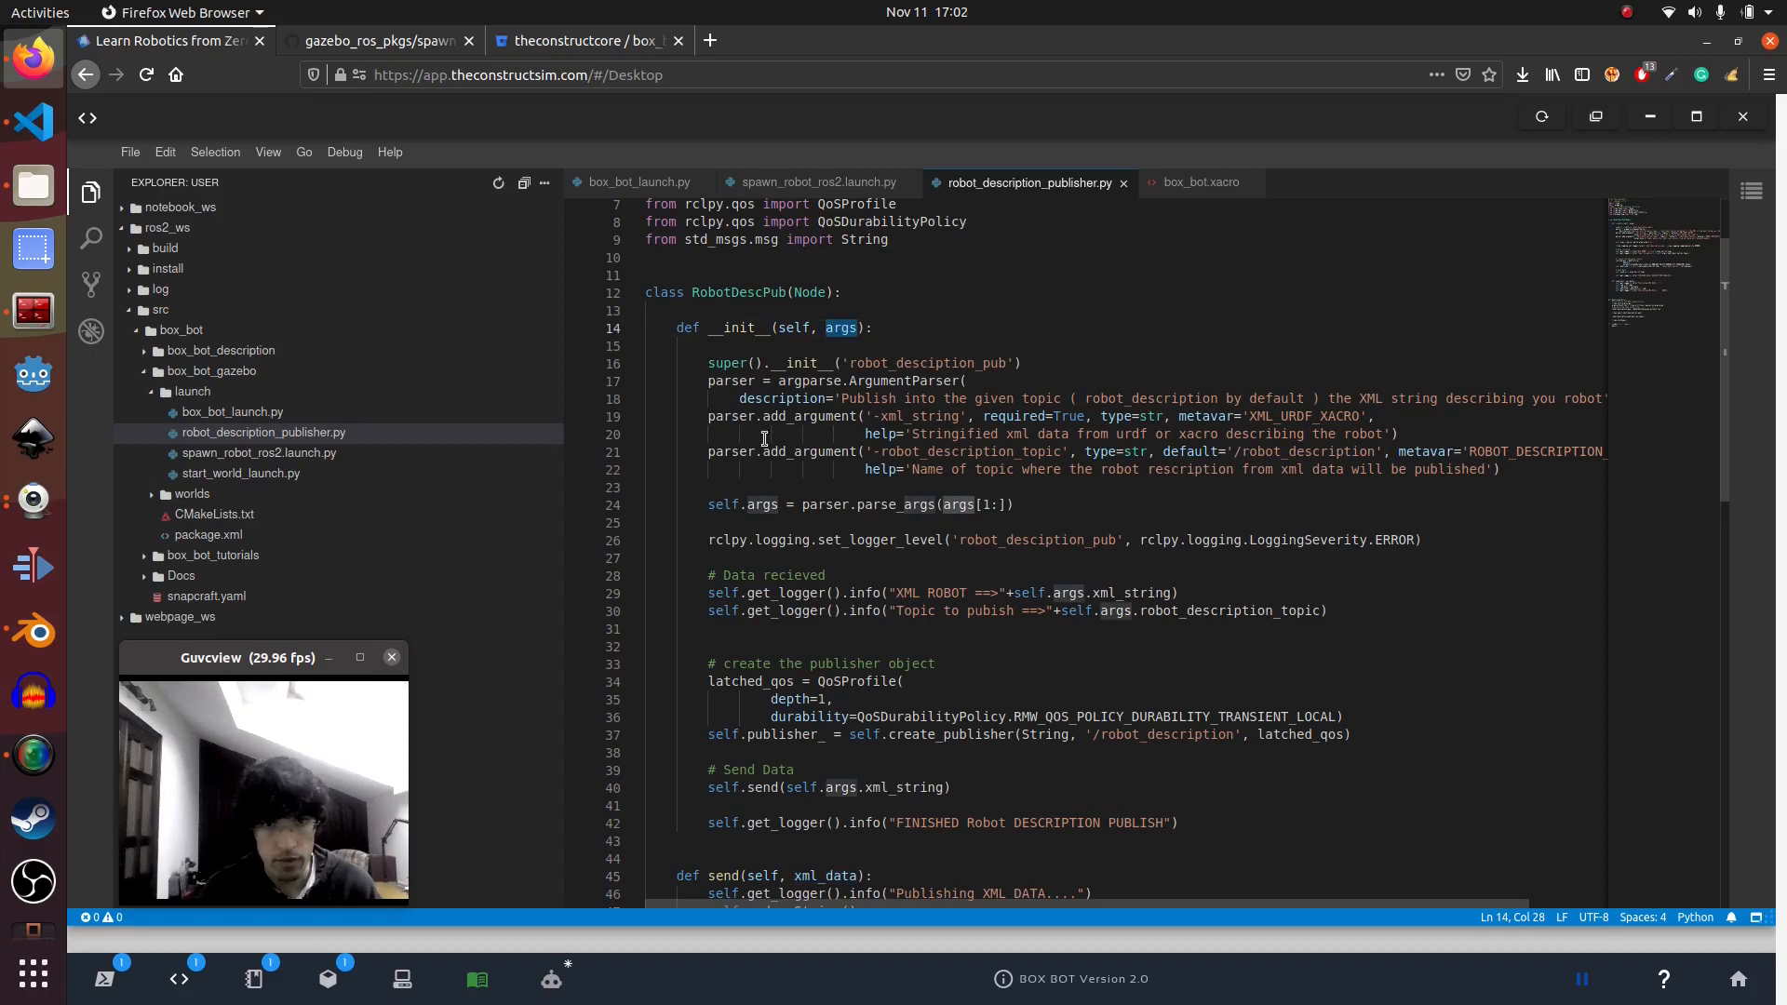
pyautogui.doubleClick(917, 416)
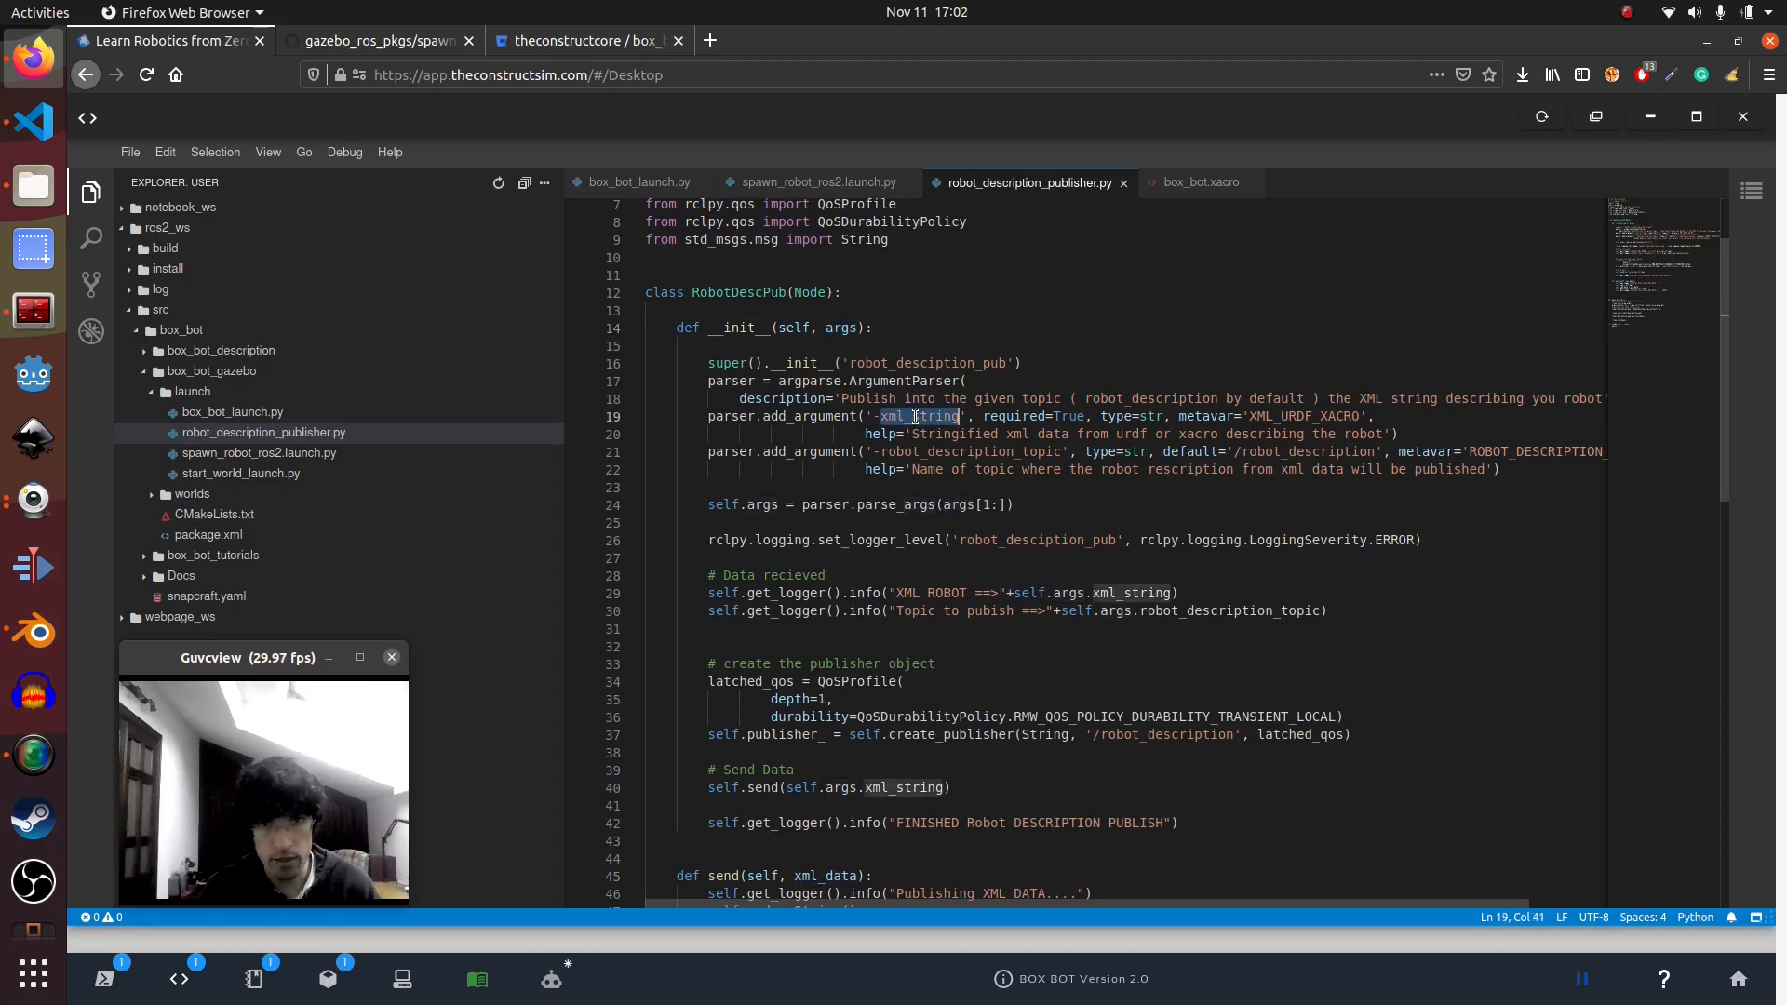
pyautogui.doubleClick(966, 451)
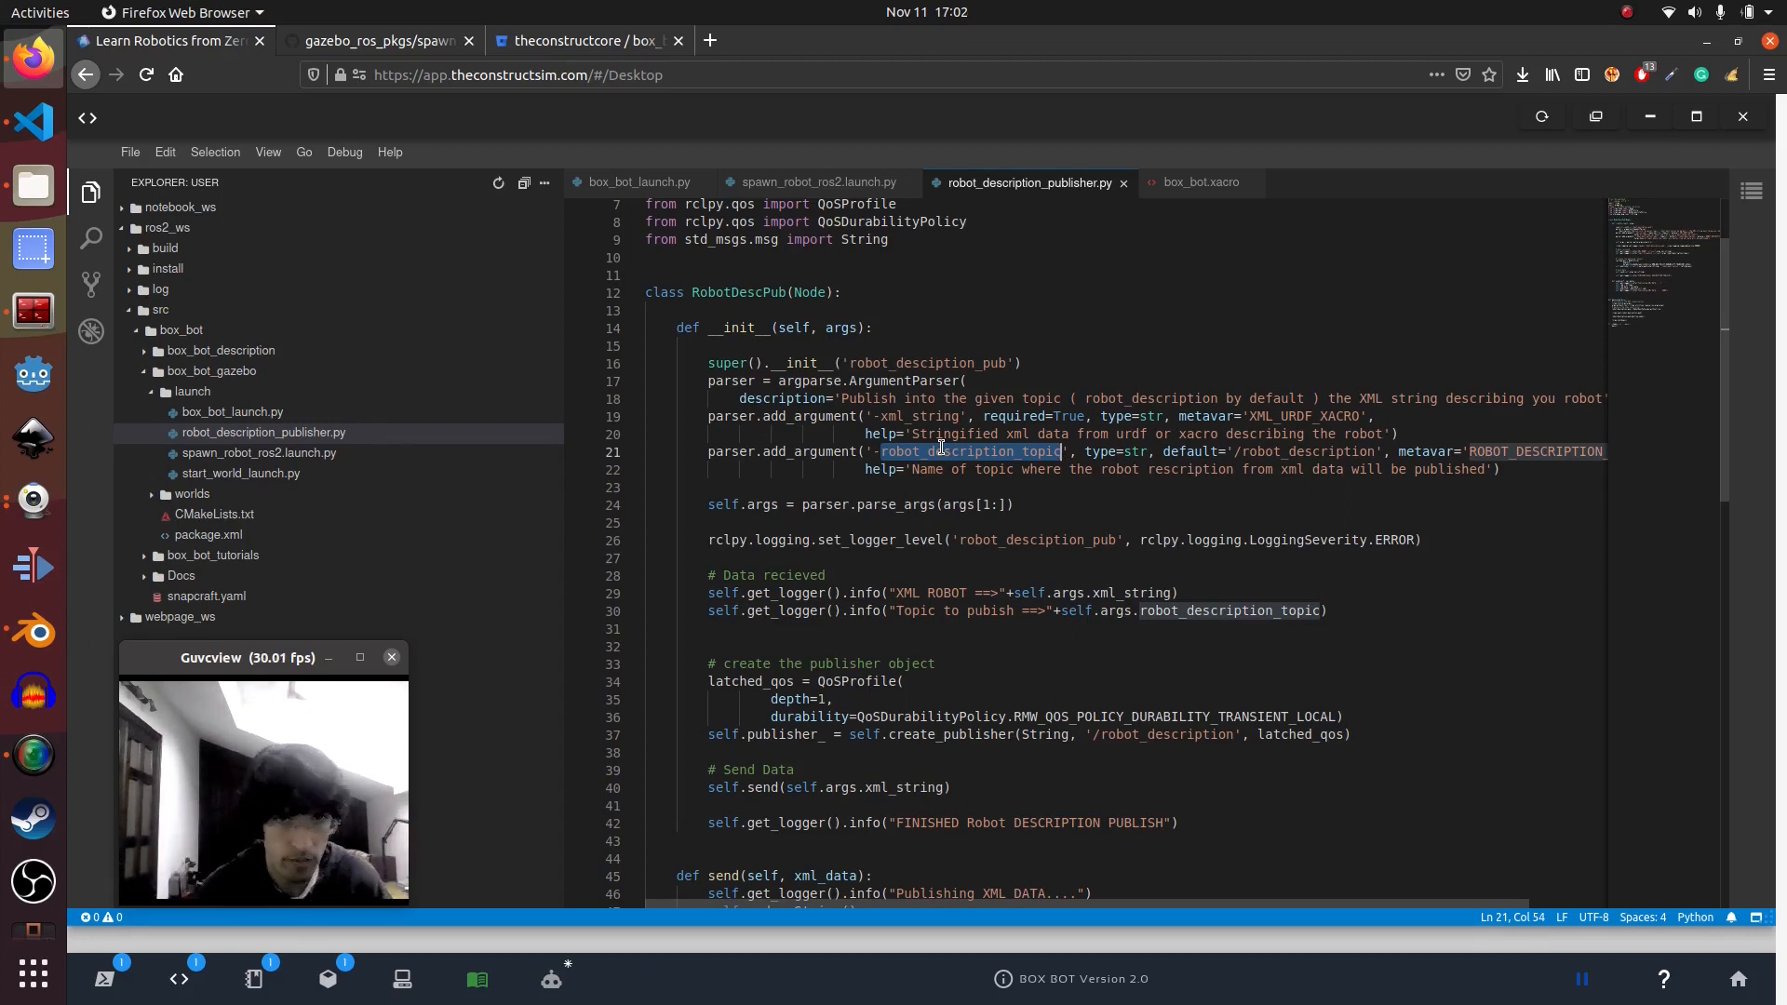
pyautogui.click(816, 182)
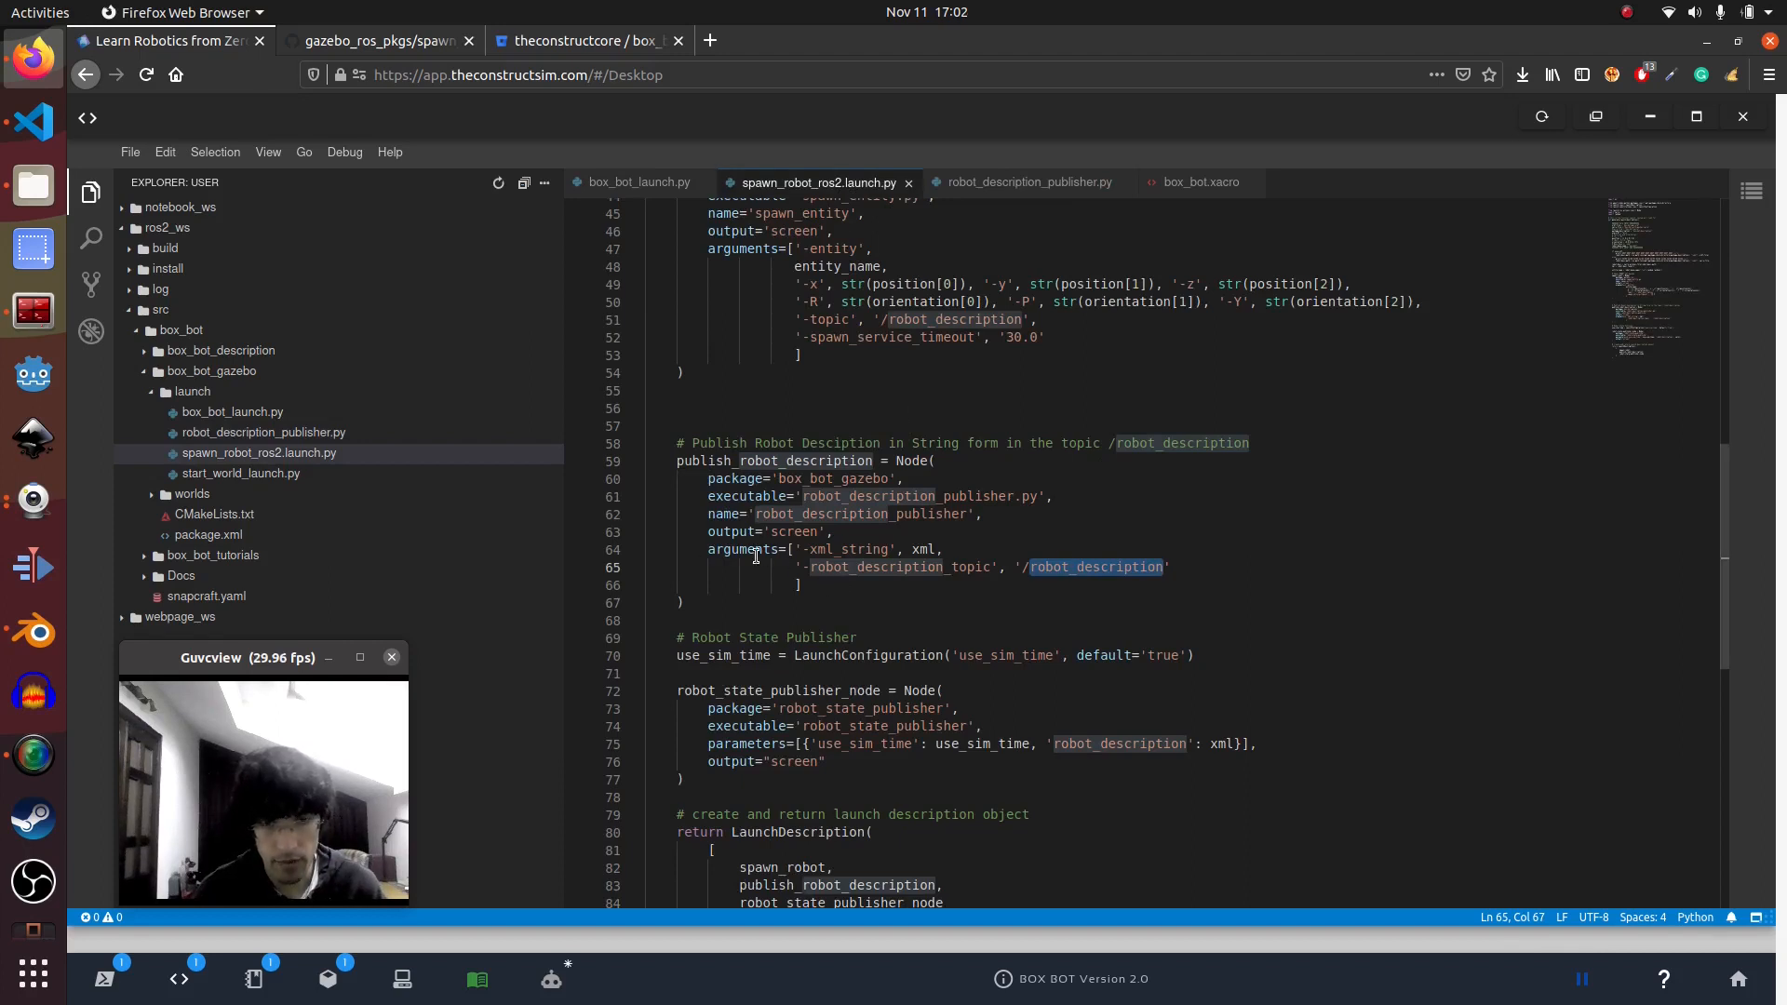
pyautogui.doubleClick(847, 549)
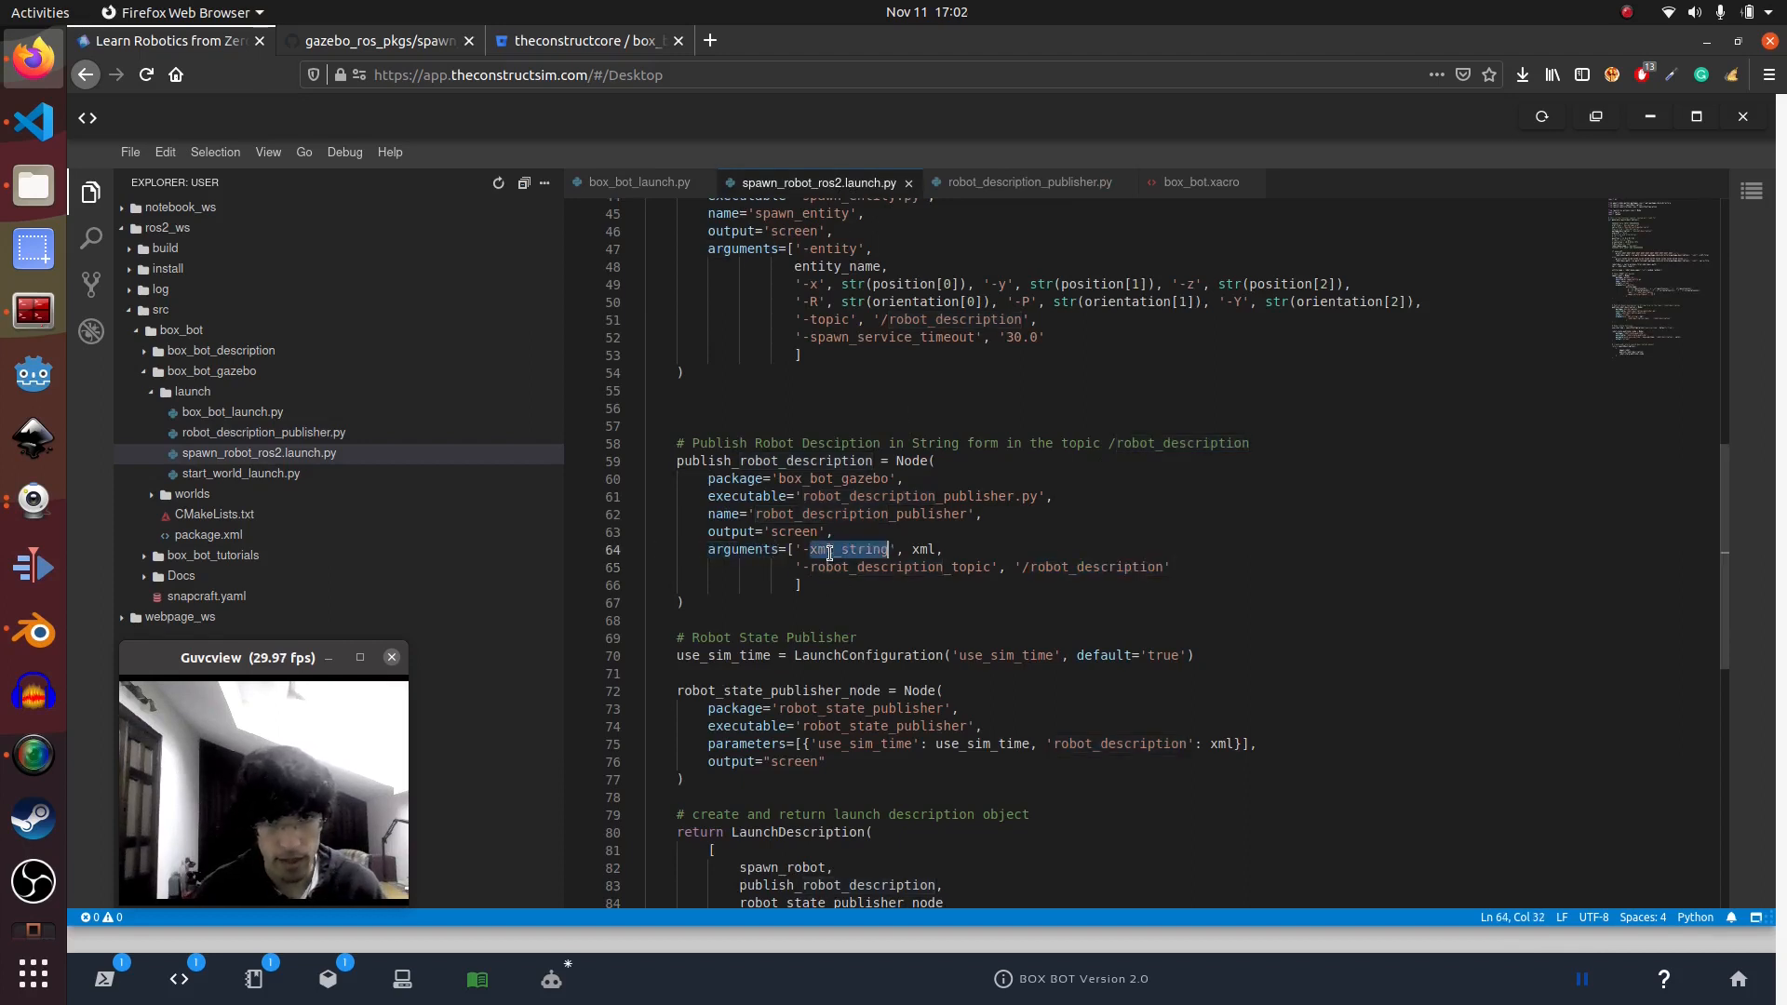
pyautogui.doubleClick(923, 549)
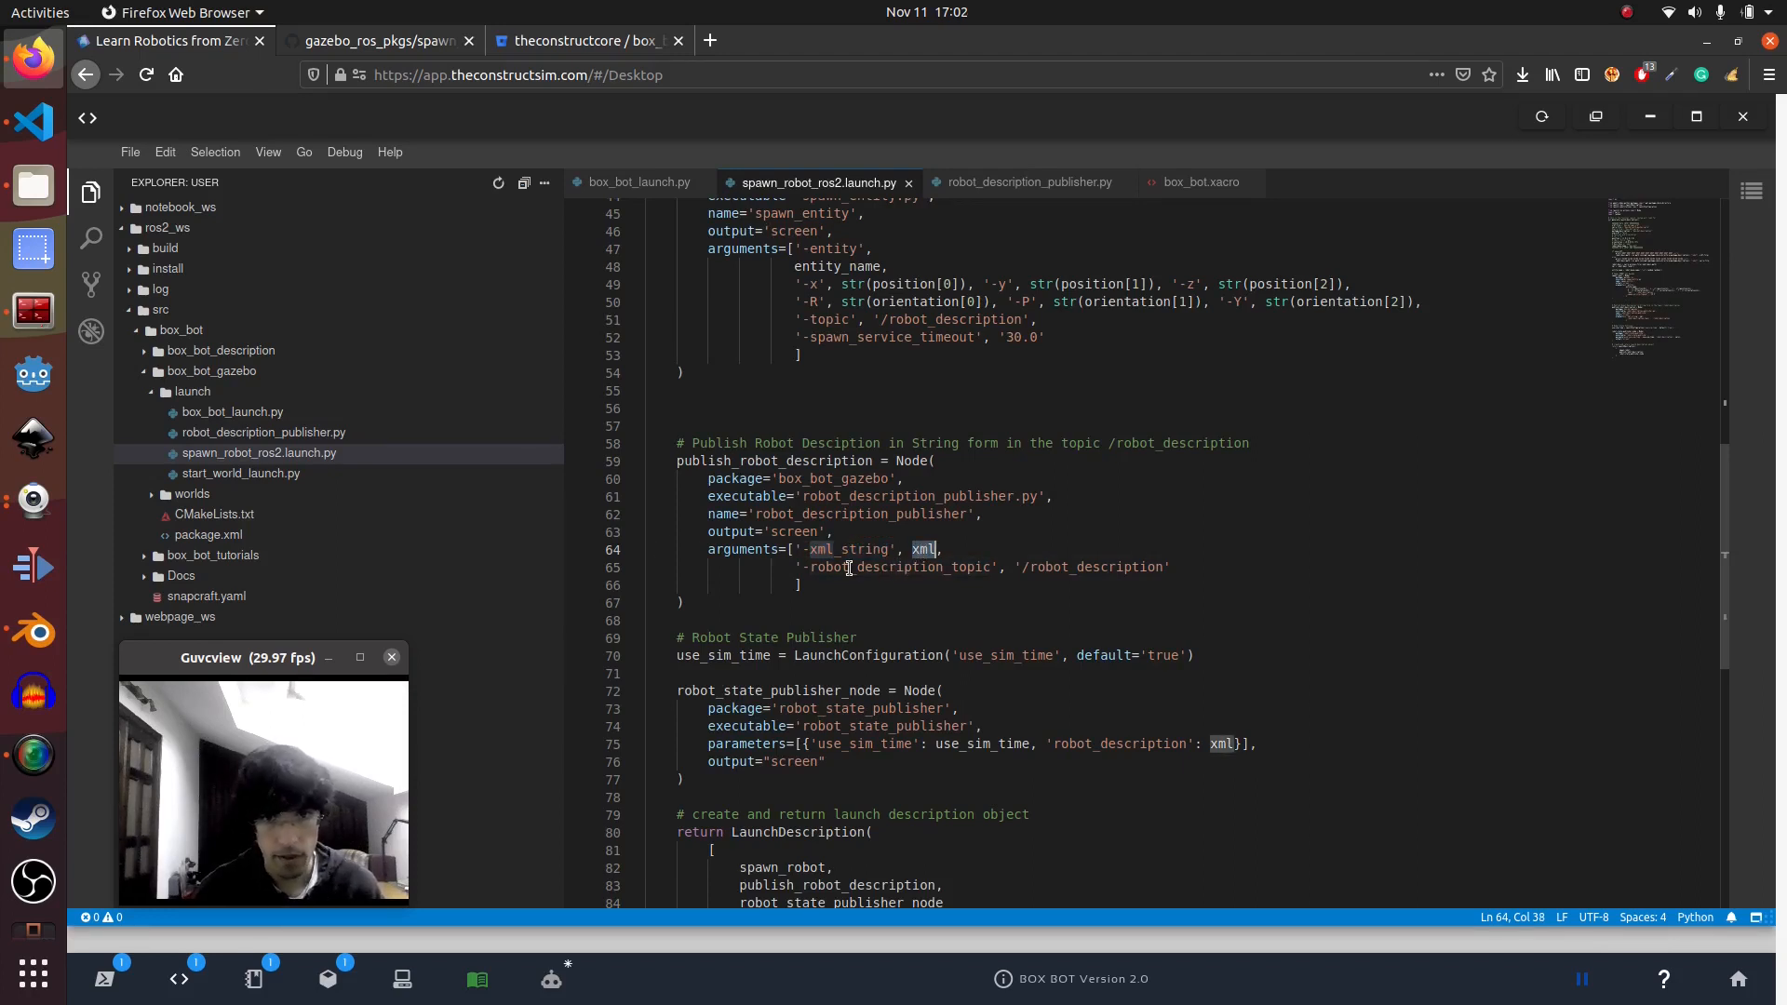
pyautogui.doubleClick(898, 566)
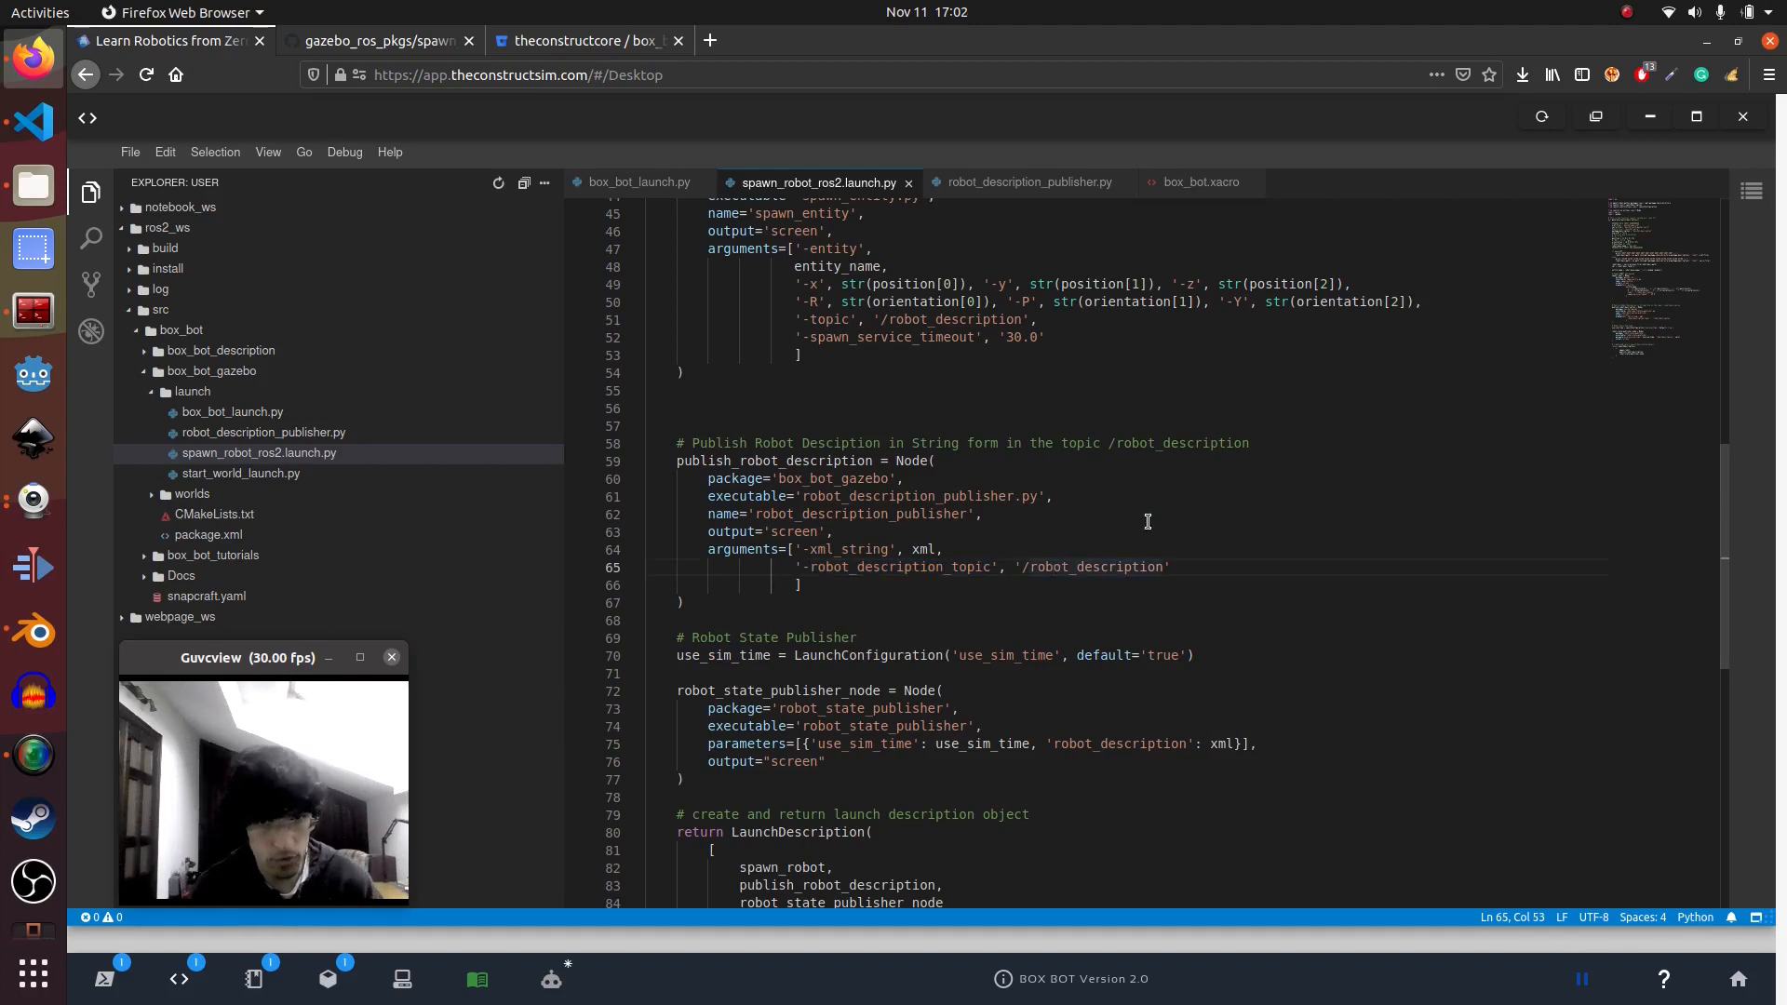
pyautogui.scroll(-3)
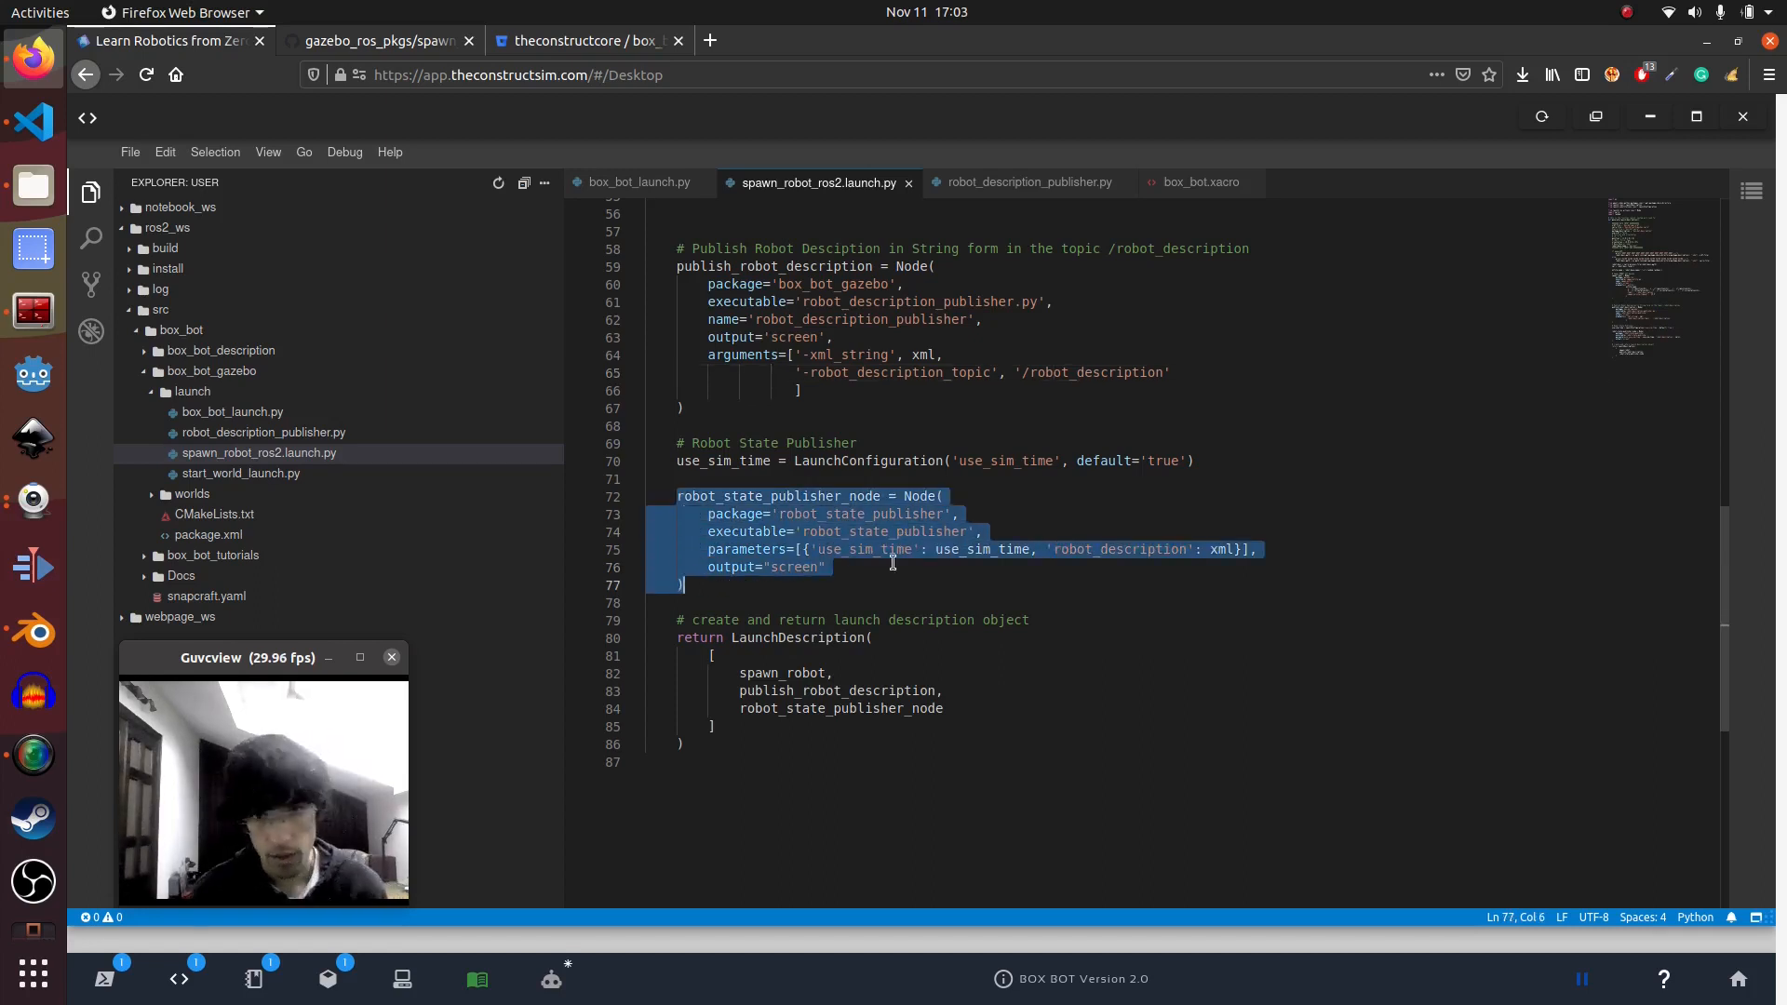
pyautogui.moveTo(1006, 550)
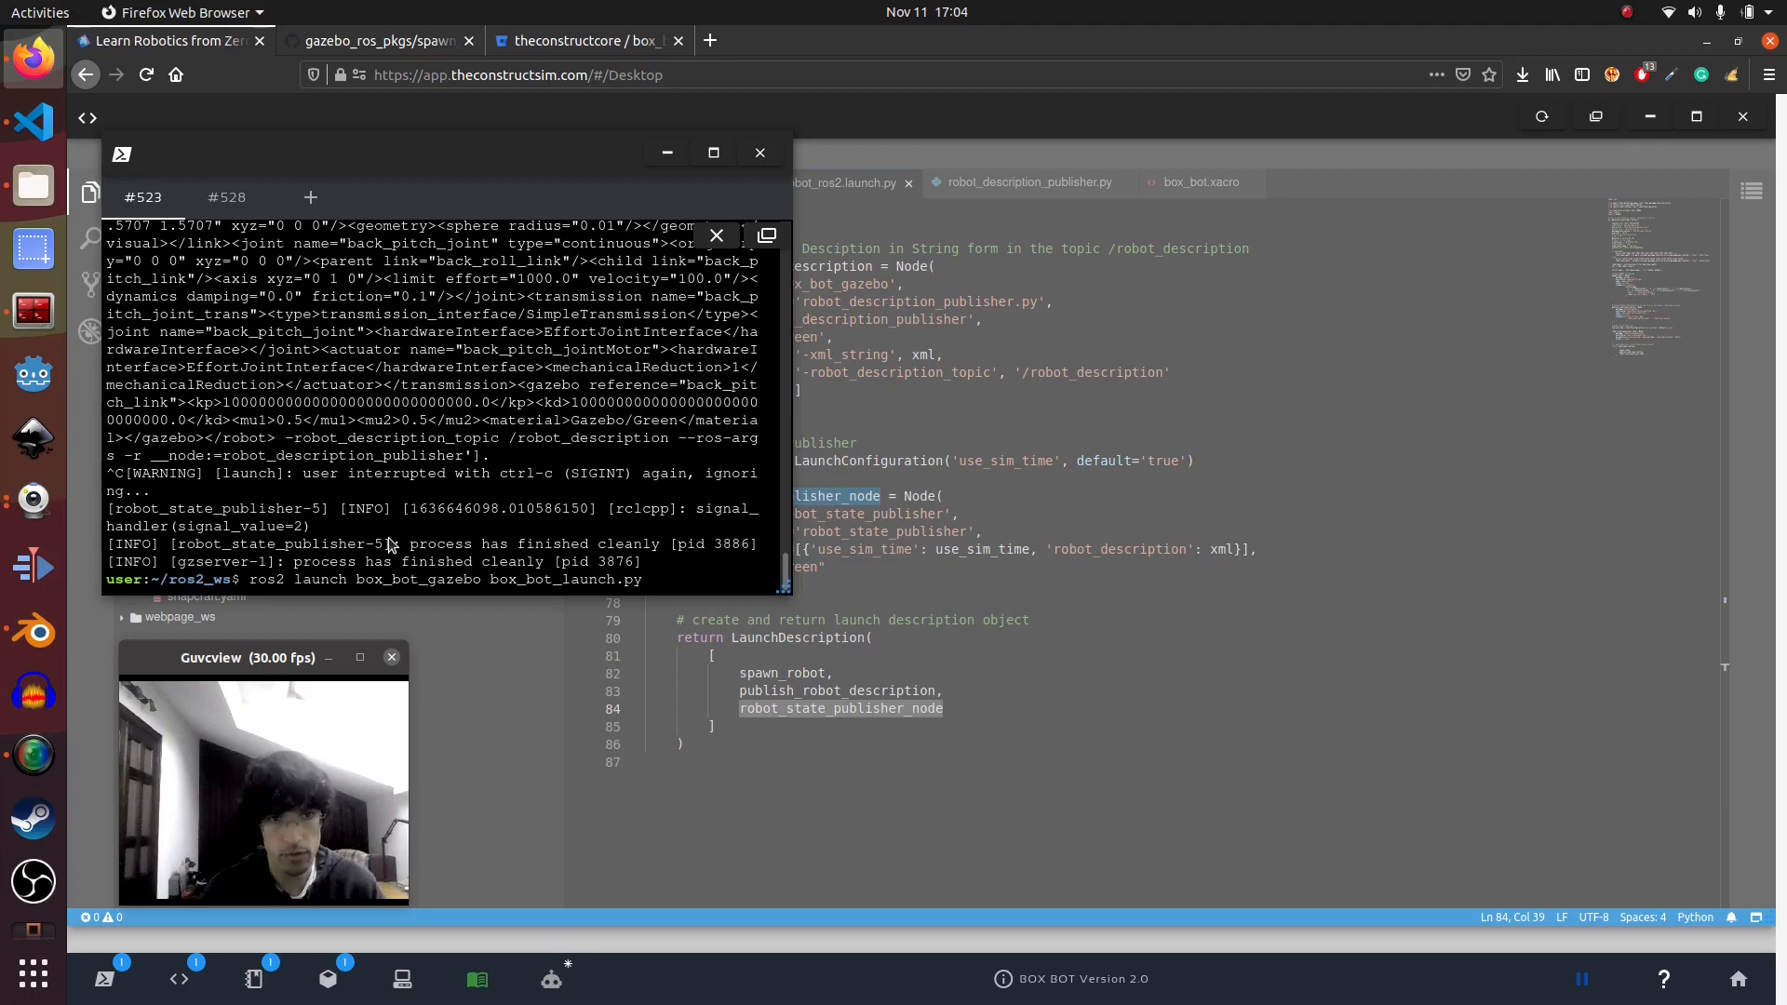
# Relaunch 'ros2 launch box_bot_gazebo box_bot_launch.py' in the web shell
pyautogui.press('Return')
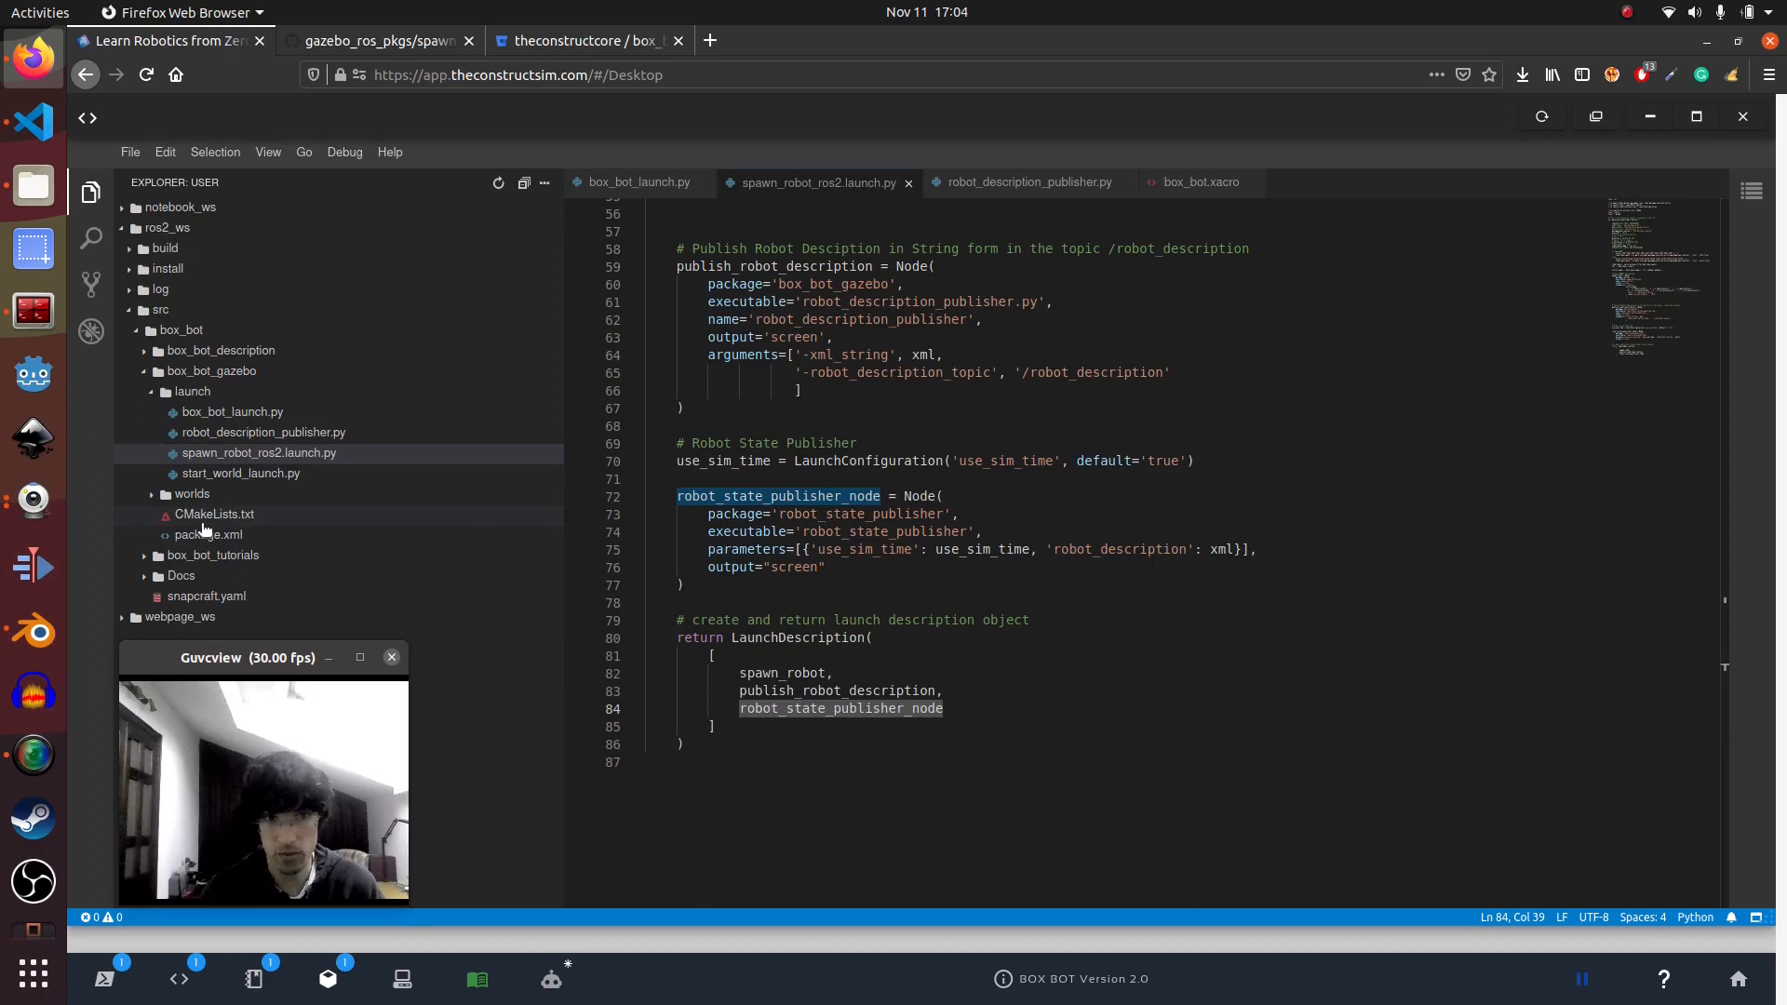
# Review box_bot_gazebo's CMakeLists installs (worlds, publisher script), then open box_bot_description's CMakeLists.txt
pyautogui.click(214, 514)
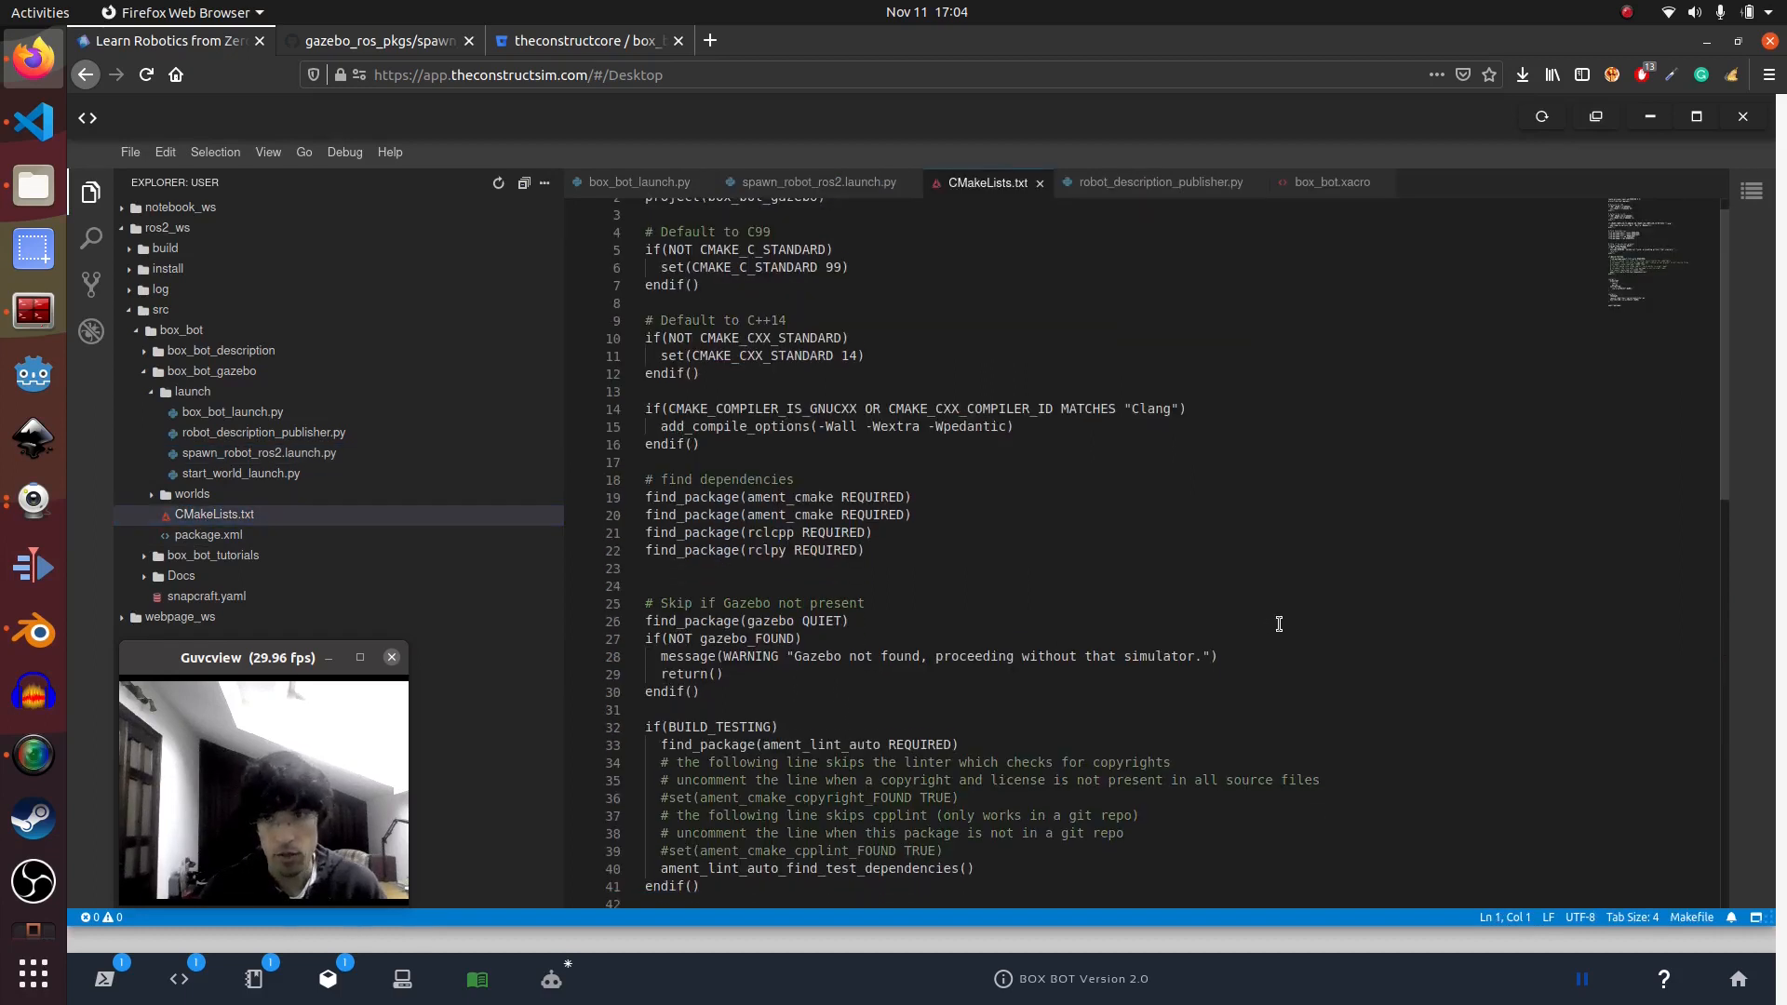
pyautogui.scroll(-3)
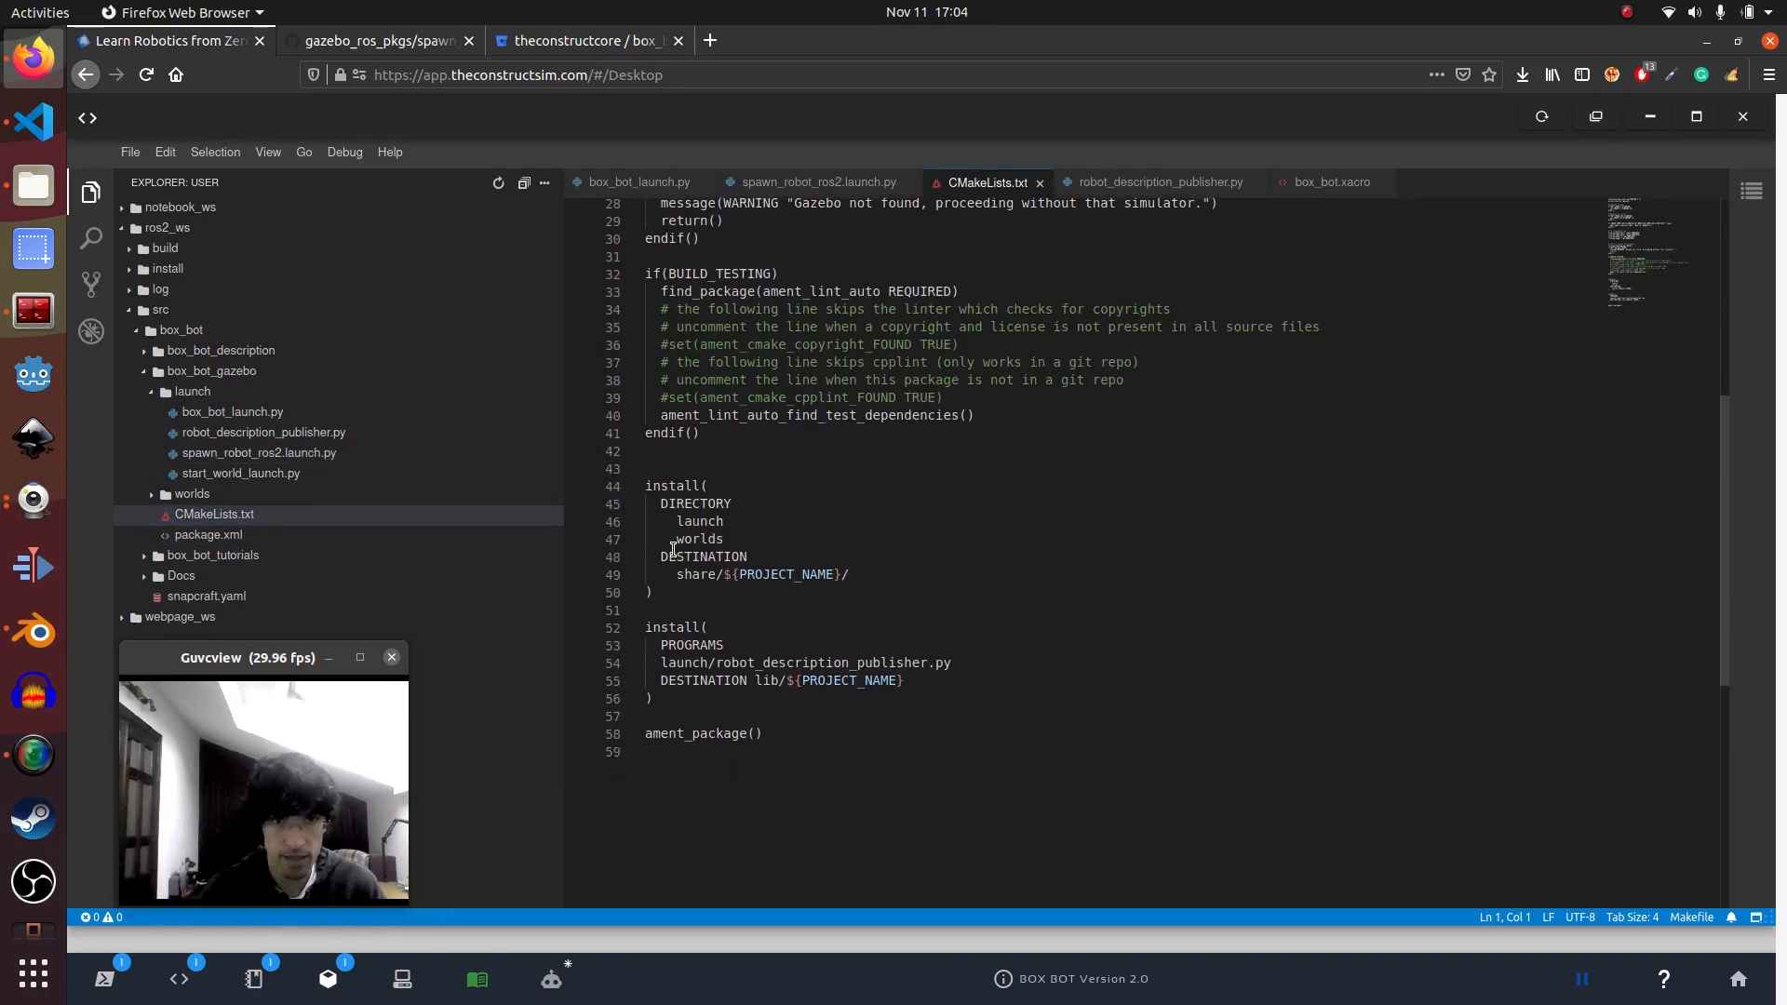
pyautogui.doubleClick(698, 521)
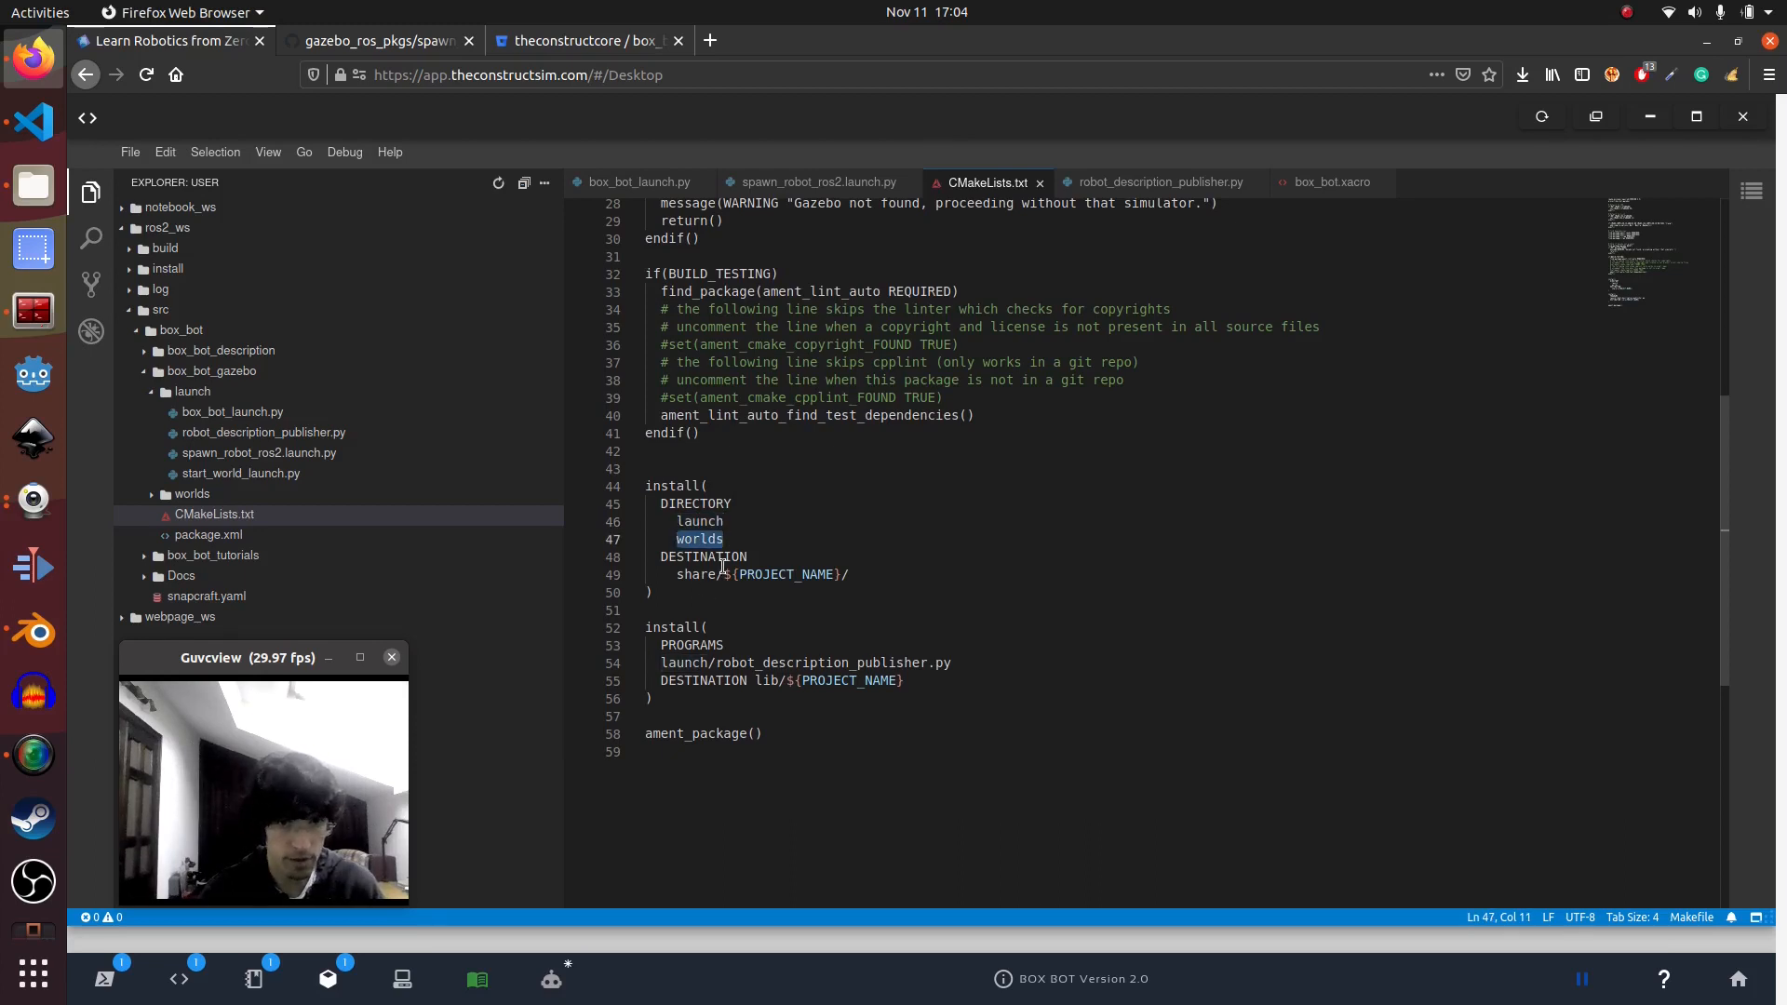
pyautogui.doubleClick(690, 645)
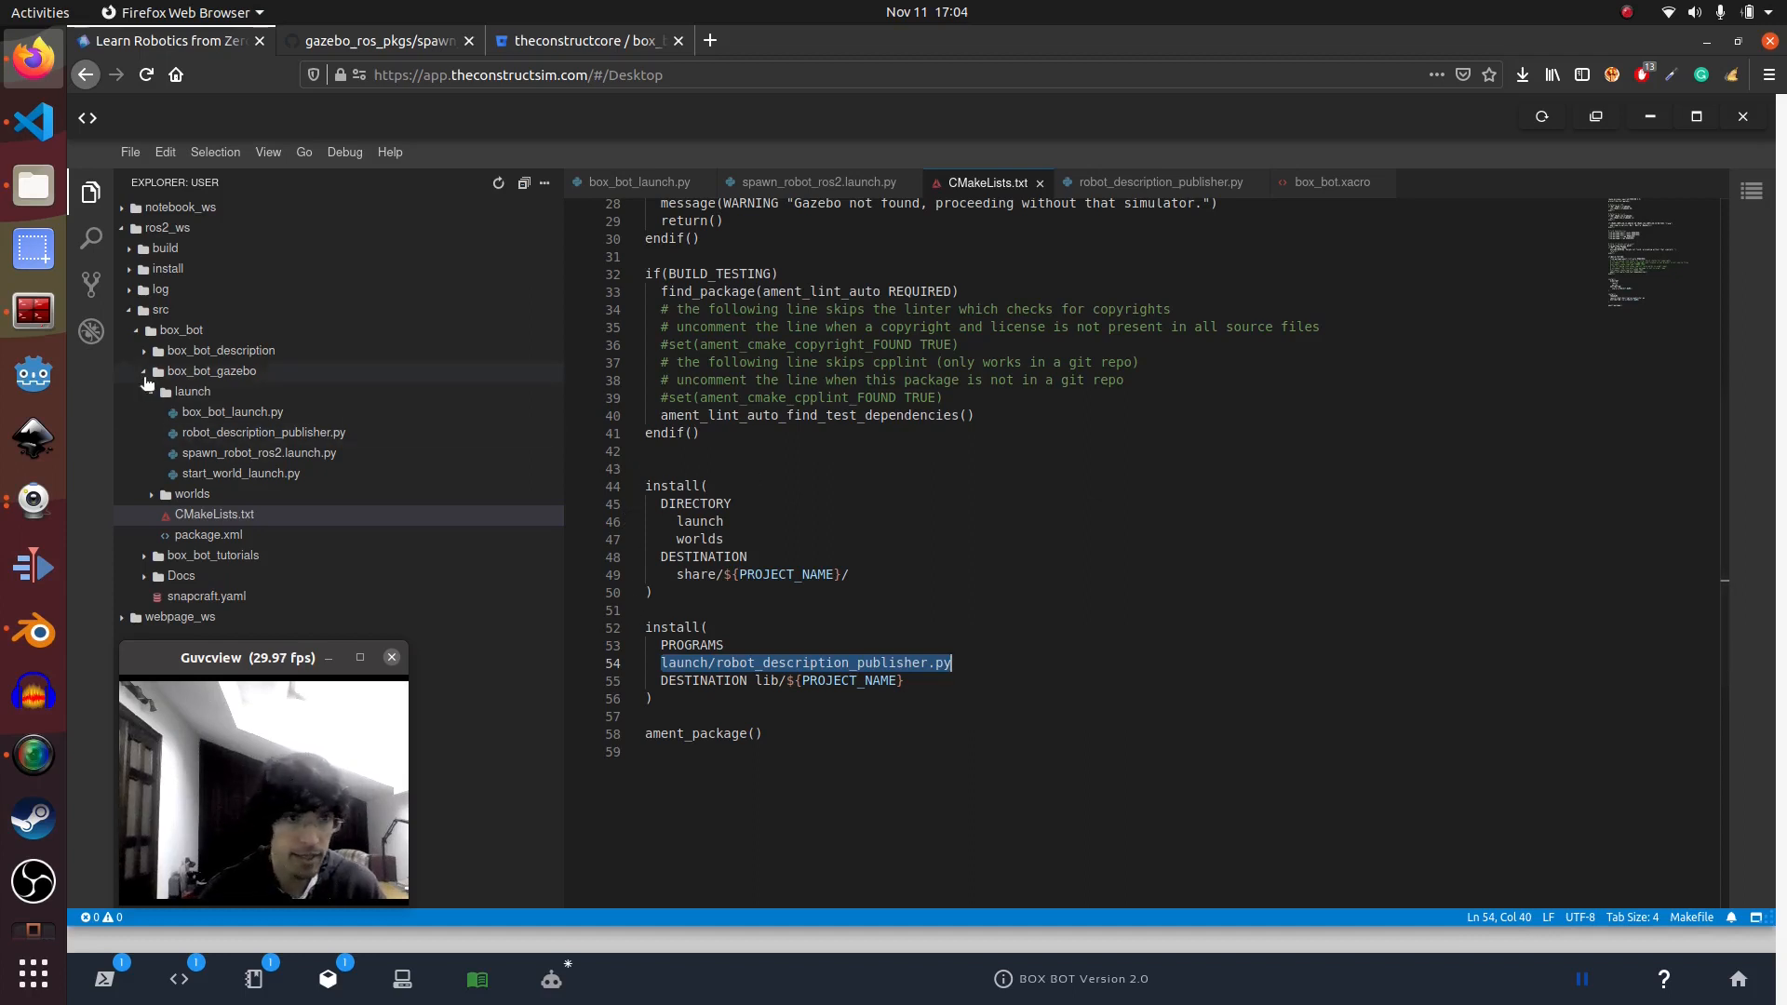
pyautogui.click(222, 349)
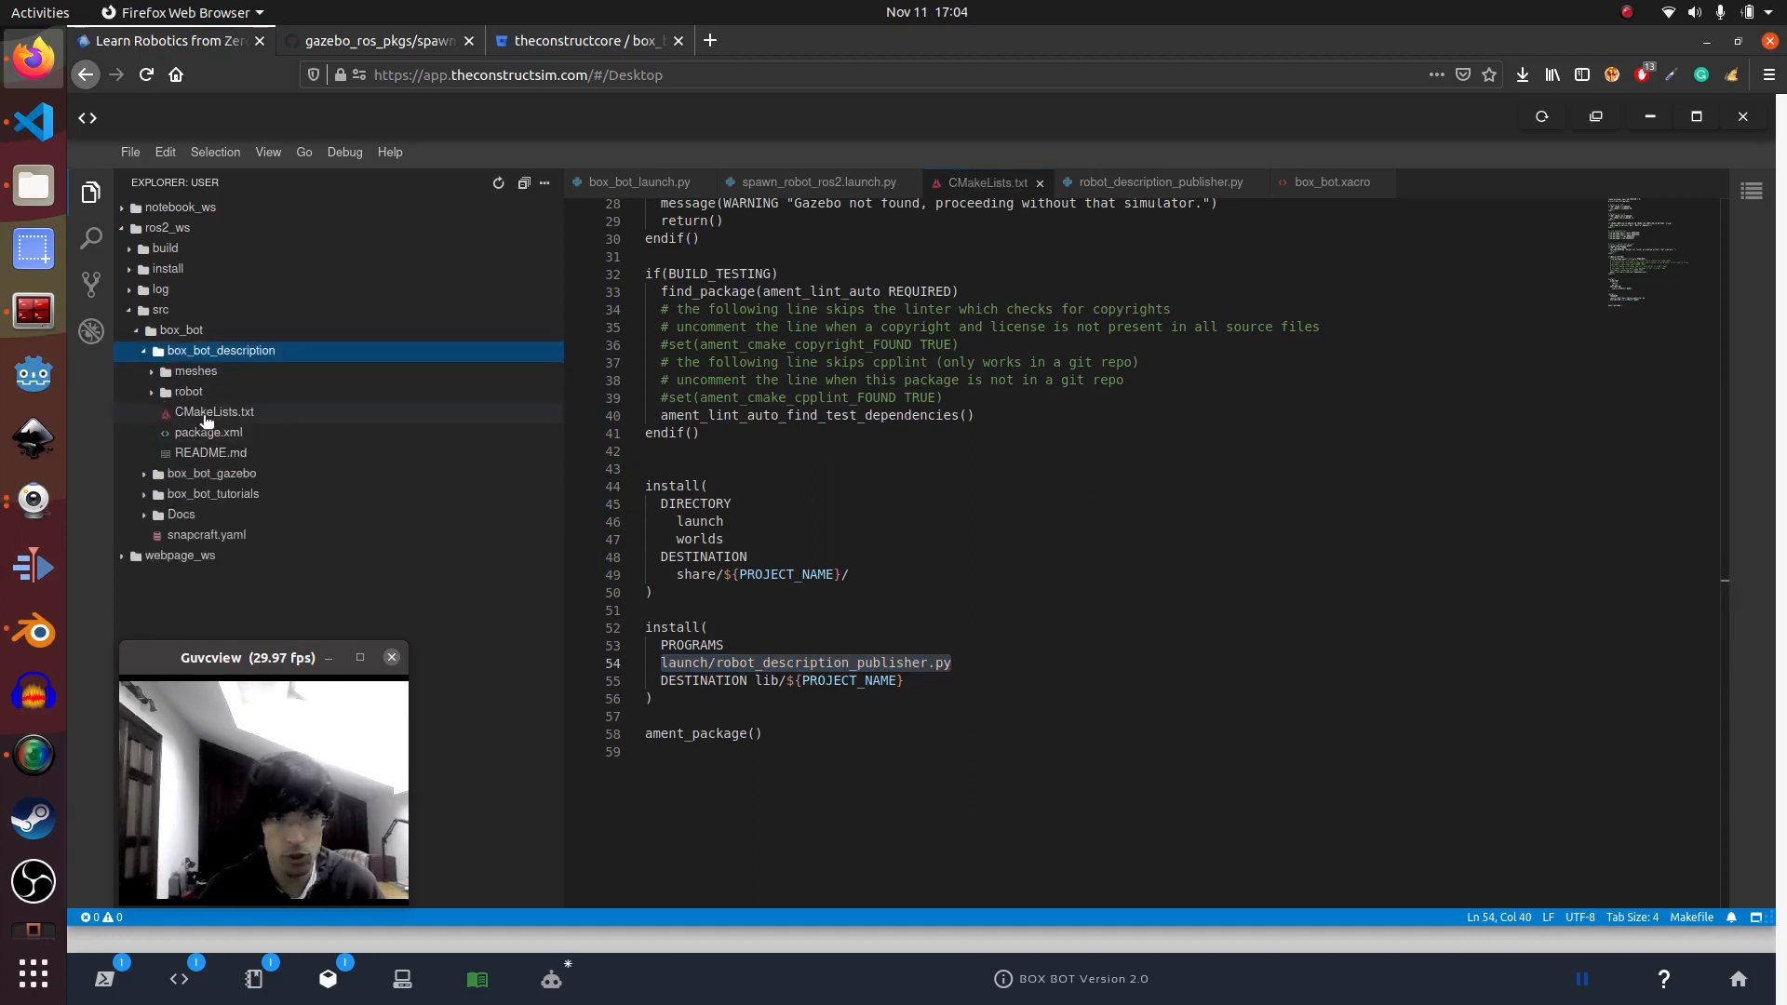
pyautogui.click(214, 411)
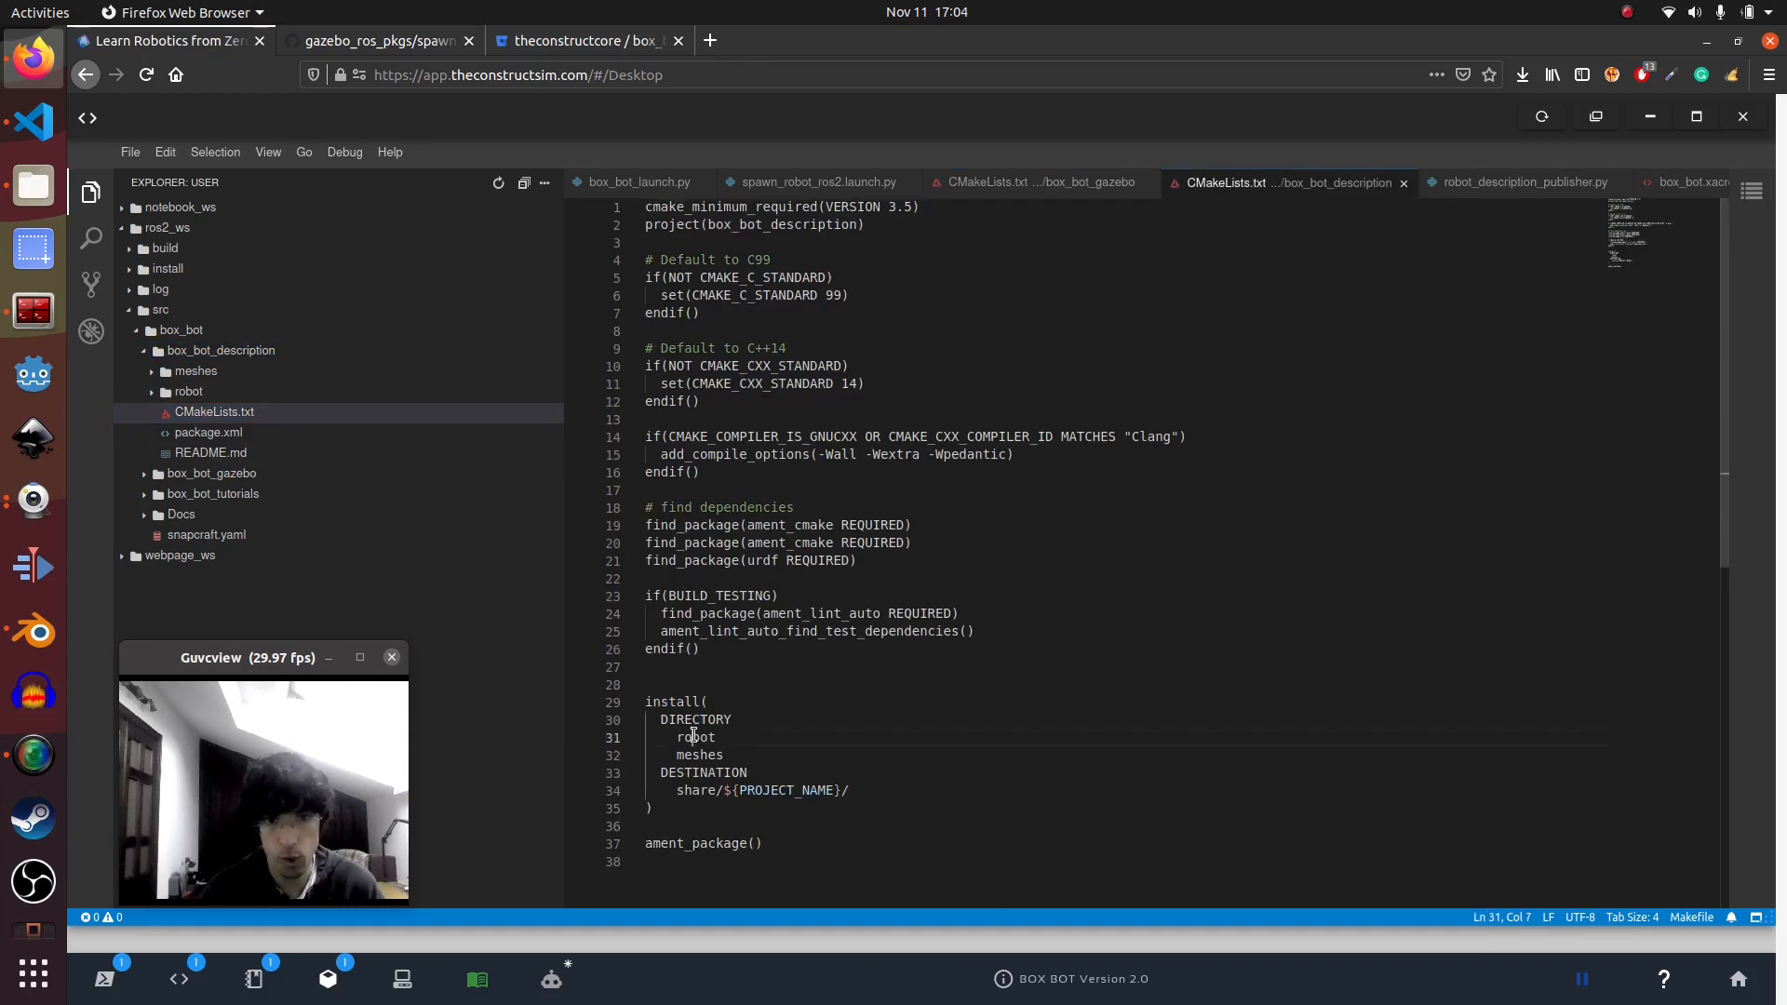
# Highlight the installed meshes directory and bring up Gazebo showing the teal cube robot
pyautogui.doubleClick(699, 755)
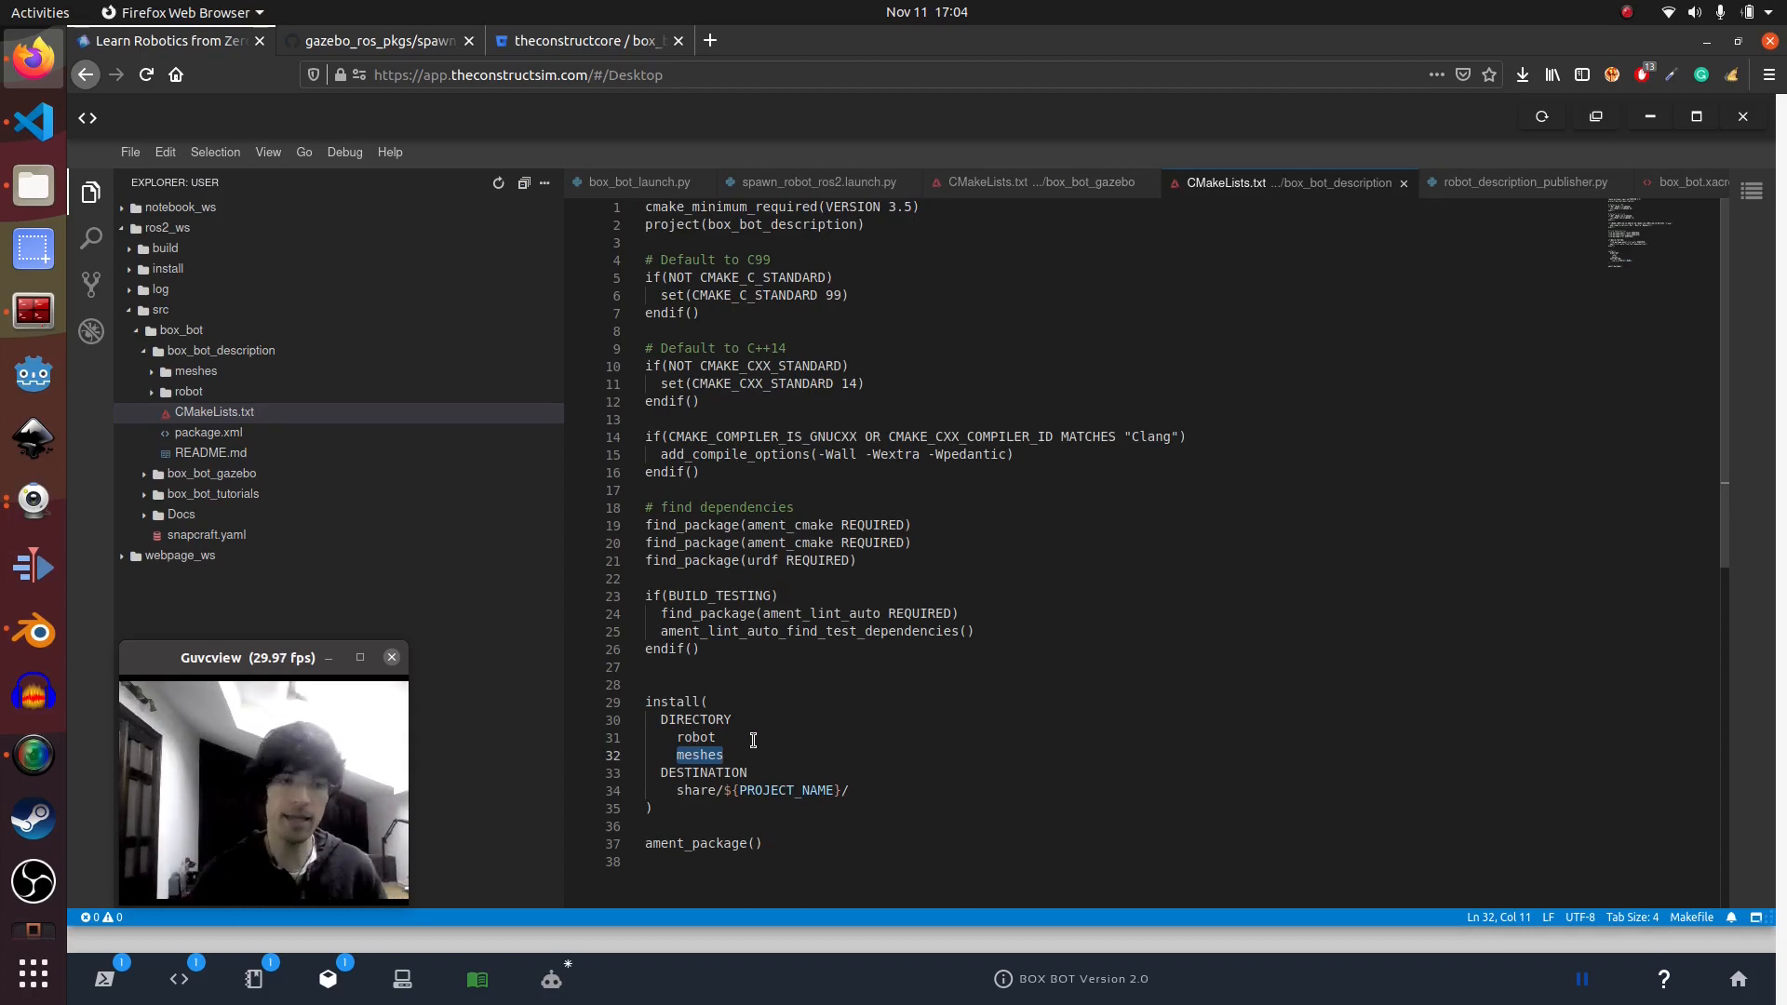
pyautogui.click(326, 978)
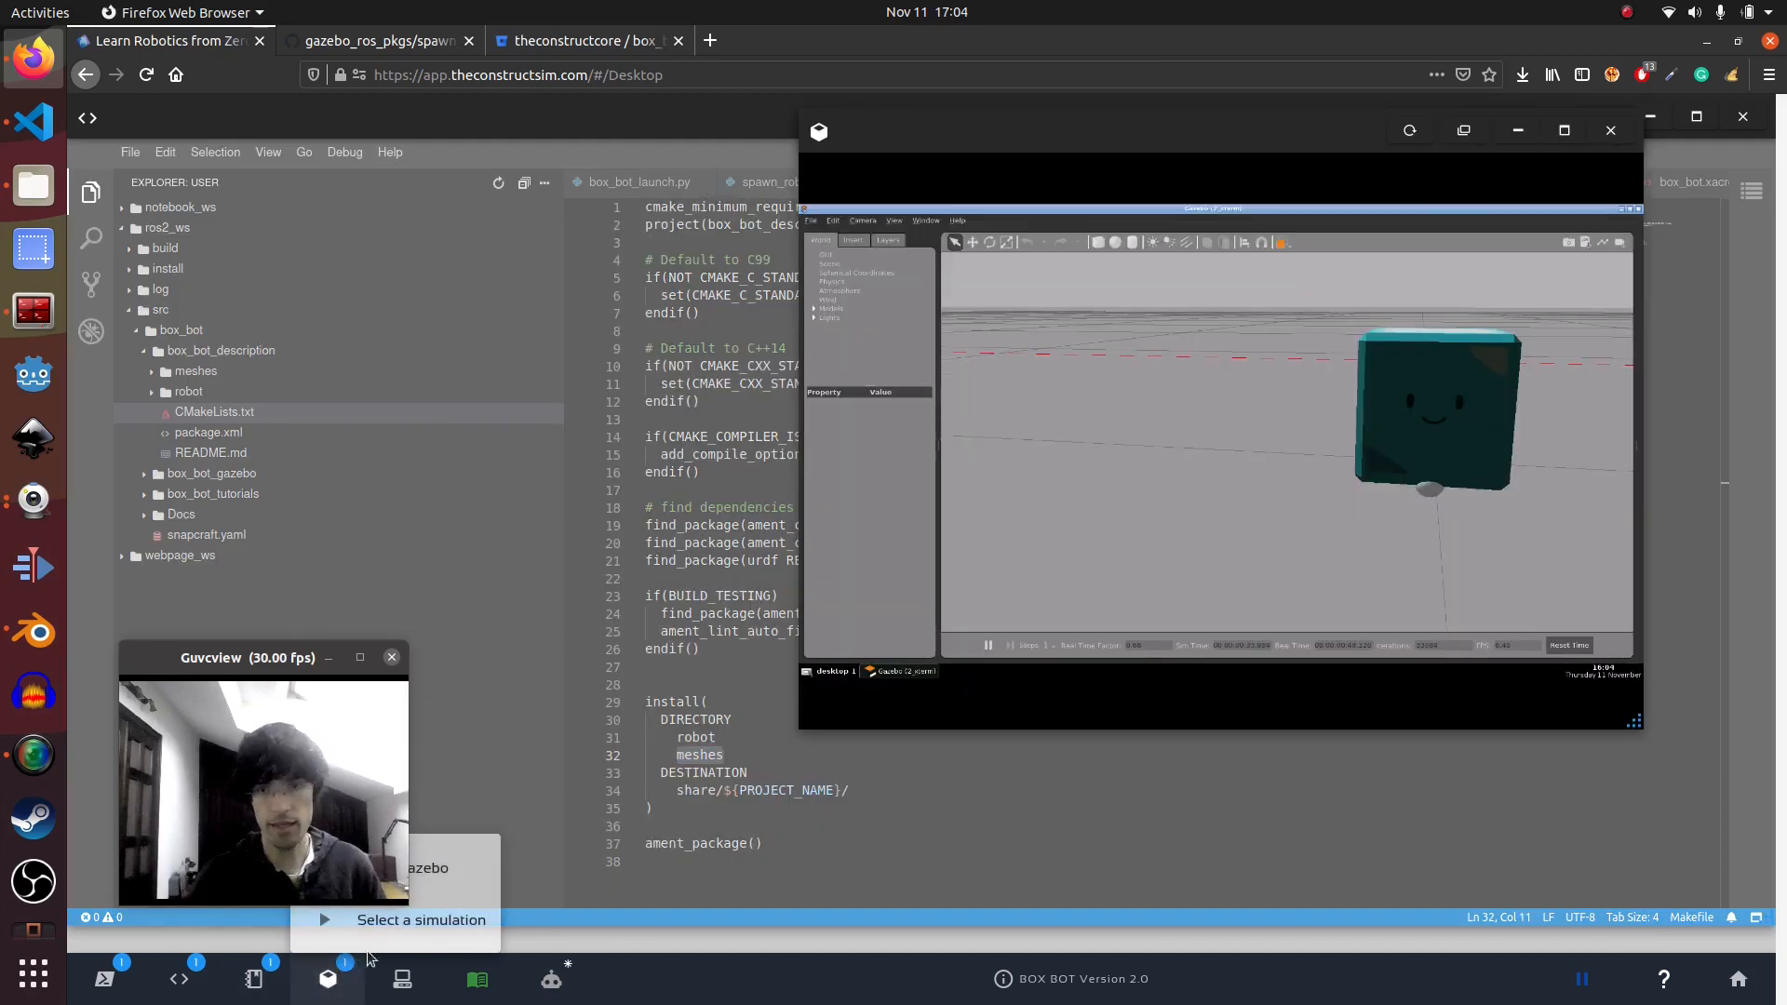